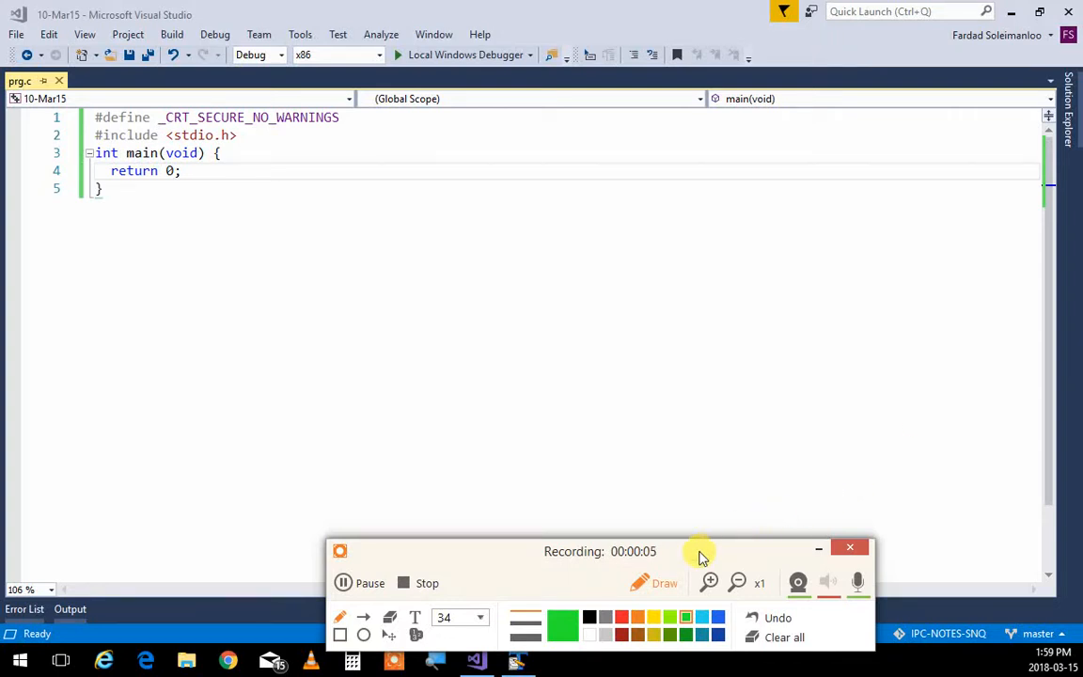
Start an int a[5] declaration in main and clear the mistyped initializer values.
{"action": "left_click", "coordinate": [818, 549]}
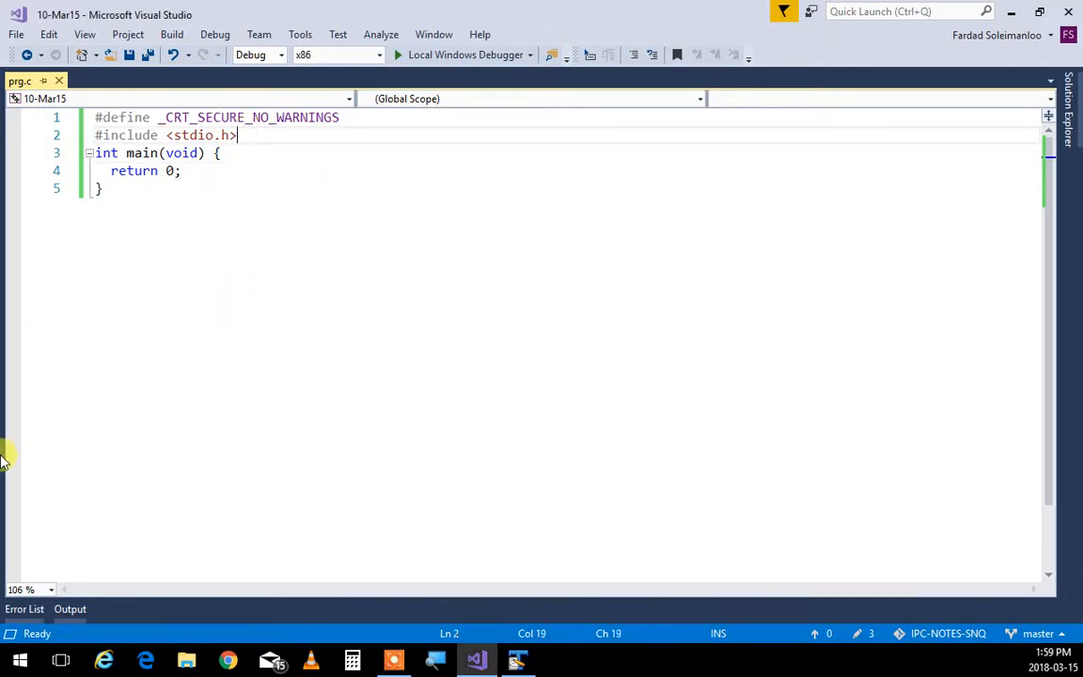
{"action": "mouse_move", "coordinate": [684, 9]}
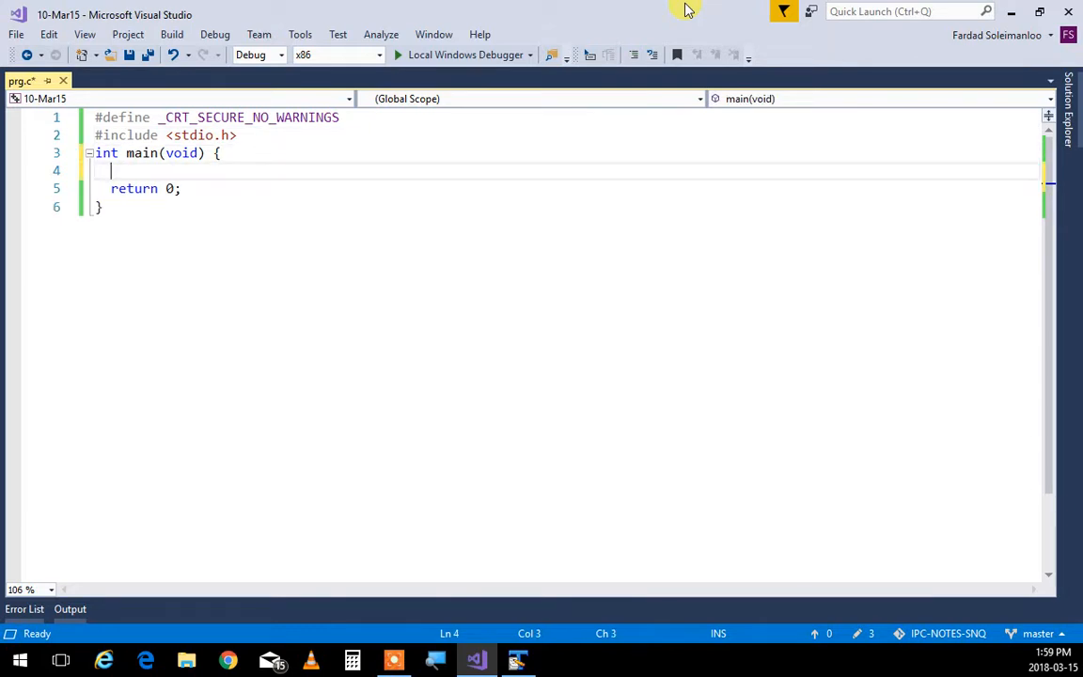
{"action": "type", "text": "int a[]"}
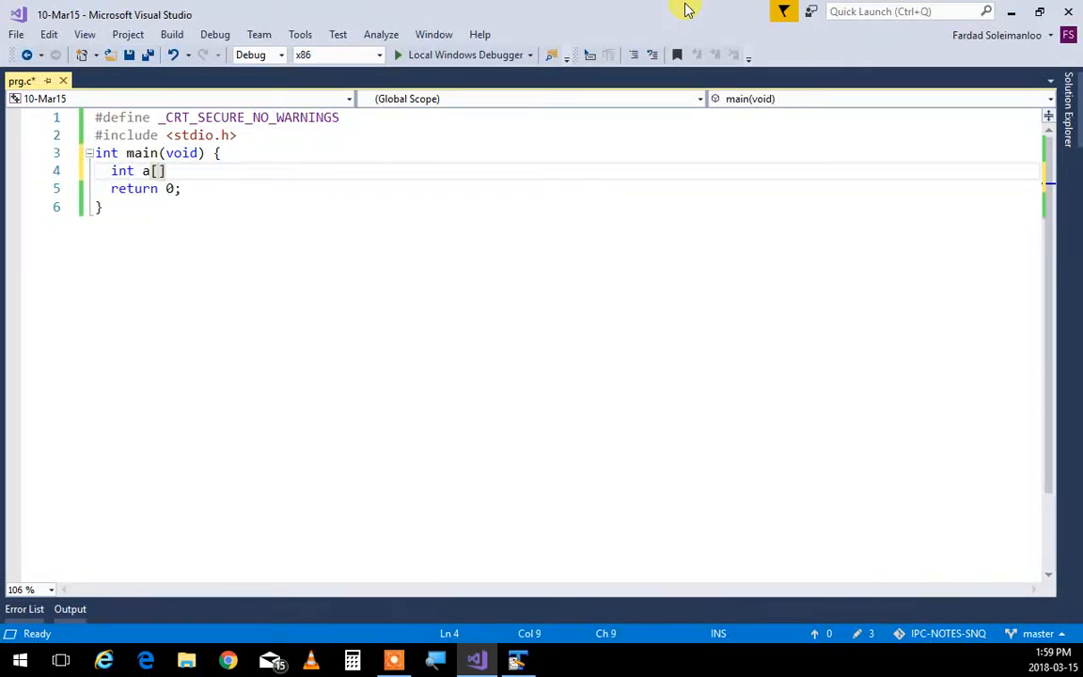
{"action": "type", "text": "5"}
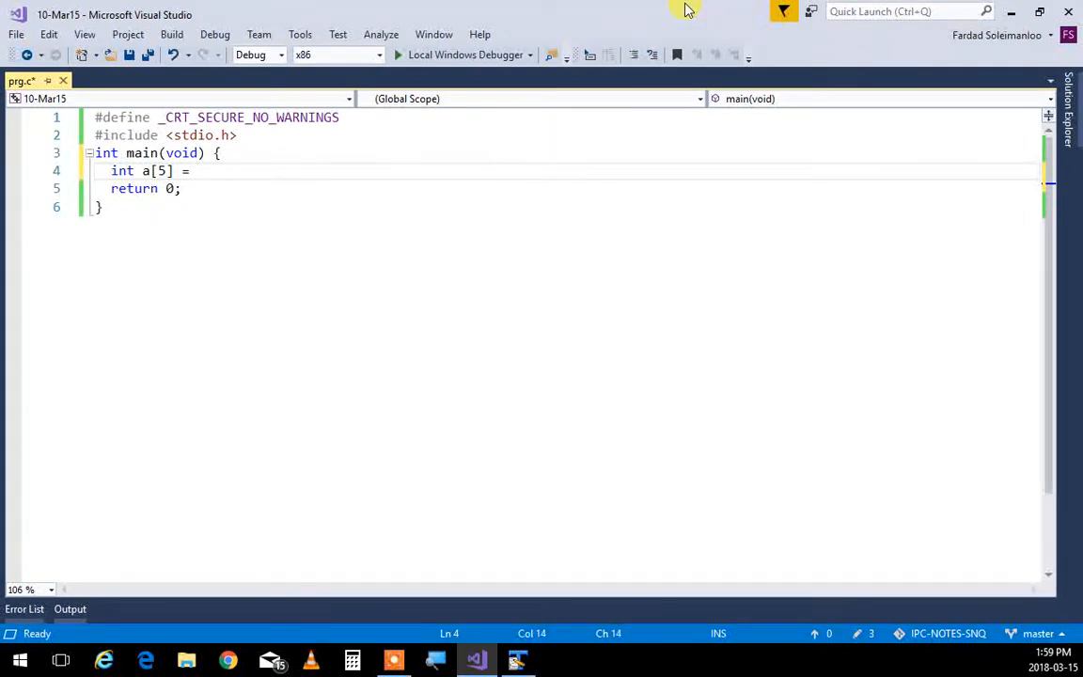
{"action": "type", "text": "{19m 2}"}
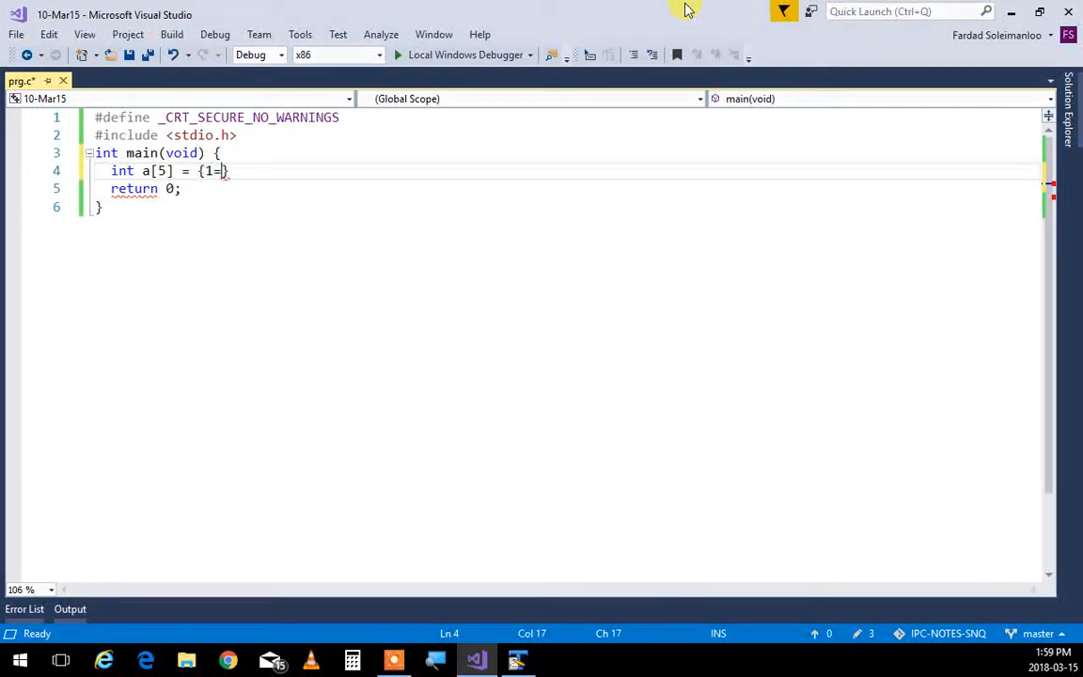
{"action": "type", "text": "0"}
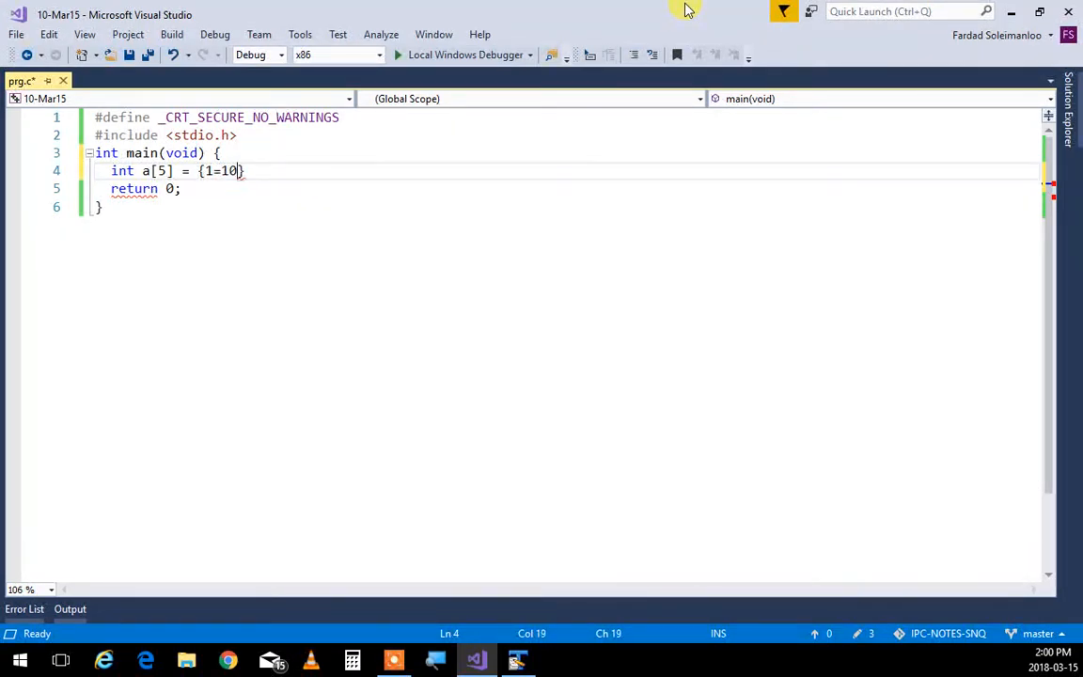
{"action": "mouse_move", "coordinate": [1037, 11]}
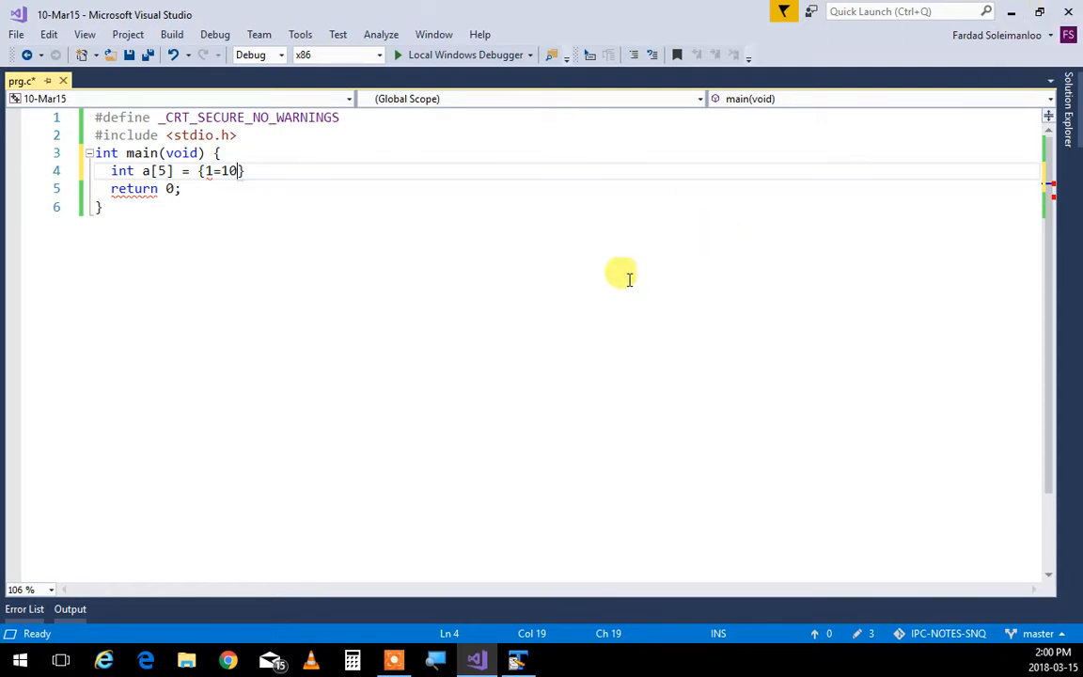
{"action": "key", "text": "Backspace"}
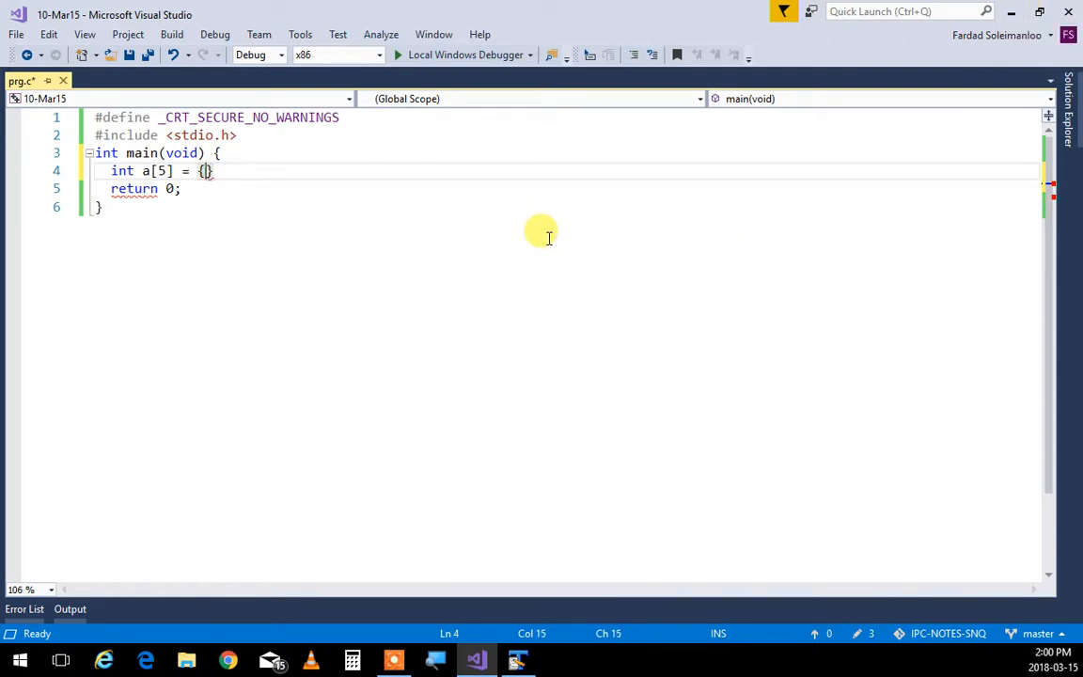
Fill the initializer with 10, 20, 30, 40, 50 to complete int a[5].
{"action": "type", "text": "10,"}
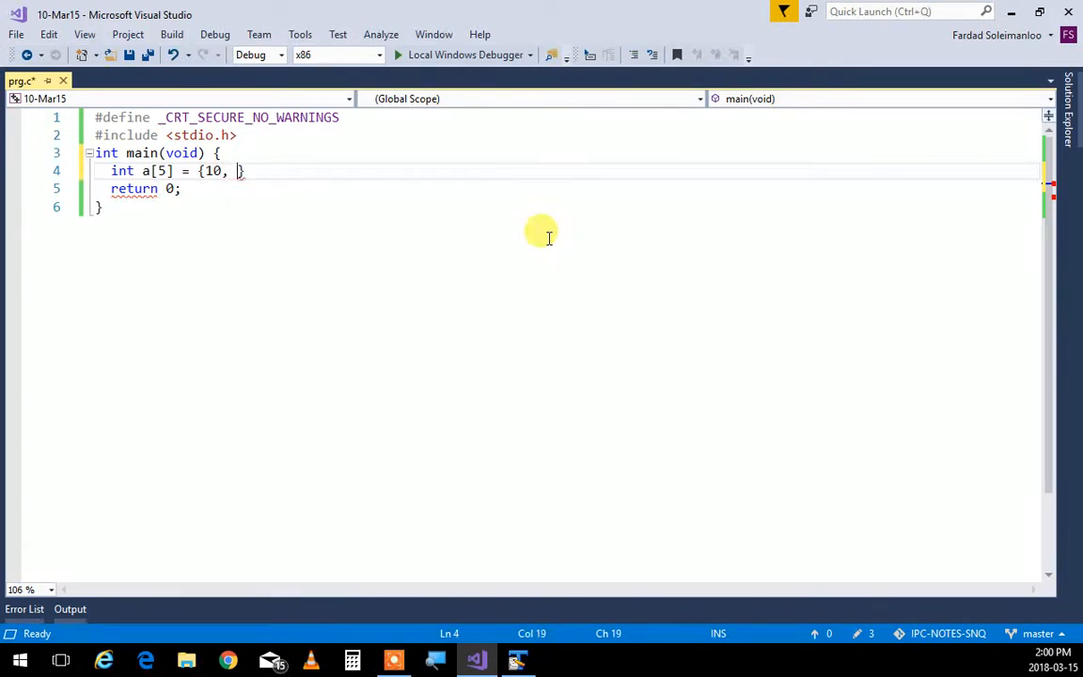
{"action": "type", "text": "20 ,"}
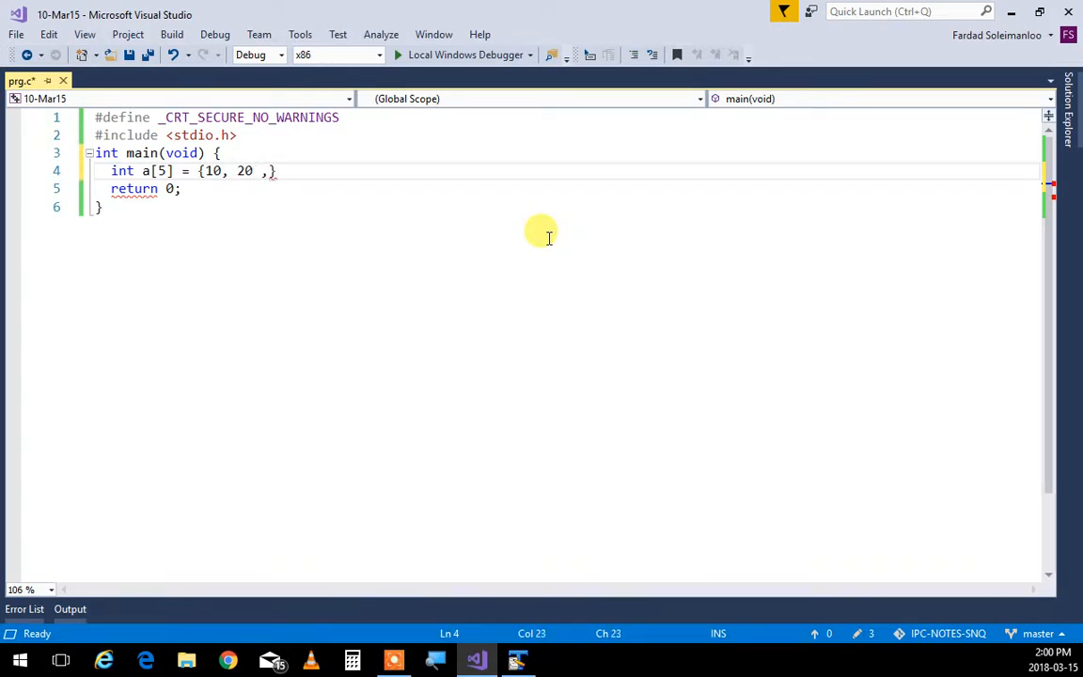
{"action": "type", "text": "30,40"}
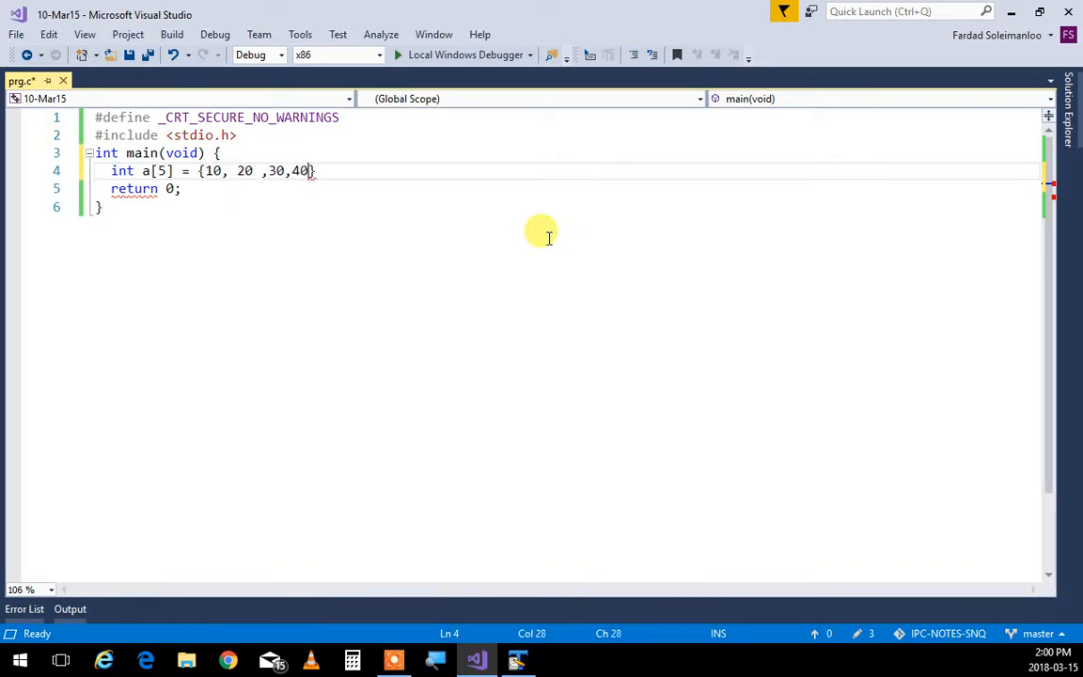
{"action": "type", "text": ",50"}
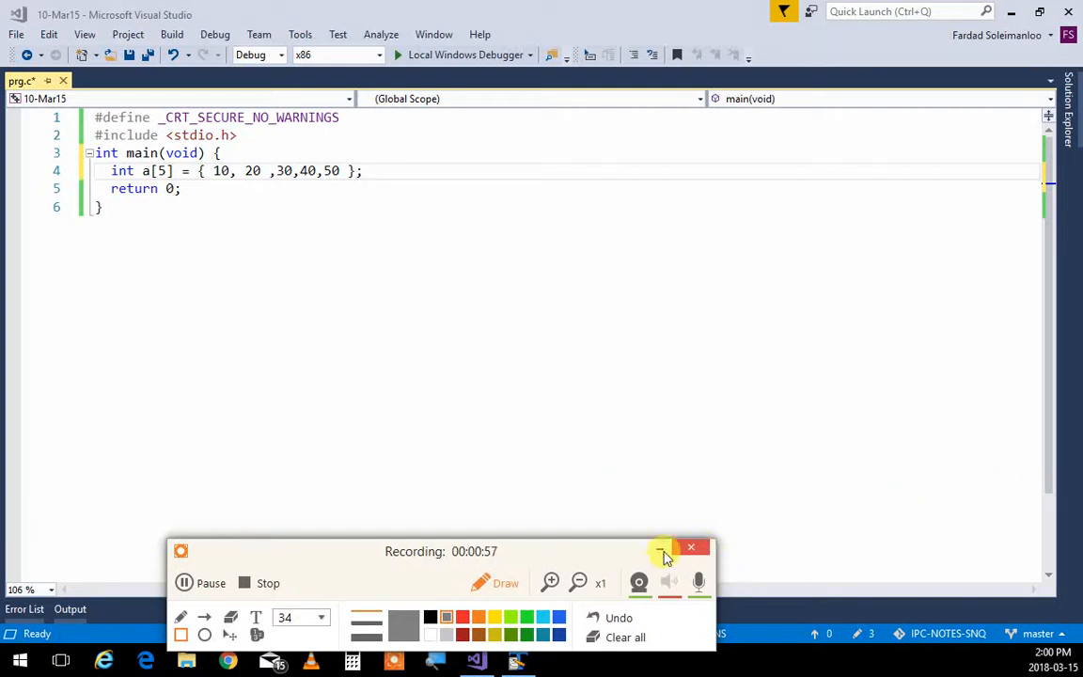
{"action": "left_click", "coordinate": [664, 549]}
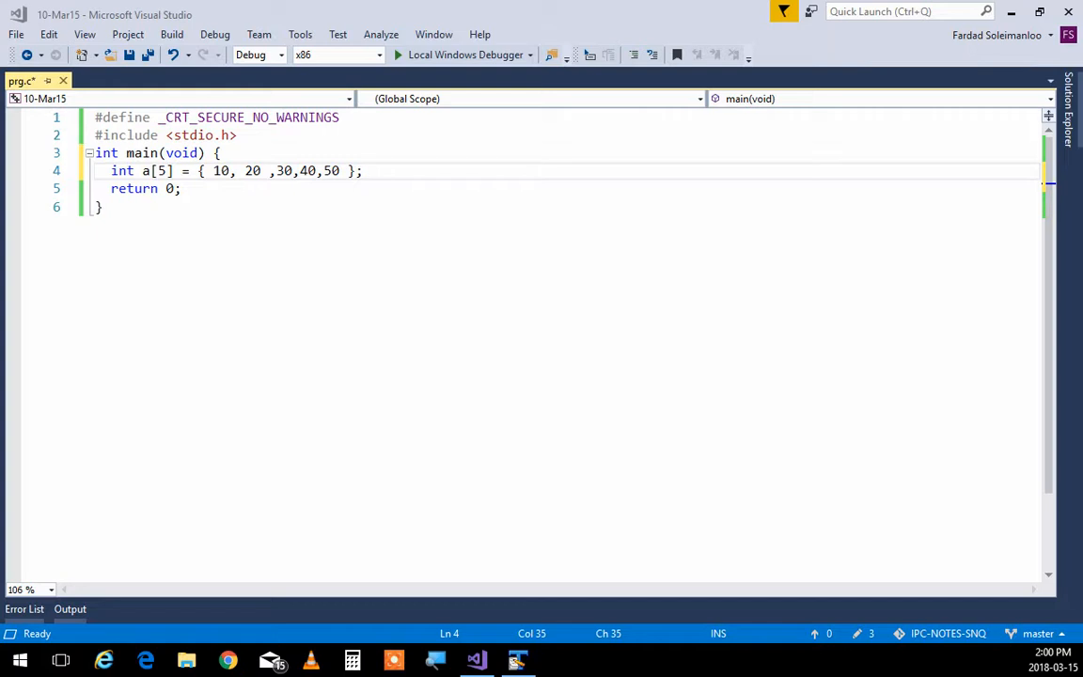
{"action": "mouse_move", "coordinate": [561, 351]}
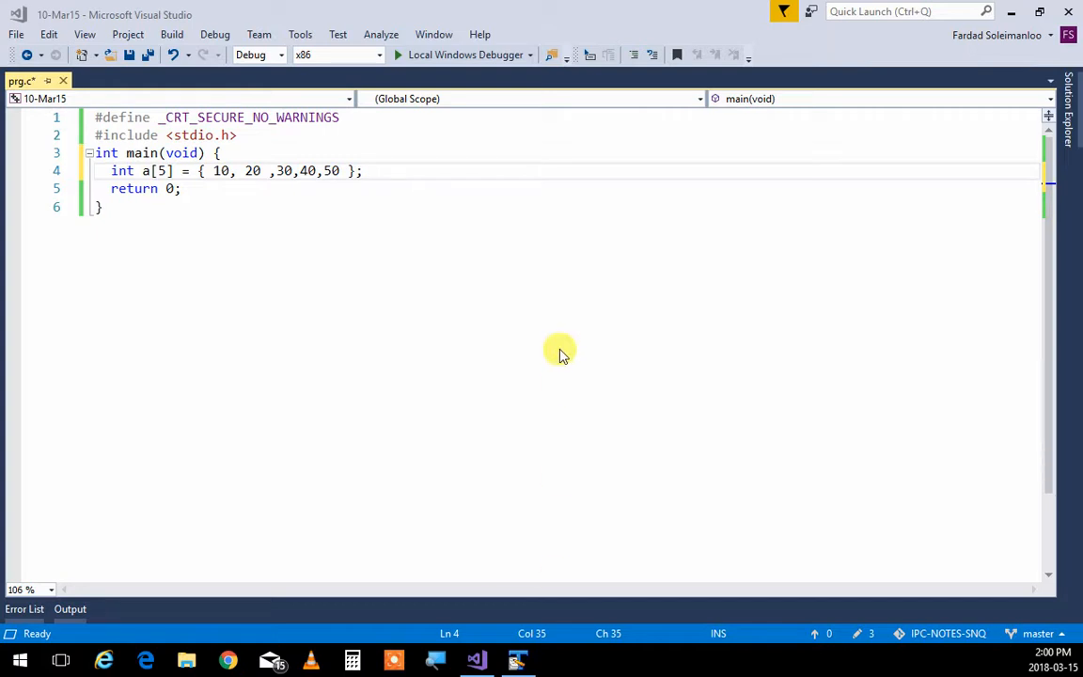
{"action": "mouse_move", "coordinate": [451, 130]}
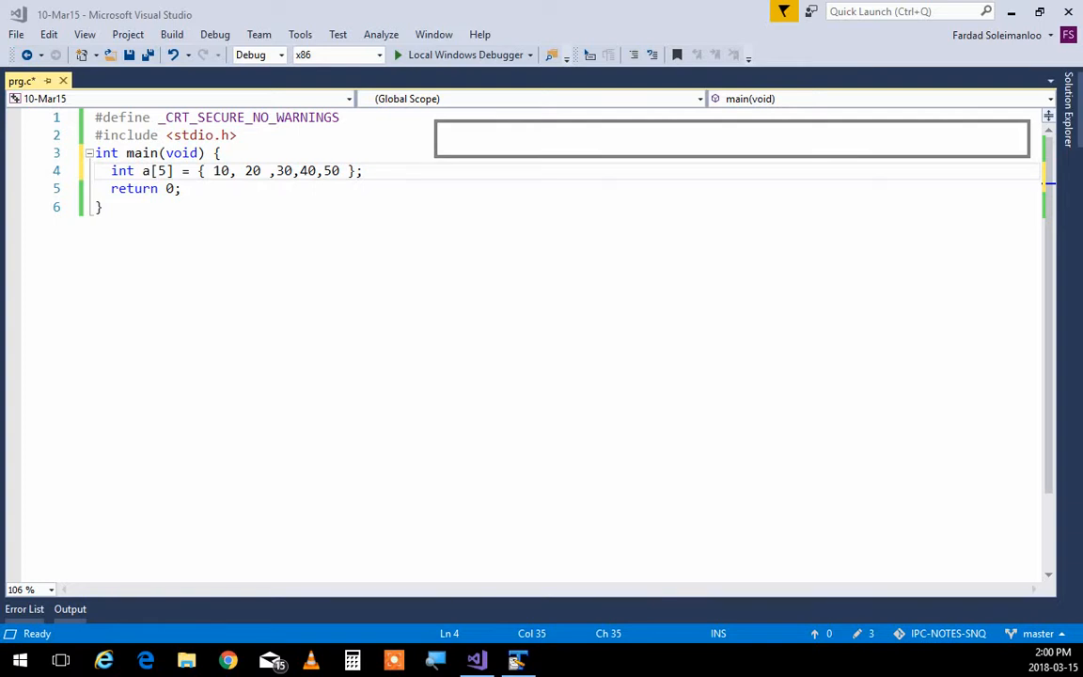
{"action": "mouse_move", "coordinate": [639, 323]}
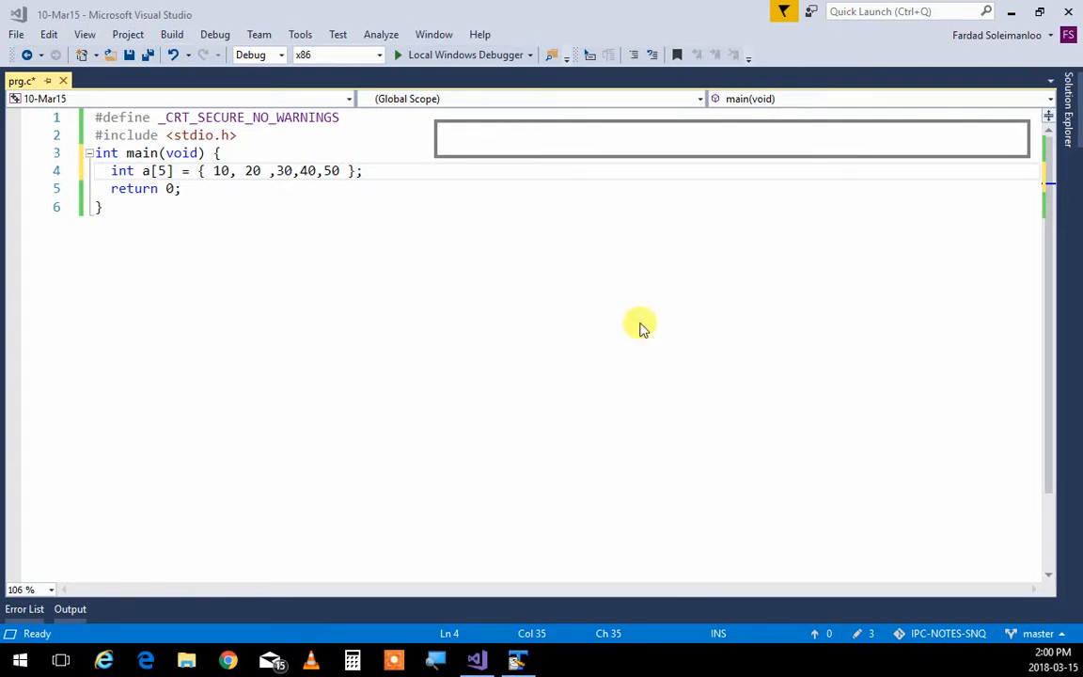
{"action": "mouse_move", "coordinate": [466, 128]}
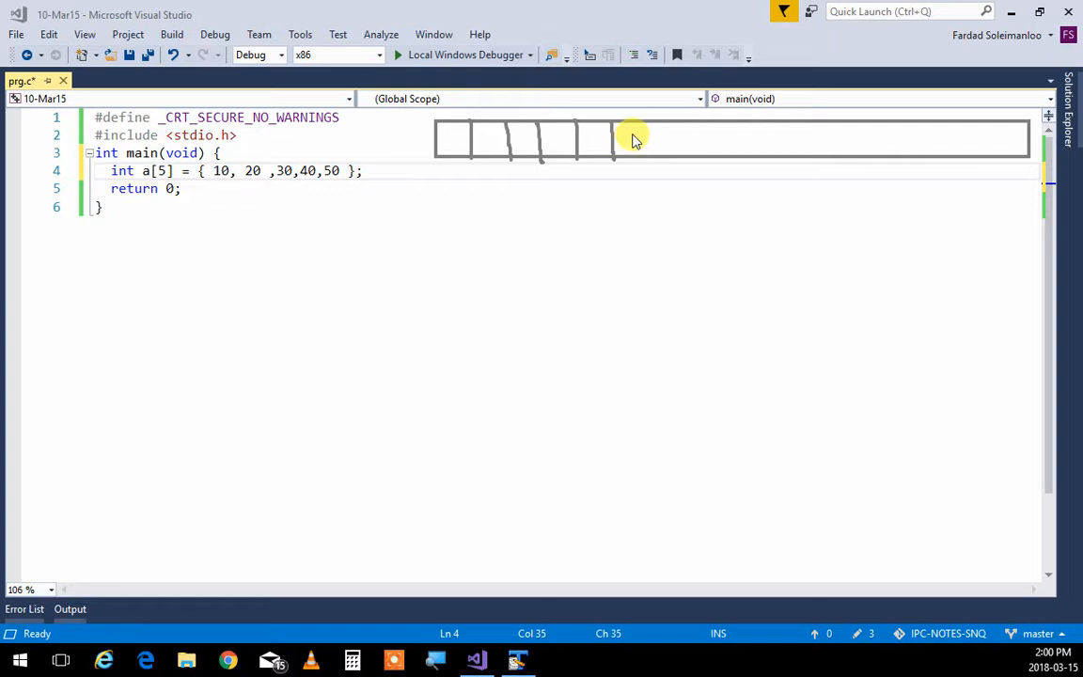
{"action": "mouse_move", "coordinate": [710, 127]}
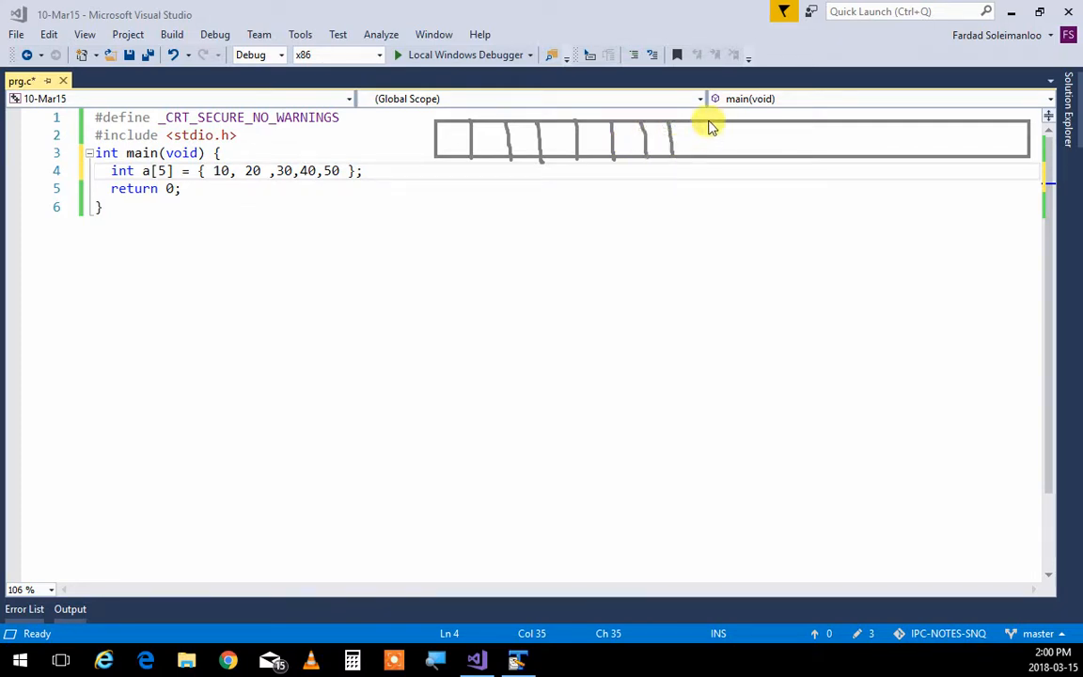
{"action": "mouse_move", "coordinate": [771, 128]}
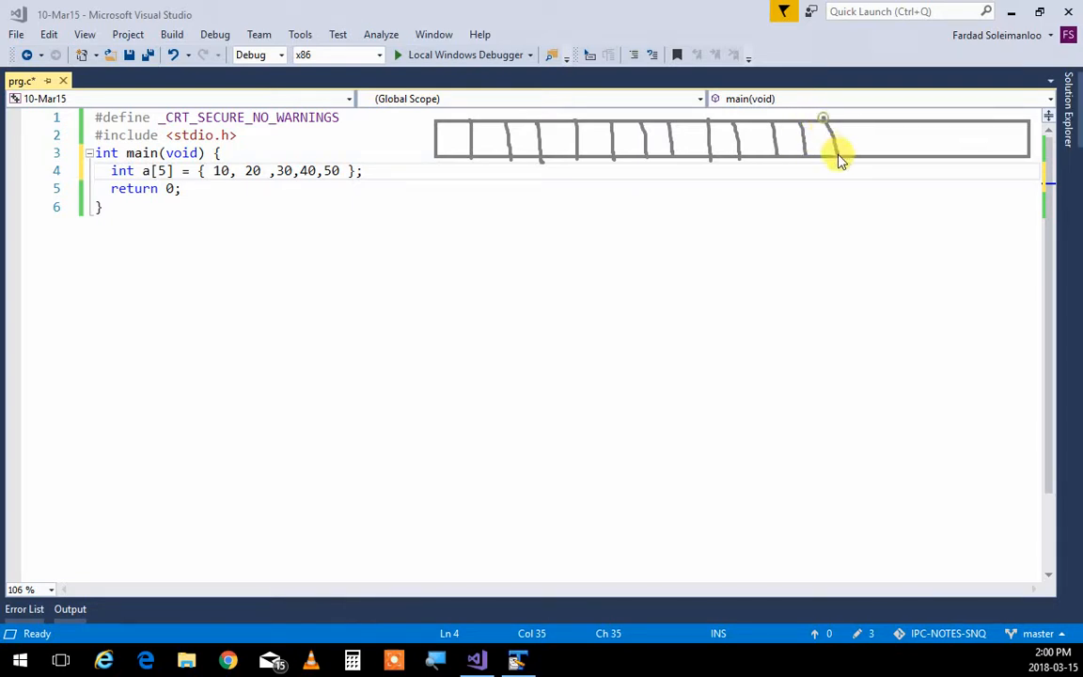
{"action": "mouse_move", "coordinate": [936, 139]}
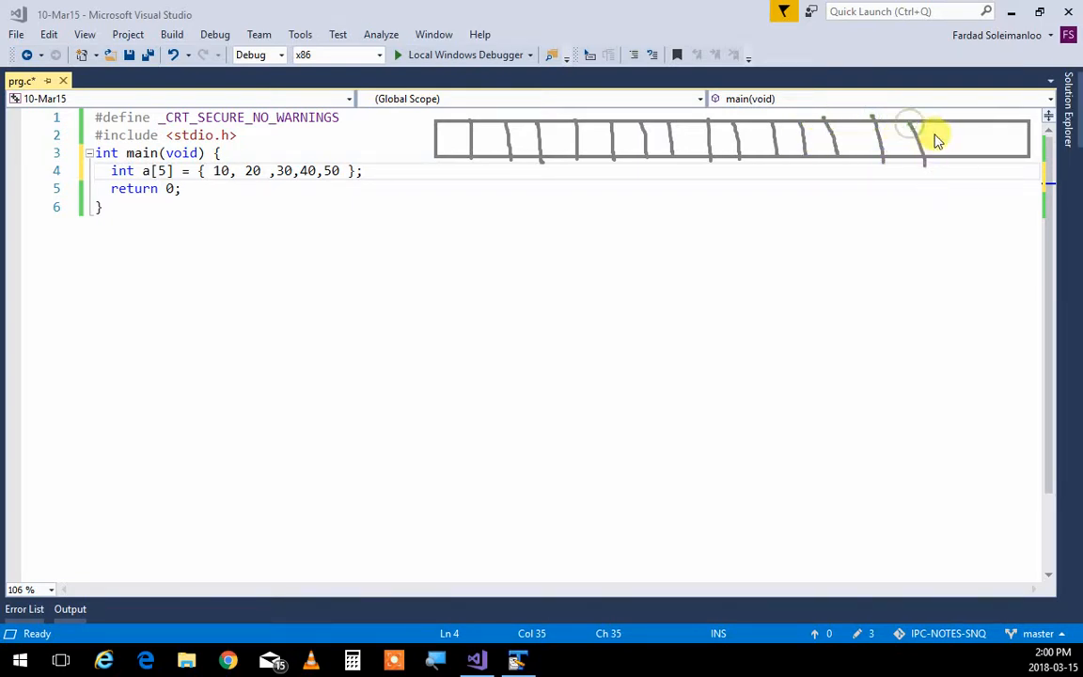
{"action": "mouse_move", "coordinate": [1000, 168]}
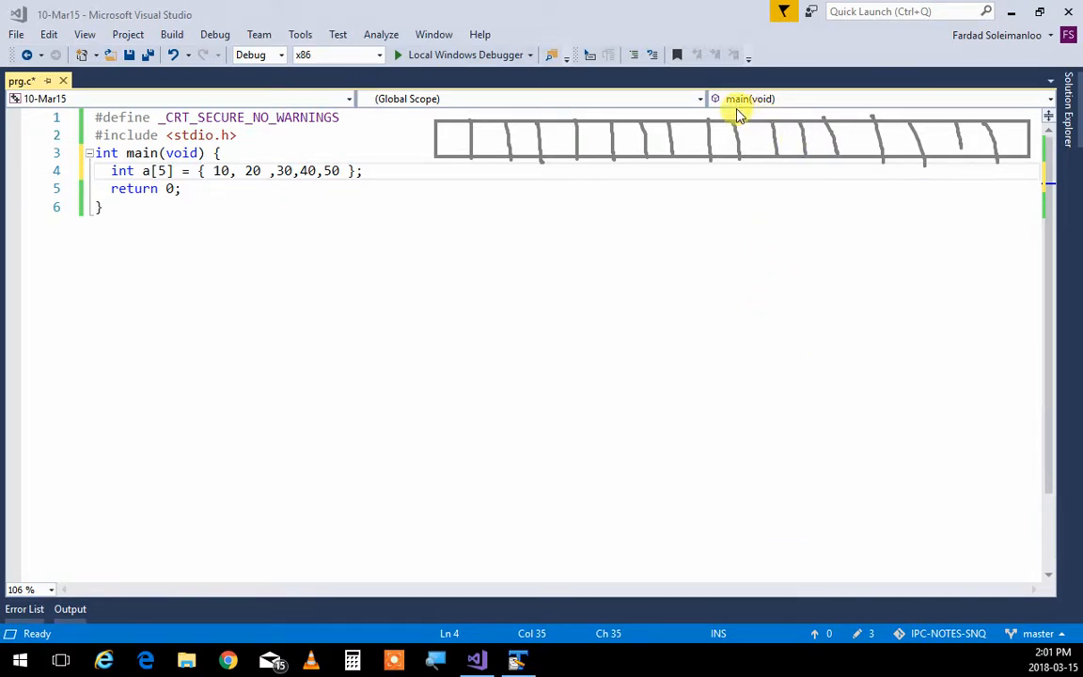
{"action": "mouse_move", "coordinate": [790, 154]}
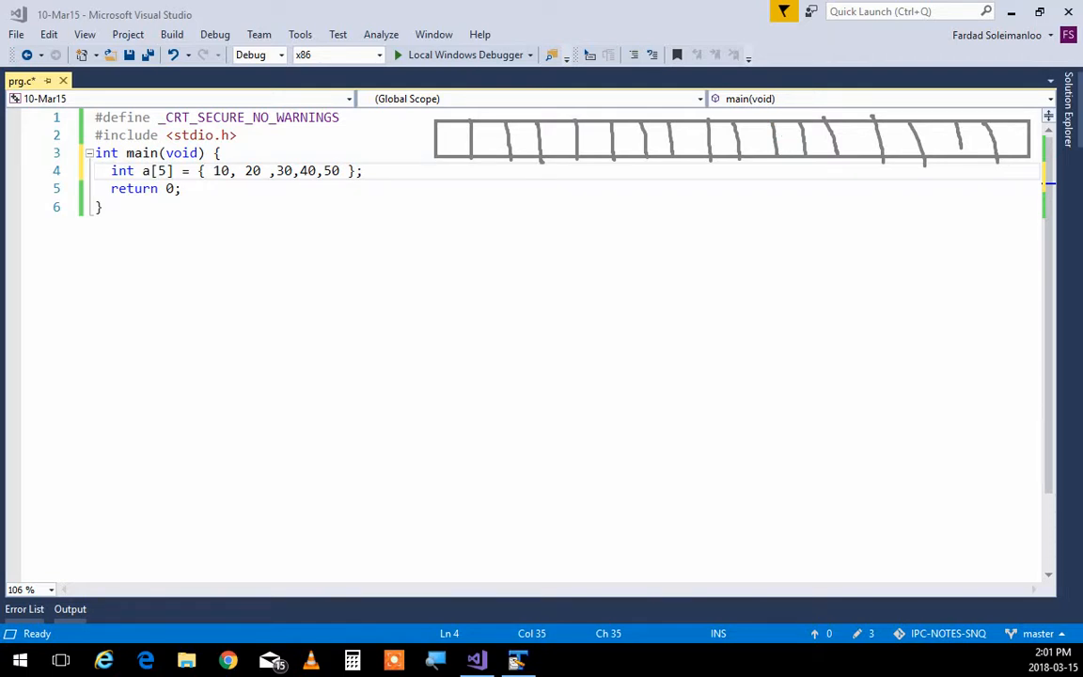
{"action": "mouse_move", "coordinate": [771, 117]}
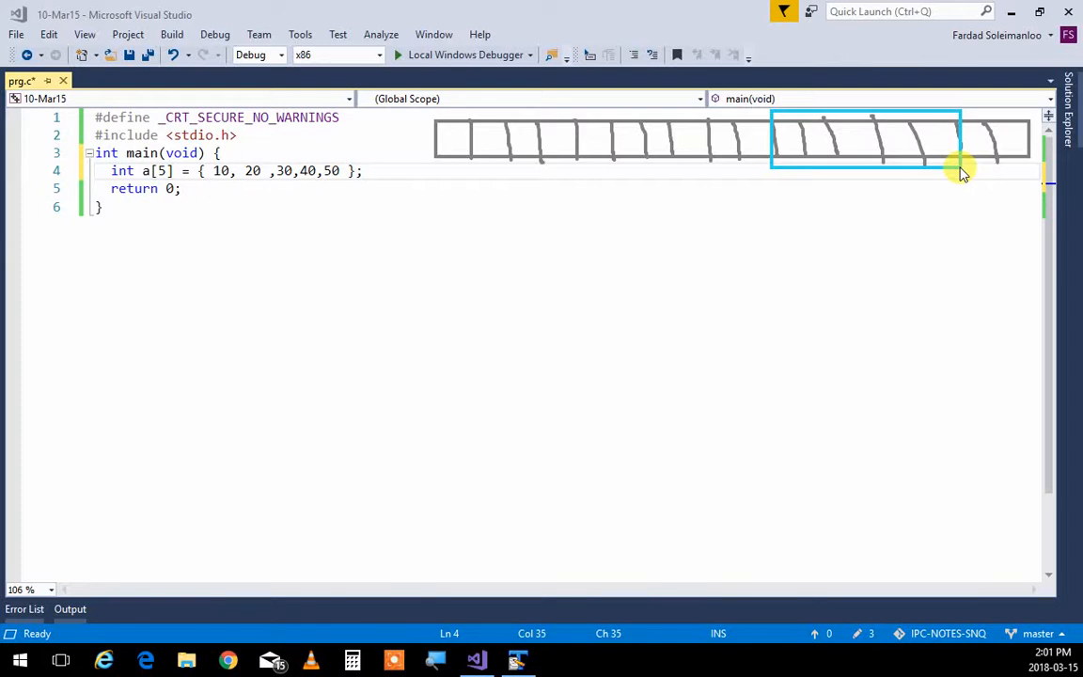
{"action": "mouse_move", "coordinate": [923, 147]}
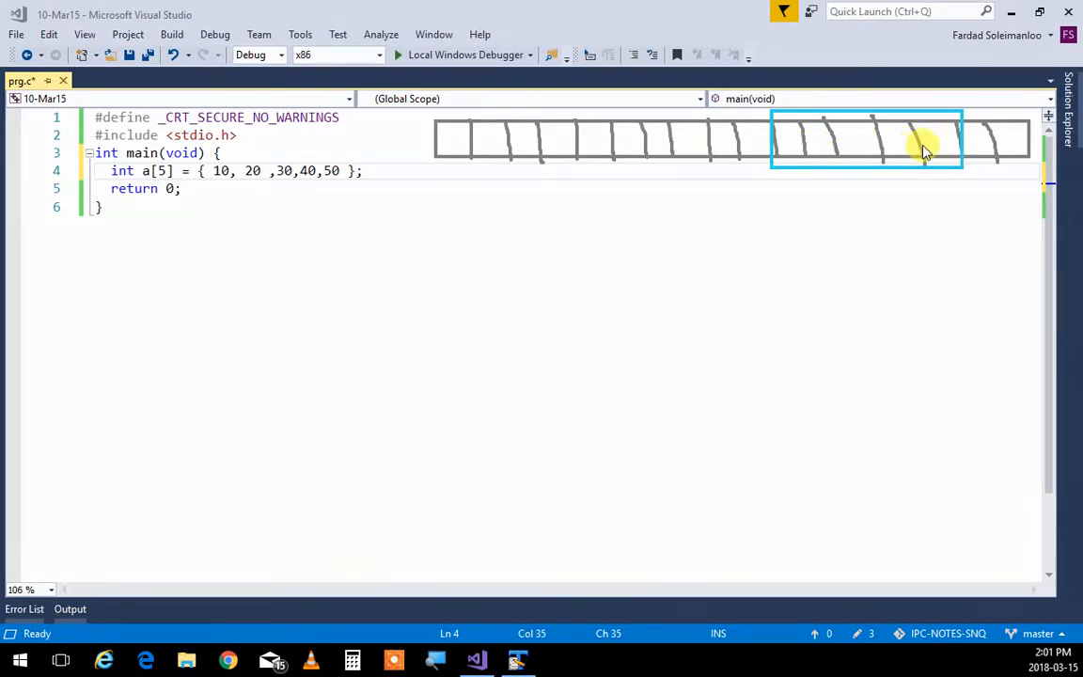
{"action": "mouse_move", "coordinate": [793, 179]}
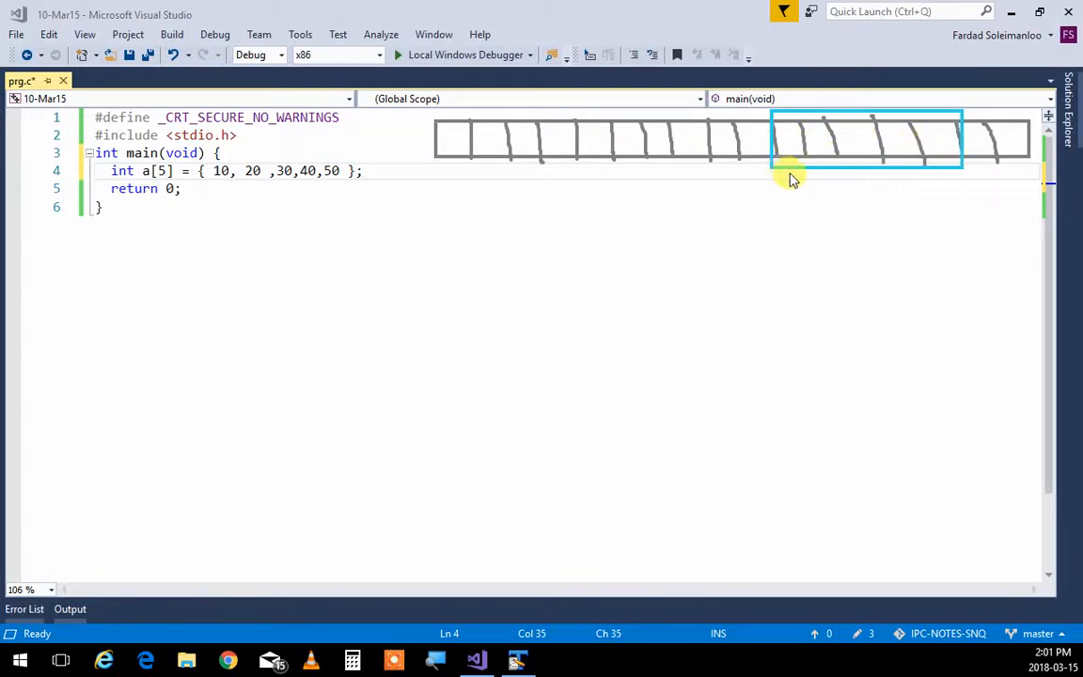
{"action": "mouse_move", "coordinate": [861, 166]}
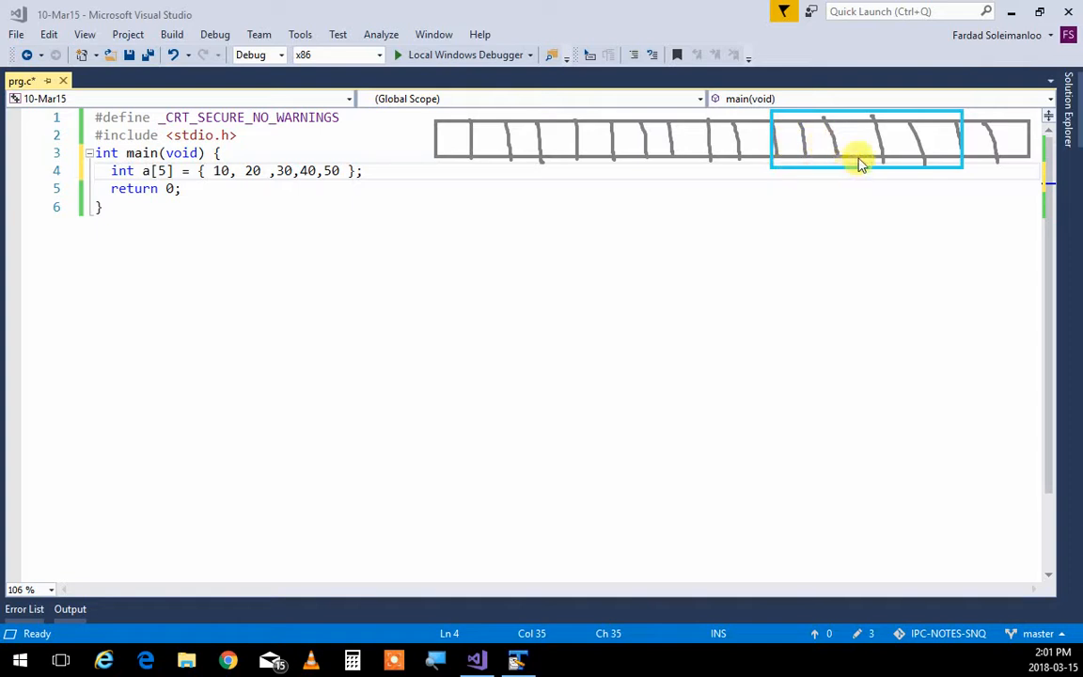
{"action": "mouse_move", "coordinate": [937, 146]}
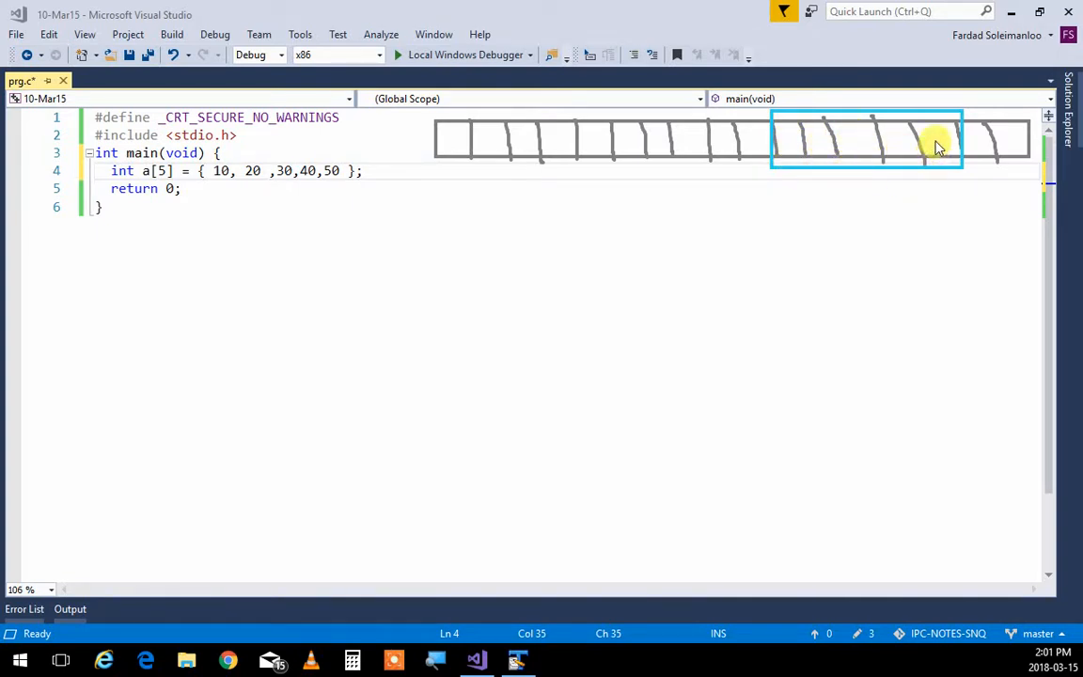
{"action": "mouse_move", "coordinate": [936, 203]}
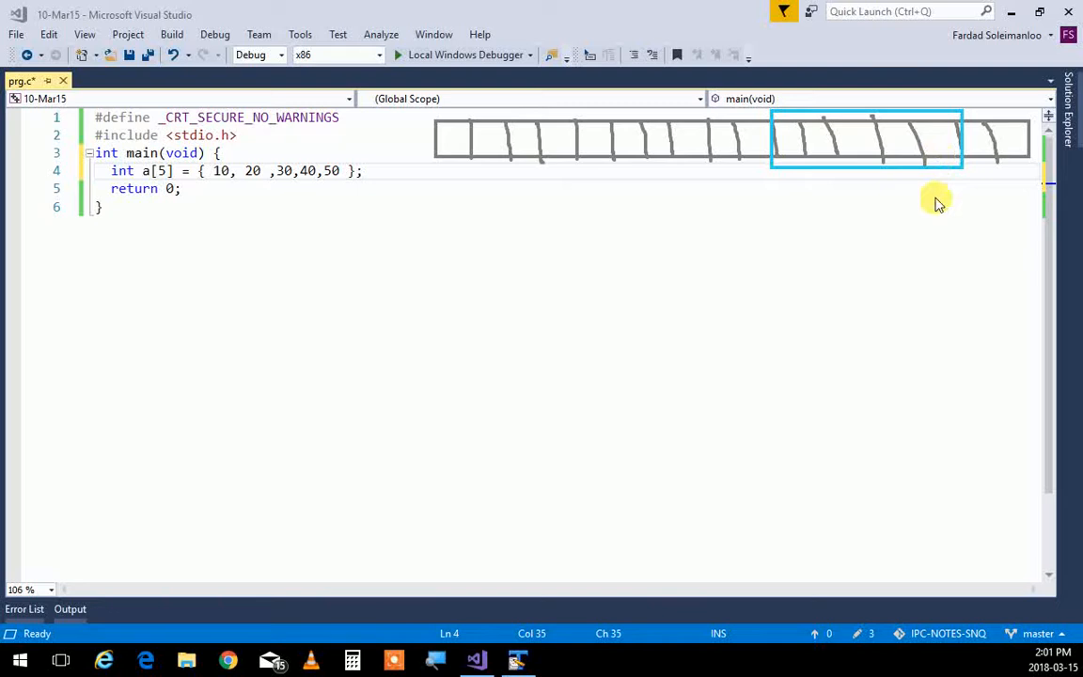
{"action": "mouse_move", "coordinate": [789, 210]}
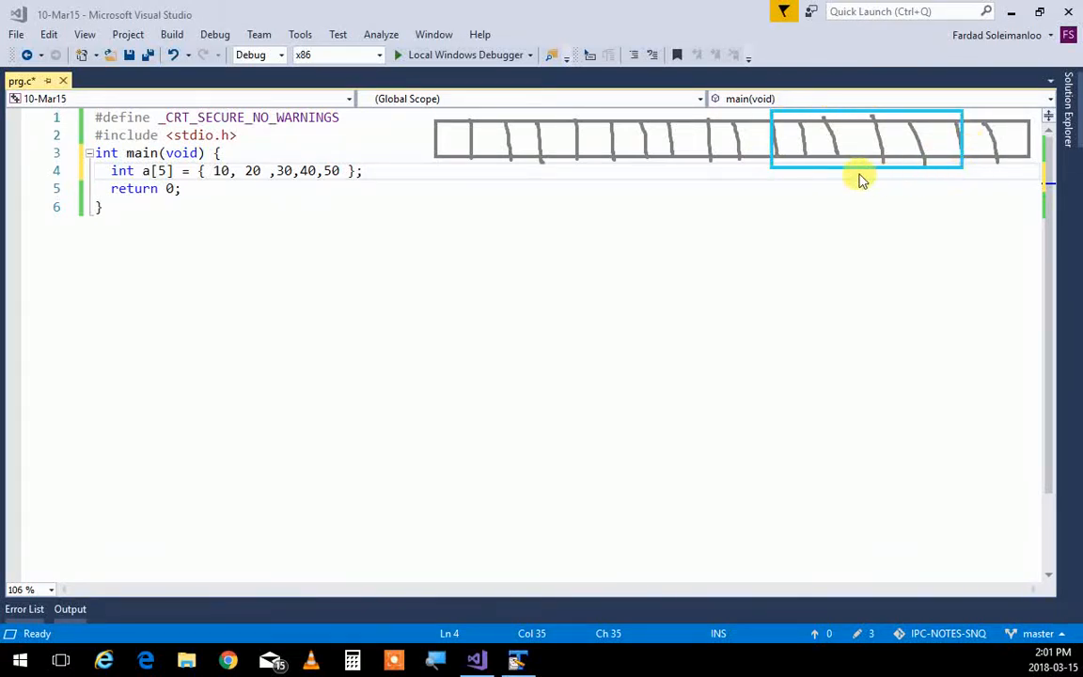
{"action": "mouse_move", "coordinate": [707, 211]}
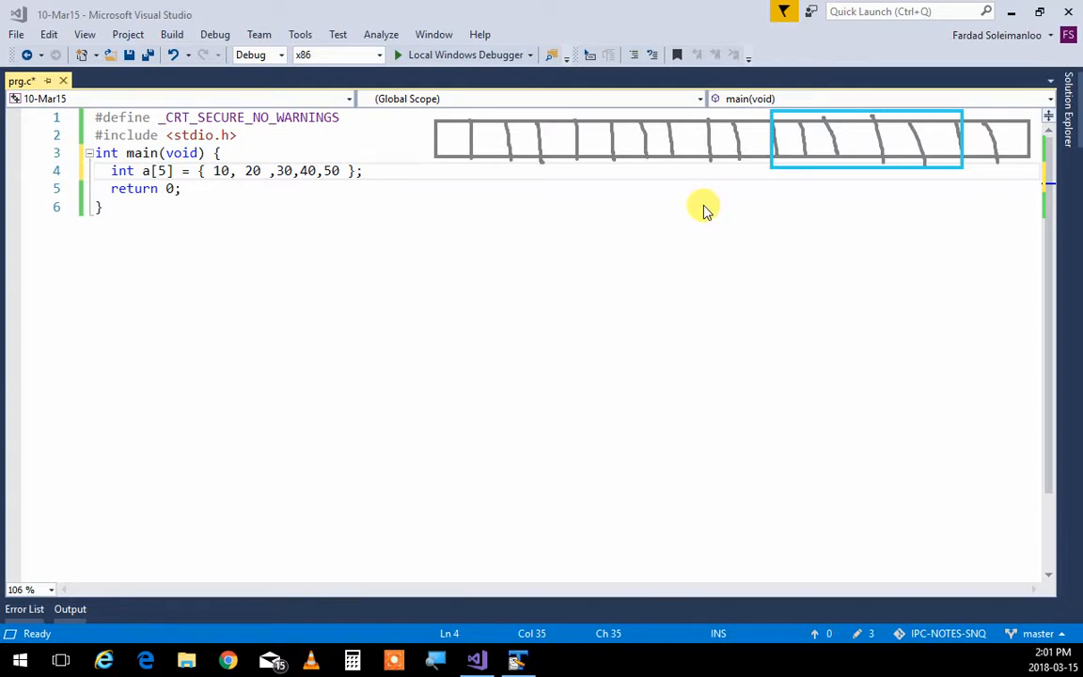
{"action": "mouse_move", "coordinate": [576, 116]}
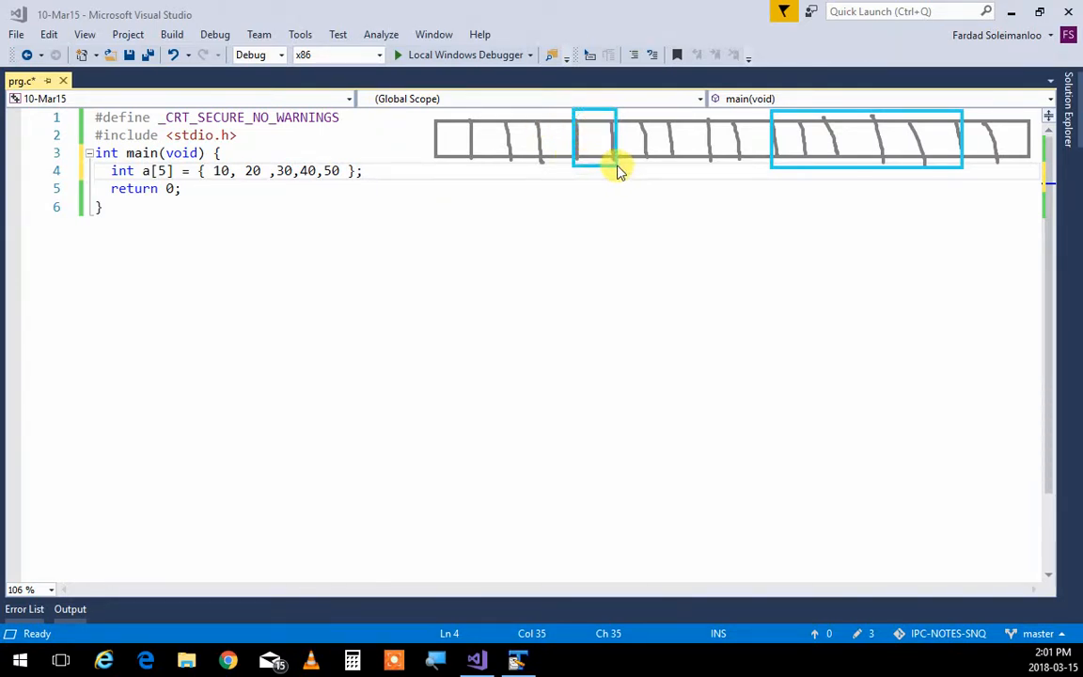
{"action": "mouse_move", "coordinate": [648, 308]}
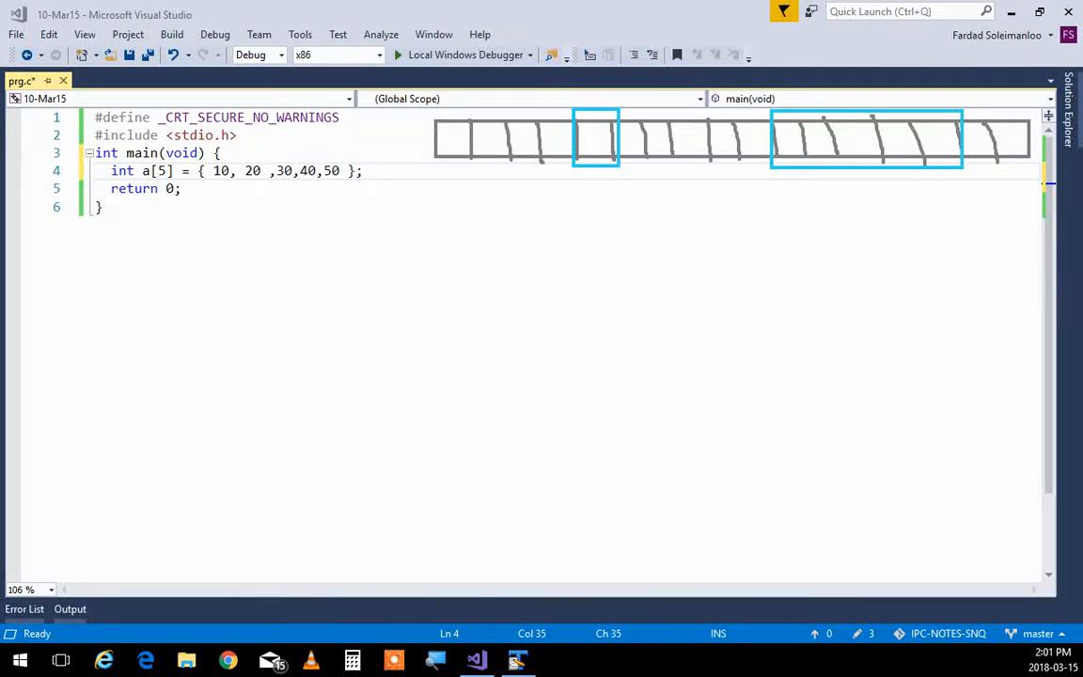
{"action": "mouse_move", "coordinate": [590, 180]}
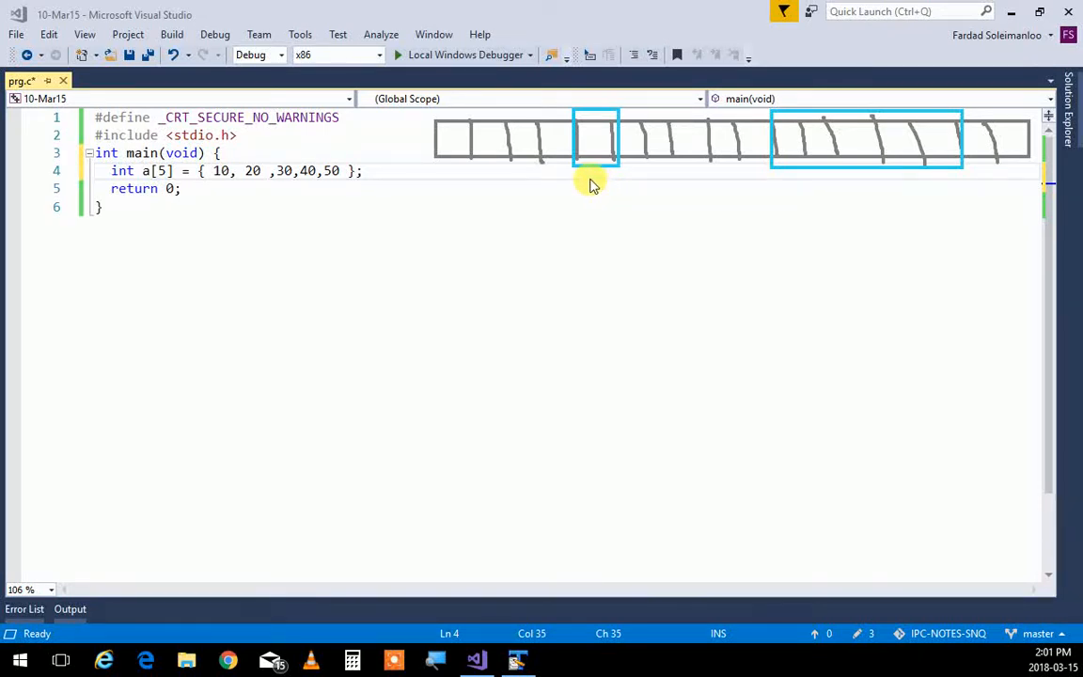
{"action": "mouse_move", "coordinate": [592, 222]}
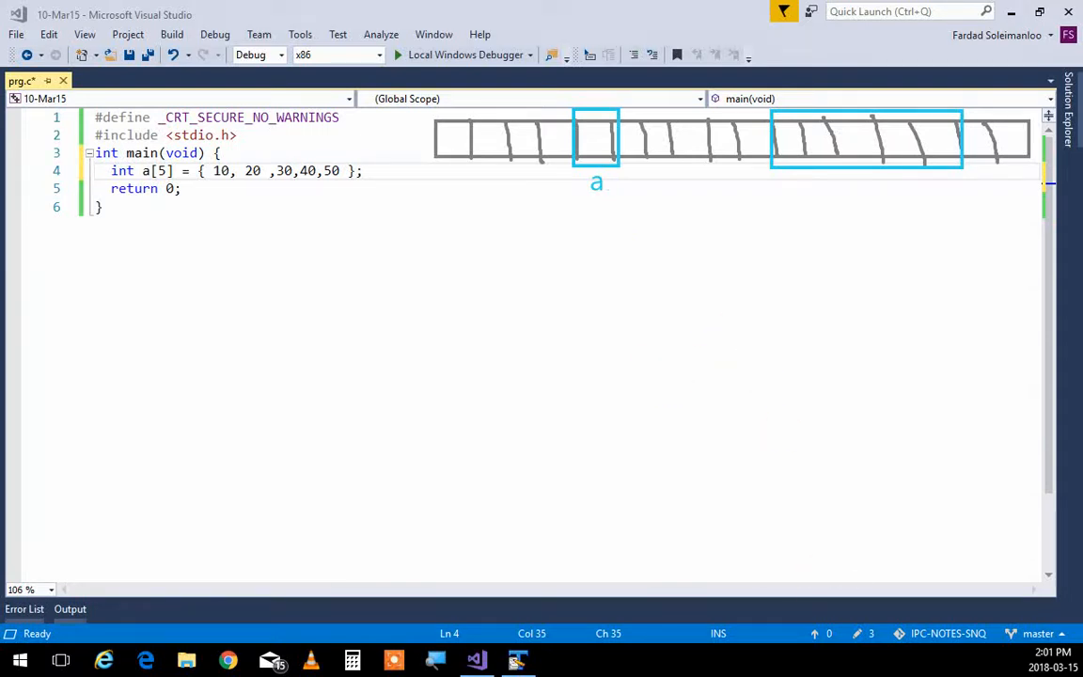
{"action": "mouse_move", "coordinate": [844, 312]}
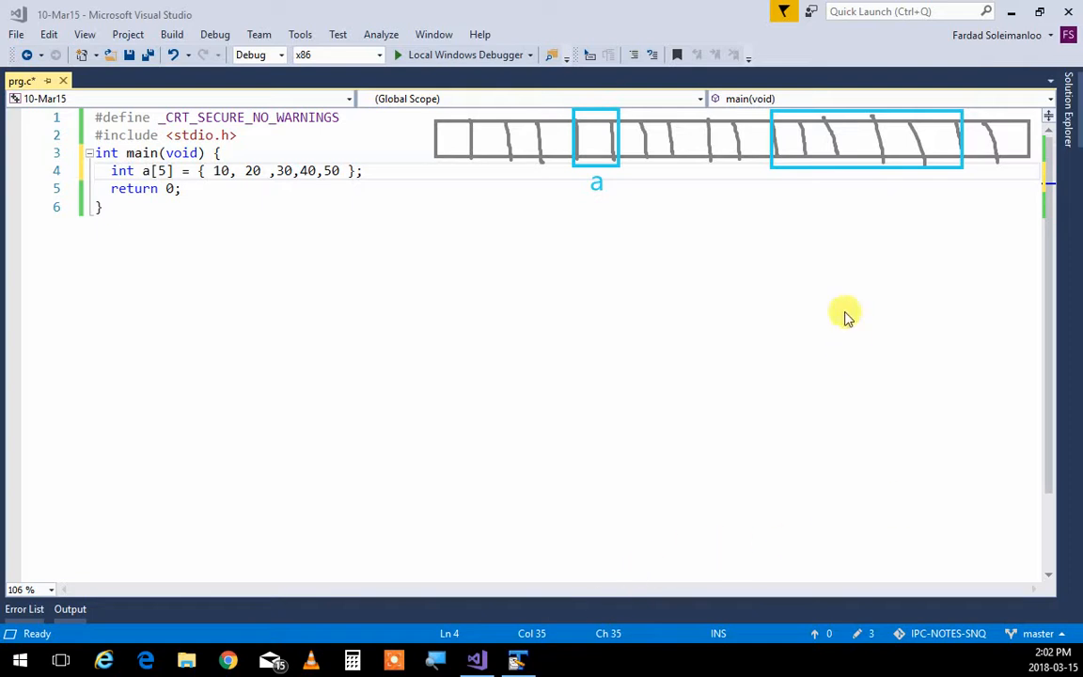
{"action": "mouse_move", "coordinate": [866, 132]}
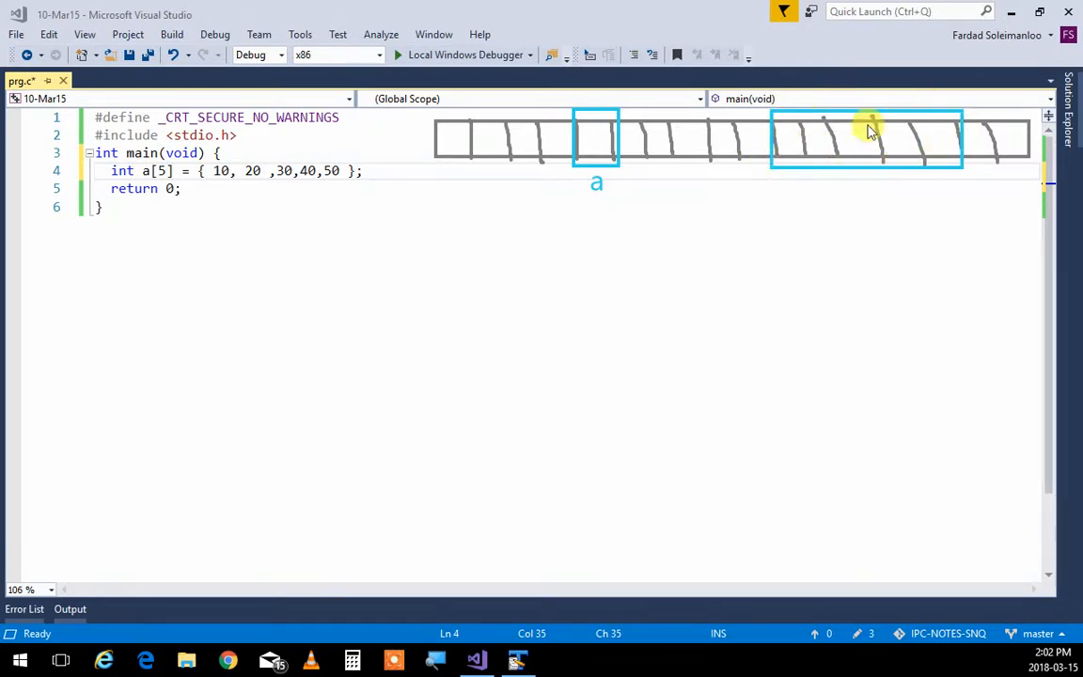
{"action": "mouse_move", "coordinate": [781, 157]}
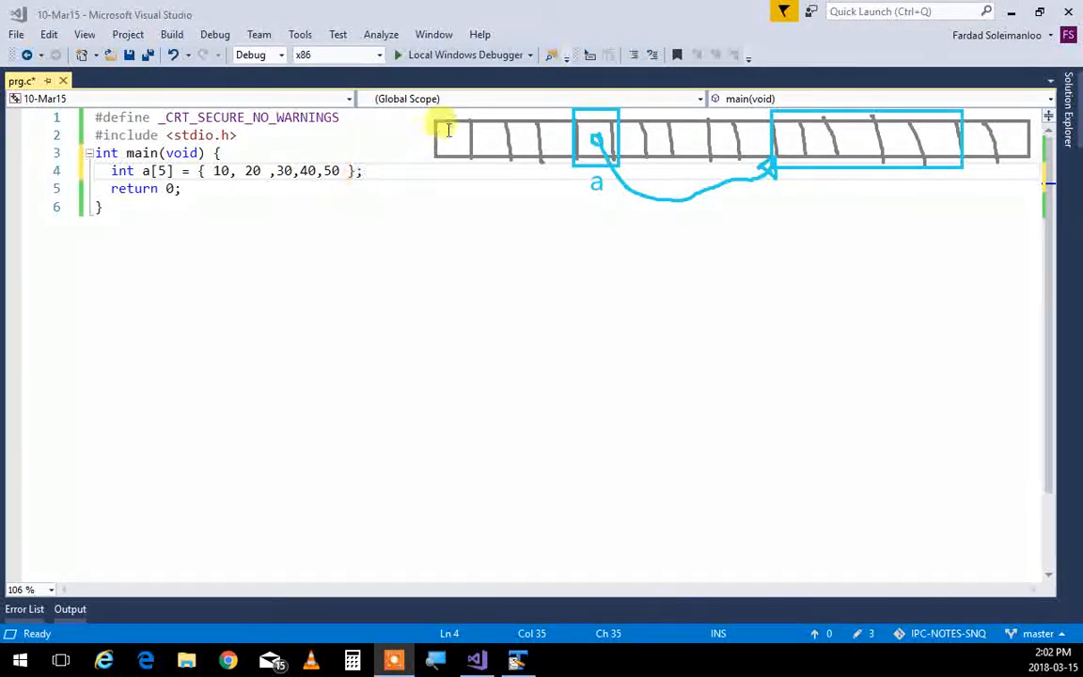
Write a[2] on the new line to refer to the array's third element.
{"action": "type", "text": "a"}
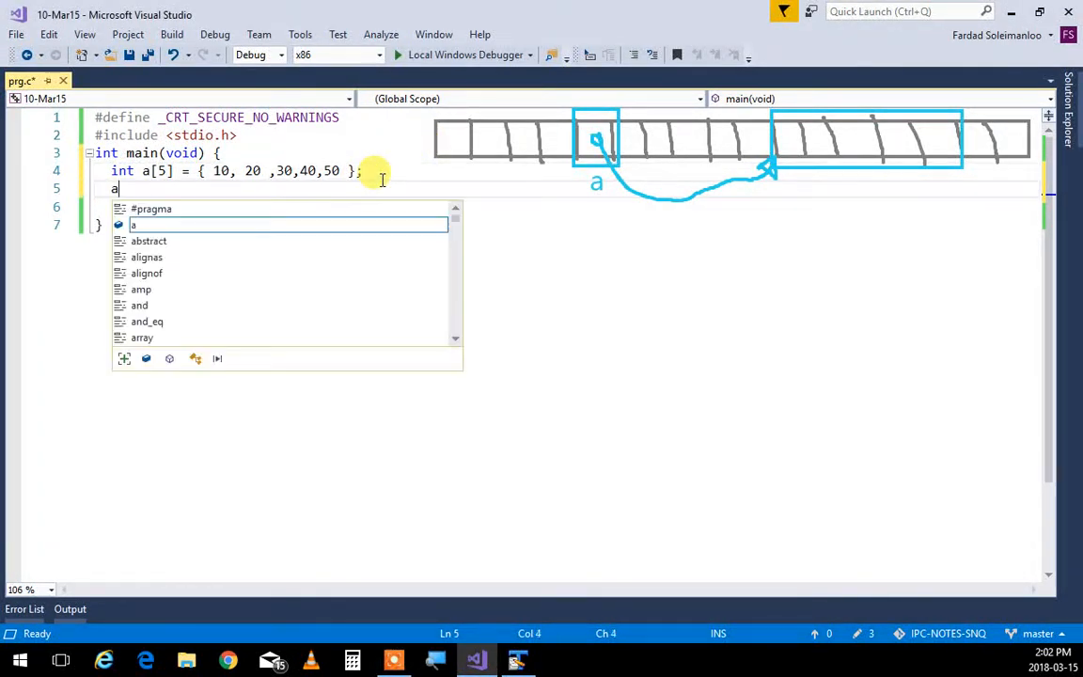
{"action": "type", "text": "[]"}
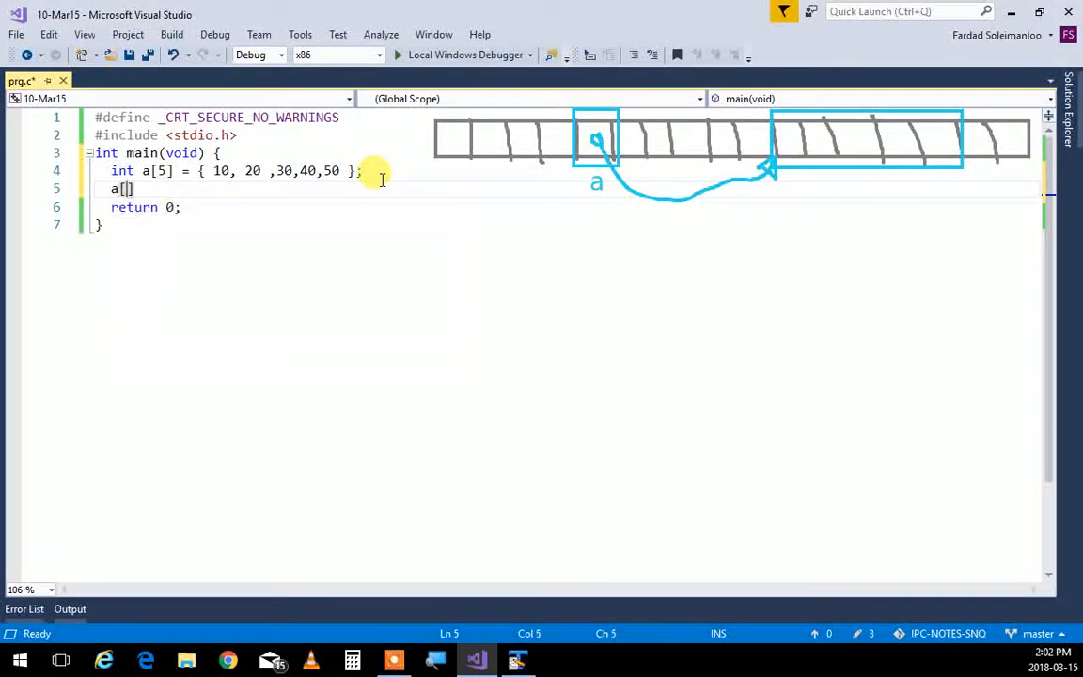
{"action": "type", "text": "2"}
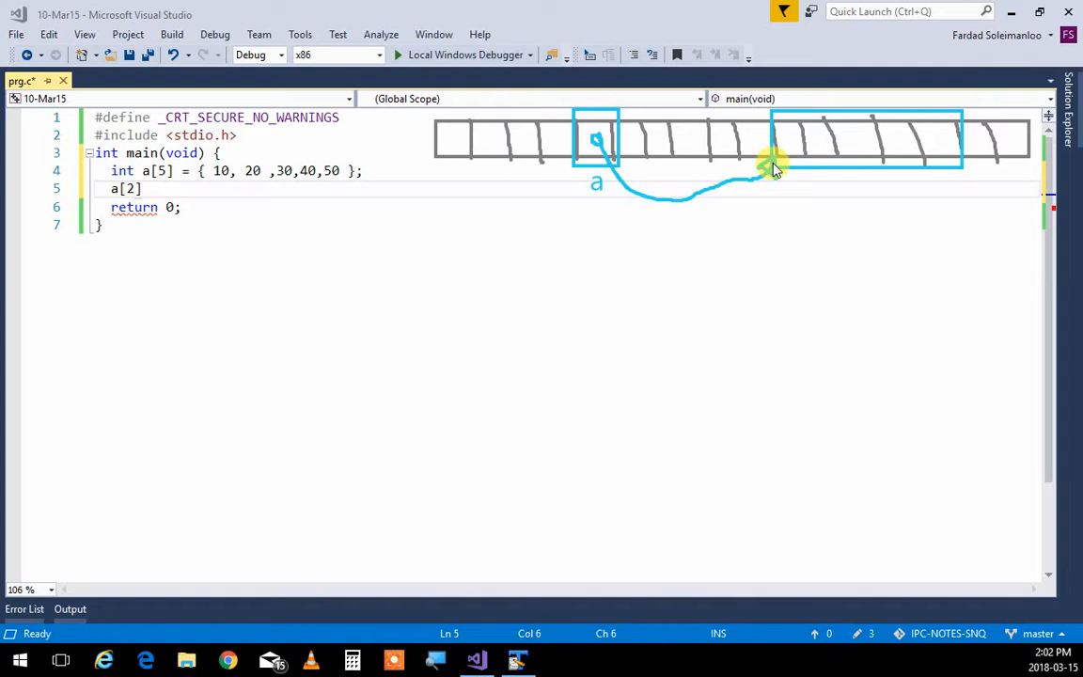
{"action": "mouse_move", "coordinate": [804, 162]}
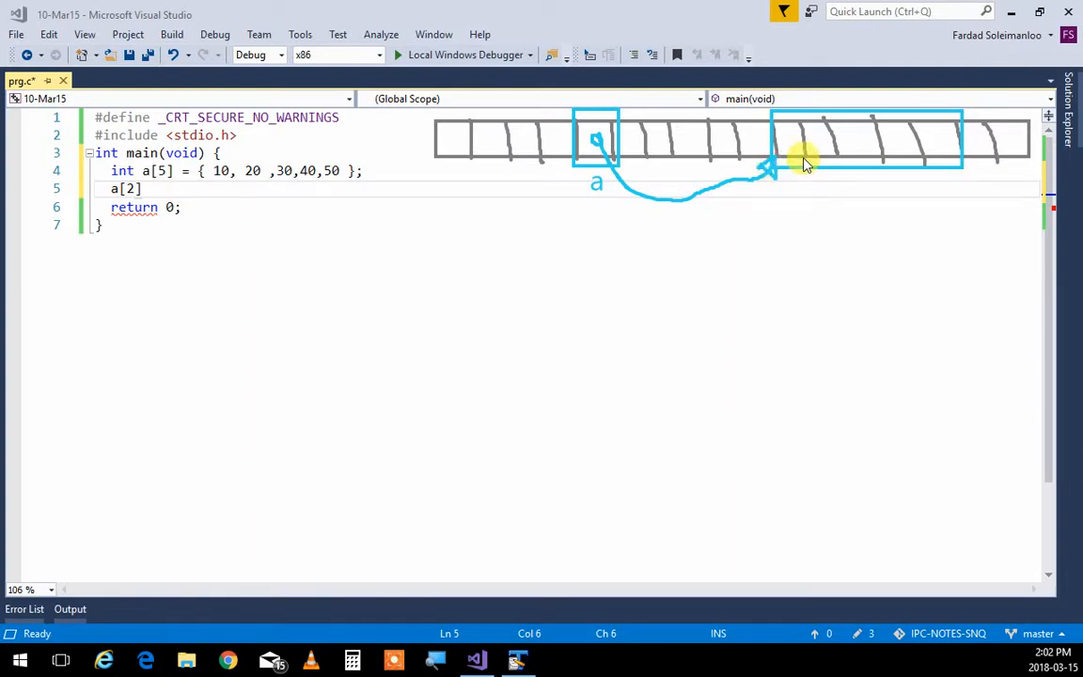
{"action": "mouse_move", "coordinate": [855, 147]}
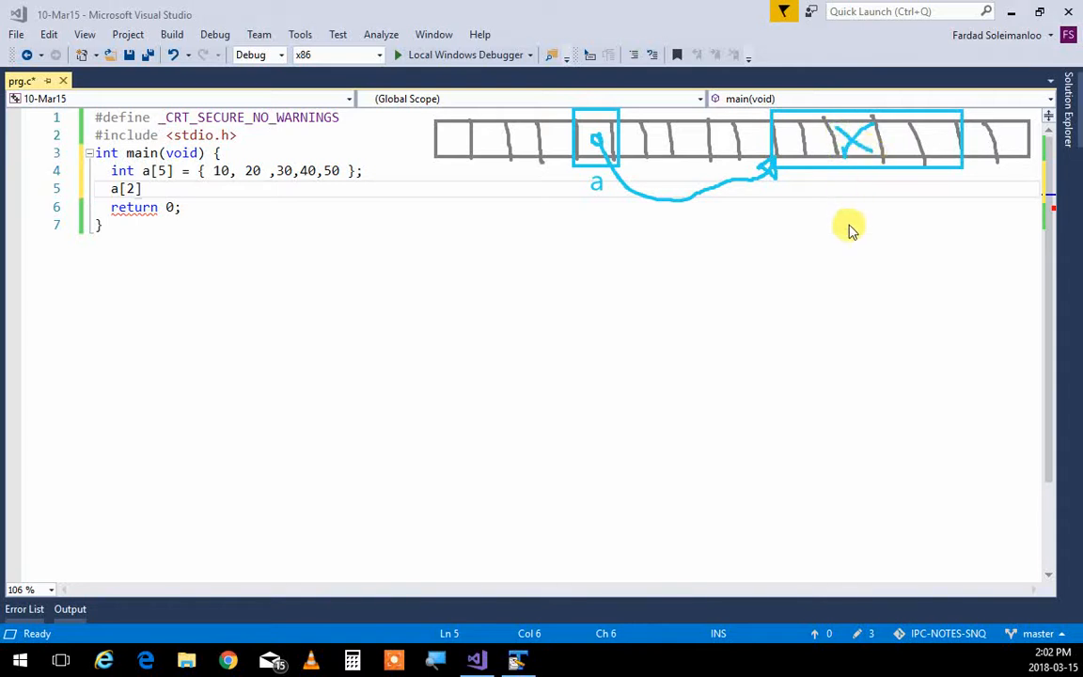
{"action": "mouse_move", "coordinate": [827, 211]}
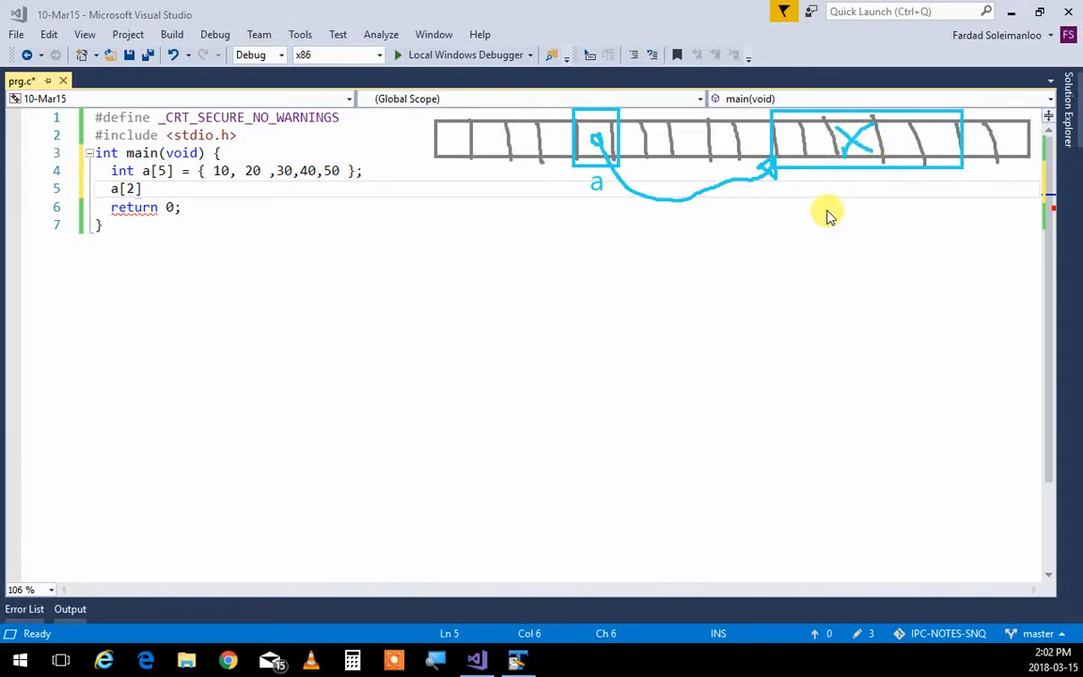
{"action": "mouse_move", "coordinate": [818, 204]}
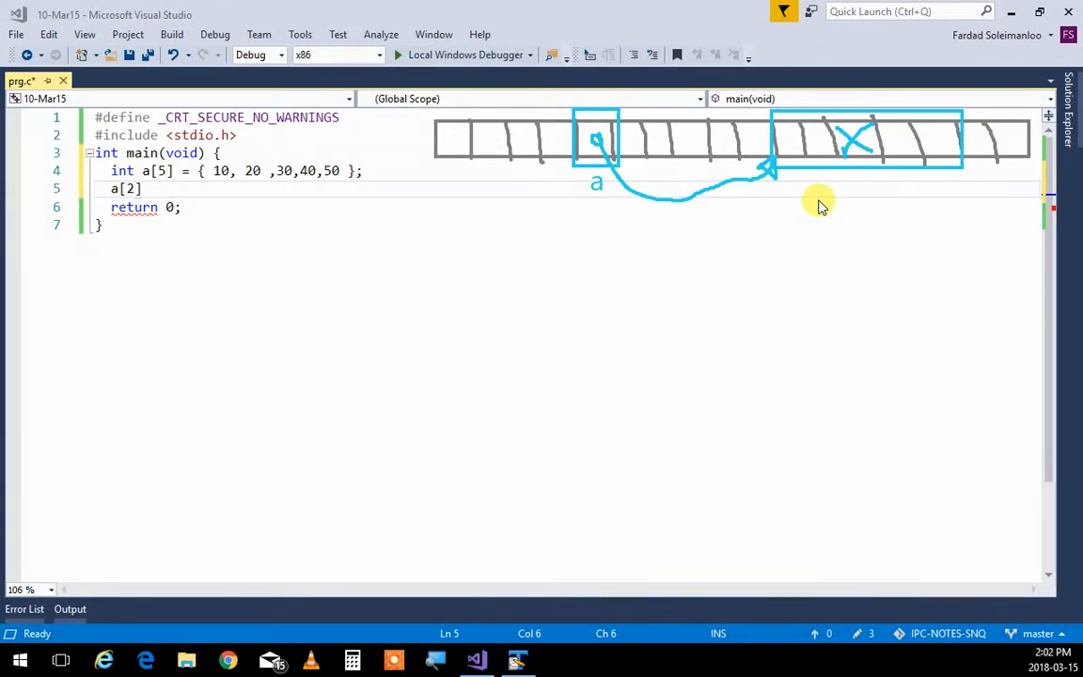
{"action": "mouse_move", "coordinate": [226, 160]}
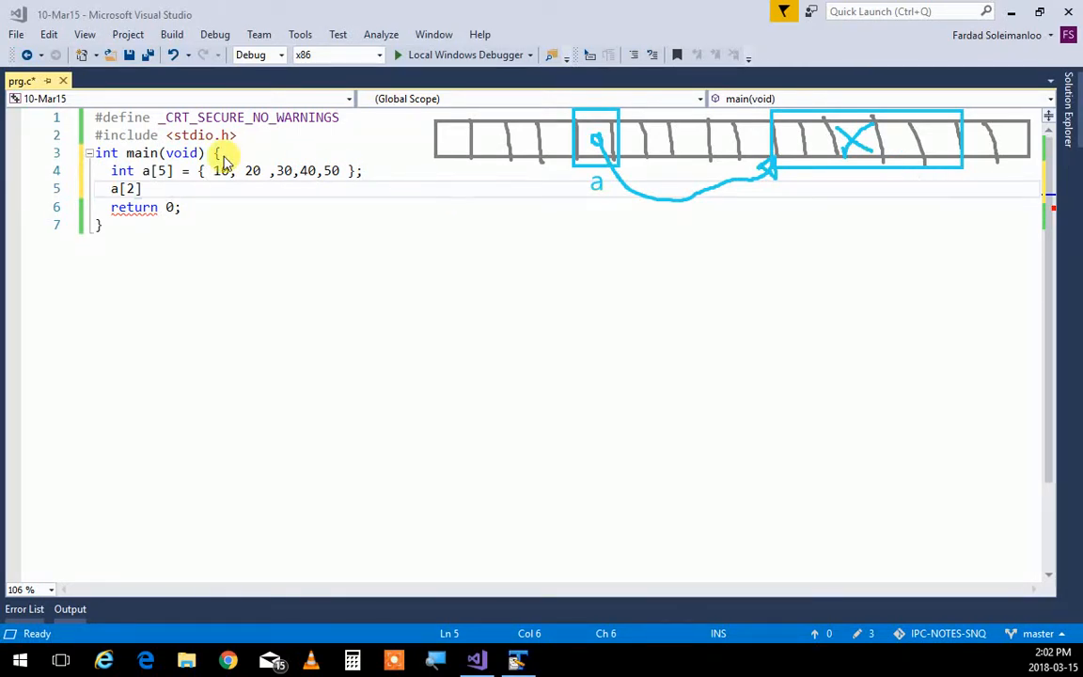
{"action": "mouse_move", "coordinate": [432, 208]}
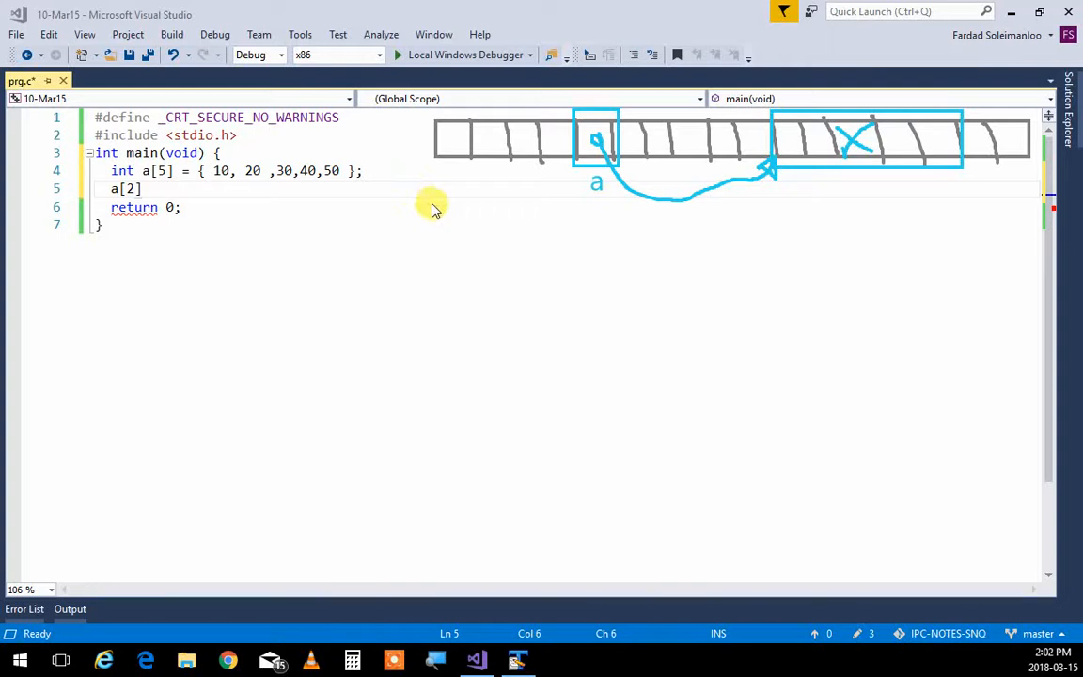
{"action": "mouse_move", "coordinate": [360, 254]}
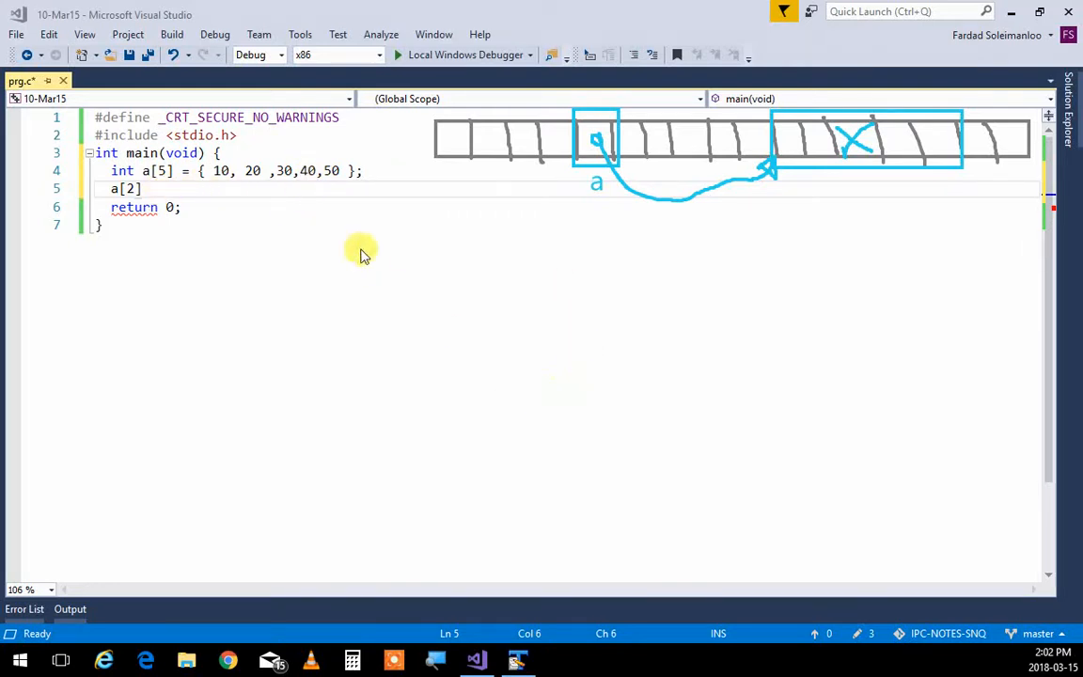
{"action": "mouse_move", "coordinate": [601, 252]}
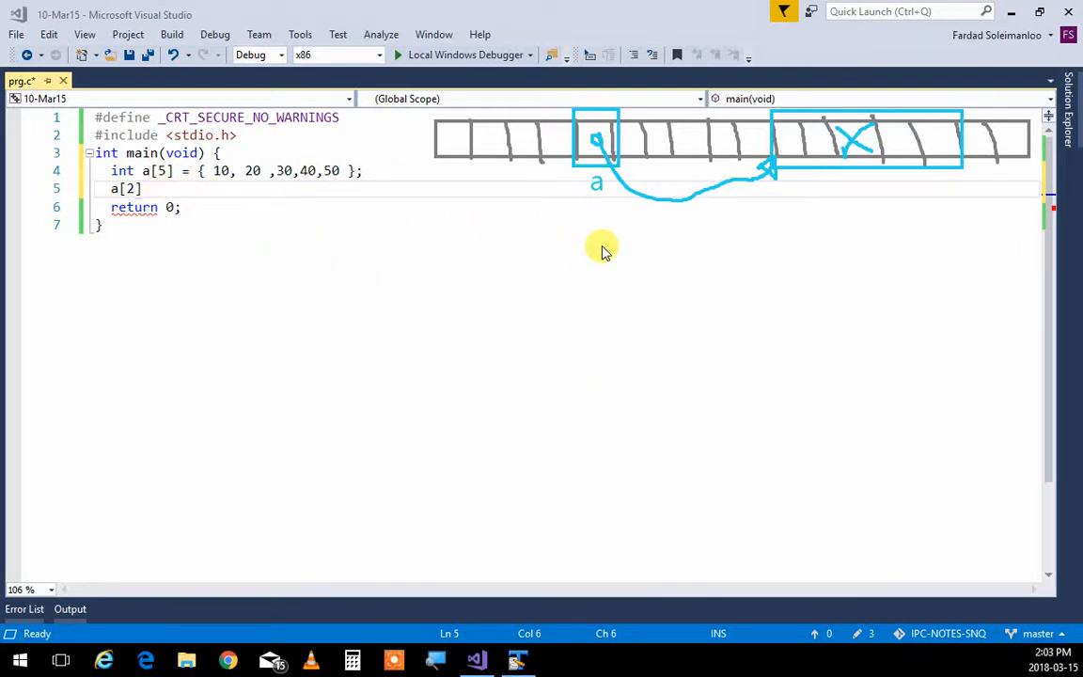
{"action": "mouse_move", "coordinate": [598, 154]}
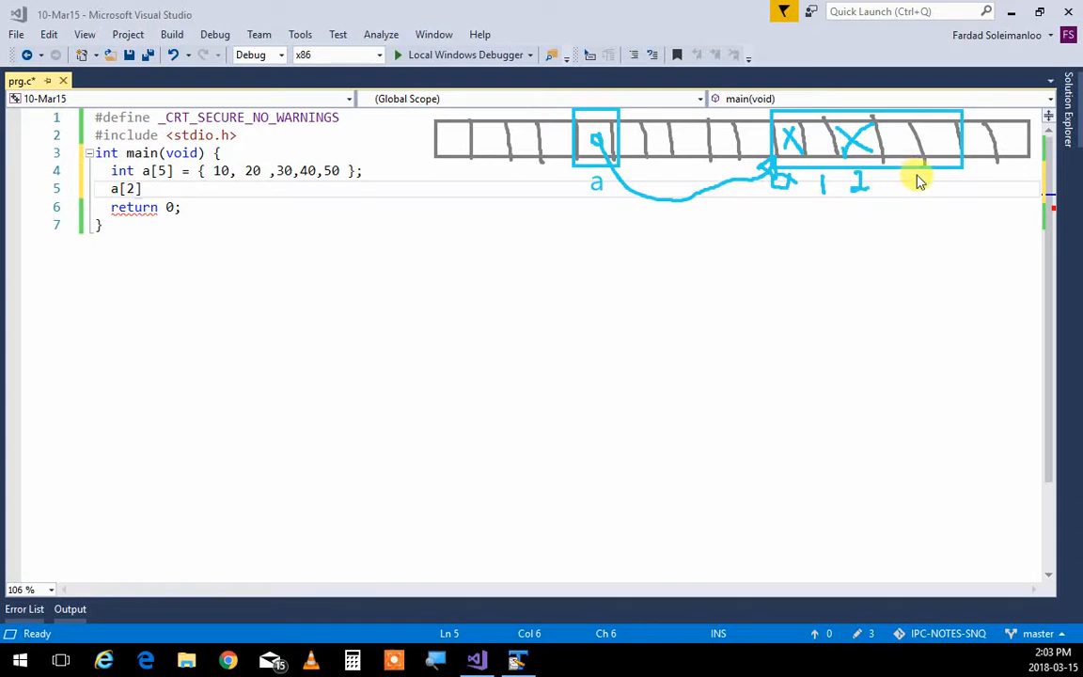
{"action": "left_click_drag", "start_coordinate": [920, 180], "coordinate": [936, 192]}
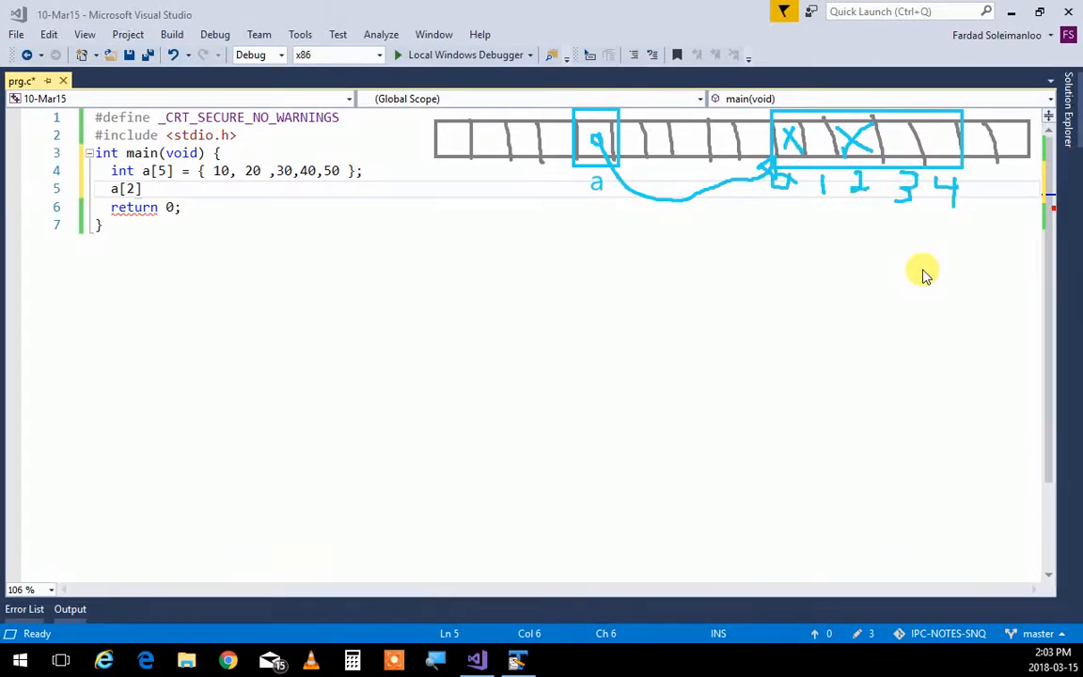
{"action": "mouse_move", "coordinate": [483, 347]}
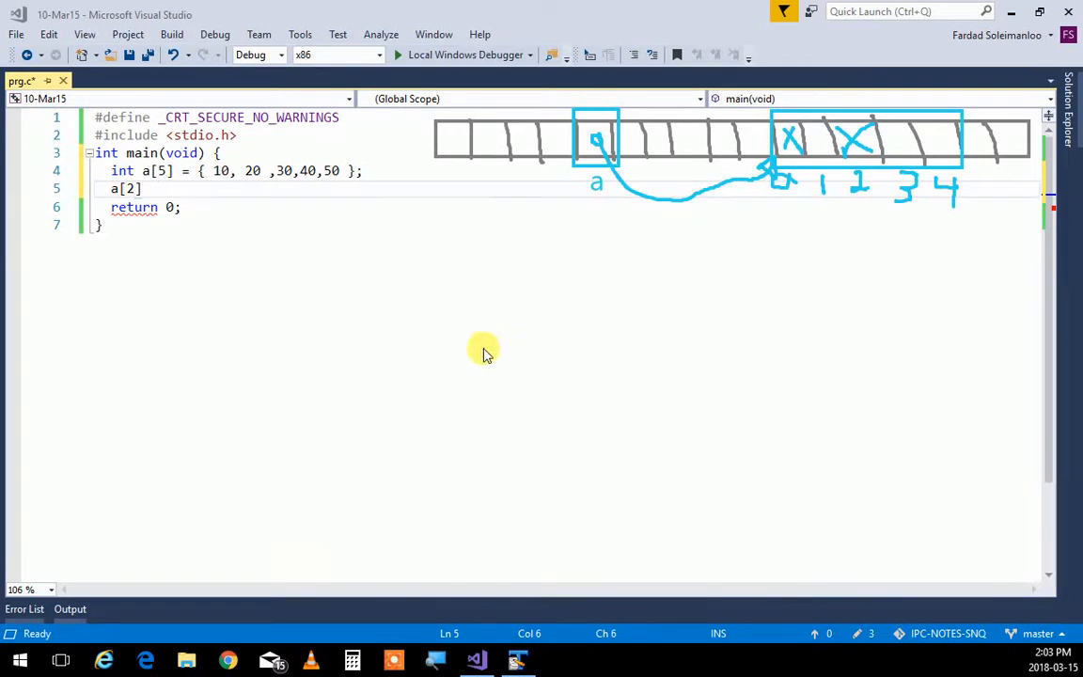
{"action": "mouse_move", "coordinate": [179, 474]}
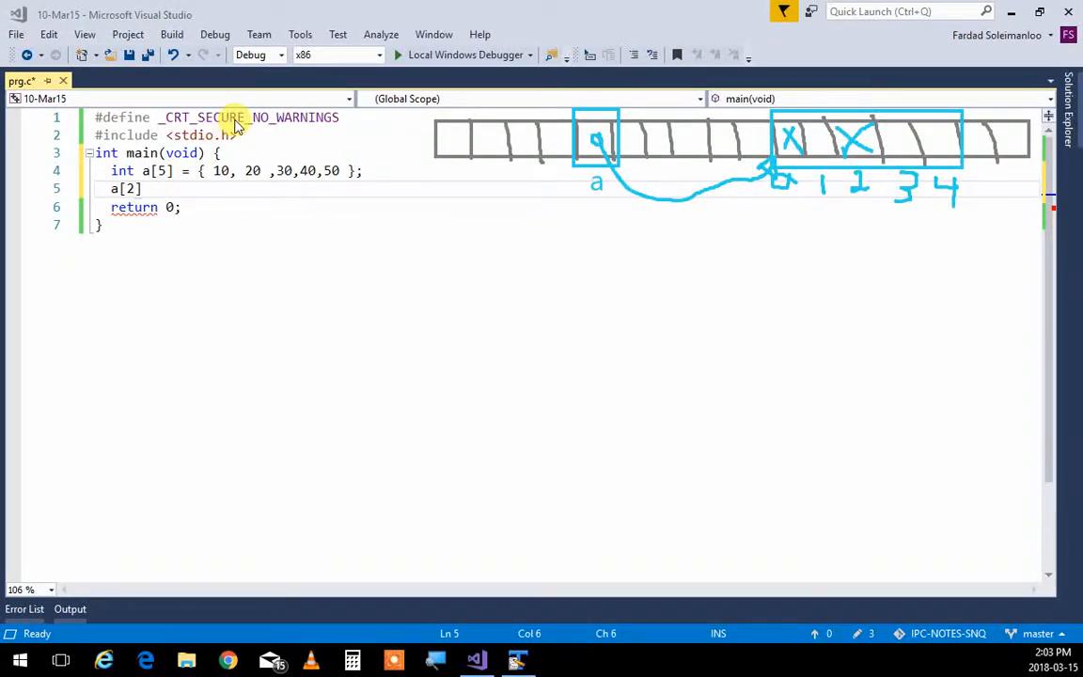
{"action": "mouse_move", "coordinate": [304, 130]}
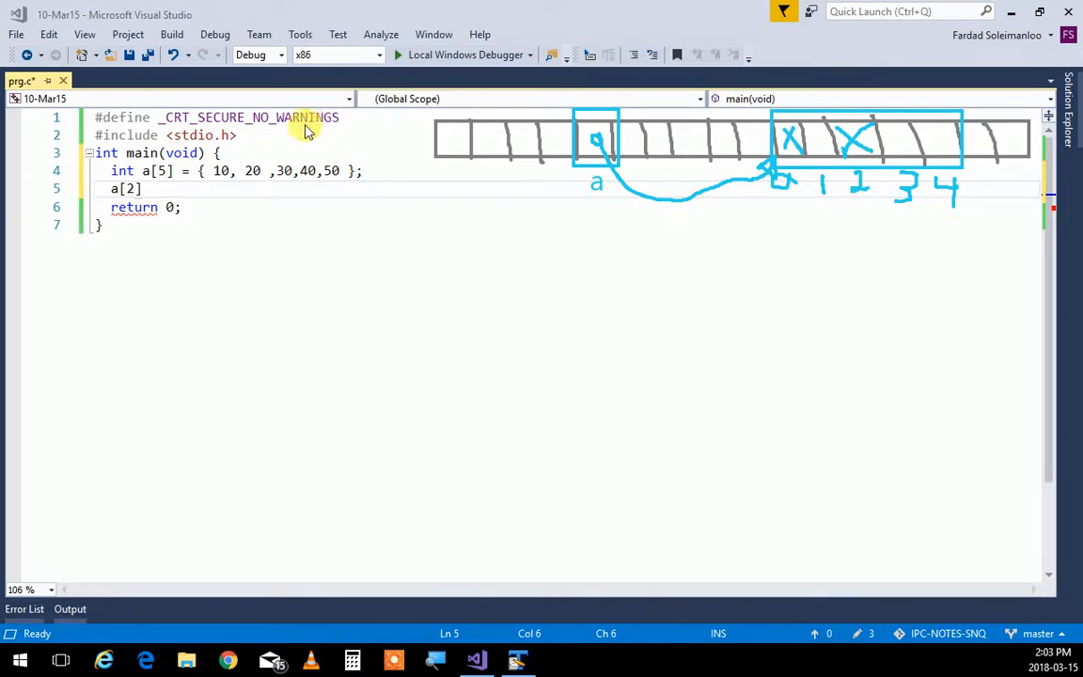
{"action": "mouse_move", "coordinate": [592, 357]}
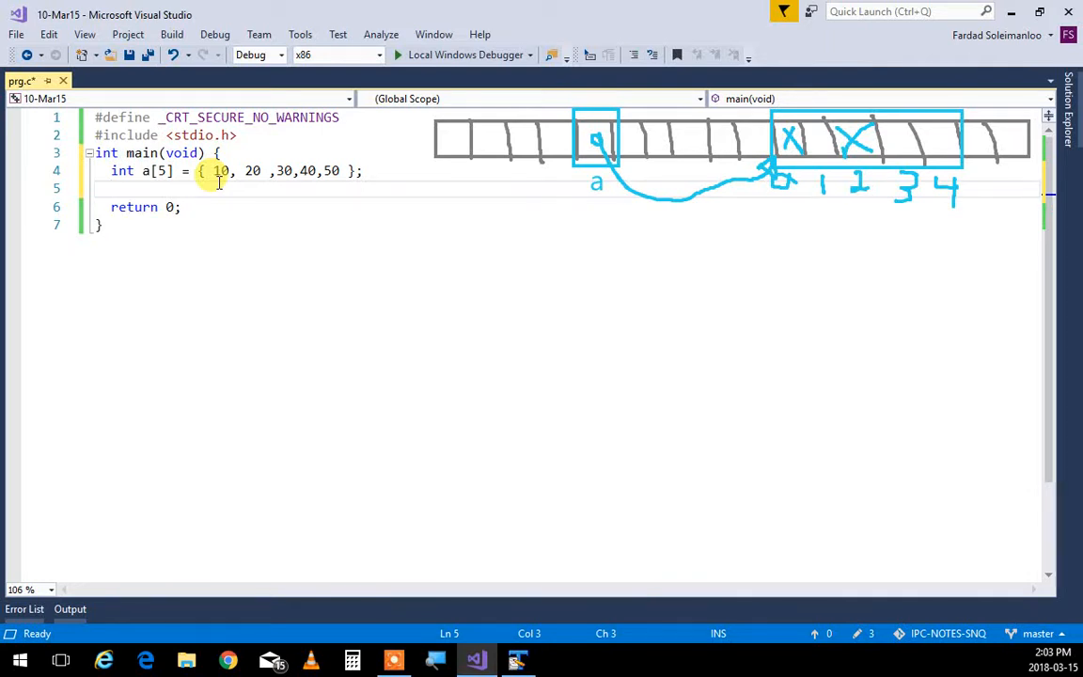
Add a void printInts line below the stdio include, above main.
{"action": "left_click", "coordinate": [239, 136]}
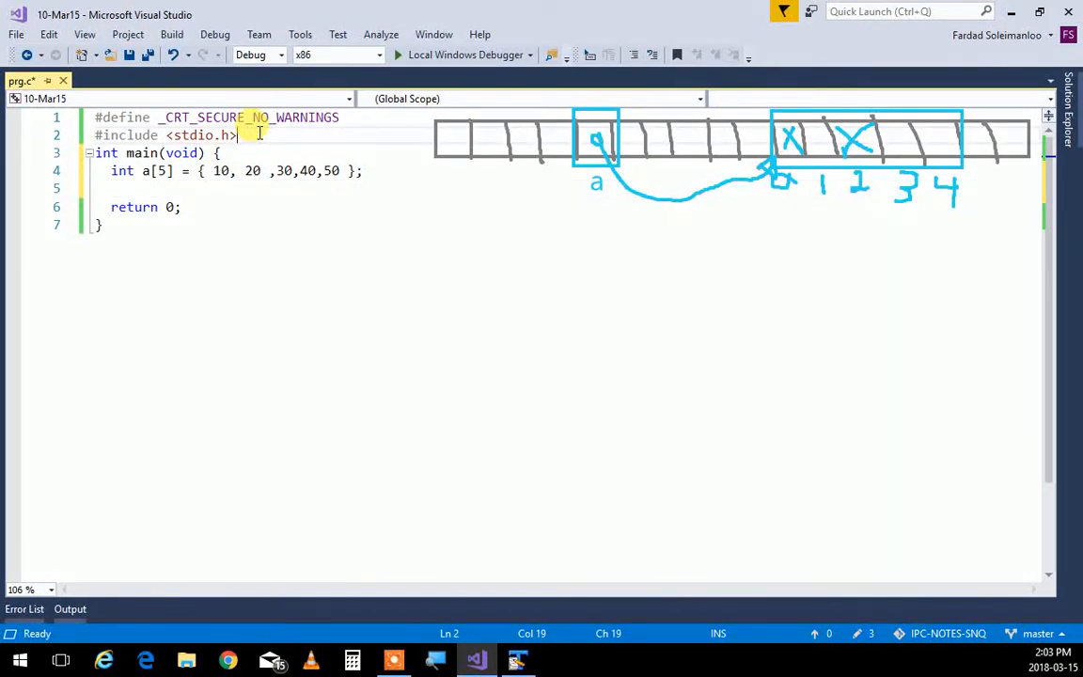
{"action": "key", "text": "enter"}
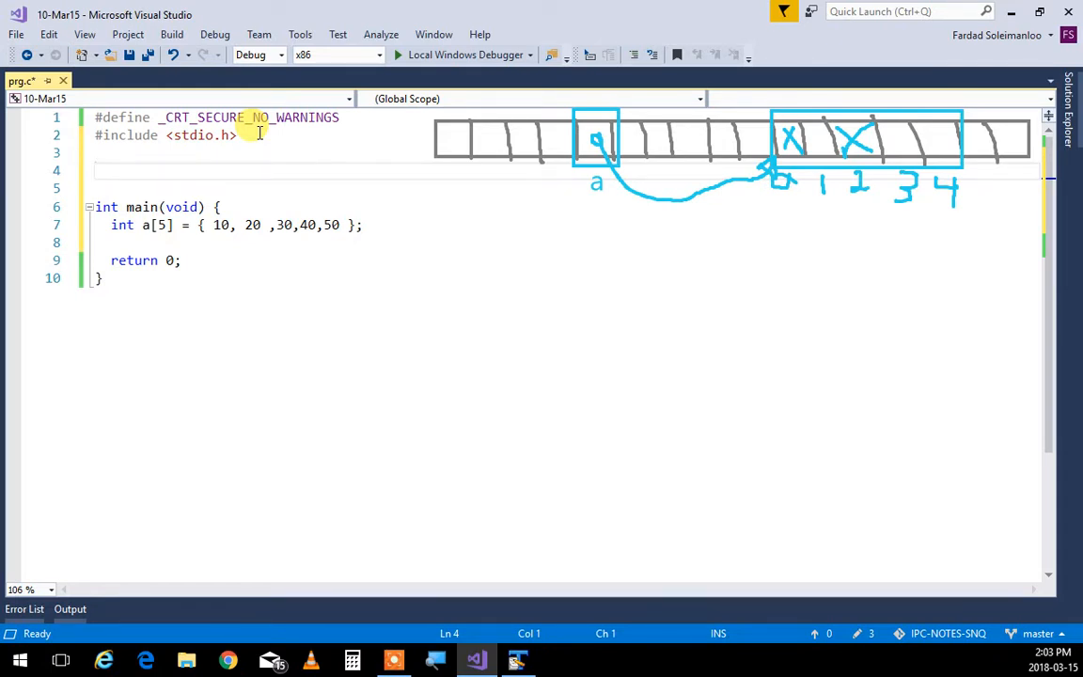
{"action": "type", "text": "p"}
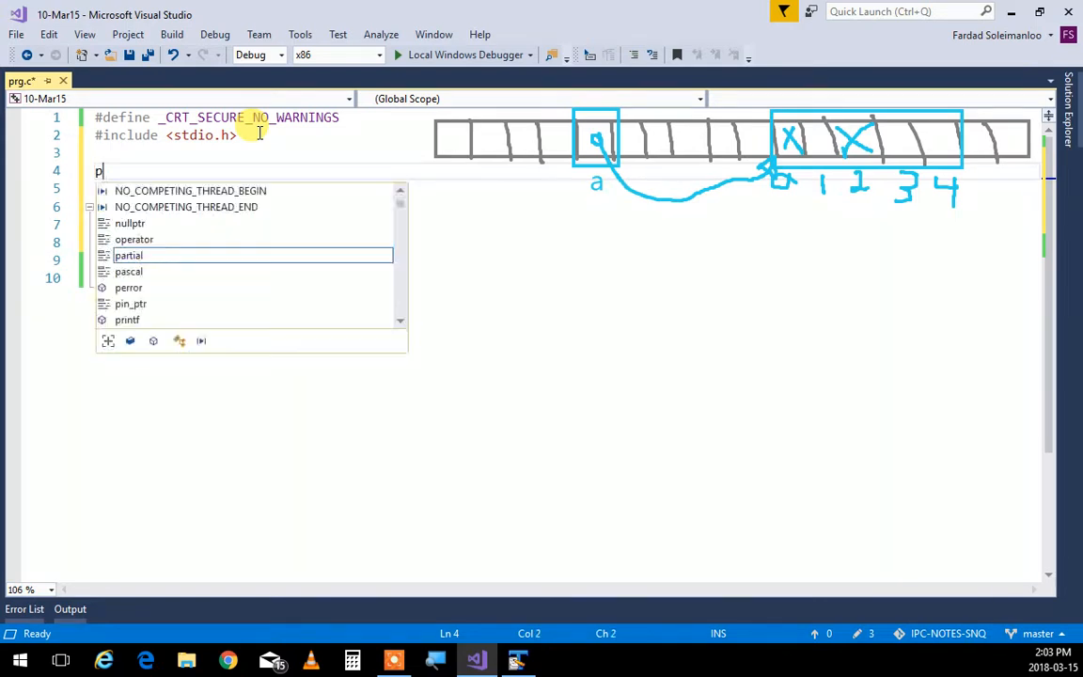
{"action": "type", "text": "rintInts("}
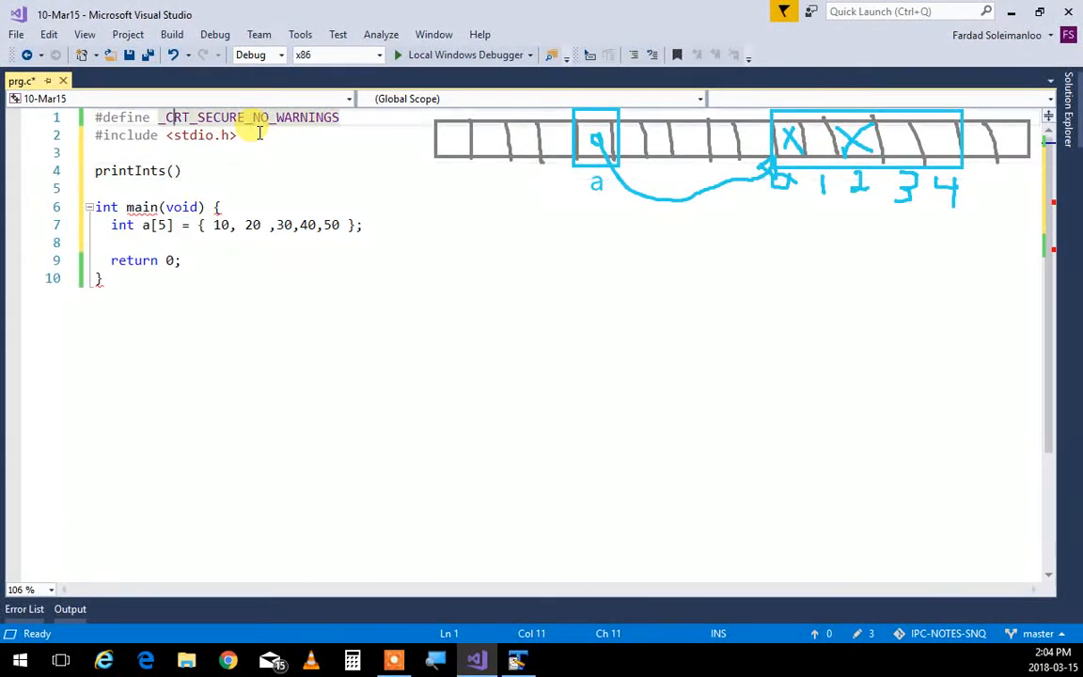
{"action": "left_click", "coordinate": [141, 169]}
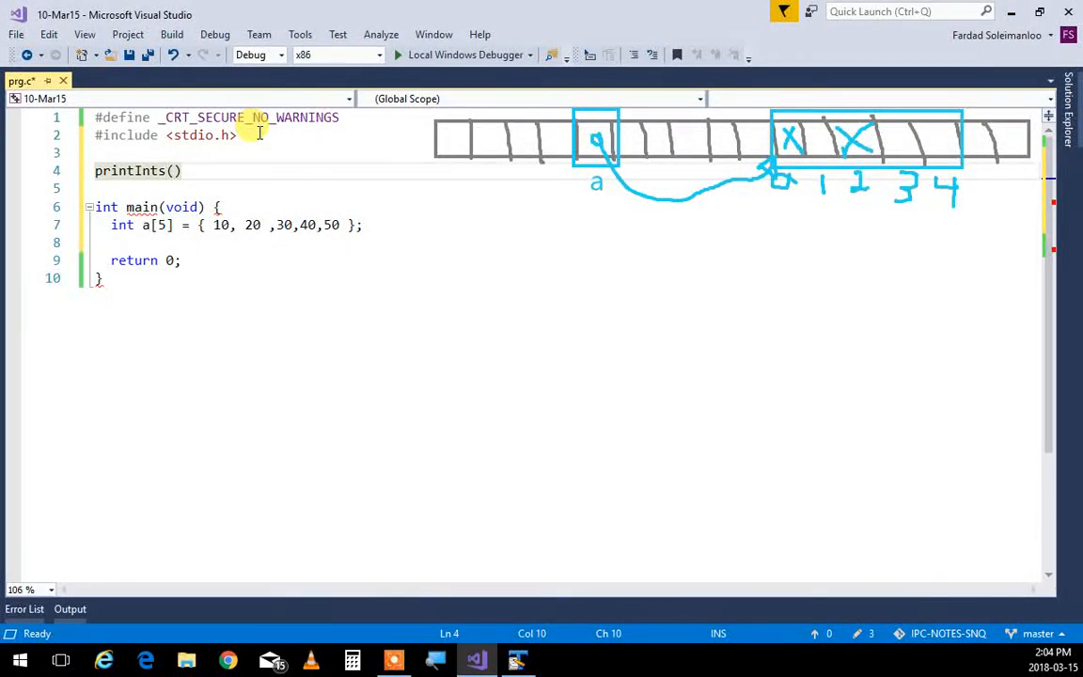
{"action": "type", "text": "void"}
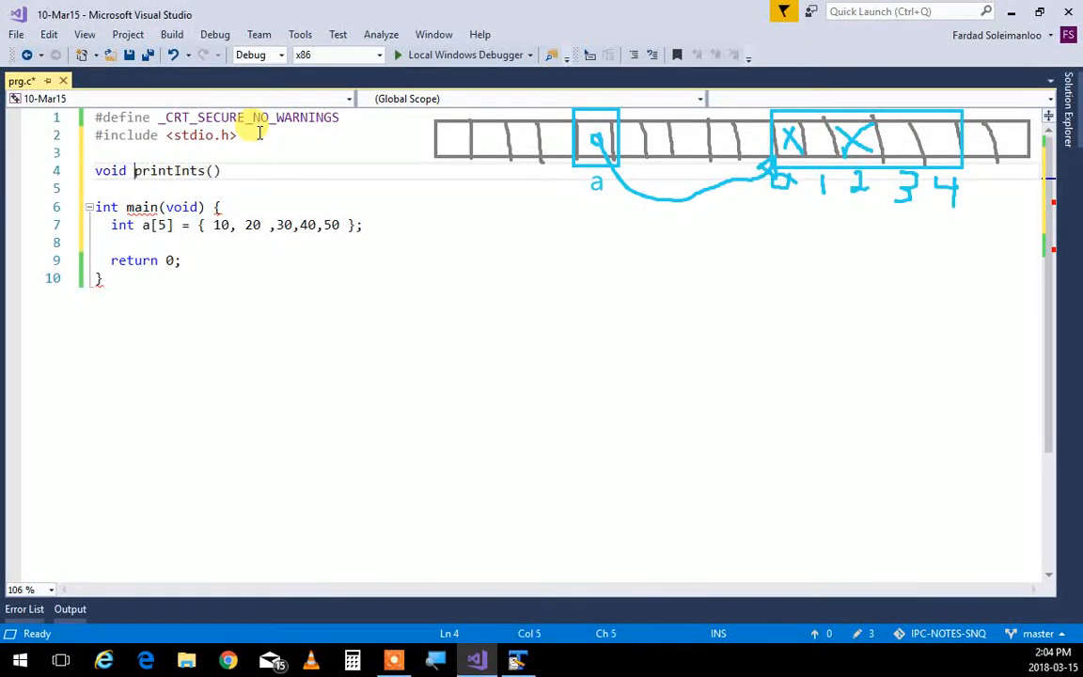
Give the prototype an int arr[] parameter and end it with a semicolon.
{"action": "left_click", "coordinate": [214, 170]}
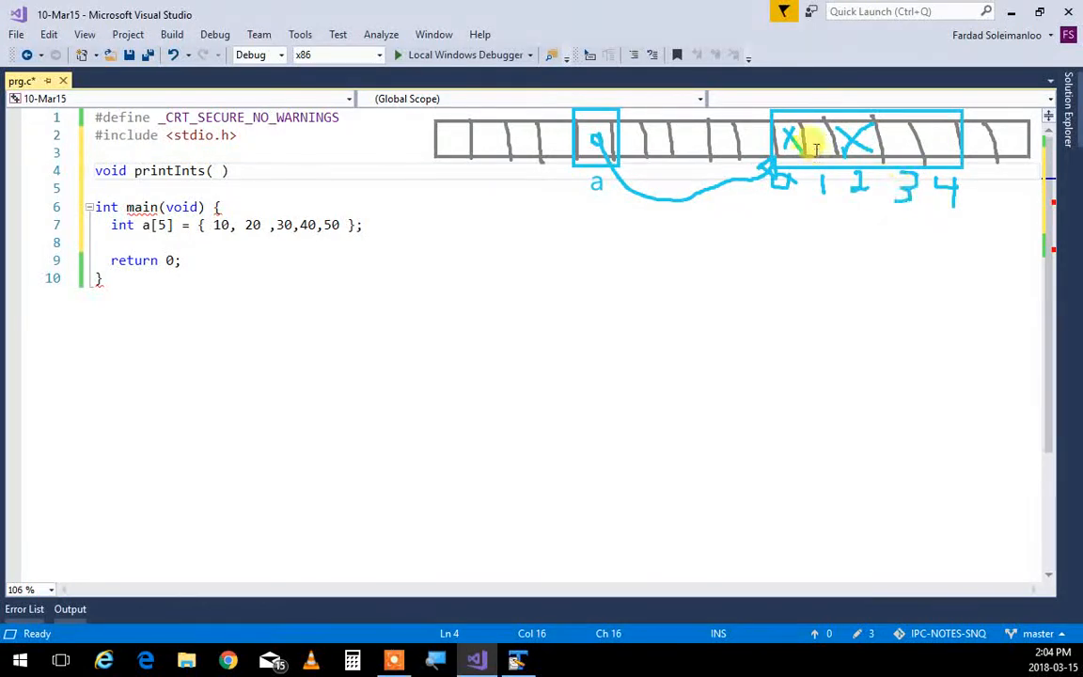
{"action": "mouse_move", "coordinate": [874, 207]}
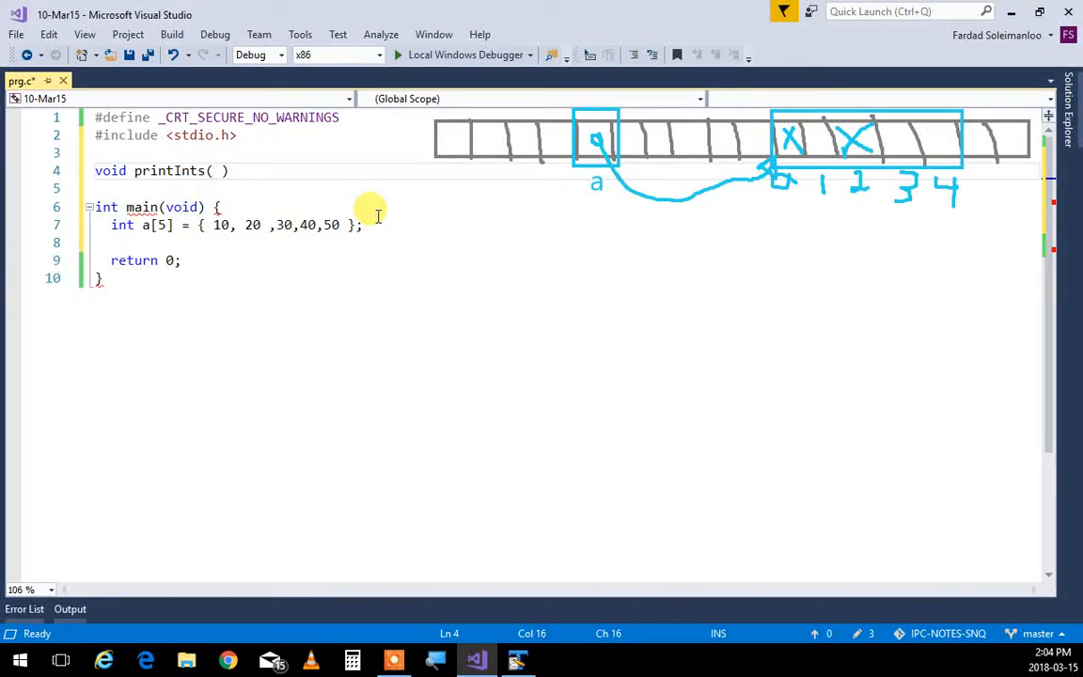
{"action": "type", "text": "i"}
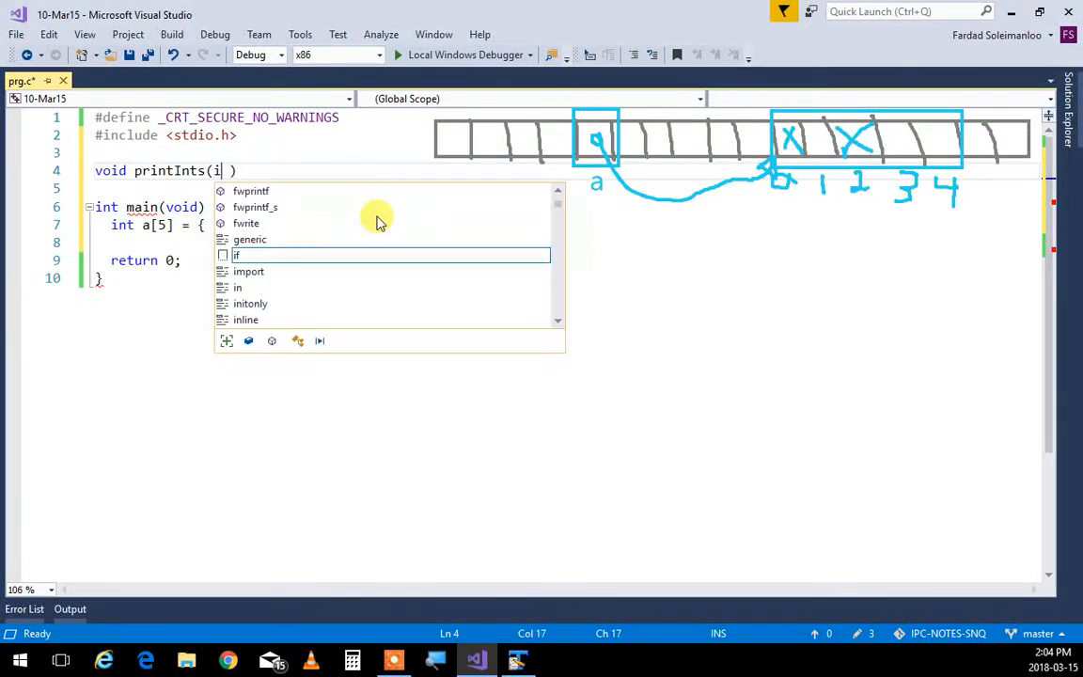
{"action": "type", "text": "nt"}
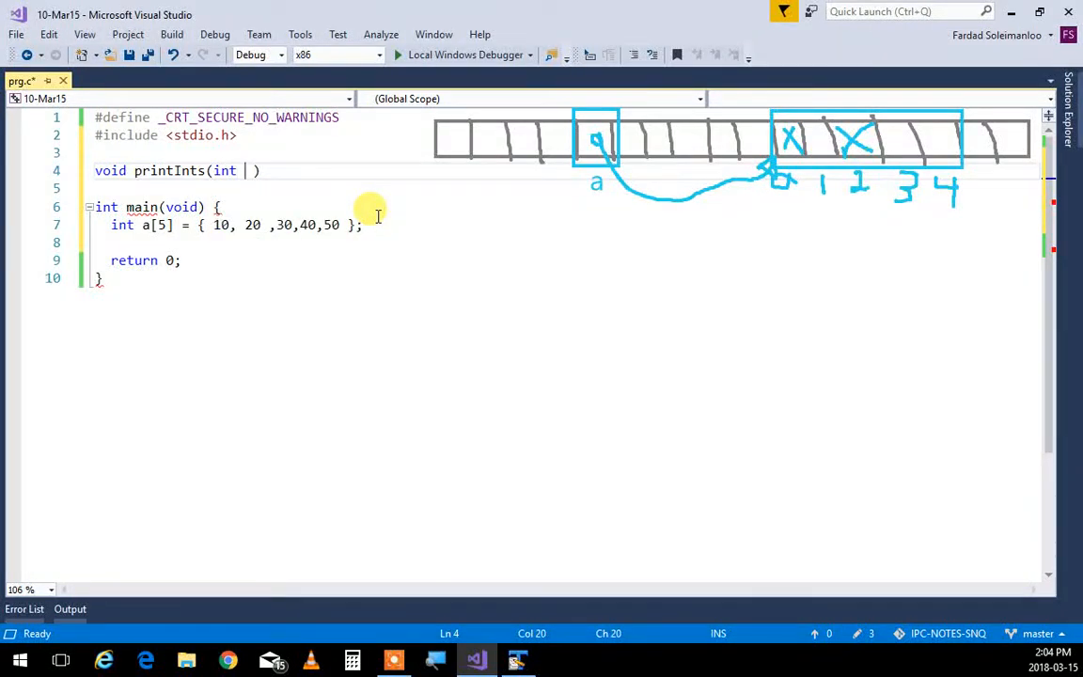
{"action": "type", "text": "arr"}
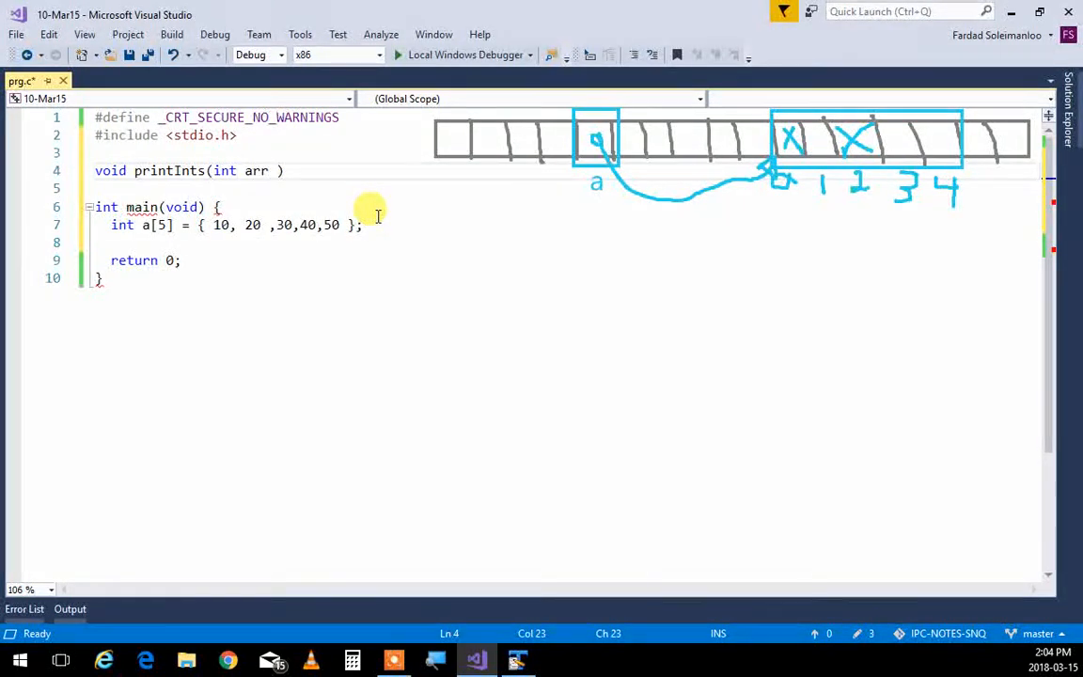
{"action": "double_click", "coordinate": [255, 169]}
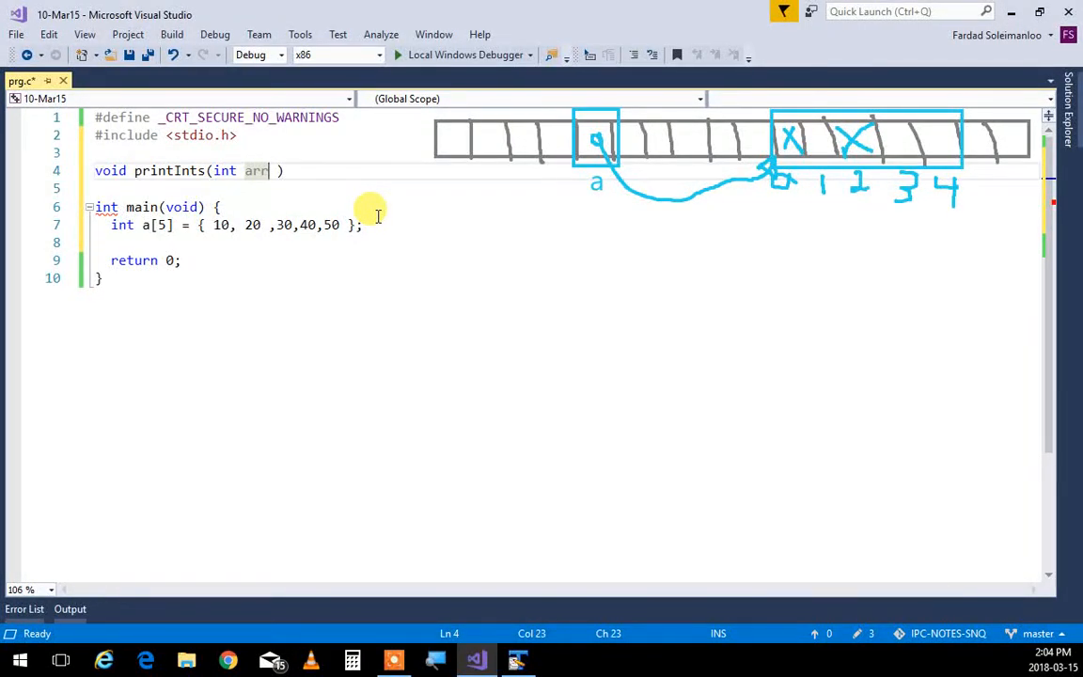
{"action": "type", "text": "[]"}
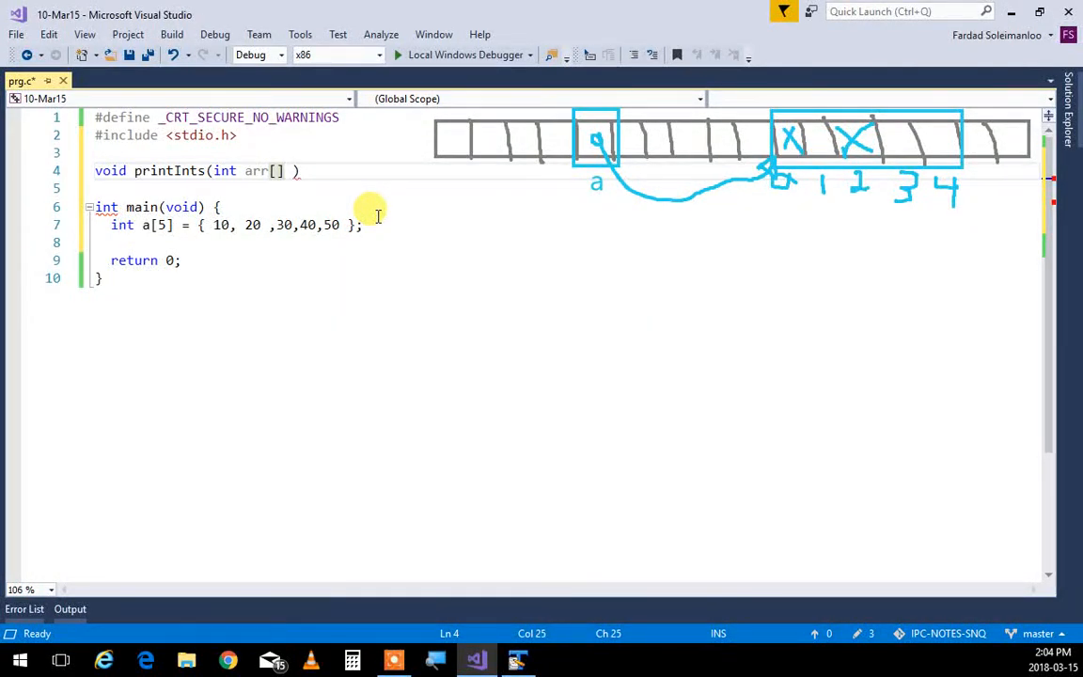
{"action": "left_click", "coordinate": [329, 170]}
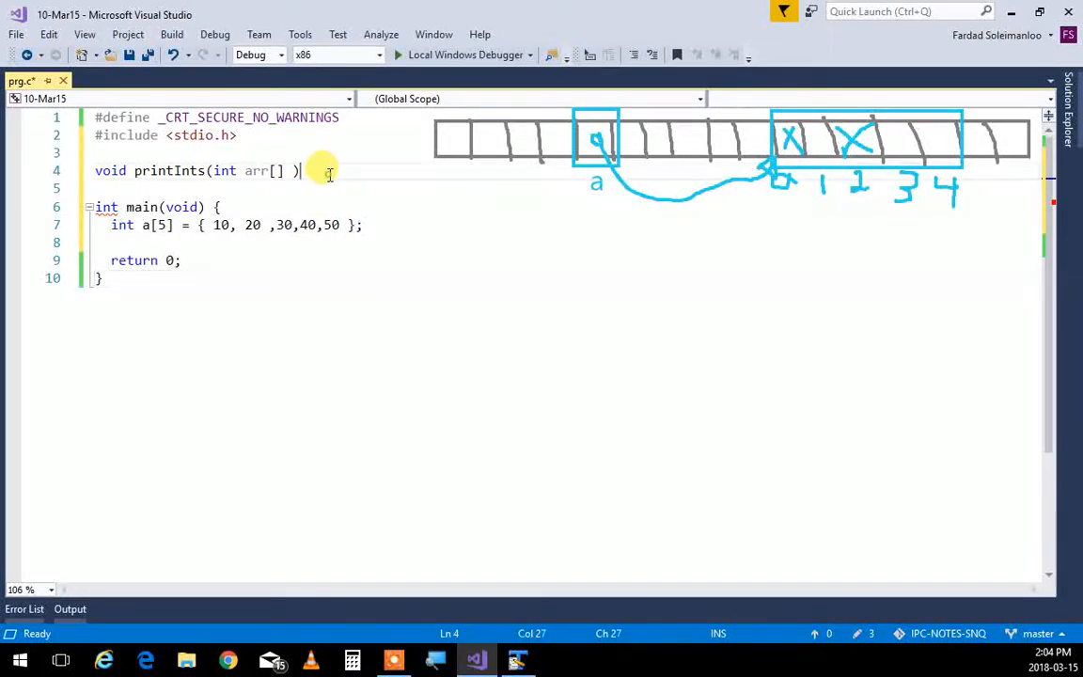
{"action": "type", "text": ";"}
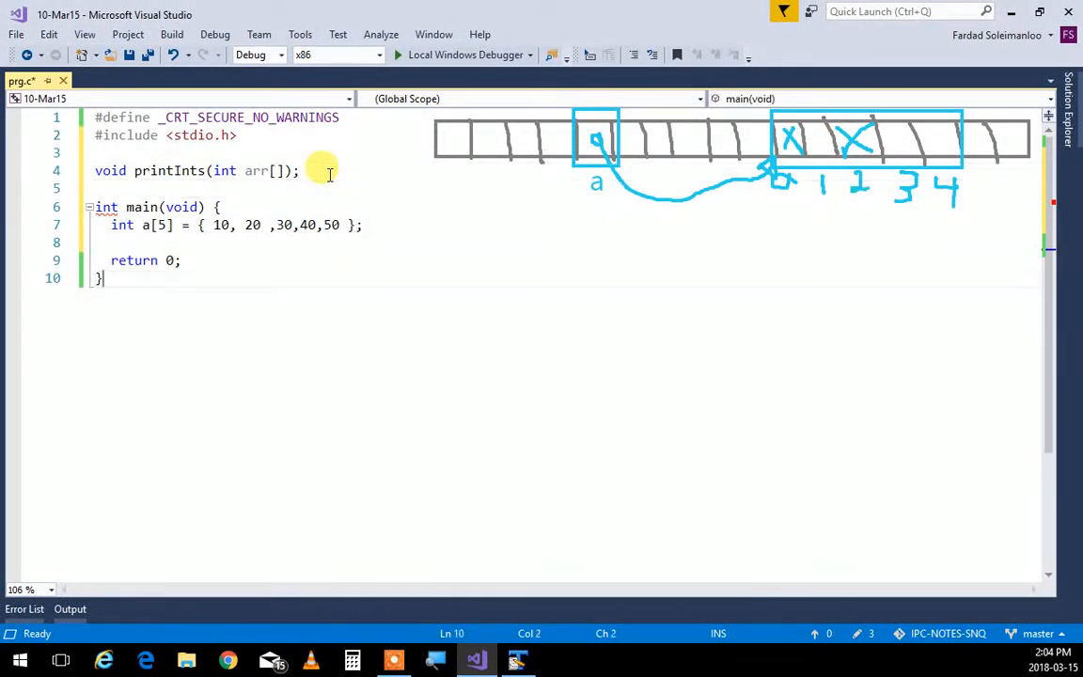
Write the definition header void printInts(int arr[]) below main with an empty body.
{"action": "key", "text": "enter"}
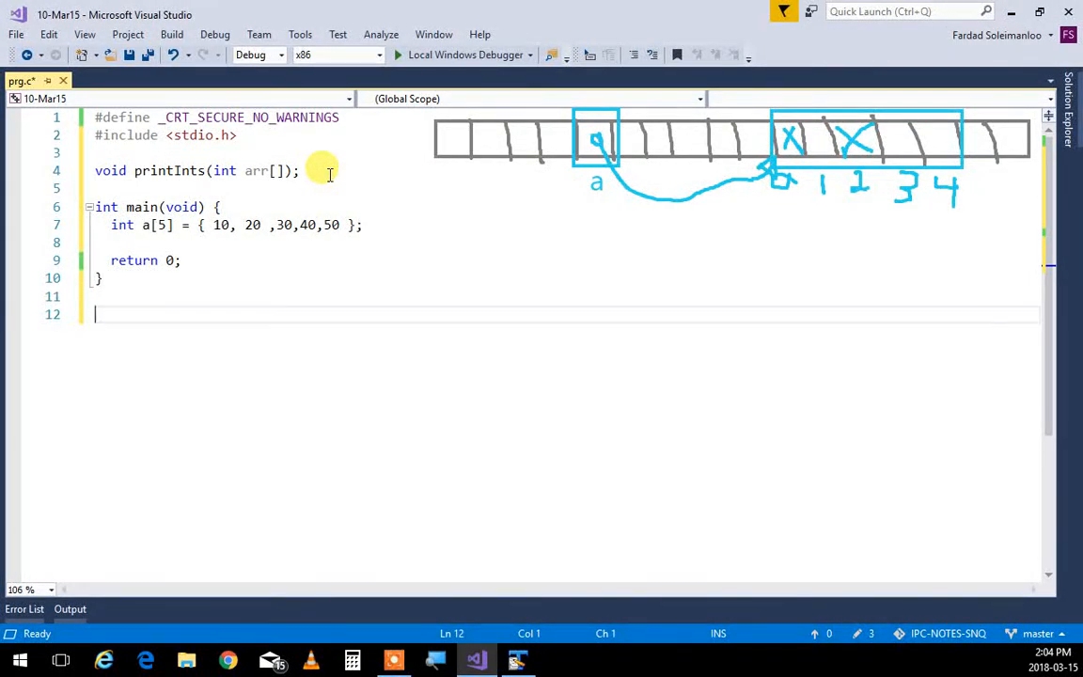
{"action": "type", "text": "void print("}
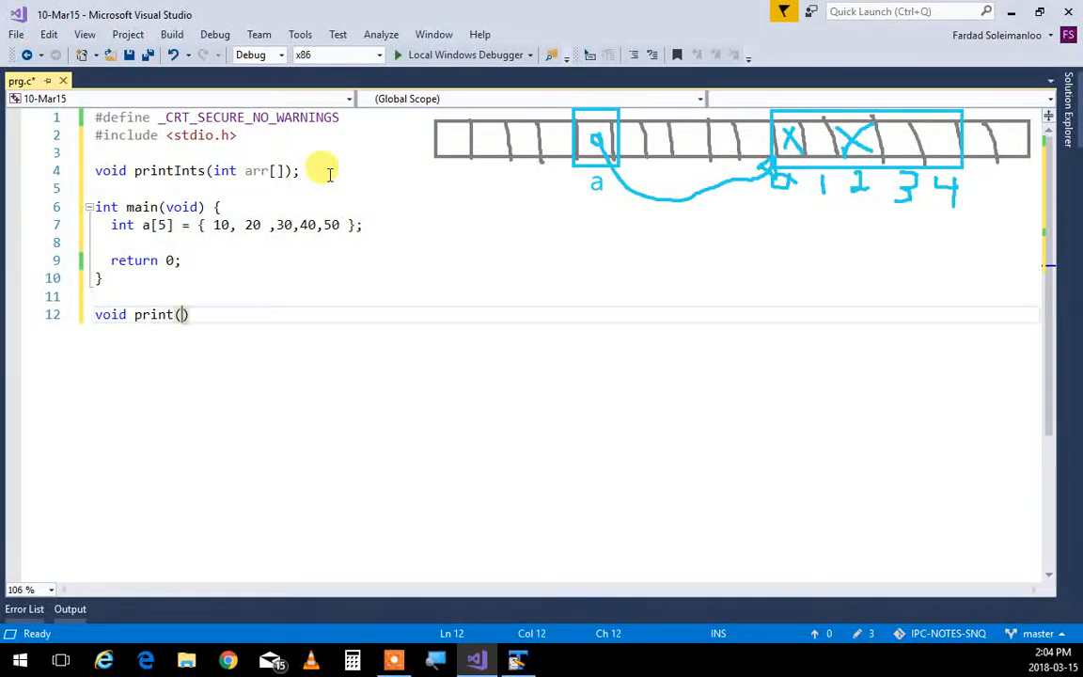
{"action": "key", "text": "Backspace"}
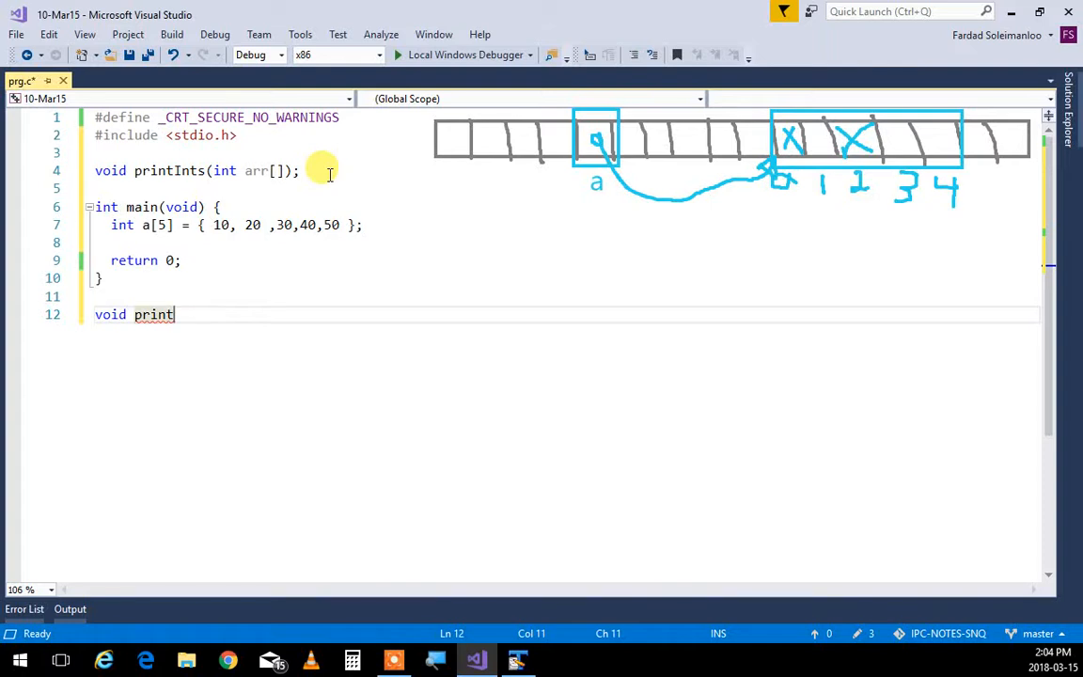
{"action": "type", "text": "Ints()"}
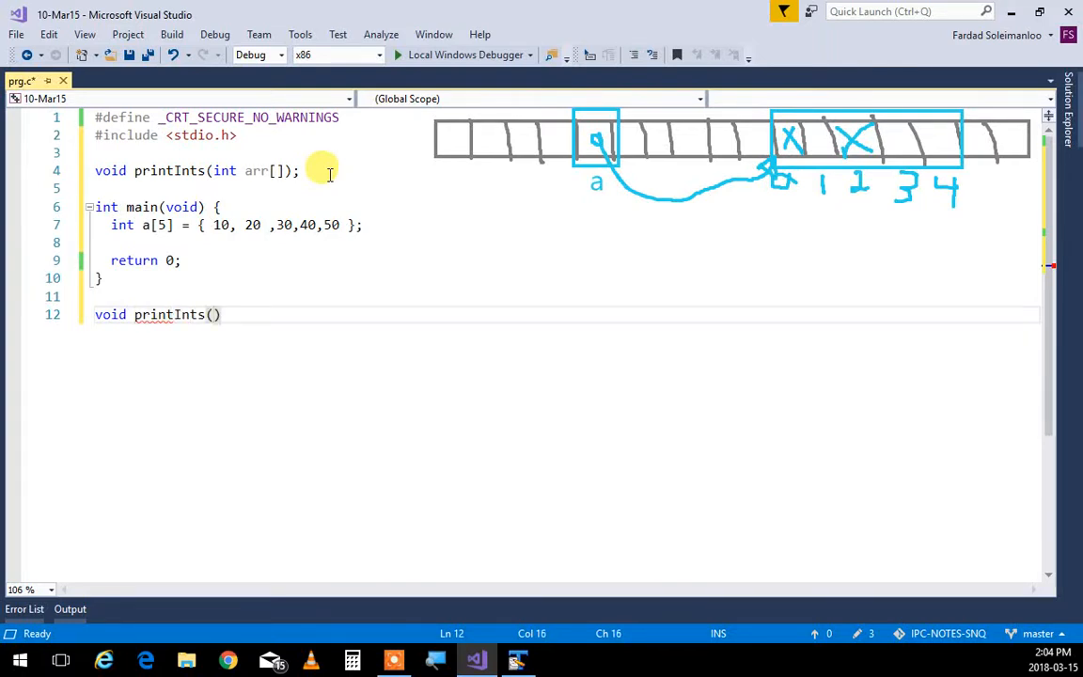
{"action": "type", "text": "int arra"}
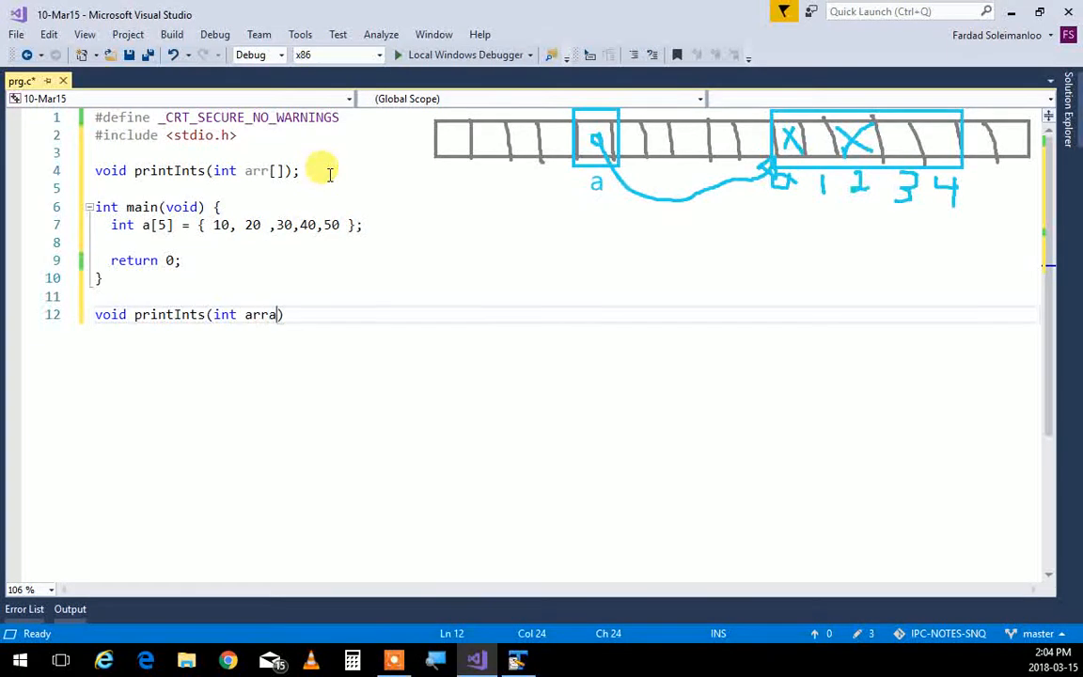
{"action": "key", "text": "backspace"}
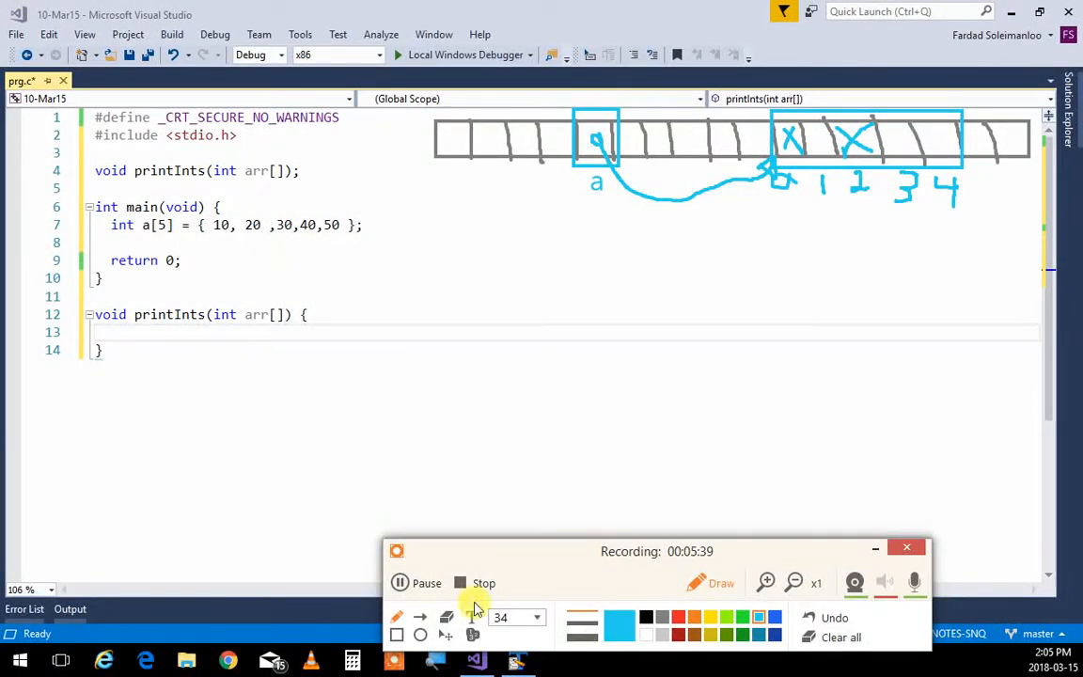
Call printInts(a) in main and rename the definition's parameter arr to b.
{"action": "left_click_drag", "start_coordinate": [656, 551], "coordinate": [787, 571]}
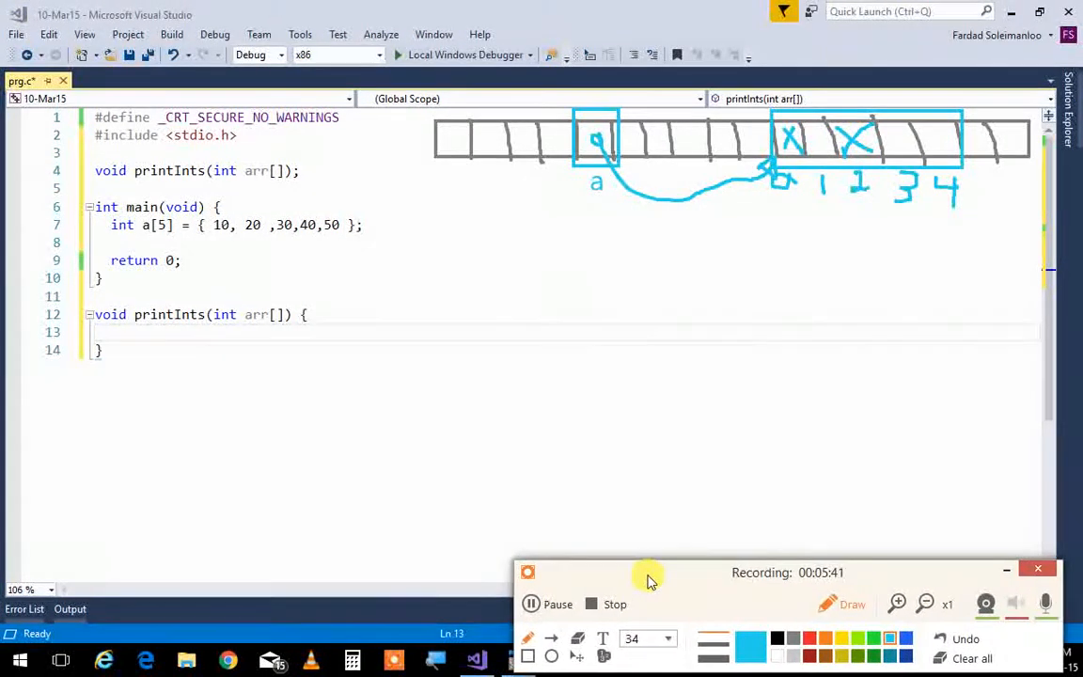
{"action": "mouse_move", "coordinate": [254, 384]}
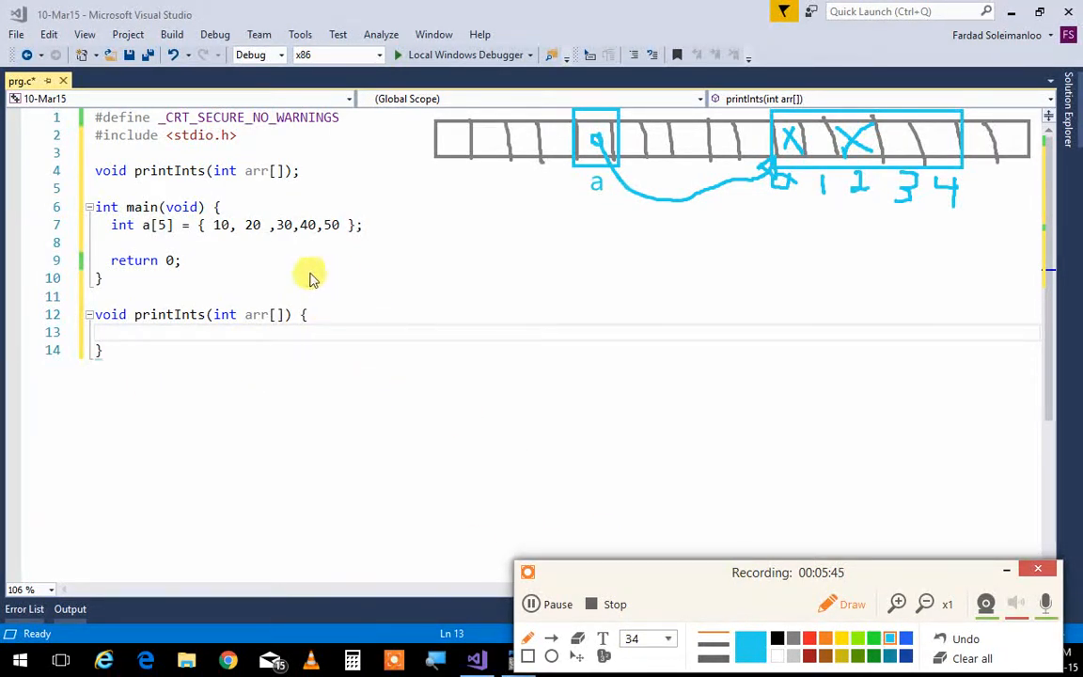
{"action": "mouse_move", "coordinate": [756, 577]}
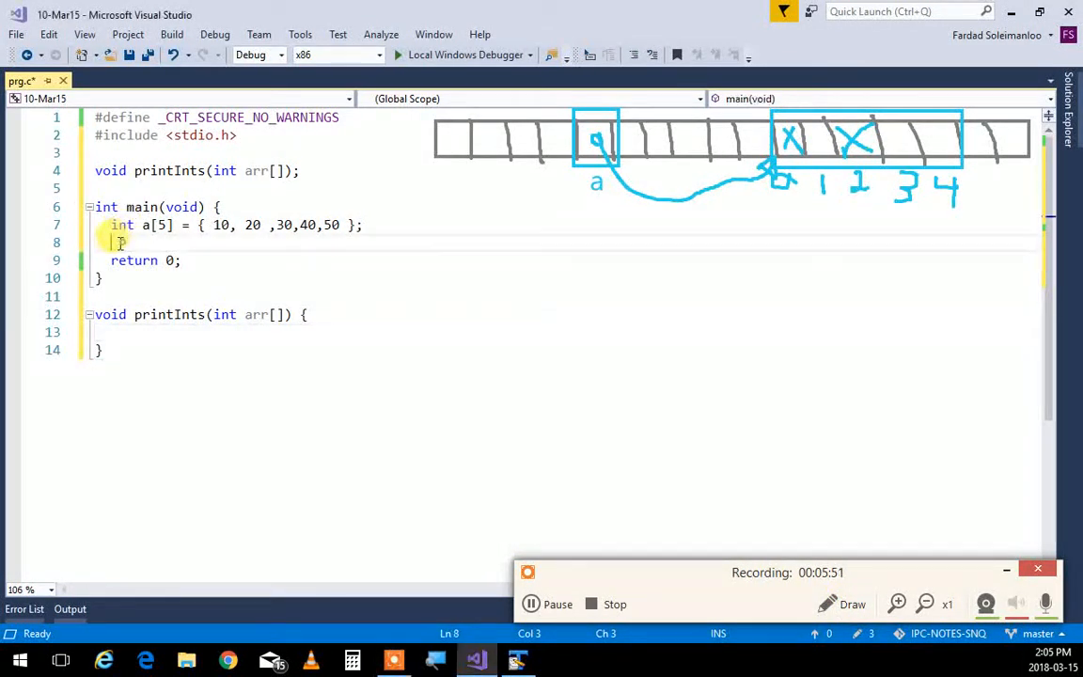
{"action": "type", "text": "print"}
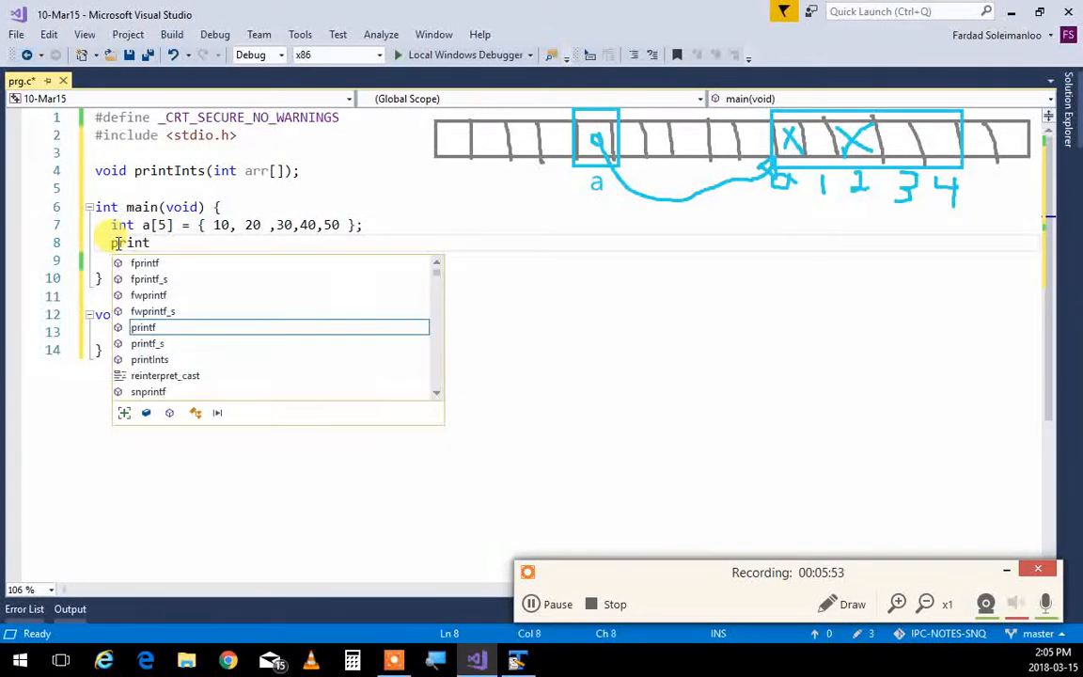
{"action": "type", "text": "Ints(a);"}
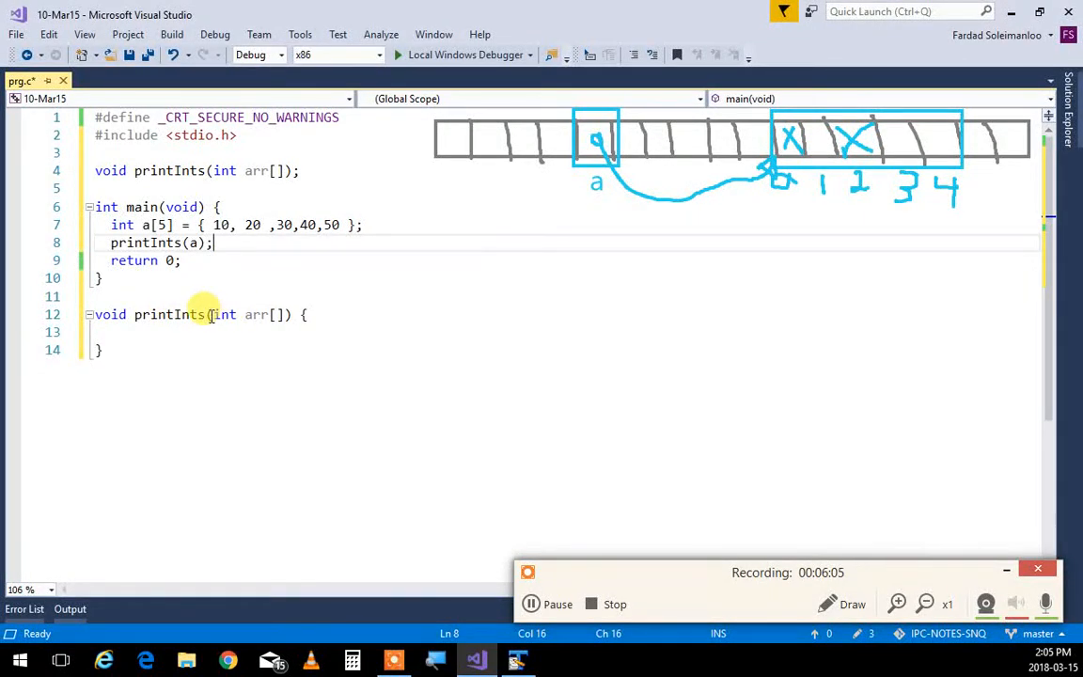
{"action": "mouse_move", "coordinate": [255, 314]}
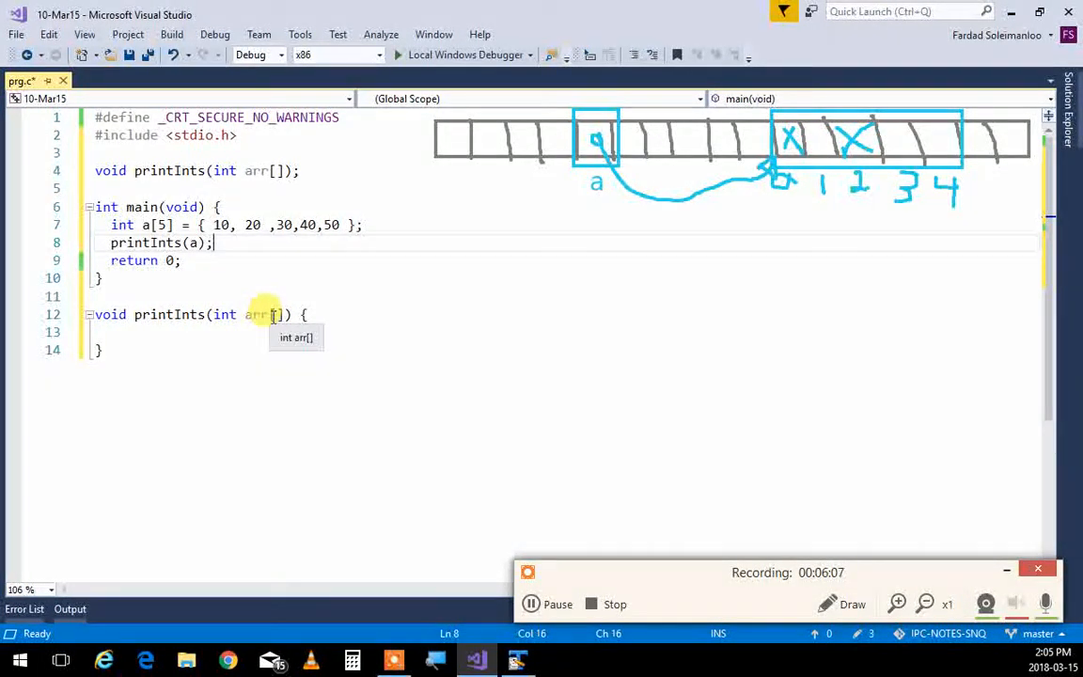
{"action": "left_click", "coordinate": [265, 314]}
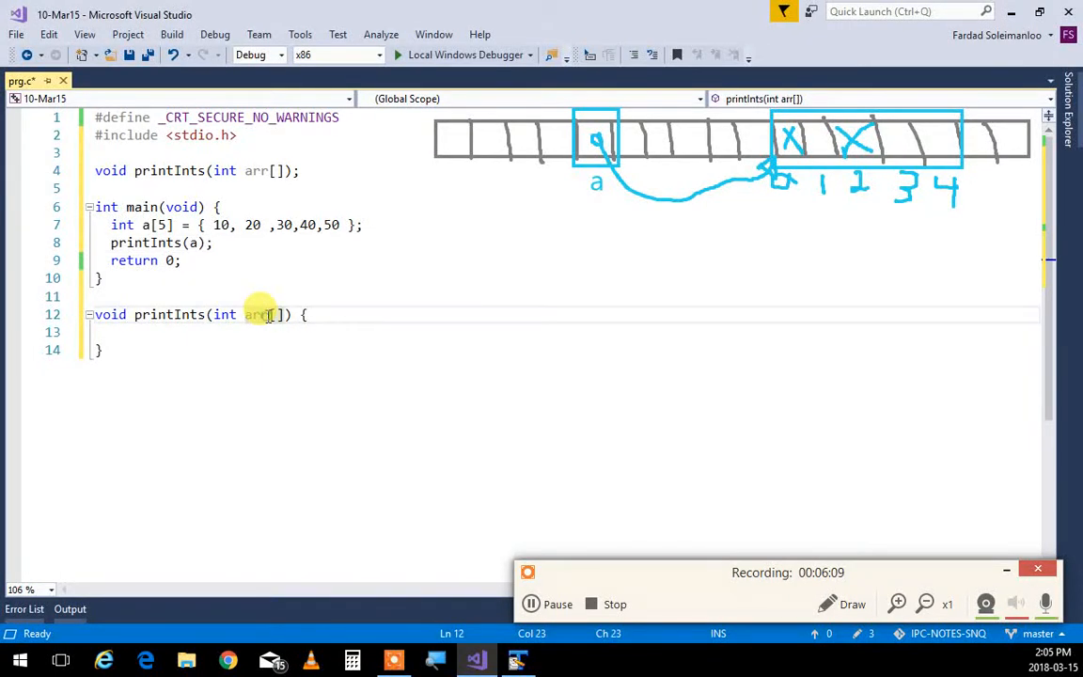
{"action": "type", "text": "b"}
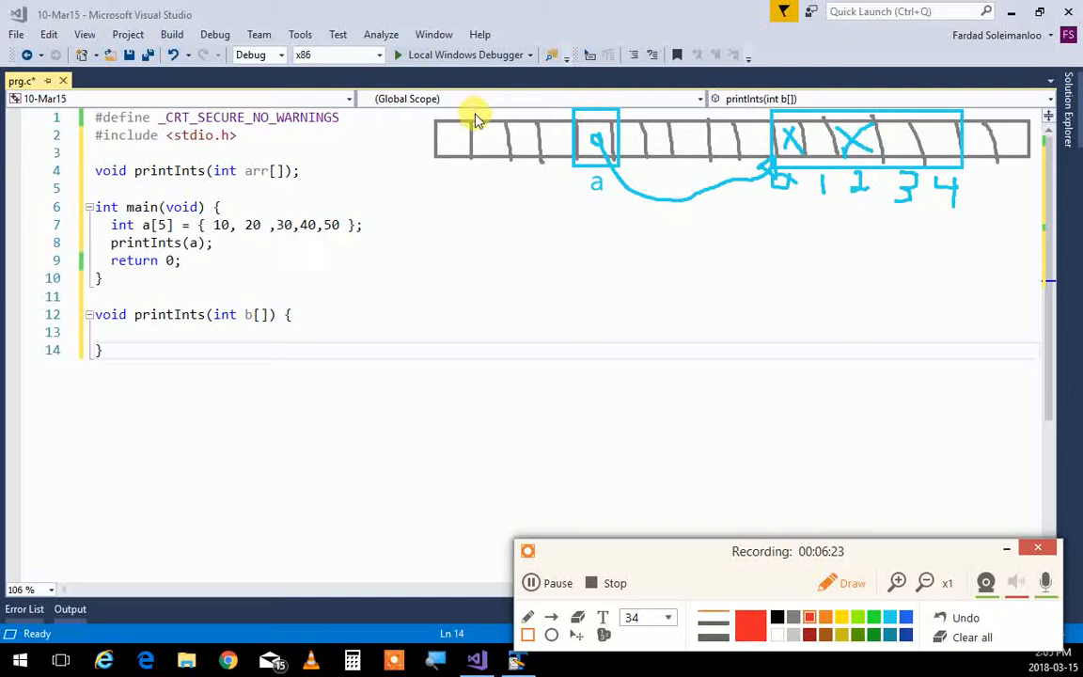
{"action": "left_click_drag", "start_coordinate": [478, 113], "coordinate": [519, 184]}
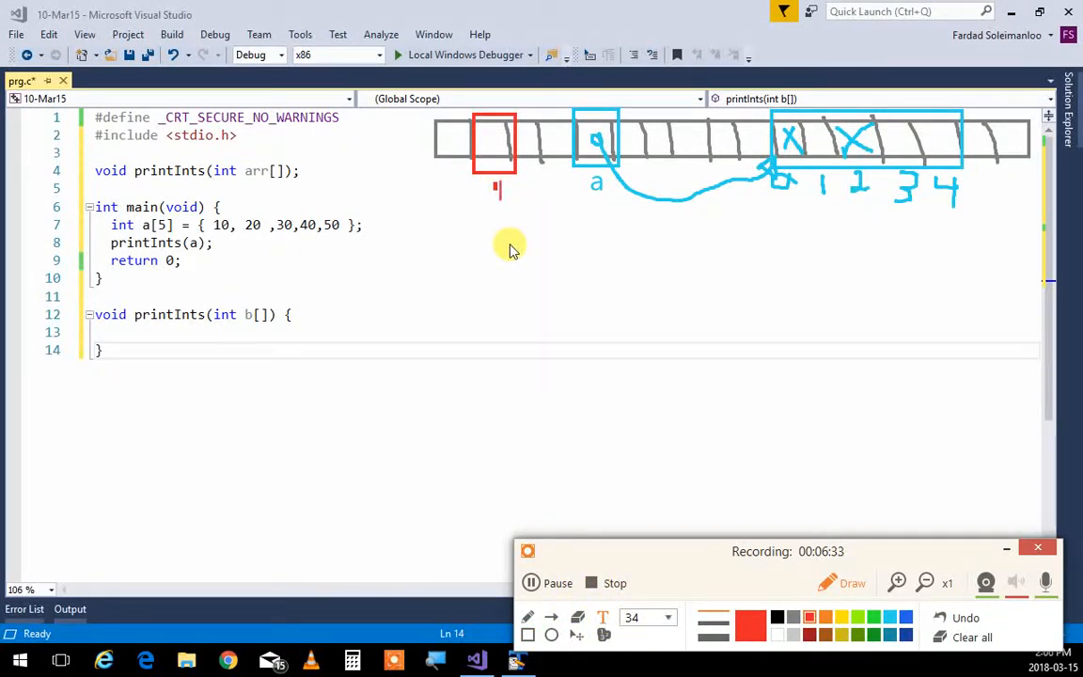
{"action": "type", "text": "b"}
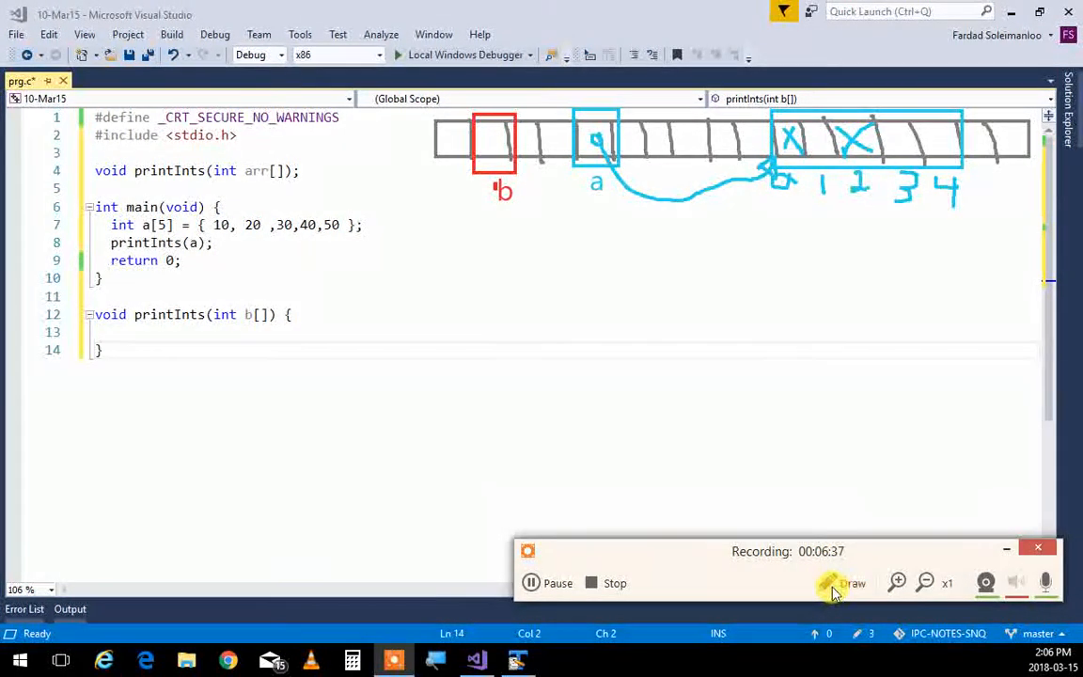
{"action": "left_click", "coordinate": [850, 583]}
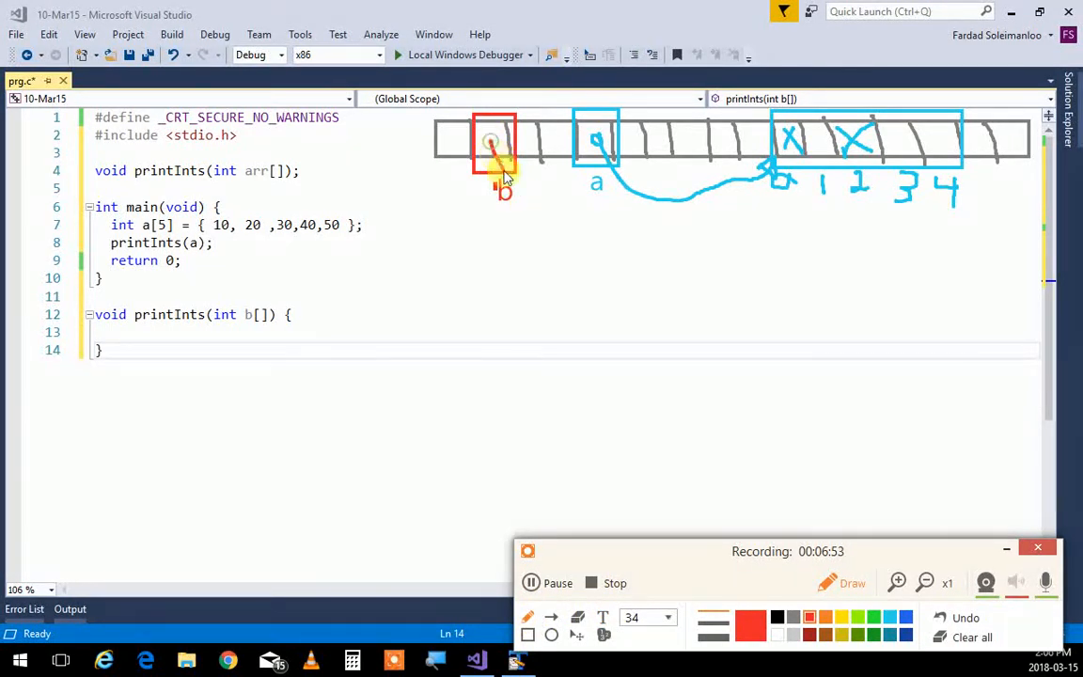
{"action": "left_click_drag", "start_coordinate": [493, 165], "coordinate": [767, 188]}
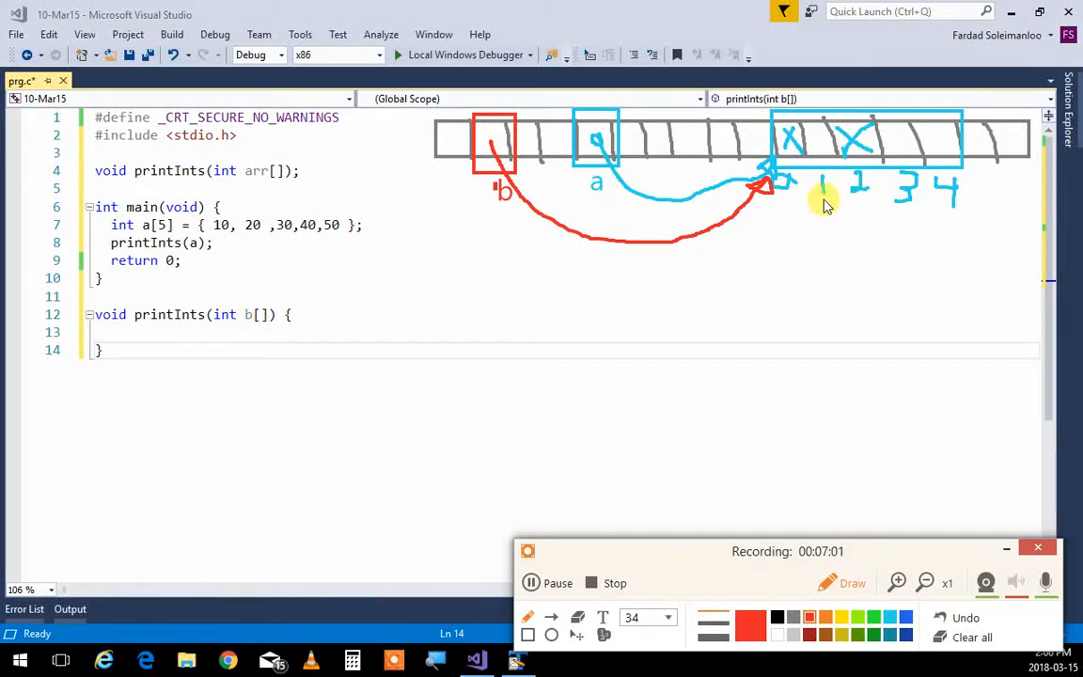
{"action": "mouse_move", "coordinate": [880, 206]}
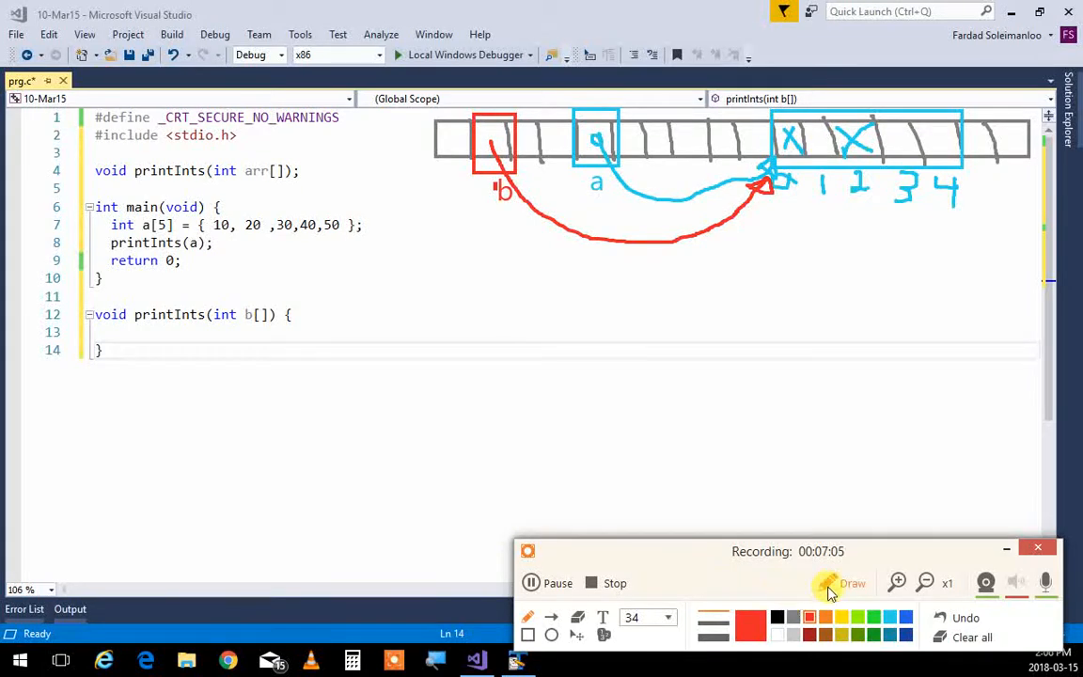
{"action": "left_click", "coordinate": [165, 330]}
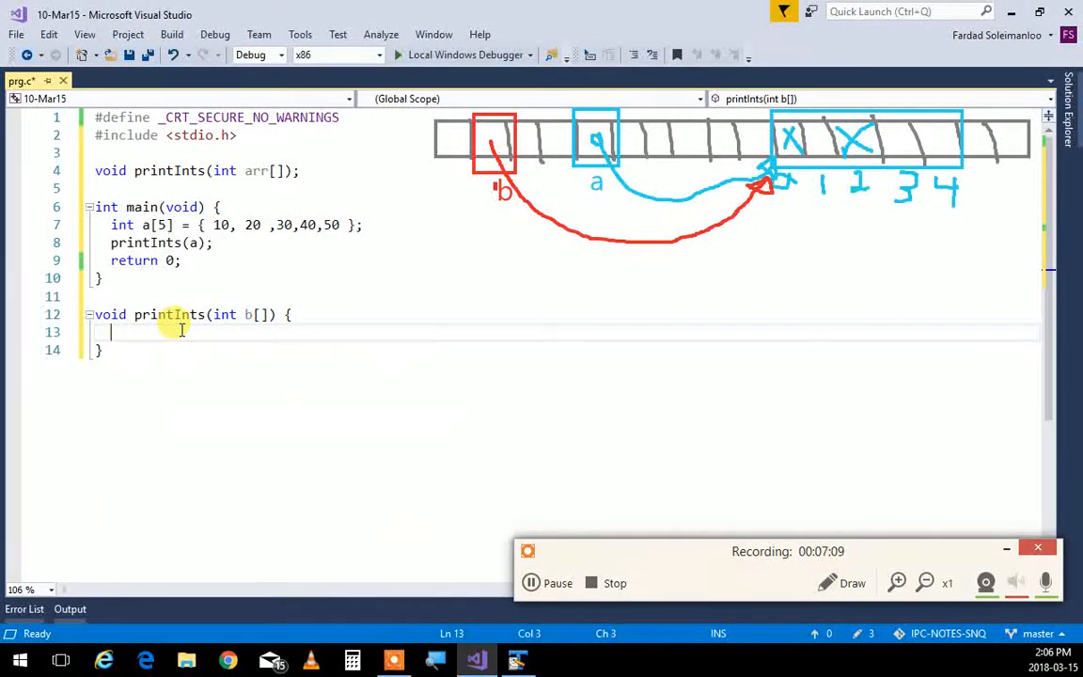
Declare int i and loop five times printing each b[i] with printf("%d ").
{"action": "type", "text": "int"}
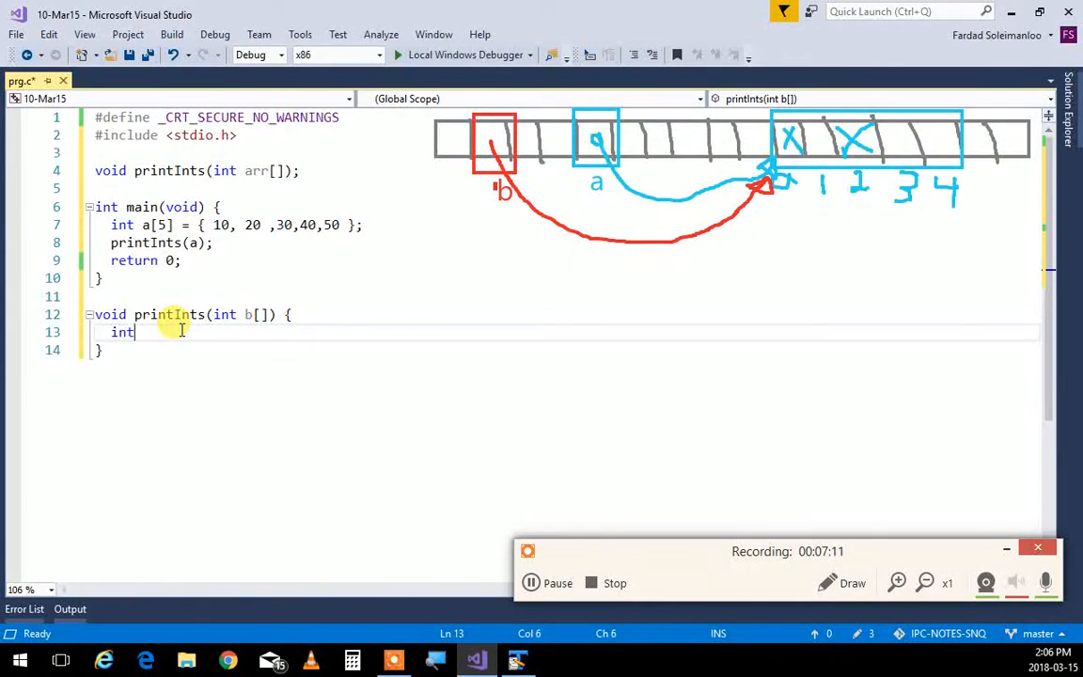
{"action": "type", "text": "i;"}
{"action": "type", "text": "for(i"}
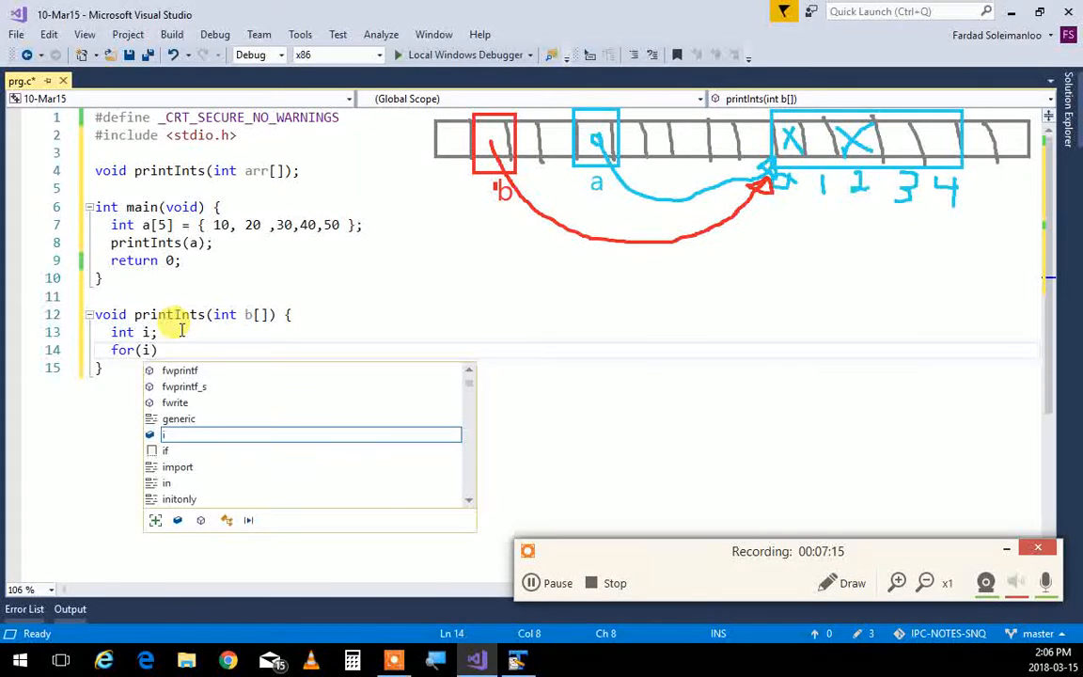
{"action": "type", "text": "=0;i<5;i++"}
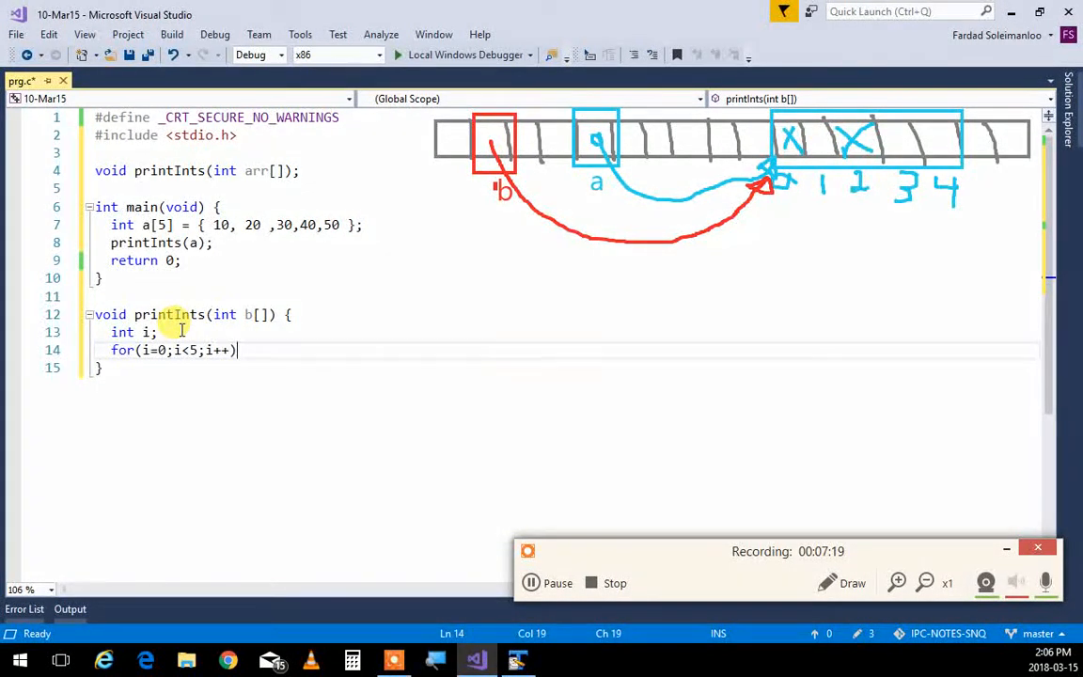
{"action": "type", "text": "printf(\"%d\","}
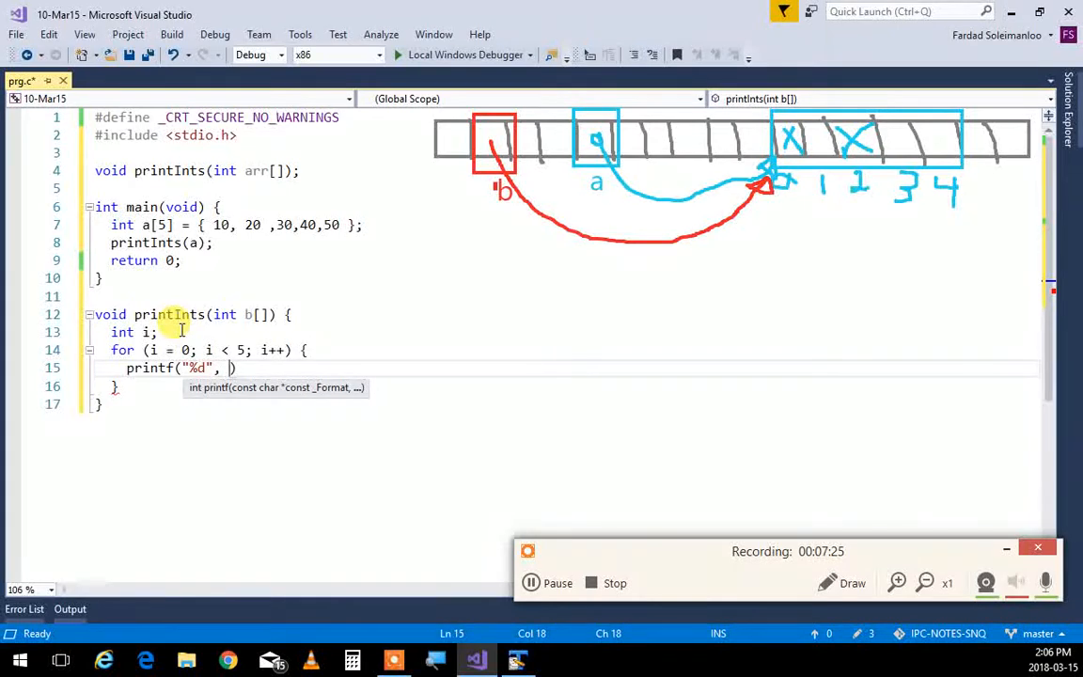
{"action": "type", "text": "b[i]"}
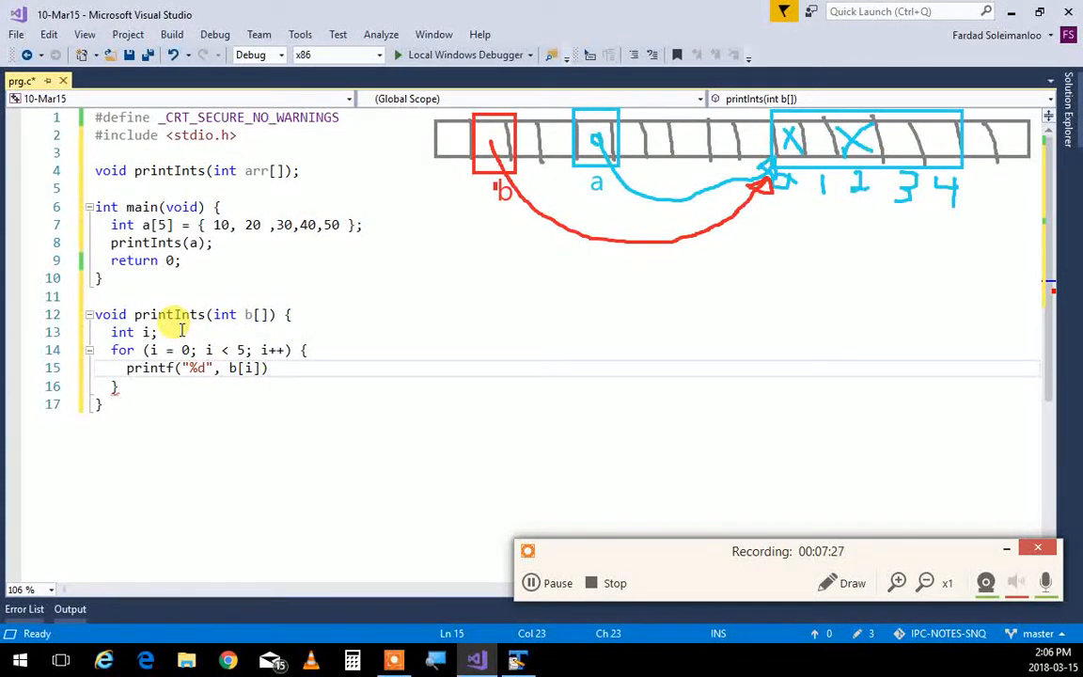
{"action": "type", "text": ";"}
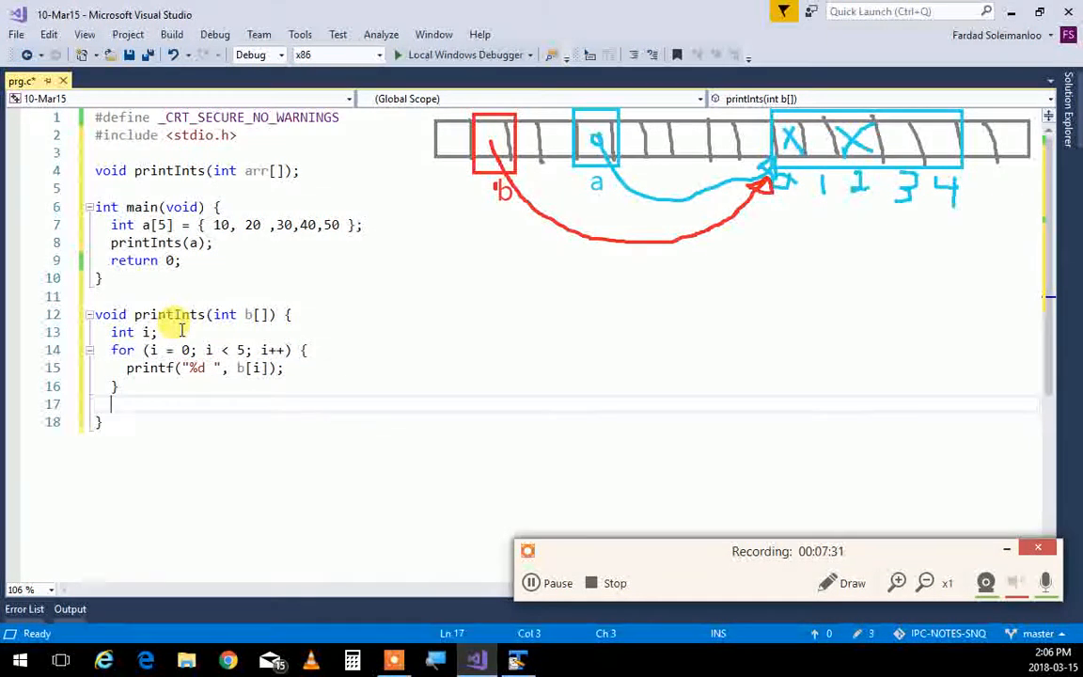
Add printf("\n") after the loop to print a trailing newline.
{"action": "type", "text": "[ro"}
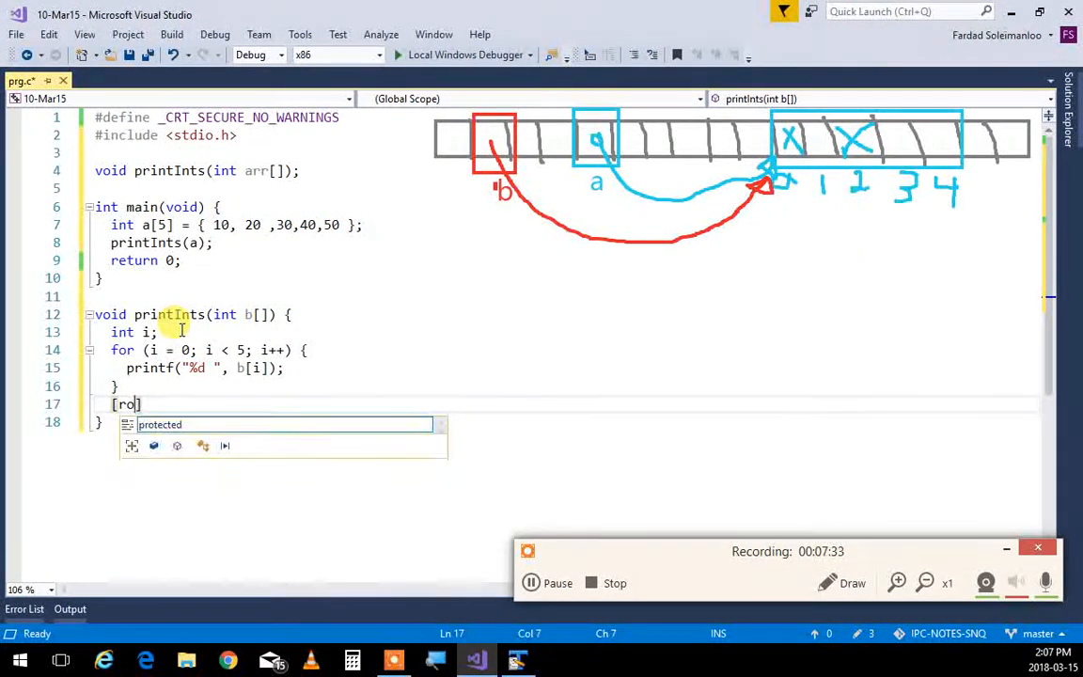
{"action": "type", "text": "printf(\""}
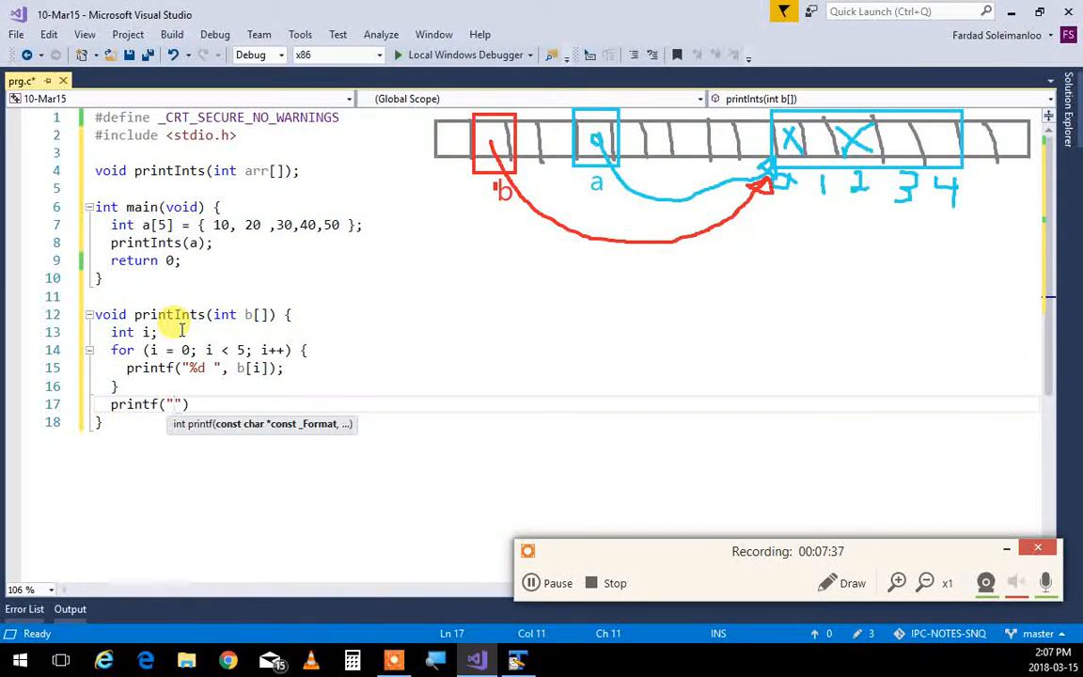
{"action": "type", "text": "\\n"}
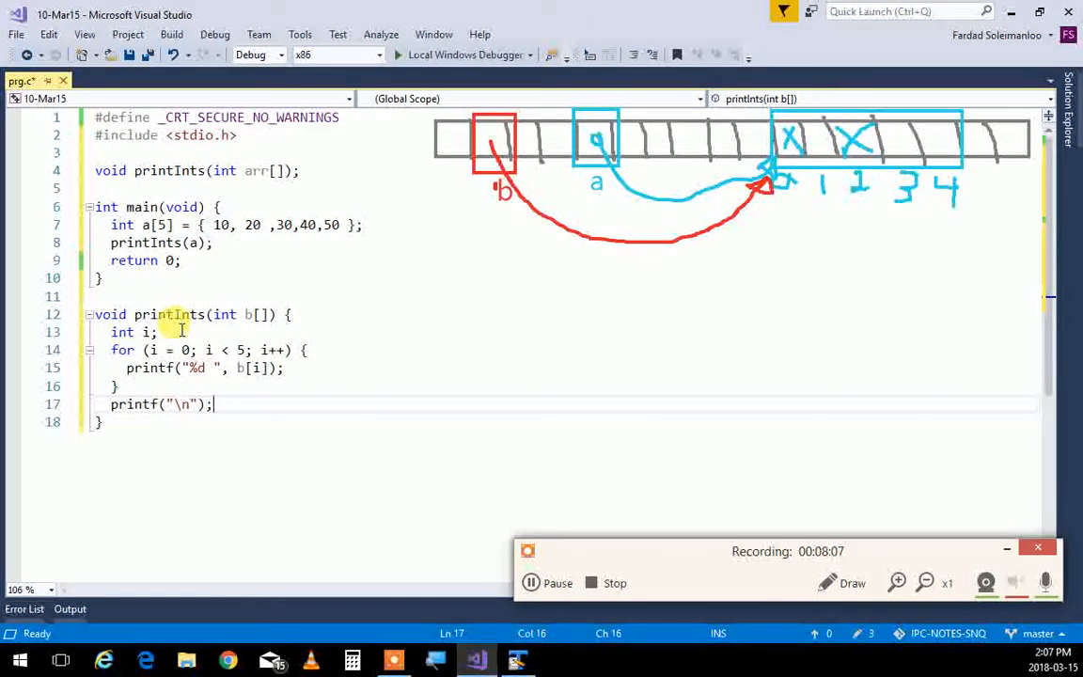
Rewrite the trailing newline statement as putchar('\n');.
{"action": "key", "text": "Backspace"}
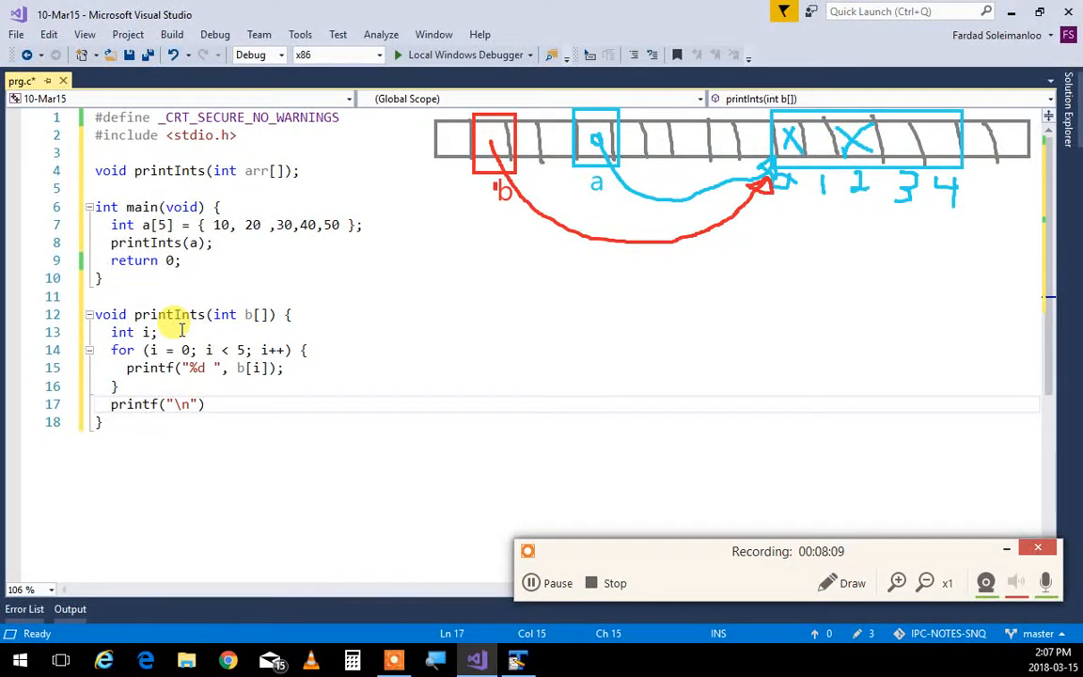
{"action": "type", "text": "putchar('\\"}
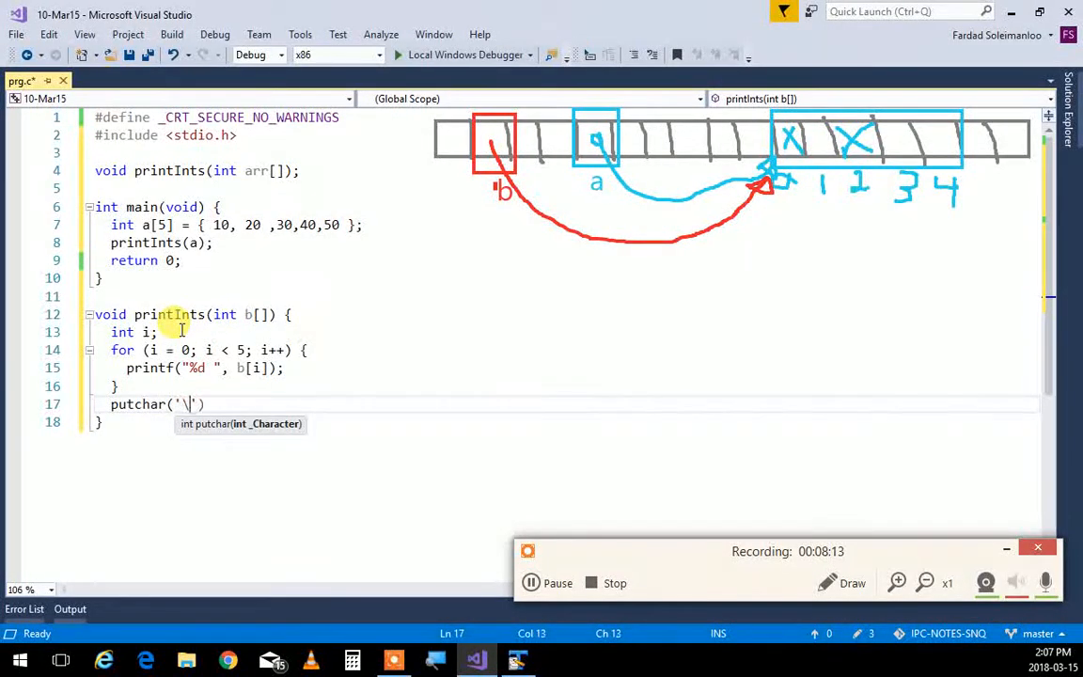
{"action": "type", "text": "n'"}
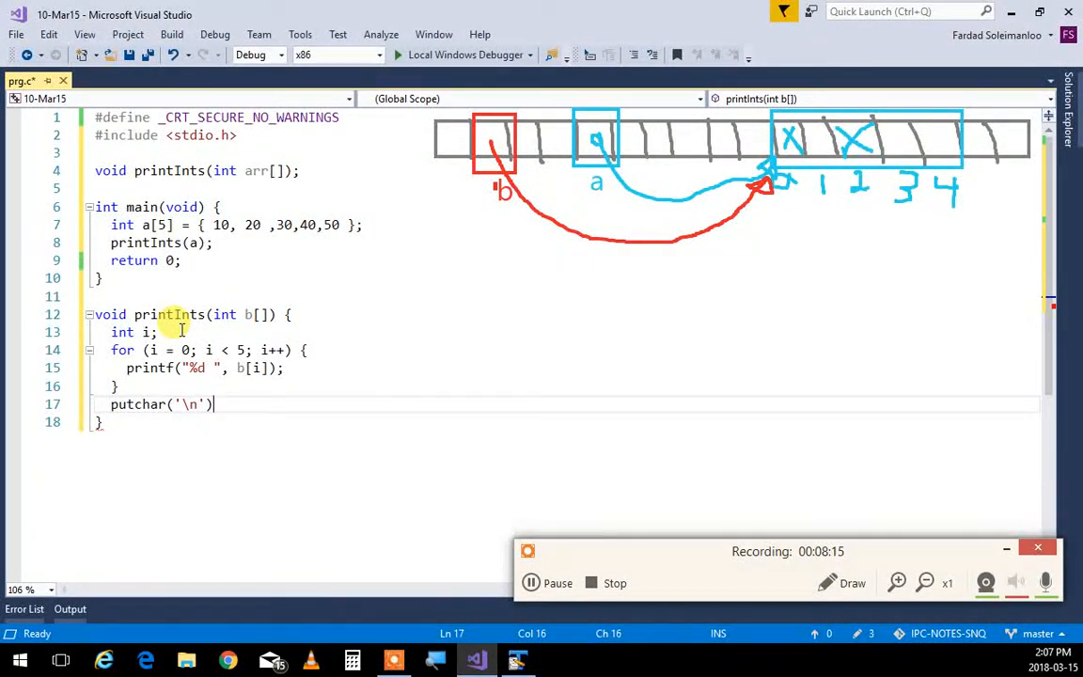
{"action": "type", "text": ";"}
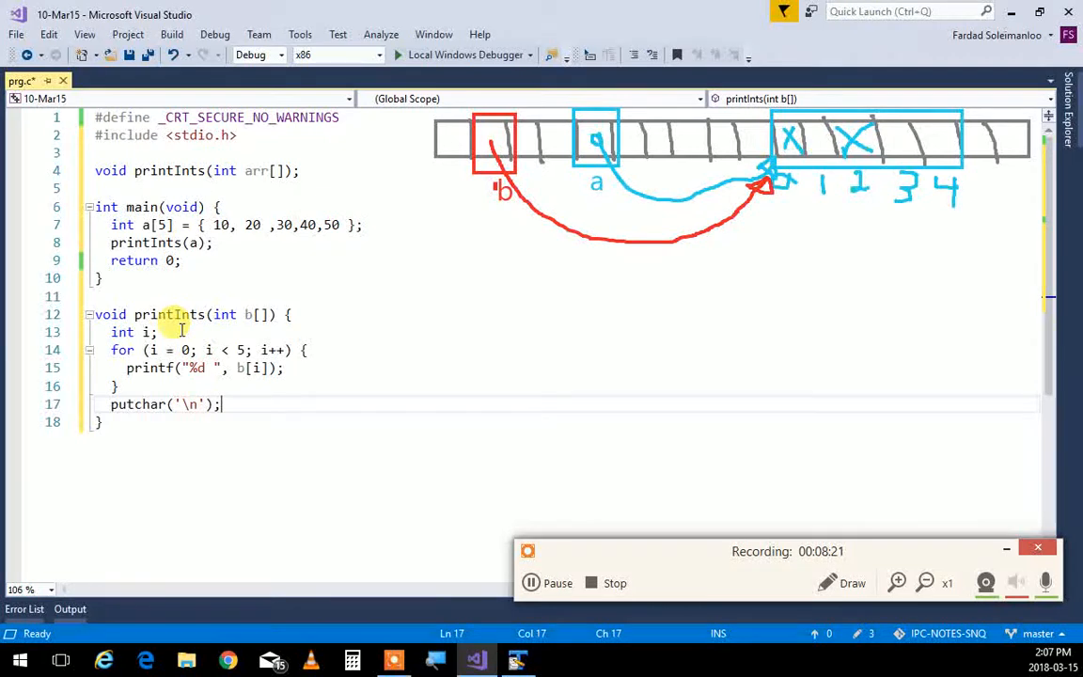
{"action": "mouse_move", "coordinate": [321, 434]}
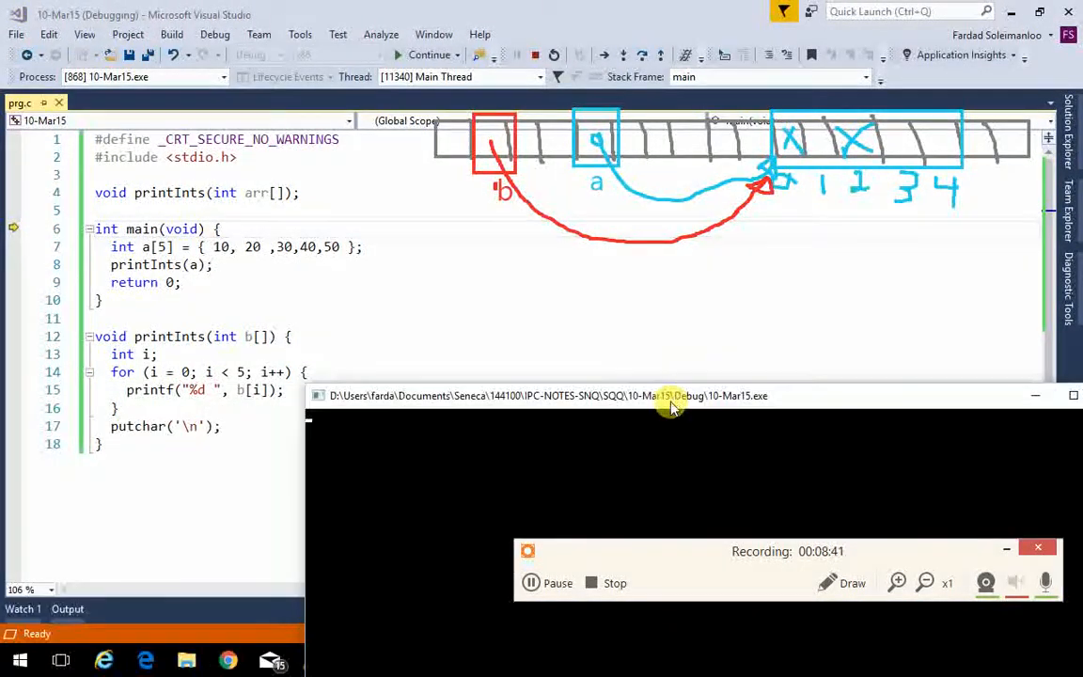
Move the console output window beside the code while stepping through the program.
{"action": "left_click_drag", "start_coordinate": [672, 394], "coordinate": [827, 339]}
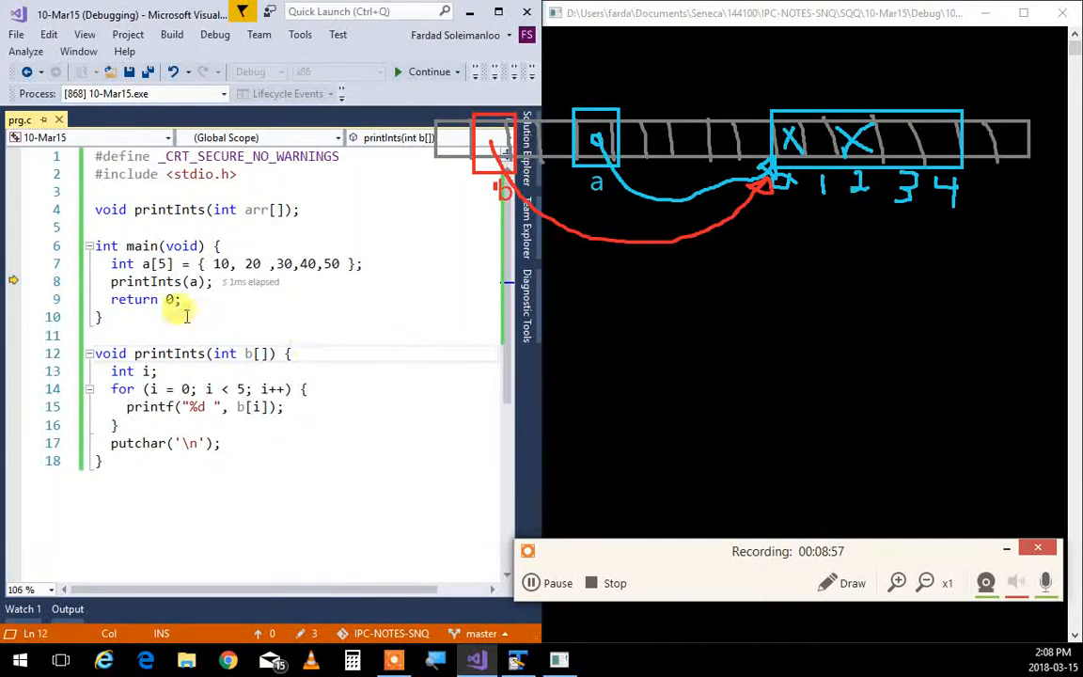
{"action": "mouse_move", "coordinate": [146, 282]}
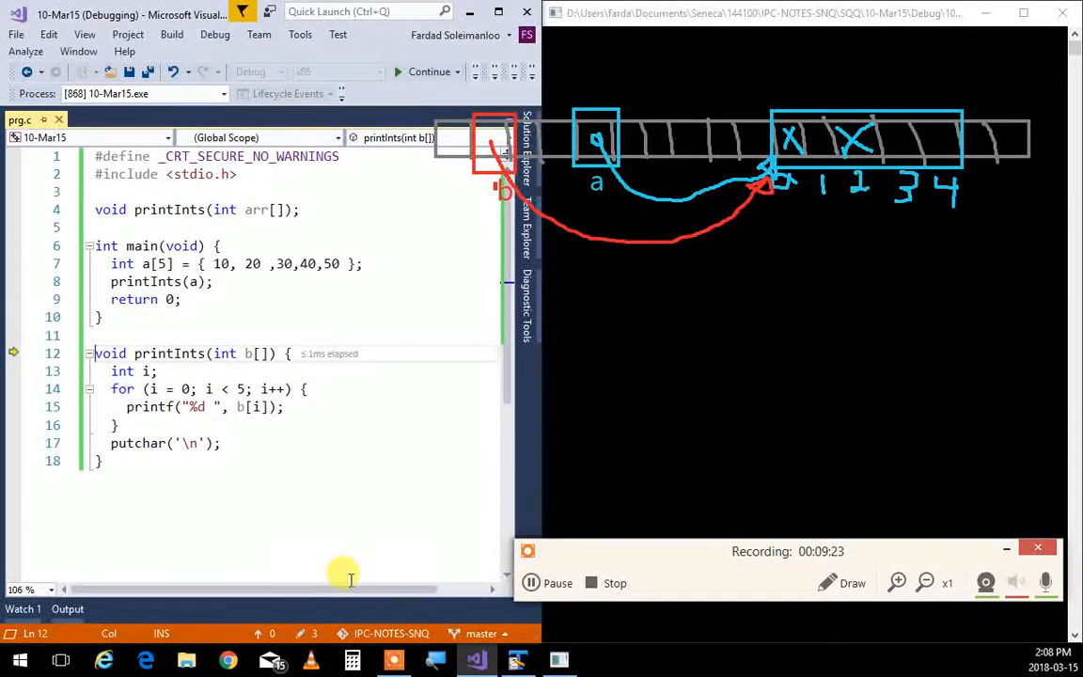
{"action": "mouse_move", "coordinate": [263, 560]}
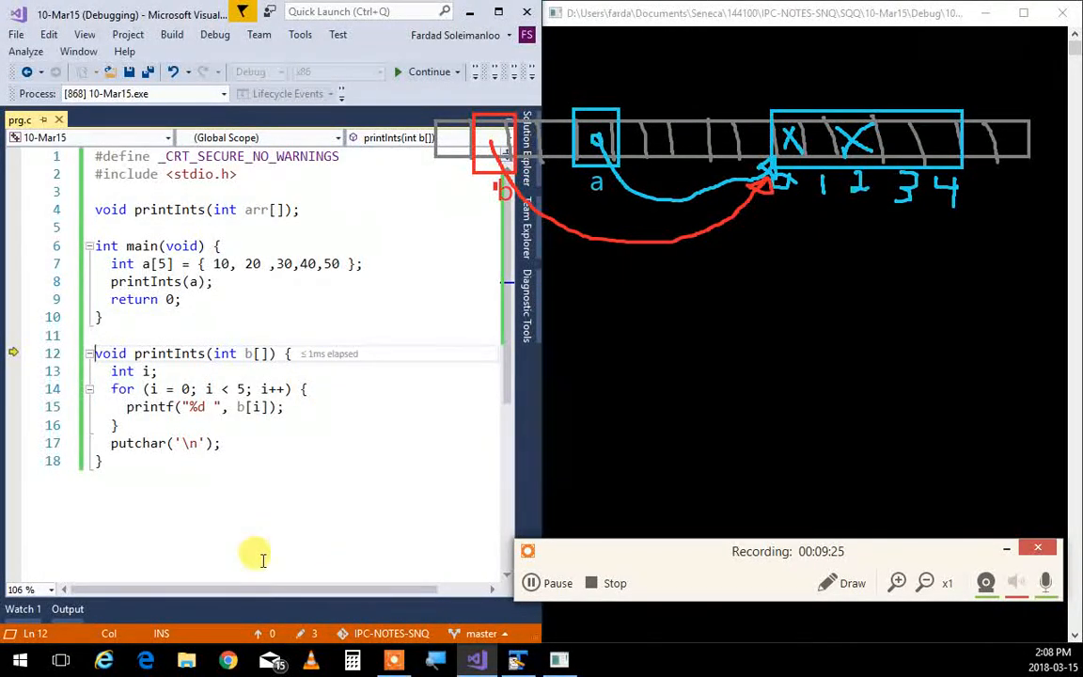
{"action": "mouse_move", "coordinate": [259, 423]}
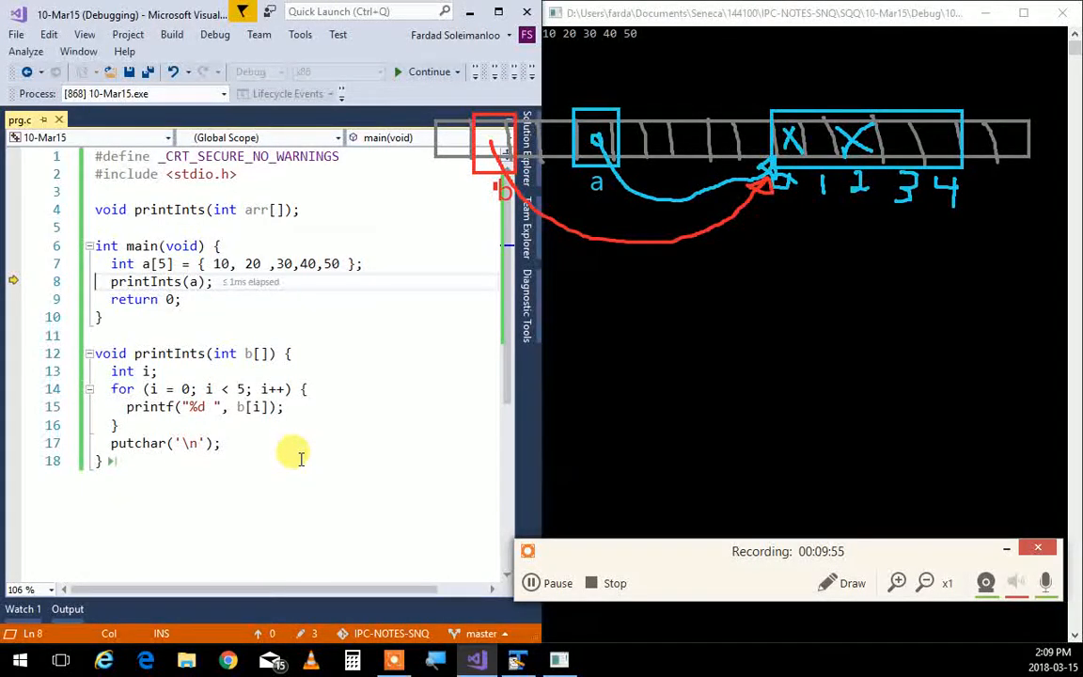
{"action": "mouse_move", "coordinate": [693, 213]}
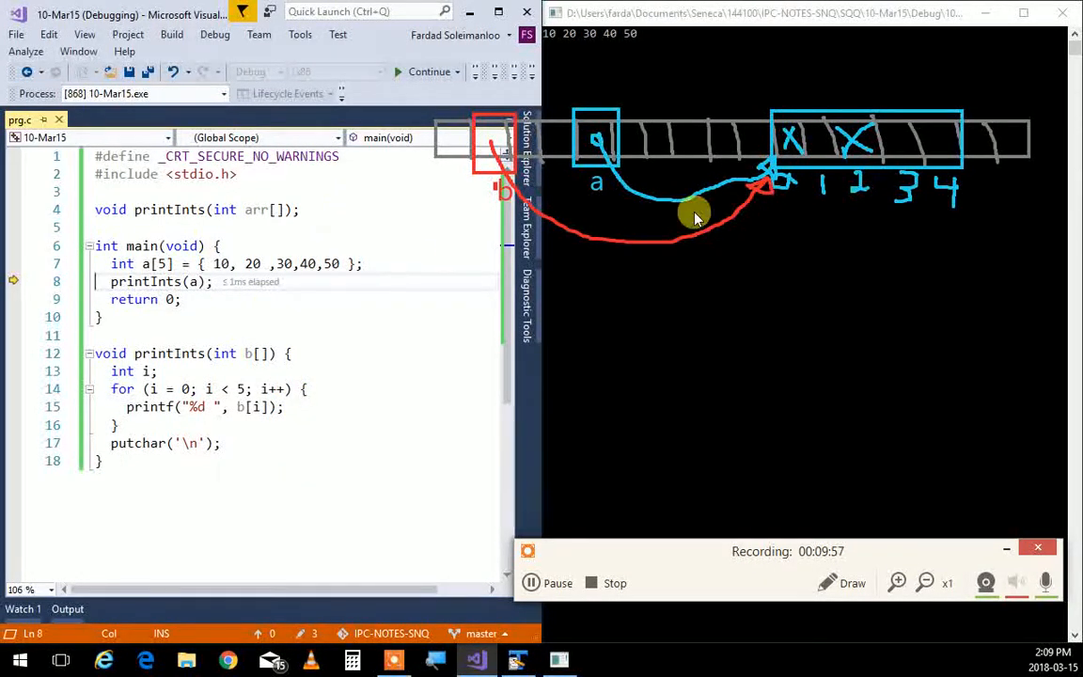
{"action": "mouse_move", "coordinate": [616, 102]}
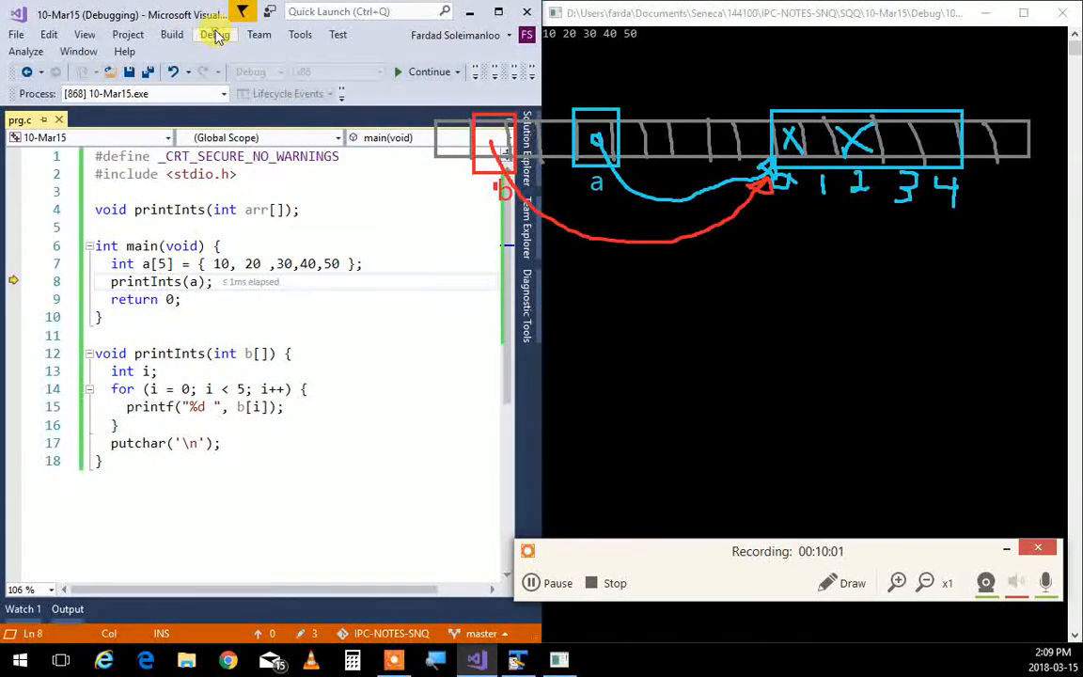
{"action": "left_click", "coordinate": [615, 583]}
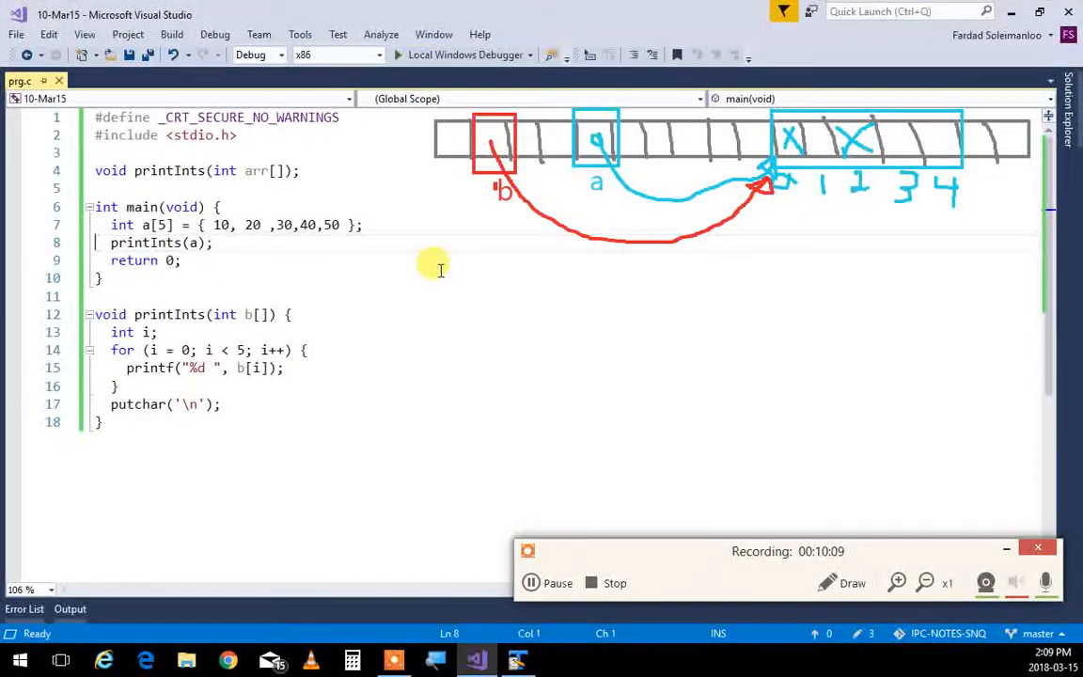
{"action": "mouse_move", "coordinate": [479, 468]}
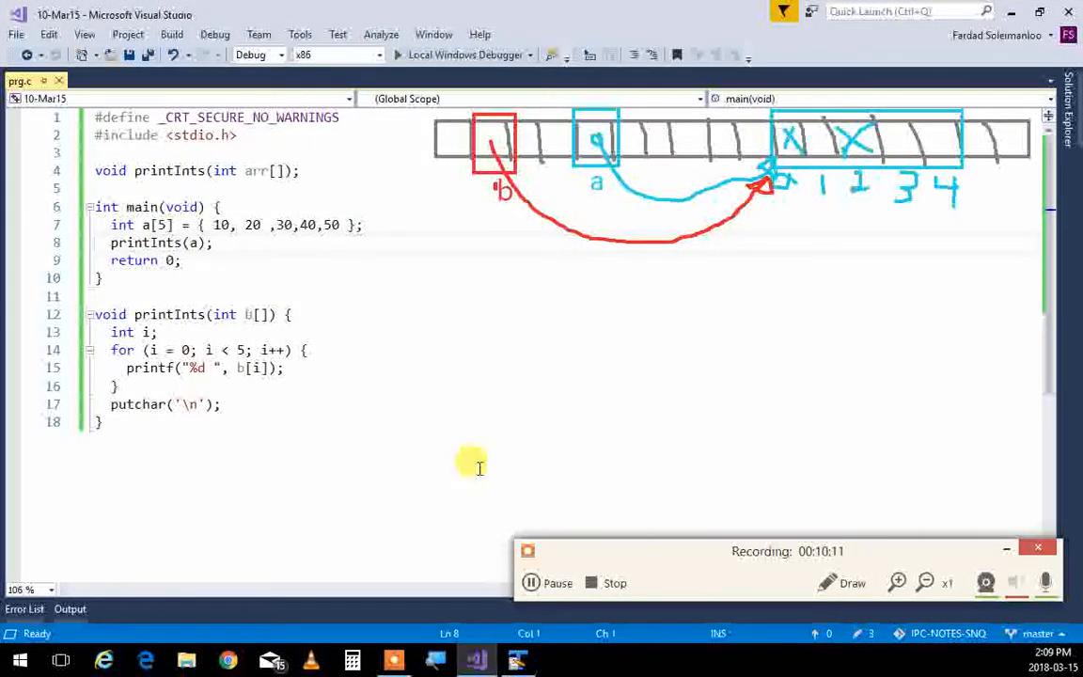
{"action": "mouse_move", "coordinate": [267, 297]}
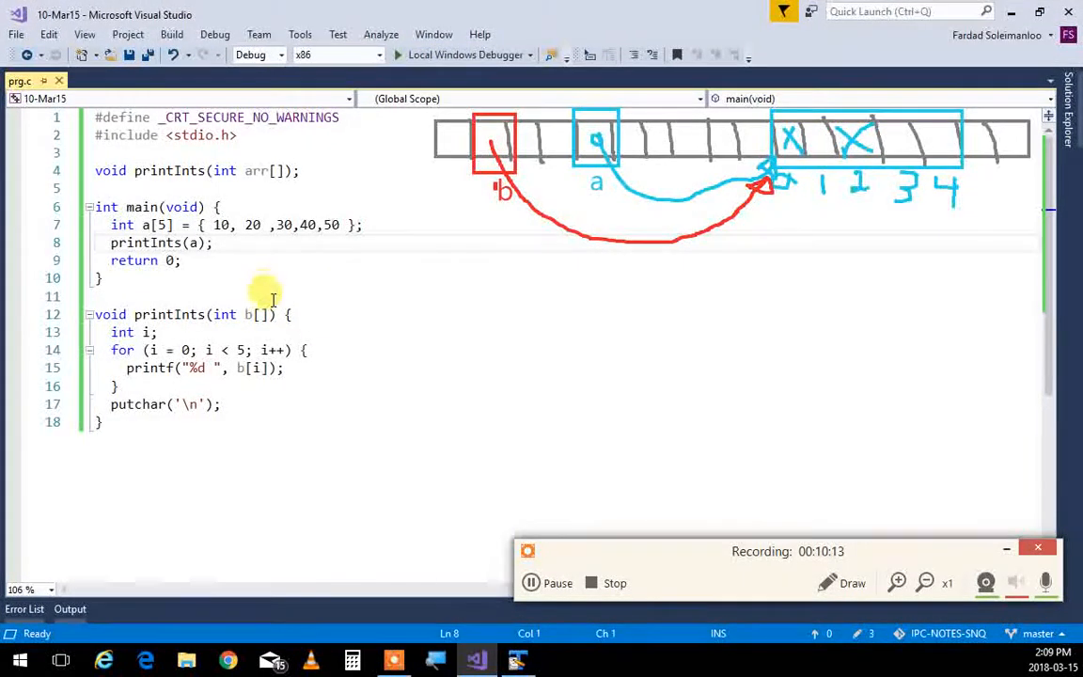
{"action": "mouse_move", "coordinate": [380, 226]}
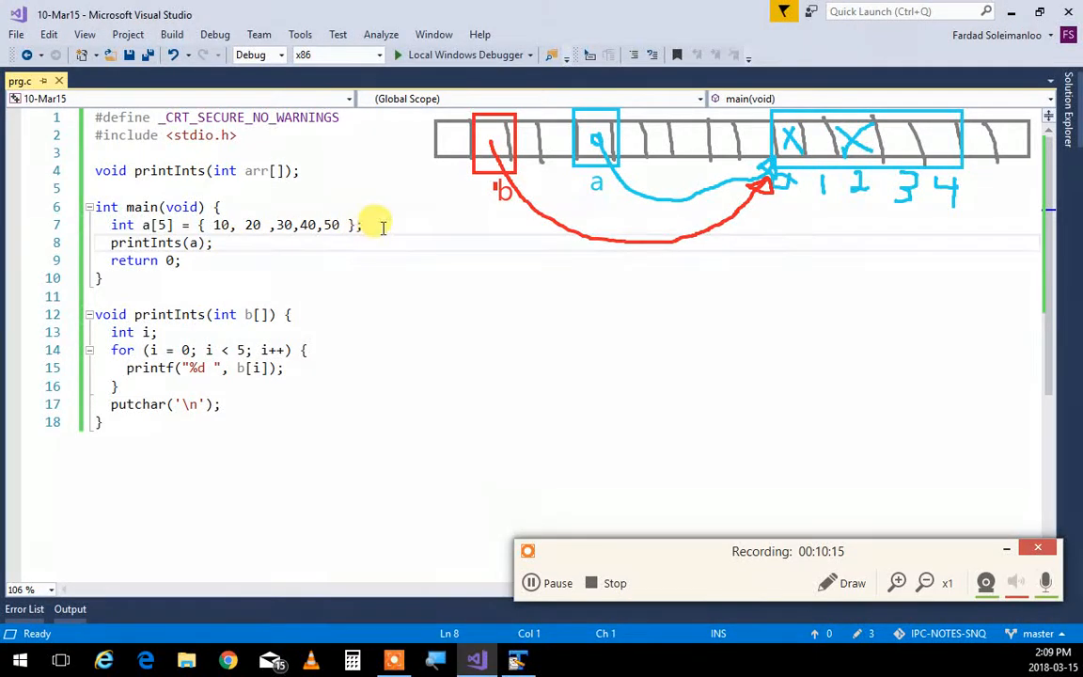
Declare int e[7] = { 100,200,300,400,500,600,700 } in main.
{"action": "key", "text": "enter"}
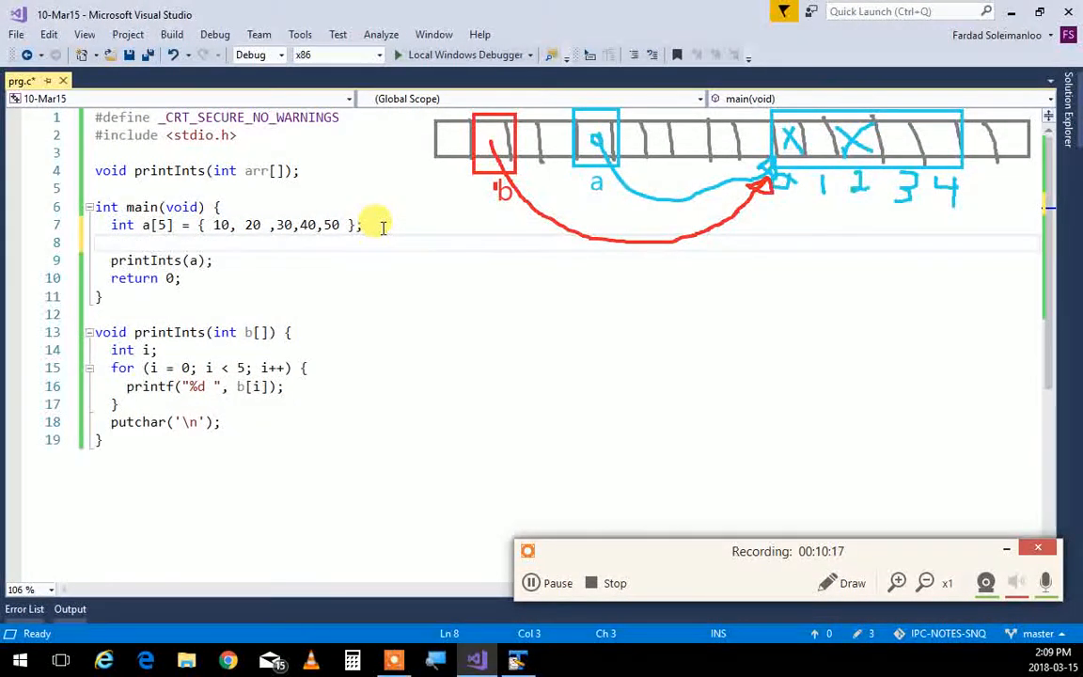
{"action": "type", "text": "int"}
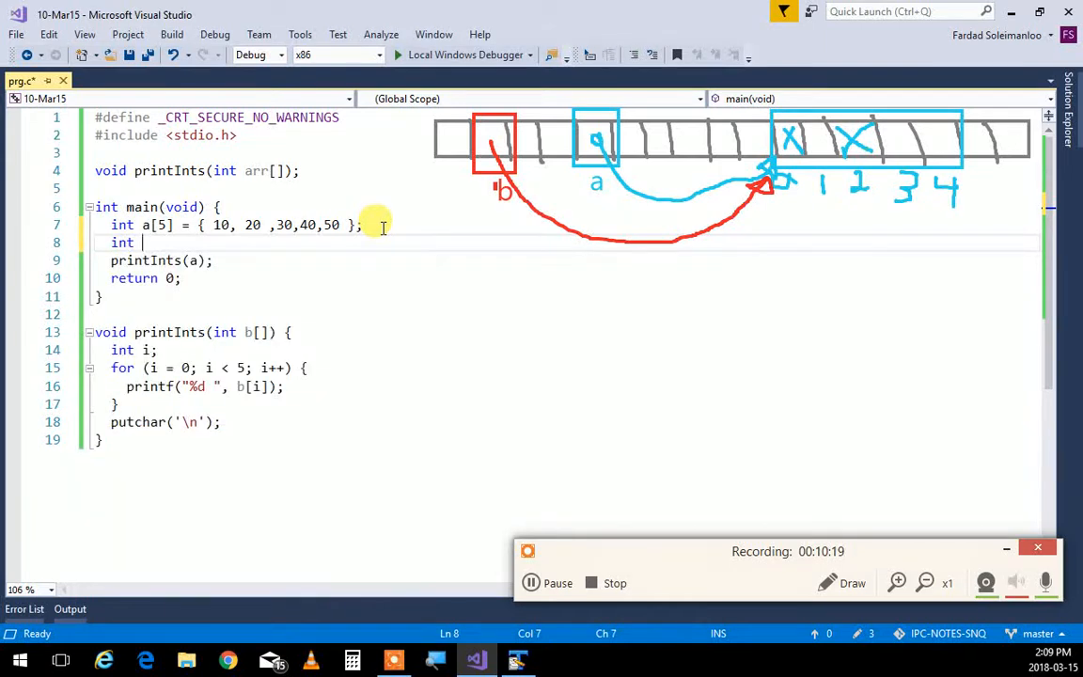
{"action": "type", "text": "d"}
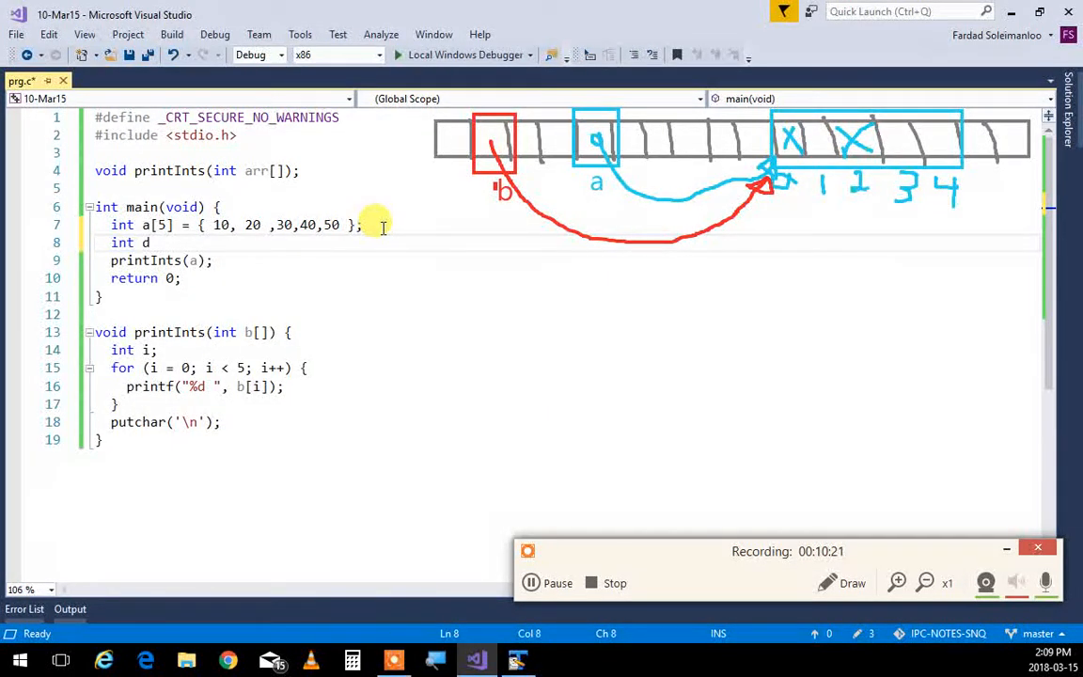
{"action": "type", "text": "e[]"}
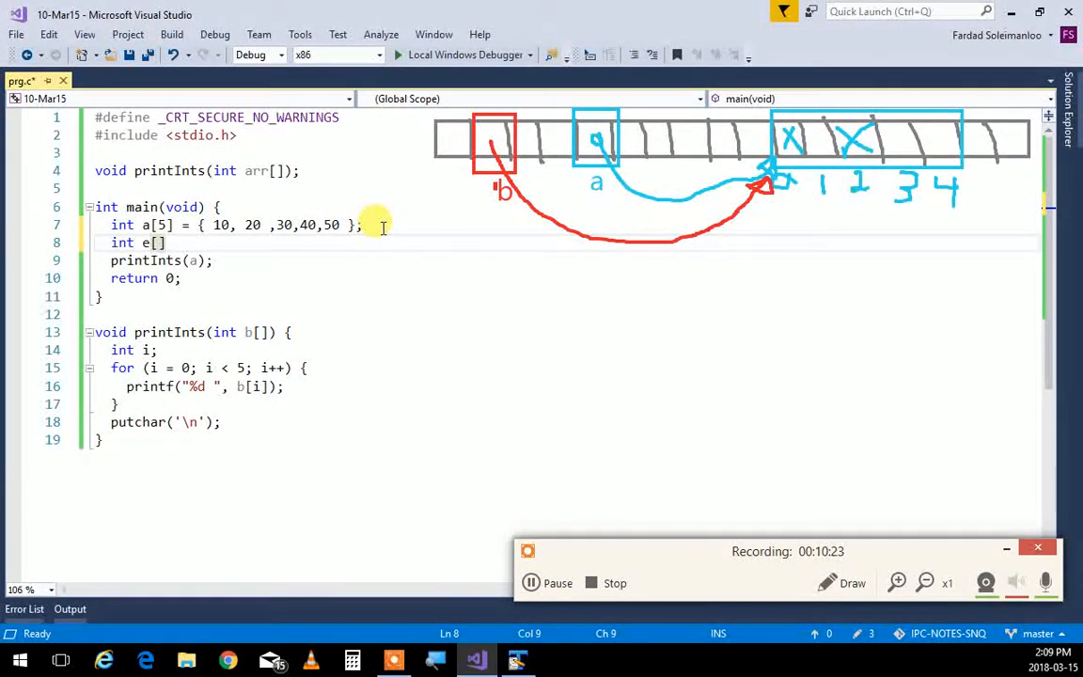
{"action": "type", "text": "7"}
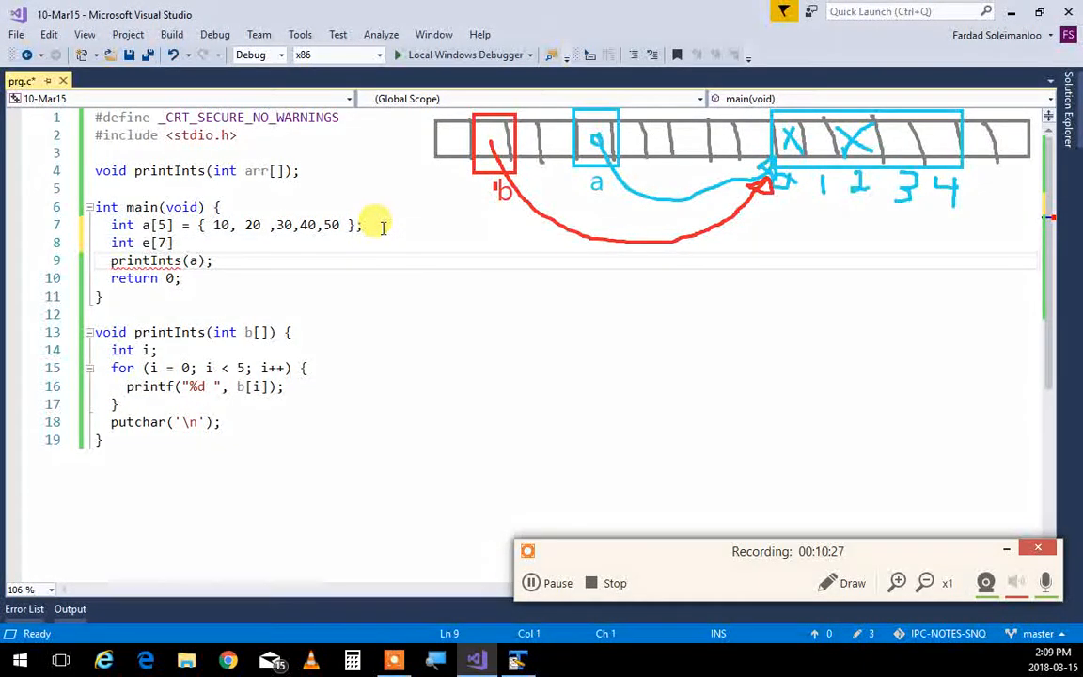
{"action": "type", "text": "="}
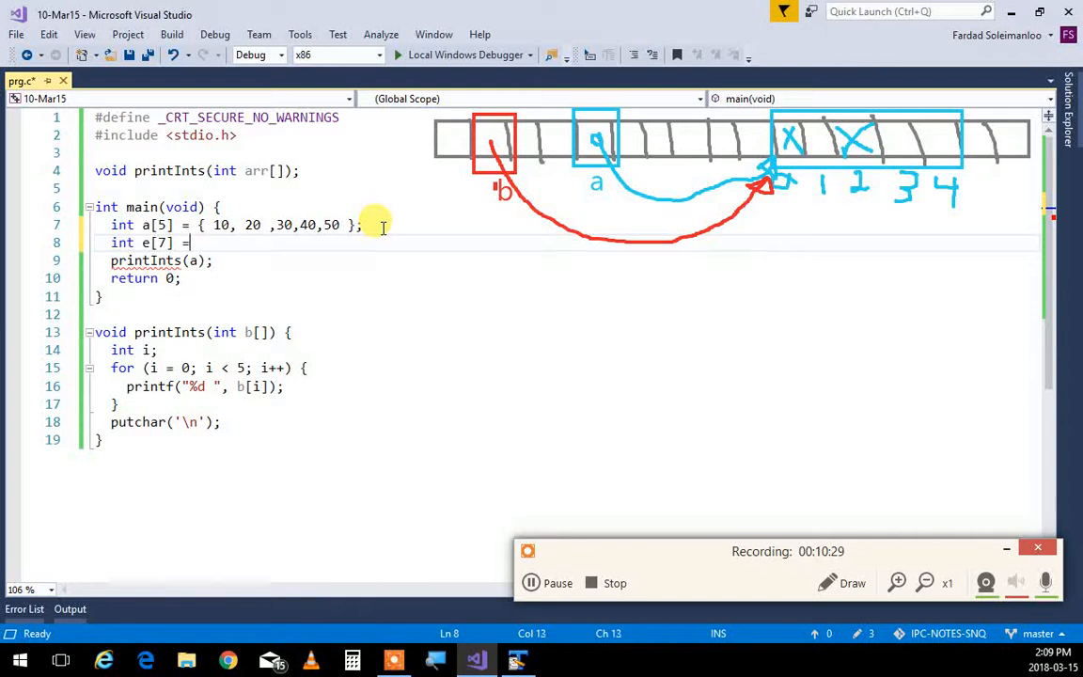
{"action": "type", "text": "{}"}
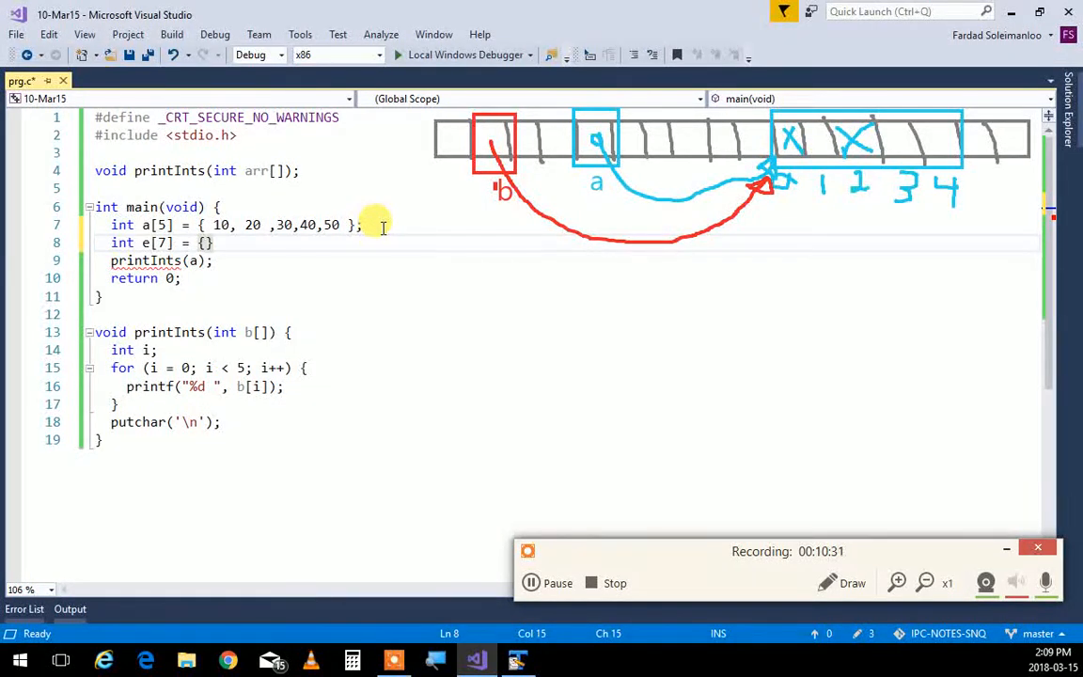
{"action": "type", "text": "100,"}
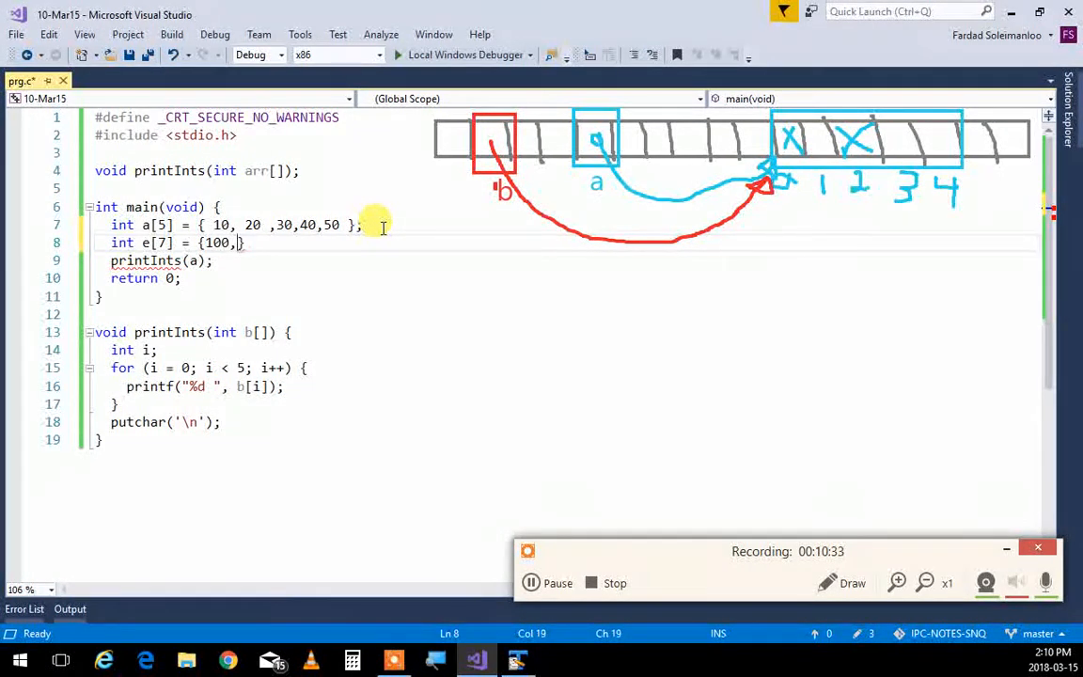
{"action": "type", "text": "200,30}"}
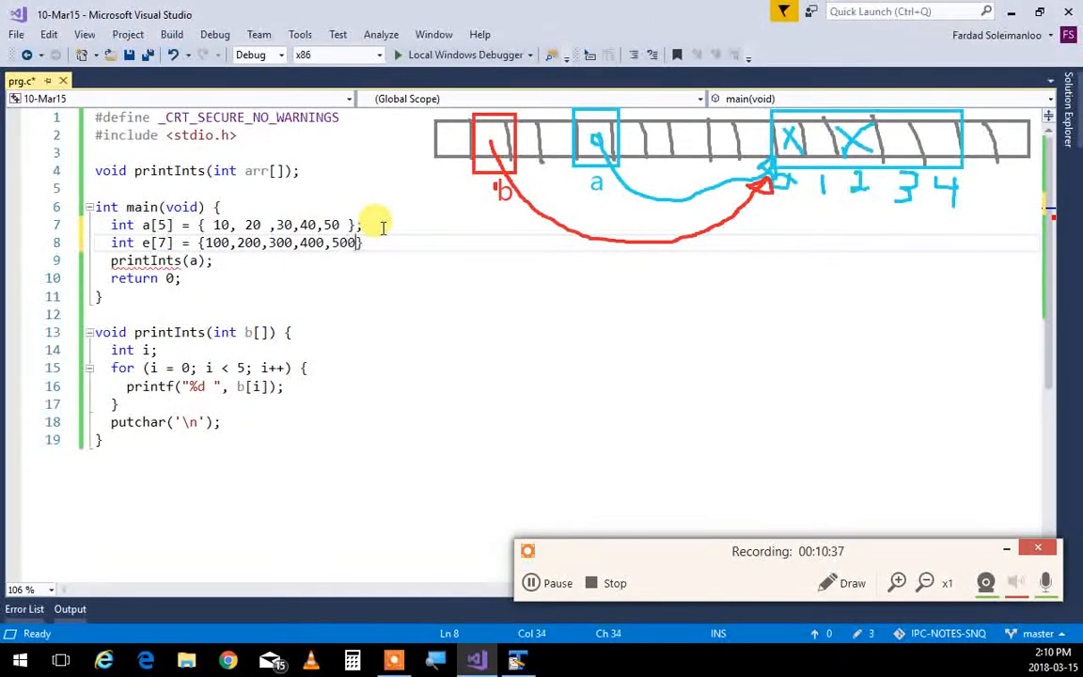
{"action": "type", "text": ",600,700"}
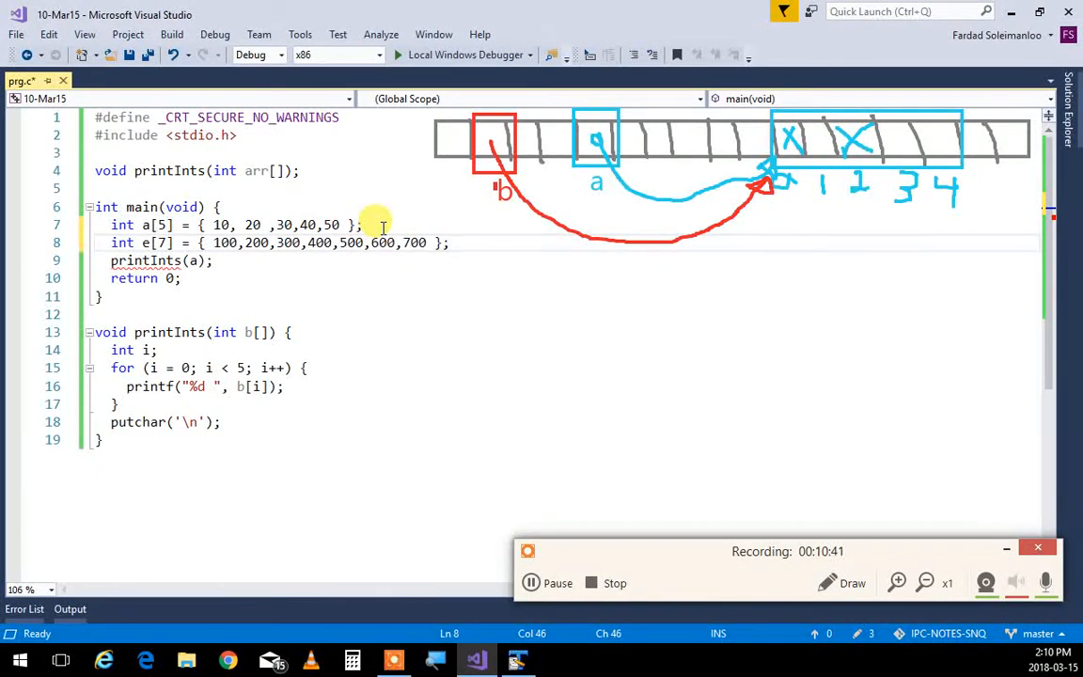
Add a printInts(e) call after printInts(a), fixing the misspelled attempt.
{"action": "key", "text": "enter"}
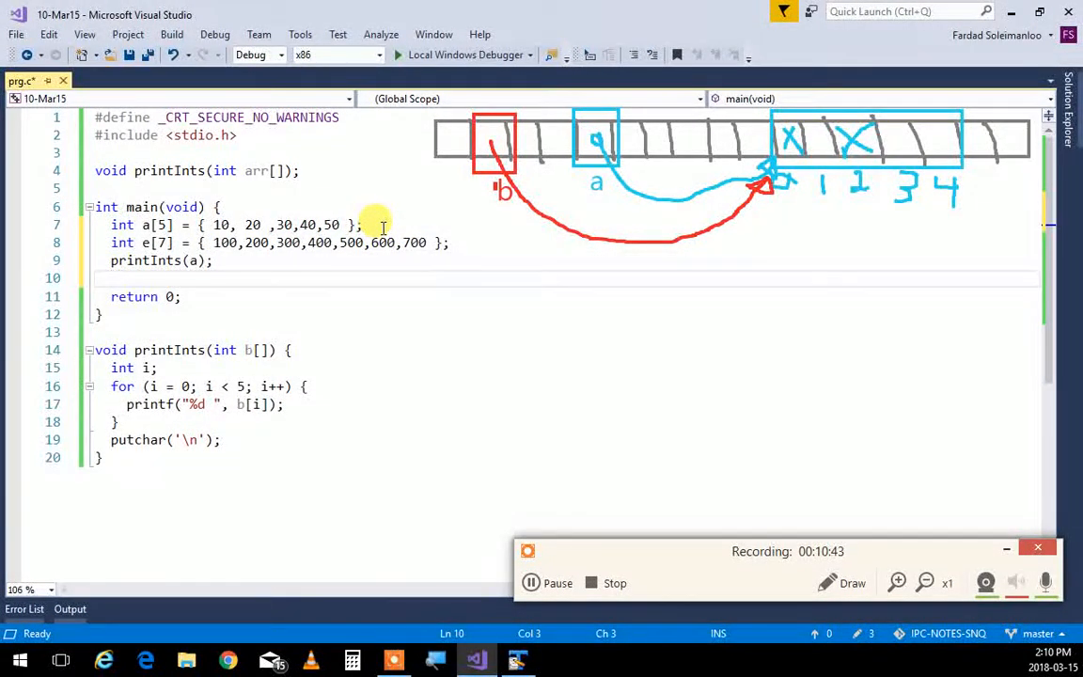
{"action": "type", "text": "pirnt(n"}
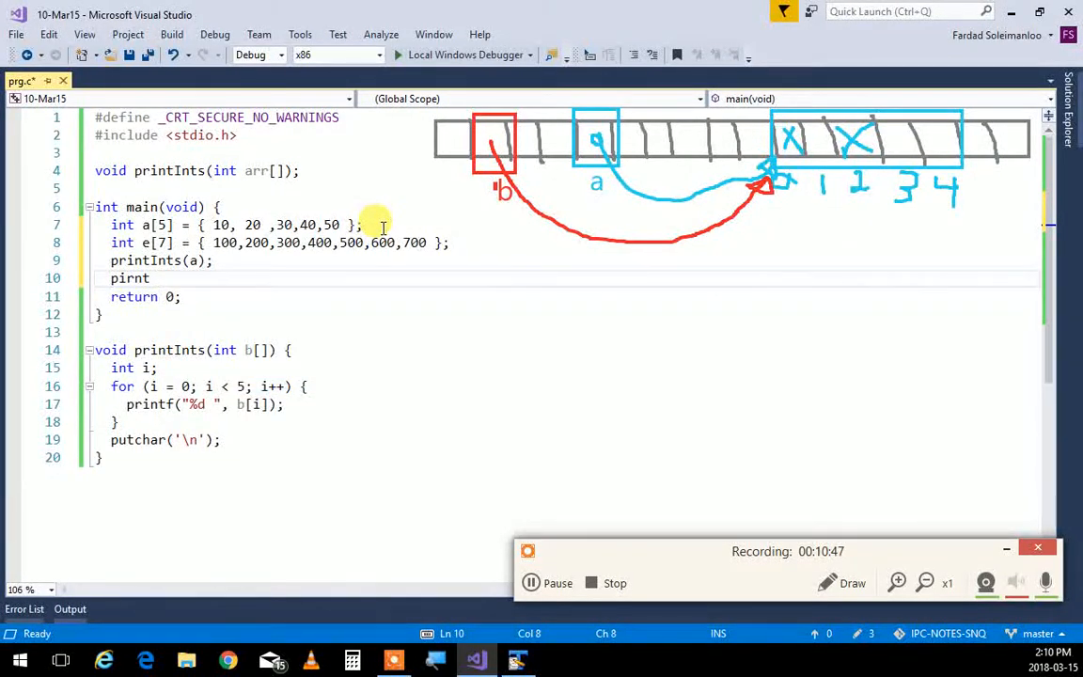
{"action": "type", "text": "Ints()"}
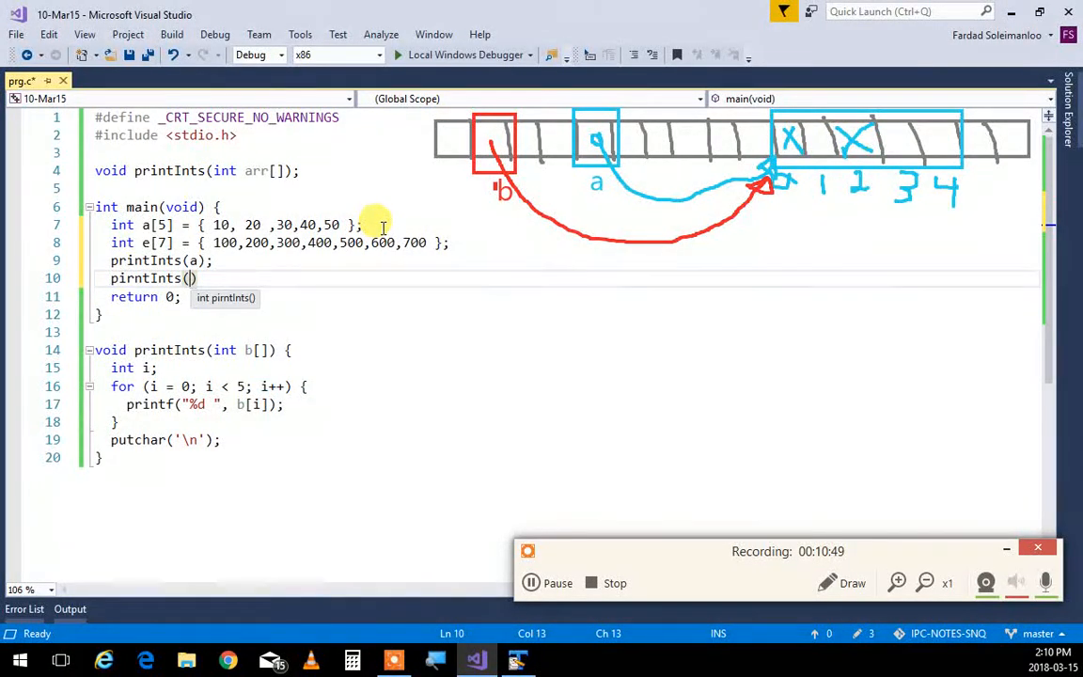
{"action": "key", "text": "BackSpace"}
{"action": "type", "text": "print"}
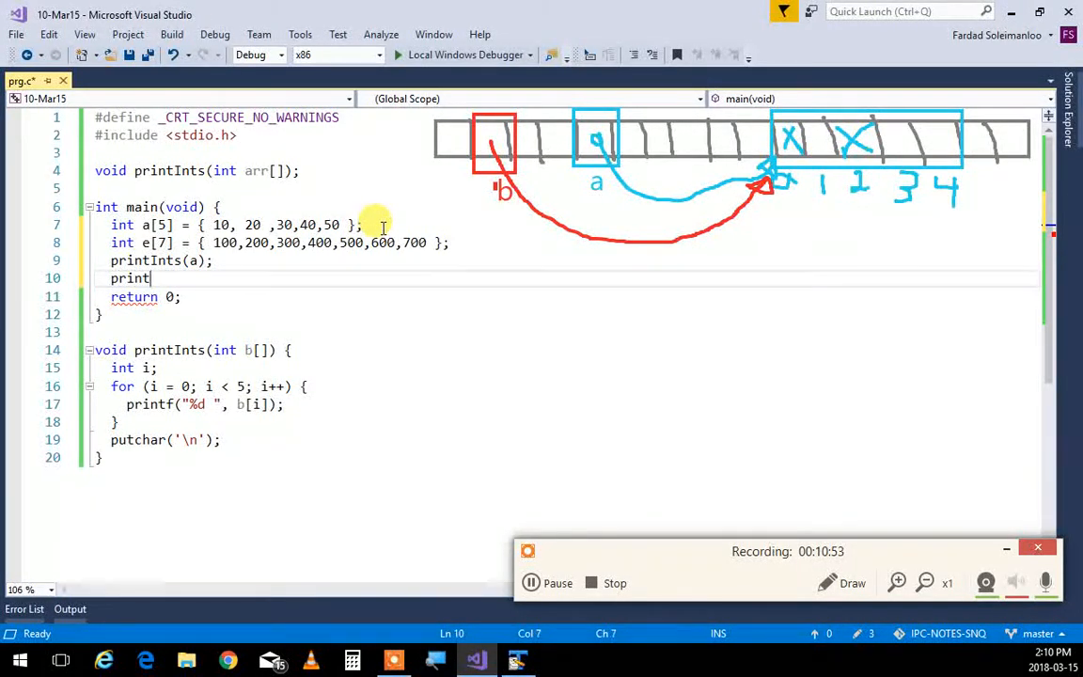
{"action": "type", "text": "Ints"}
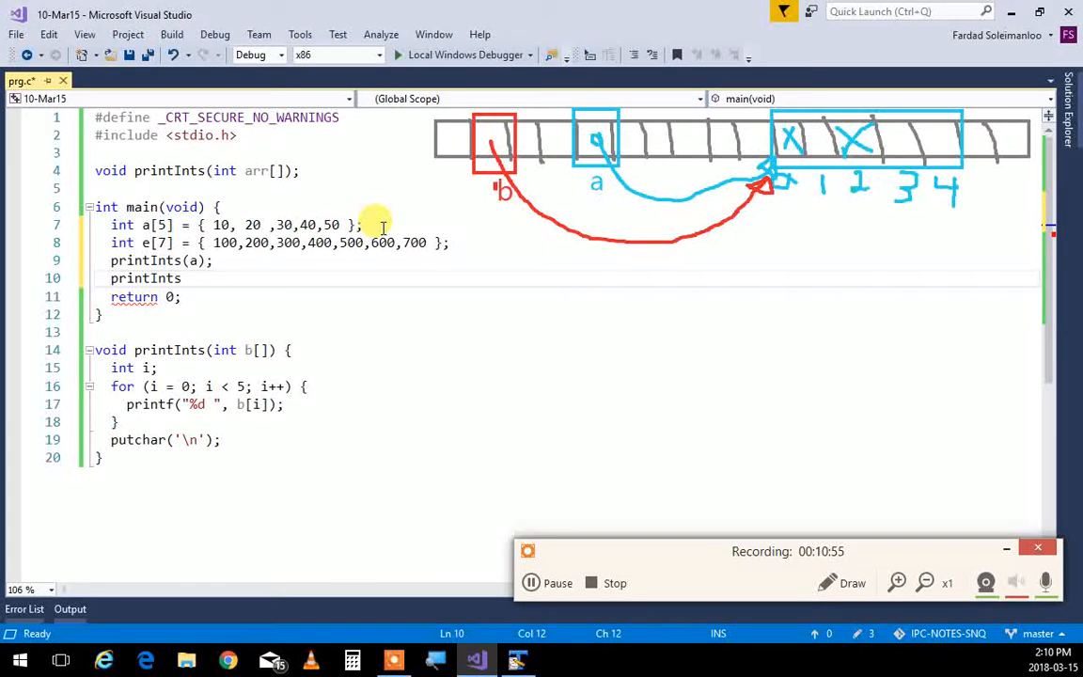
{"action": "type", "text": "("}
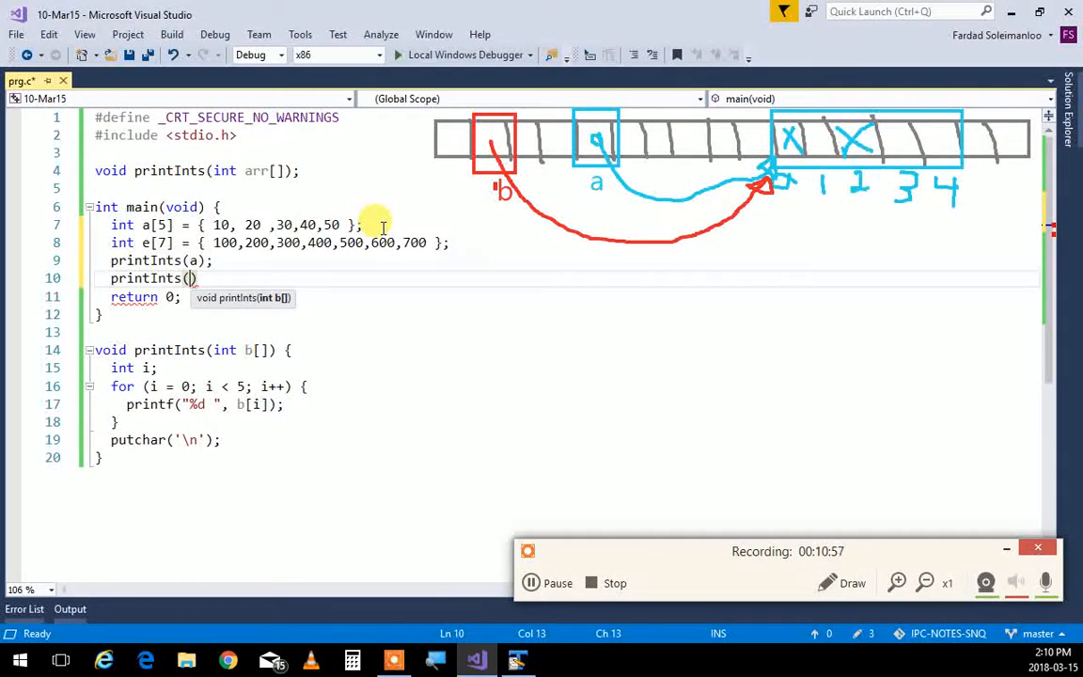
{"action": "type", "text": "e"}
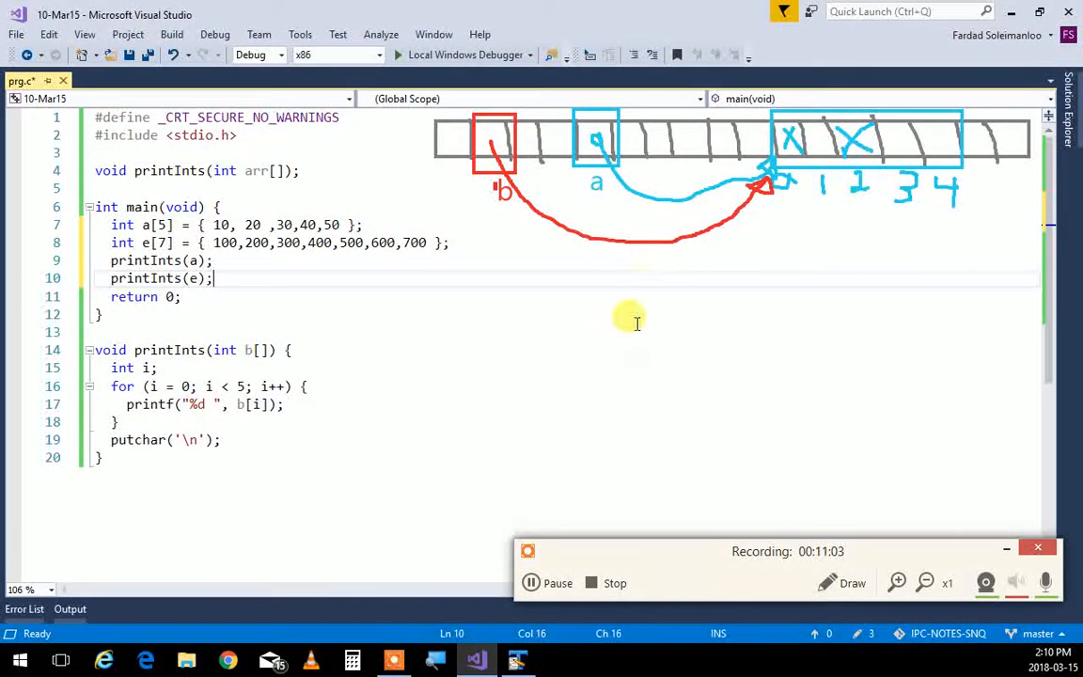
{"action": "mouse_move", "coordinate": [552, 143]}
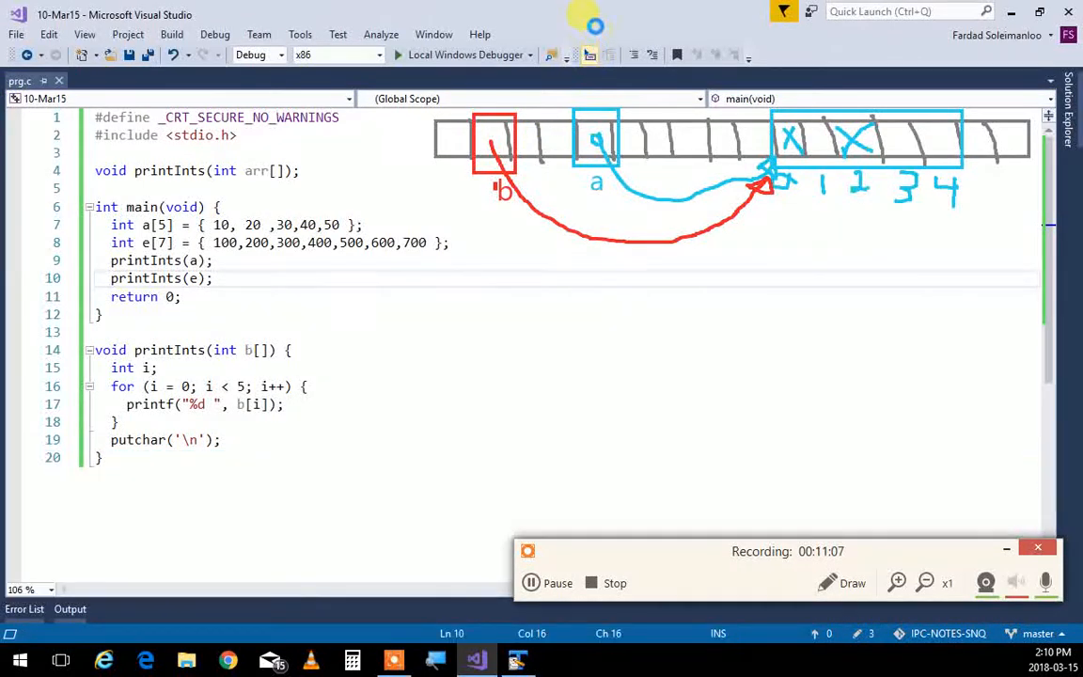
{"action": "left_click", "coordinate": [462, 55]}
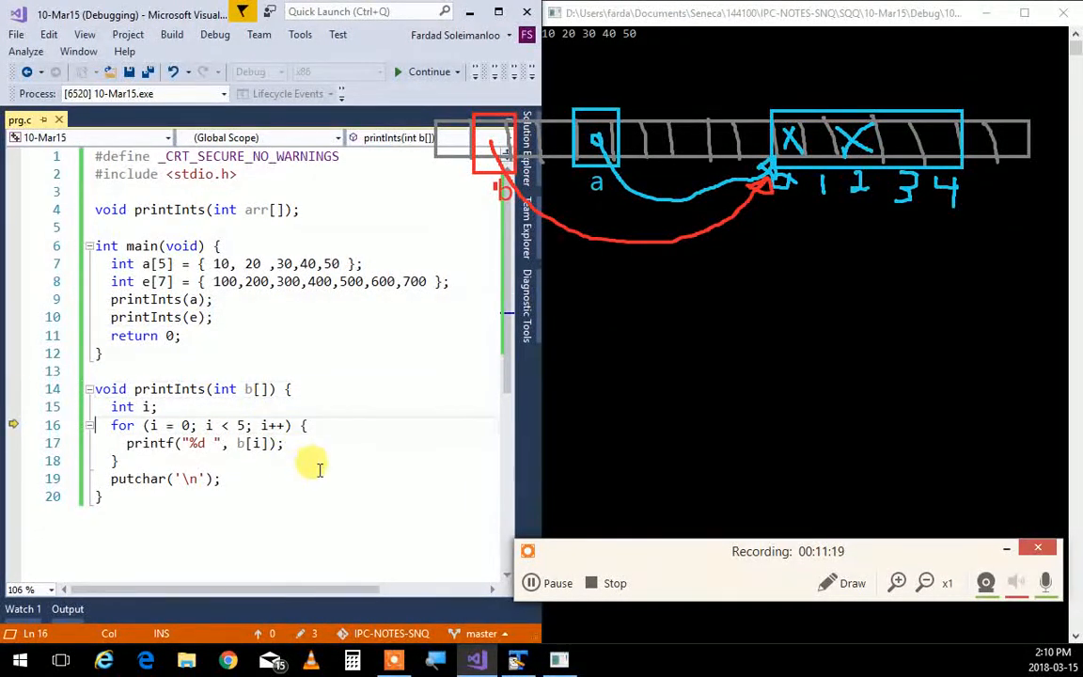
{"action": "mouse_move", "coordinate": [248, 444]}
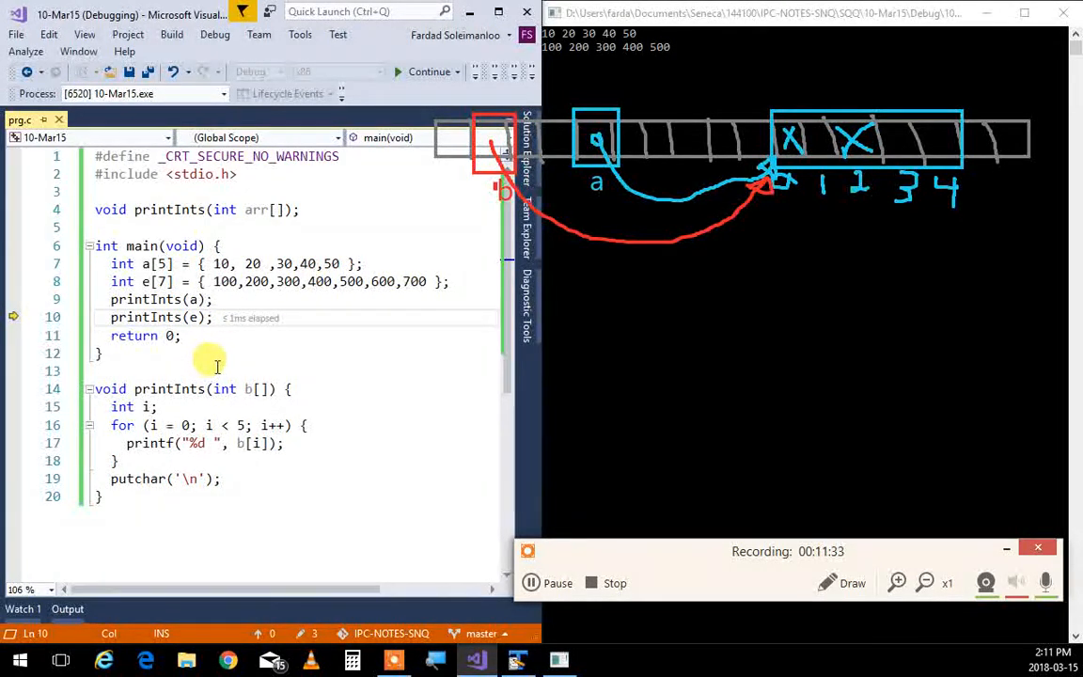
{"action": "mouse_move", "coordinate": [197, 406]}
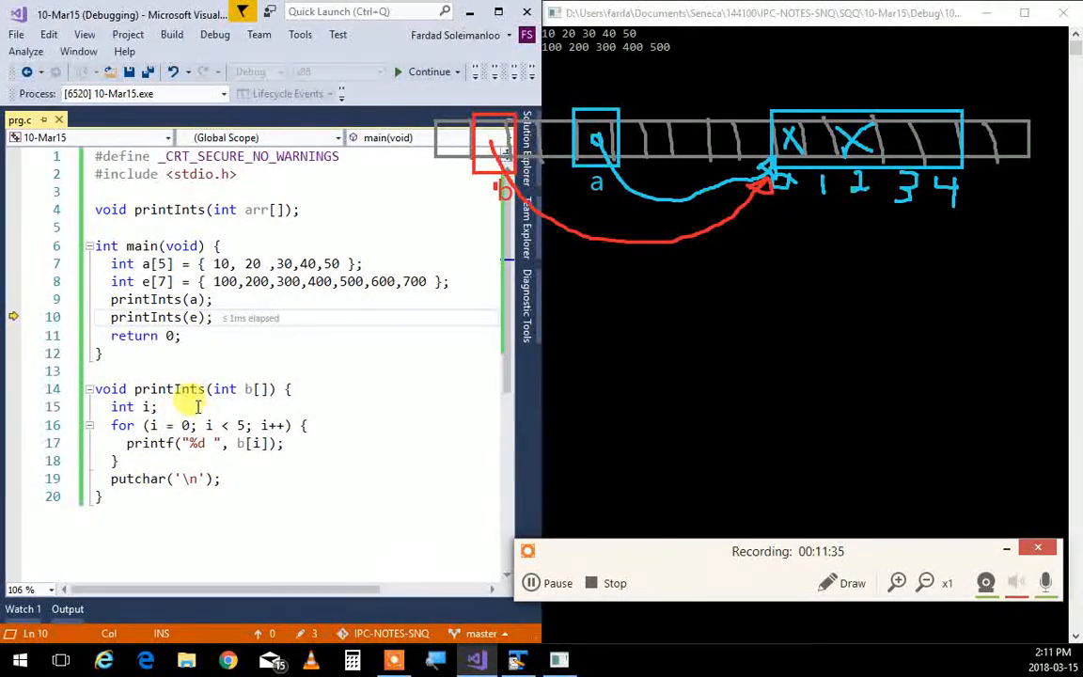
{"action": "mouse_move", "coordinate": [380, 364]}
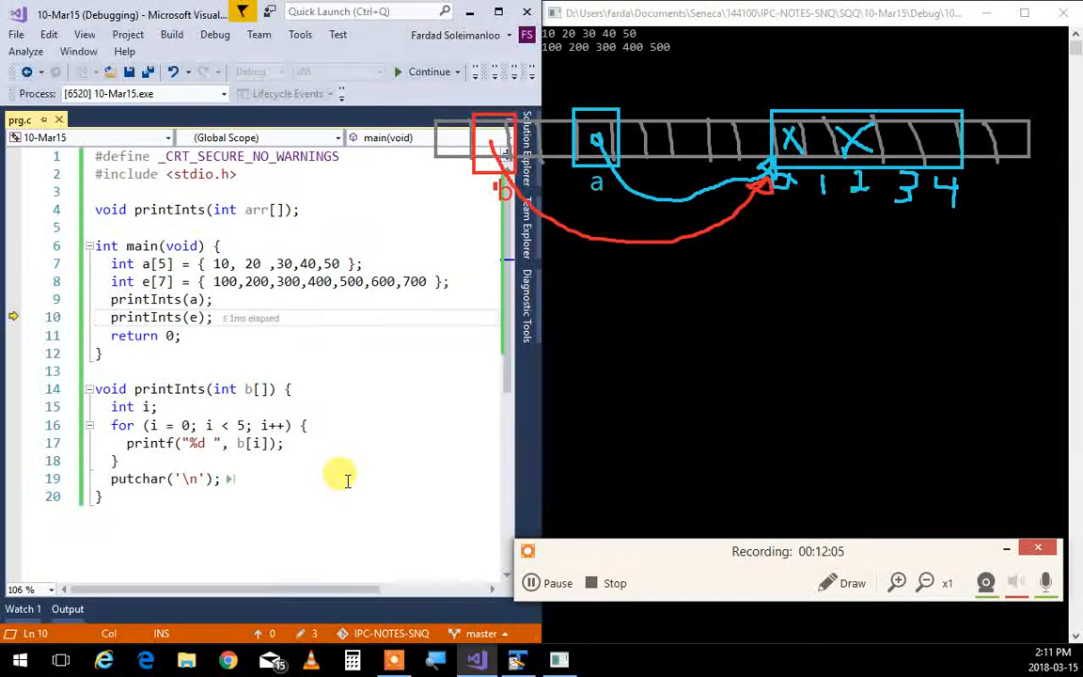
{"action": "mouse_move", "coordinate": [364, 385]}
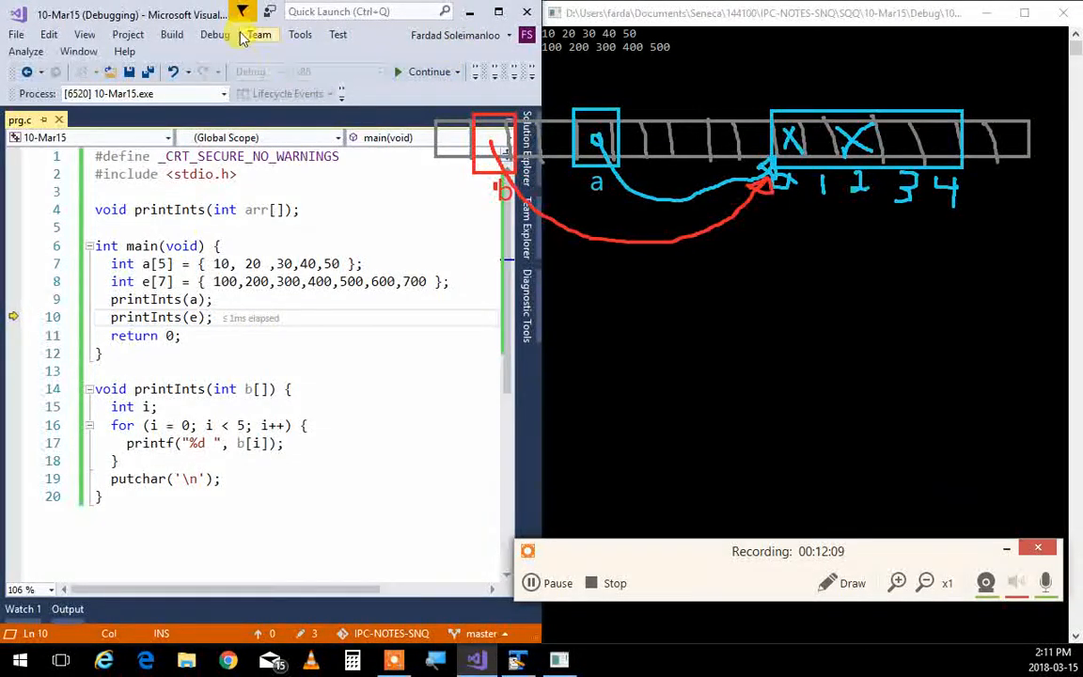
{"action": "left_click", "coordinate": [214, 34]}
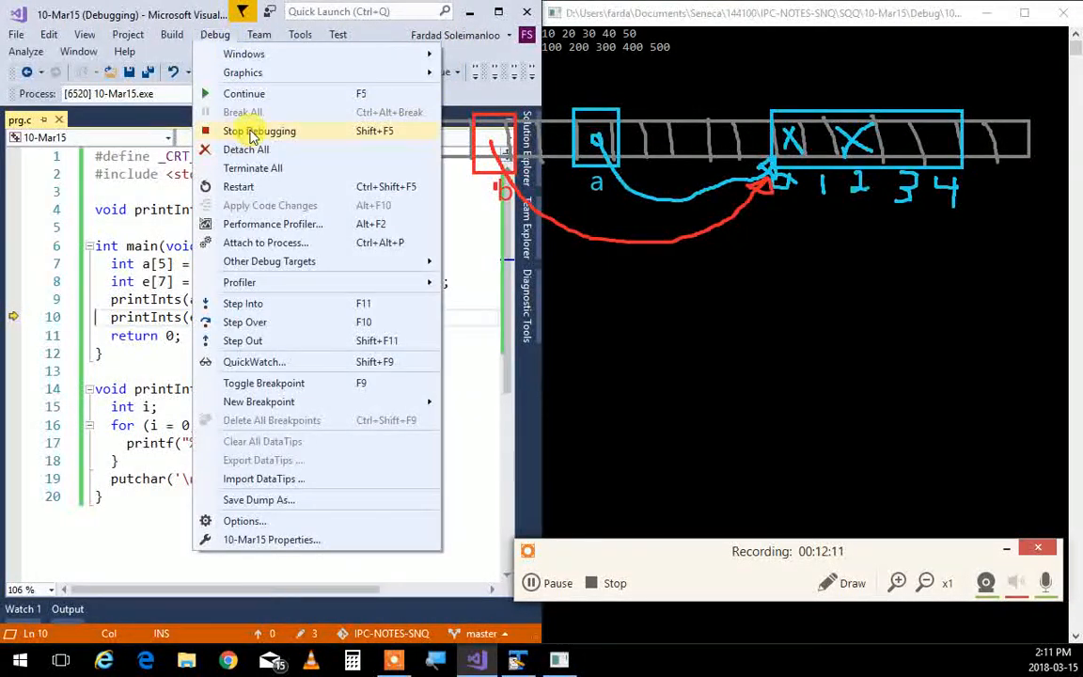
{"action": "left_click", "coordinate": [260, 132]}
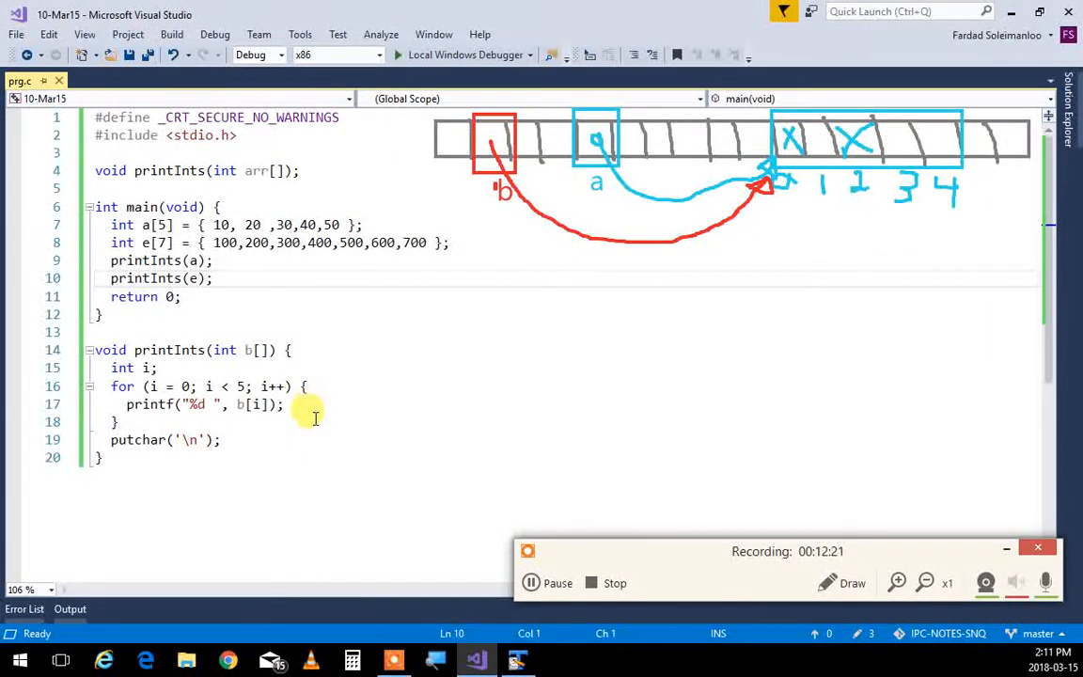
{"action": "mouse_move", "coordinate": [329, 399]}
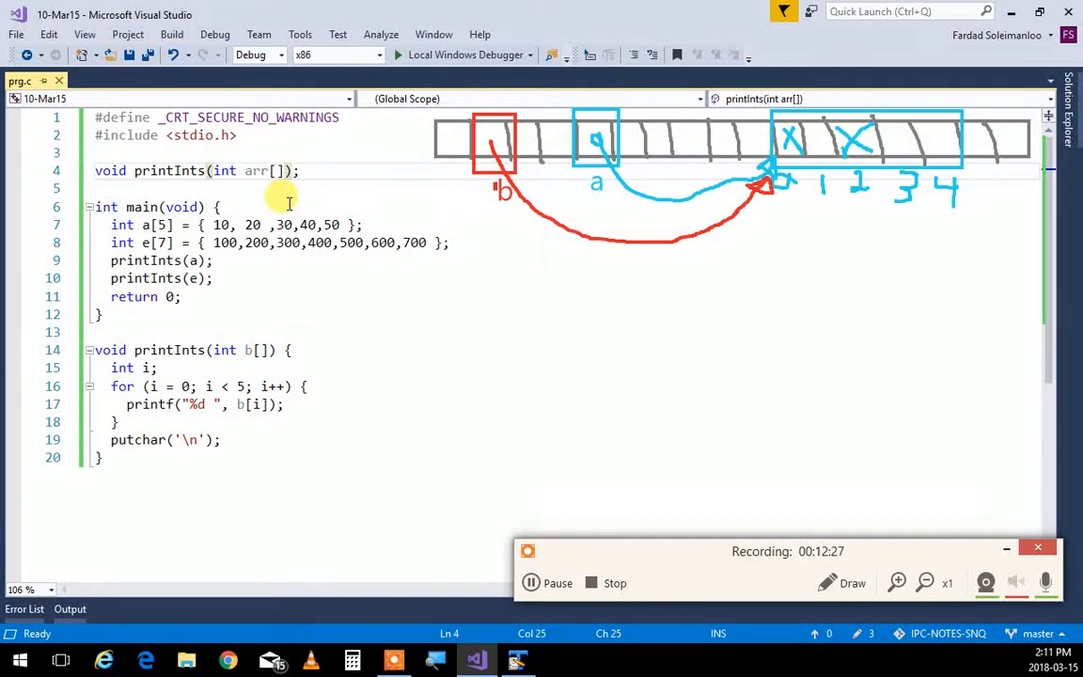
{"action": "type", "text": ", int si"}
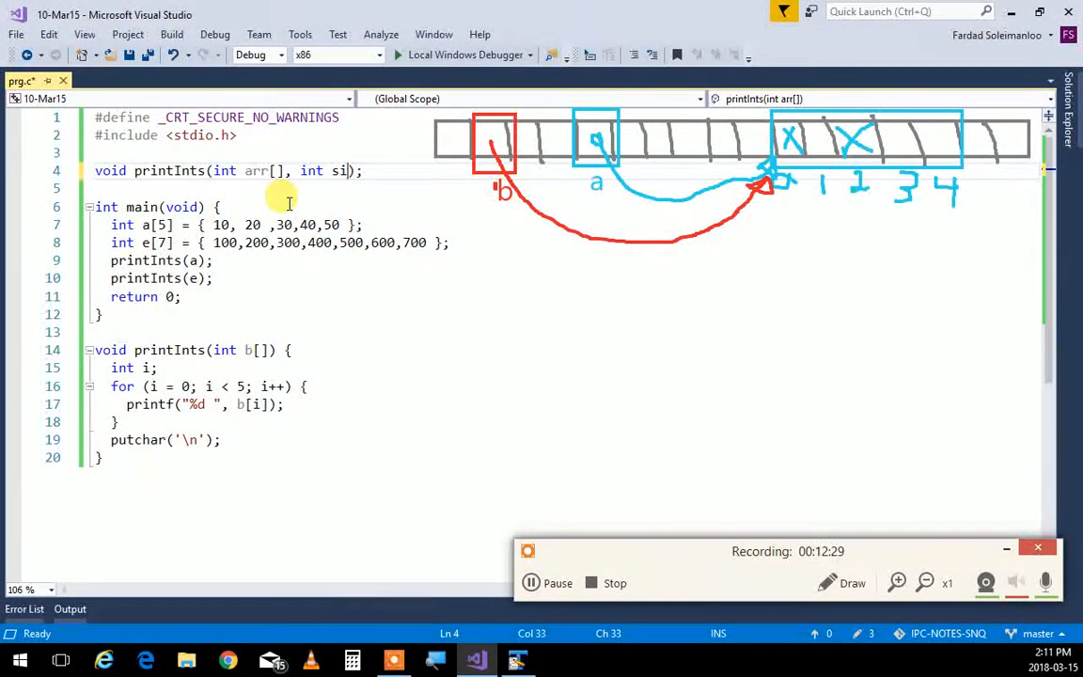
{"action": "type", "text": "ze"}
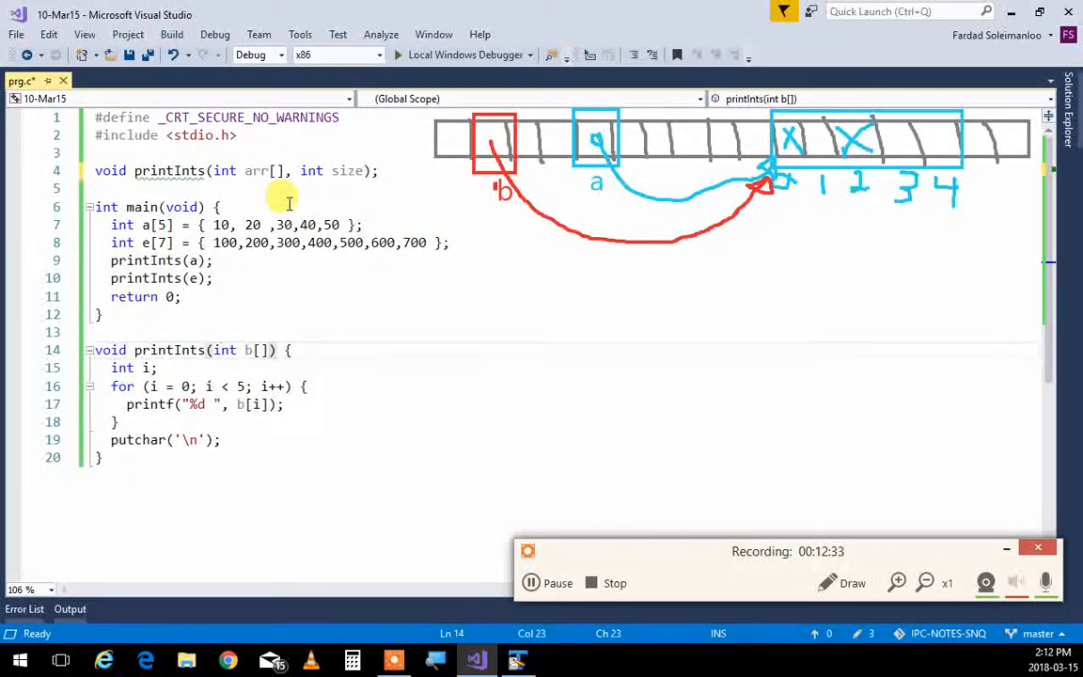
{"action": "type", "text": ", sint size"}
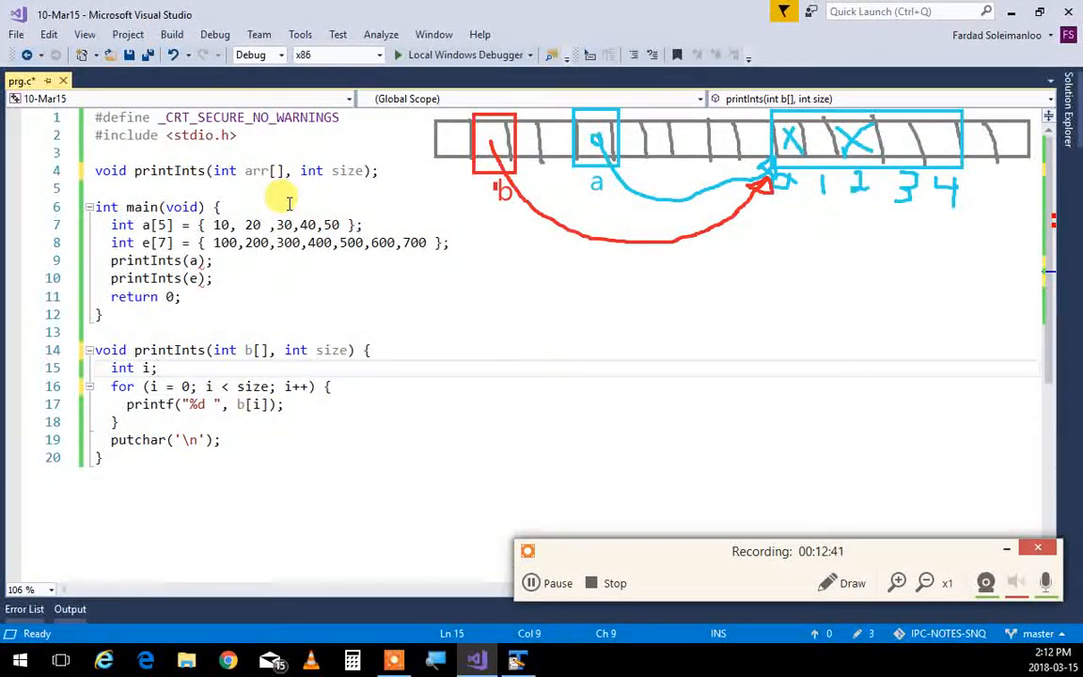
{"action": "left_click", "coordinate": [199, 259]}
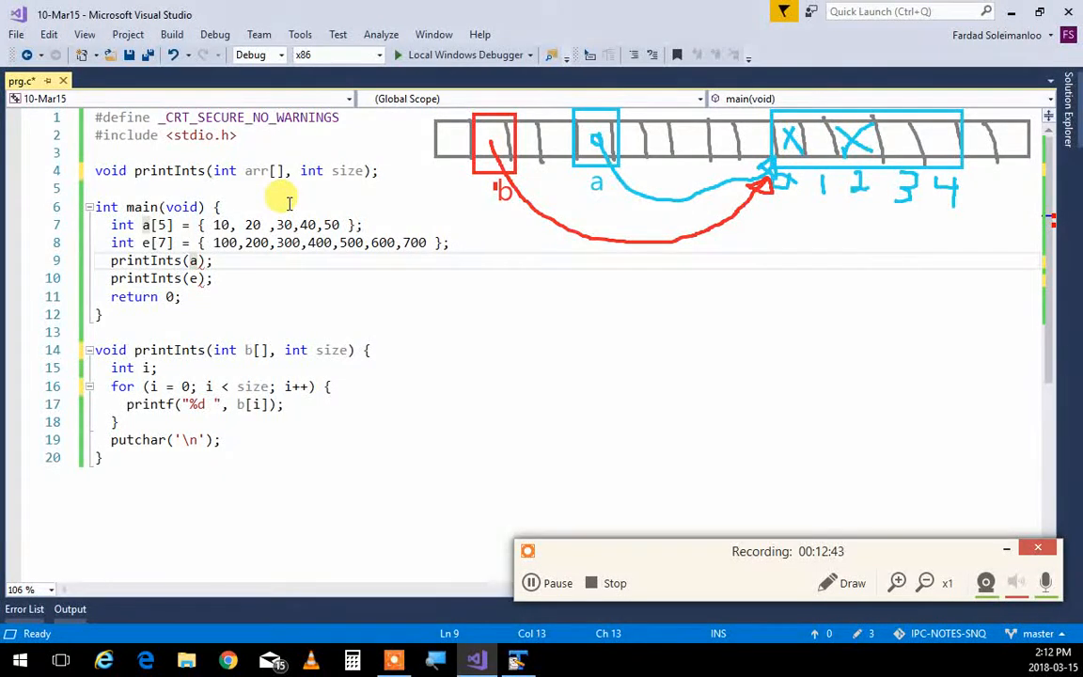
{"action": "type", "text": ","}
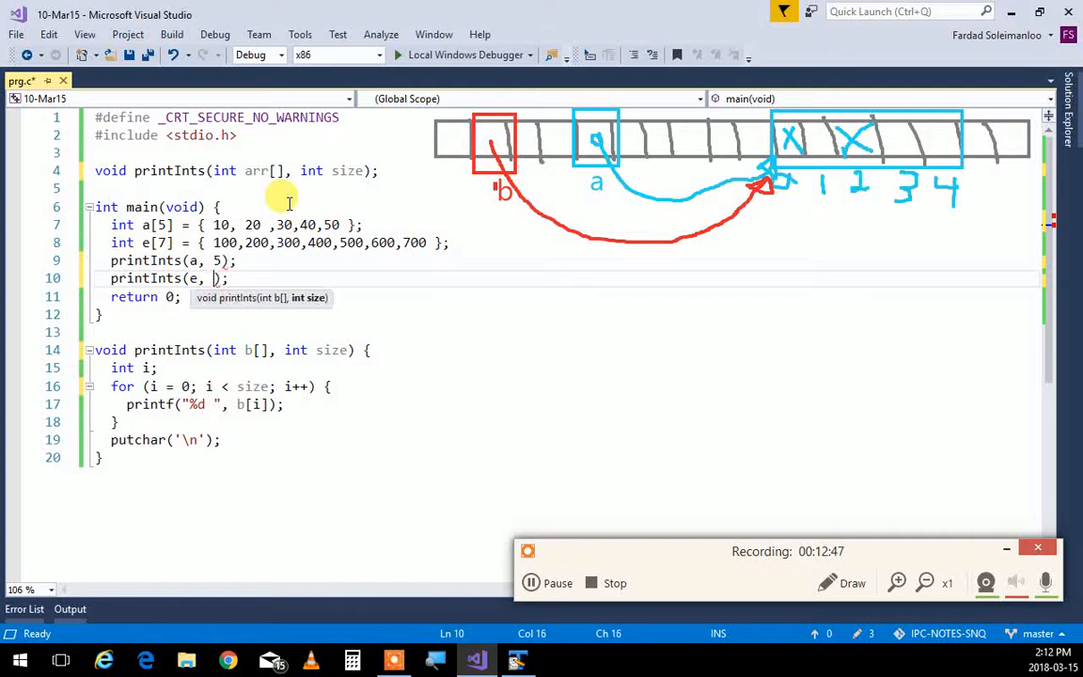
{"action": "type", "text": "7"}
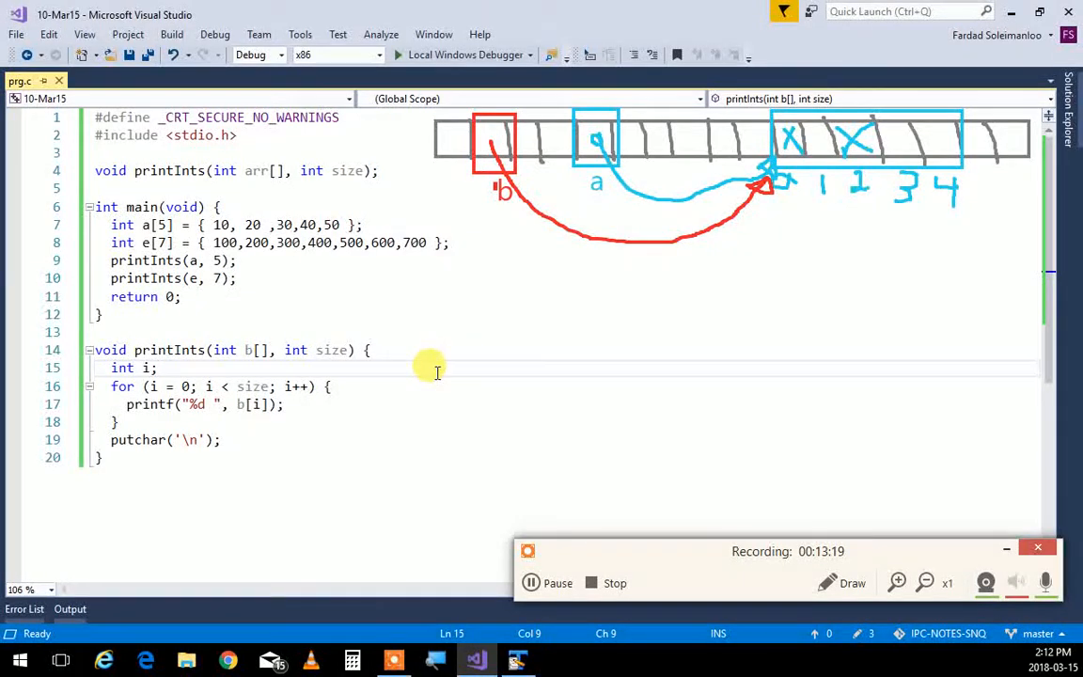
{"action": "mouse_move", "coordinate": [141, 389]}
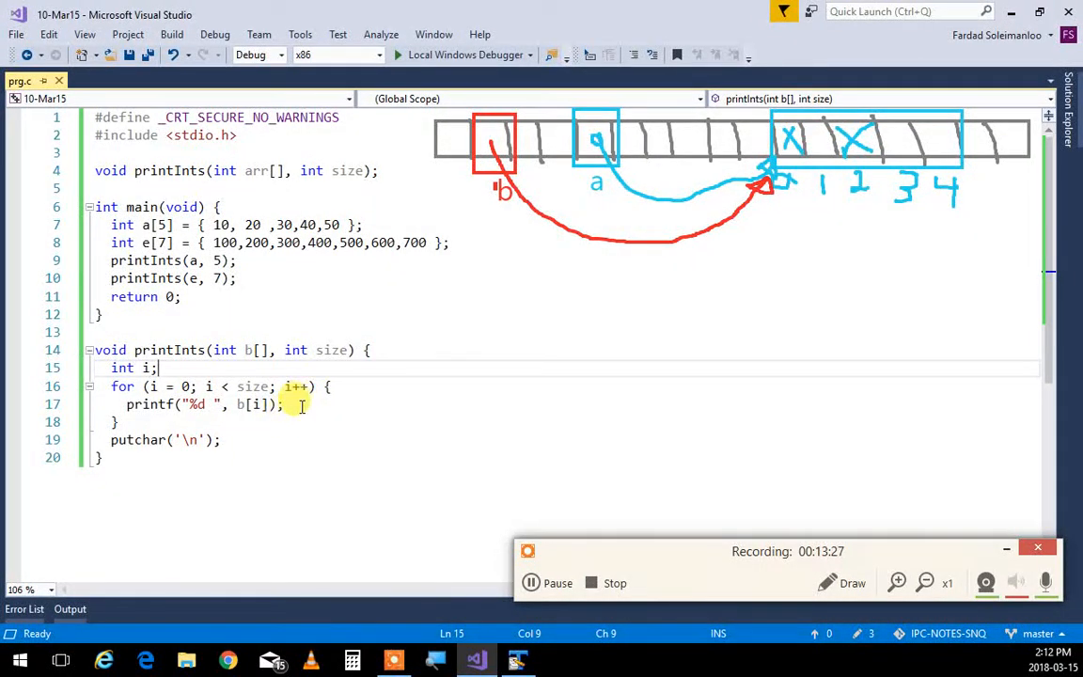
Try a b[i] line in the loop, then start saving the source under a new name.
{"action": "type", "text": "b["}
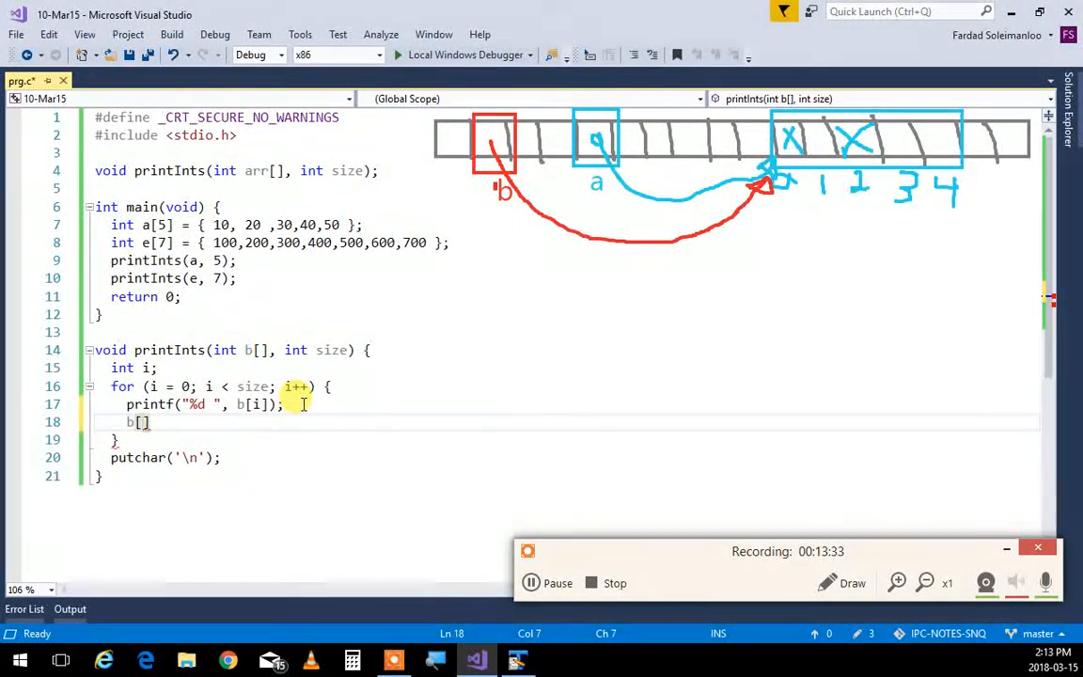
{"action": "type", "text": "i"}
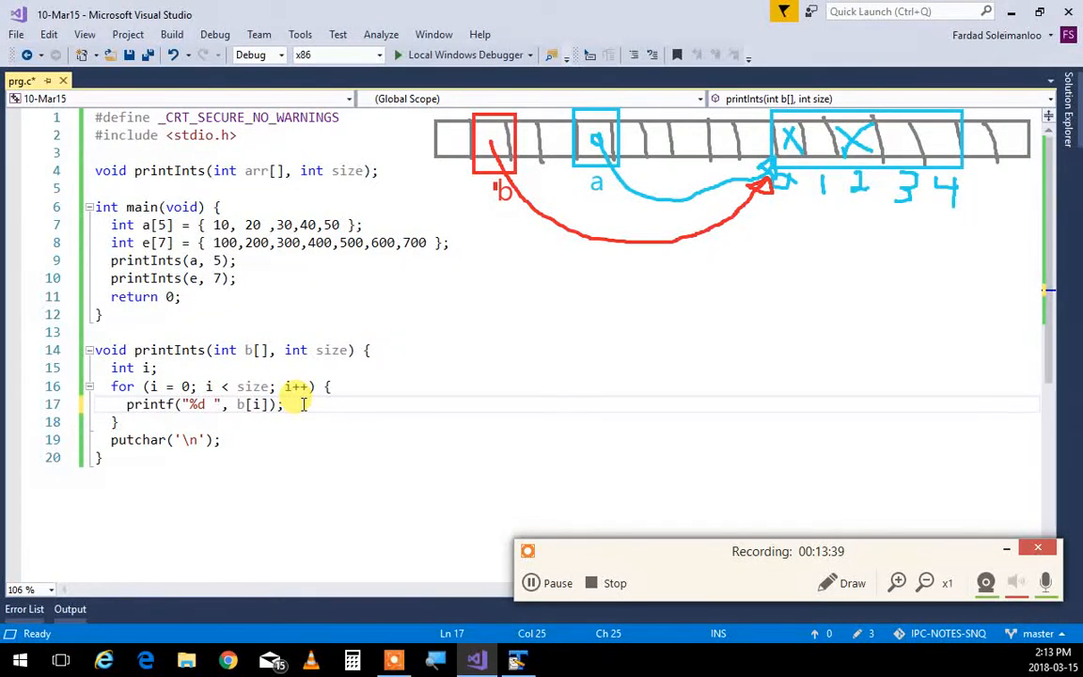
{"action": "key", "text": "ctrl+s"}
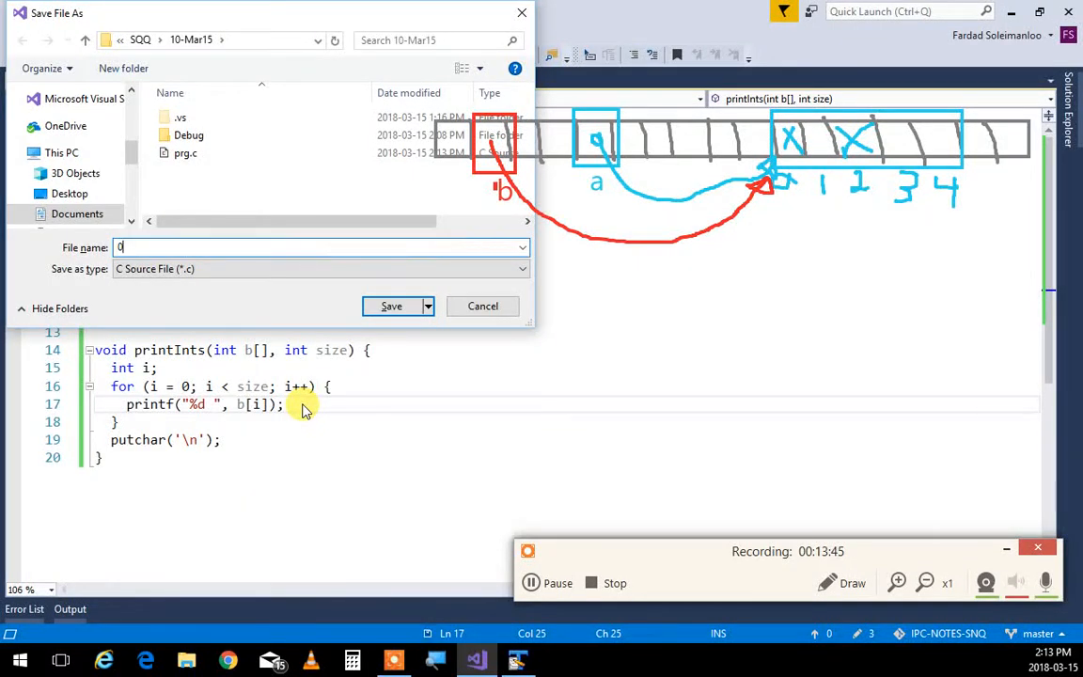
Save the copy as 01-passingArrayToFunc.c and reopen prg.c from the source files.
{"action": "type", "text": "1-"}
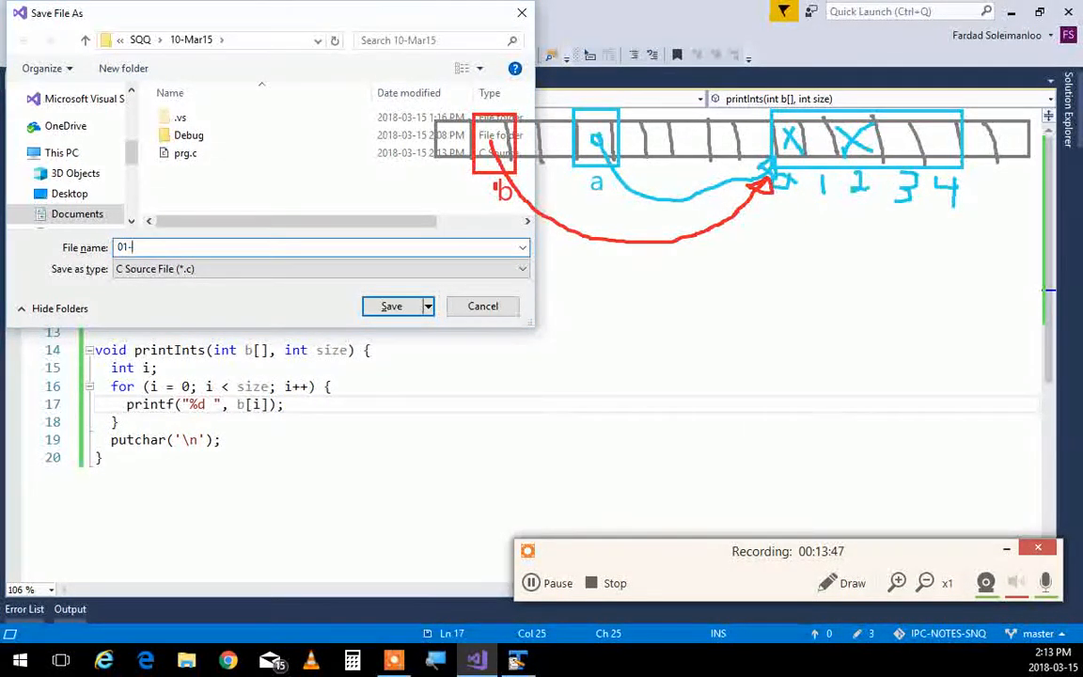
{"action": "type", "text": "passing a"}
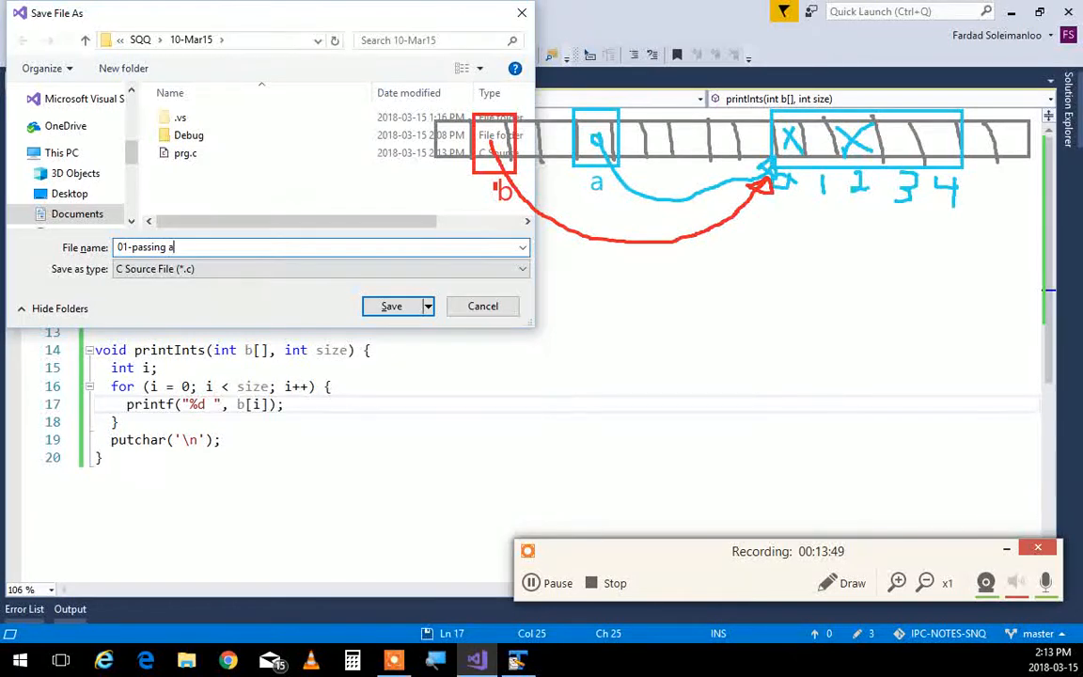
{"action": "type", "text": "rrayToFunc.c"}
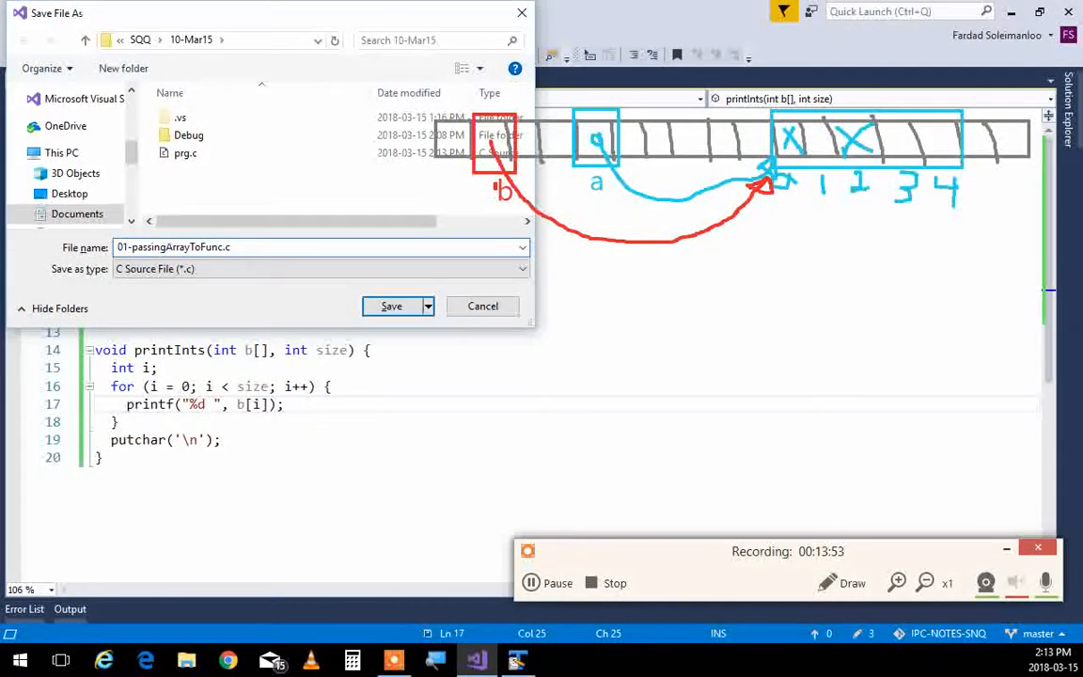
{"action": "left_click", "coordinate": [391, 304]}
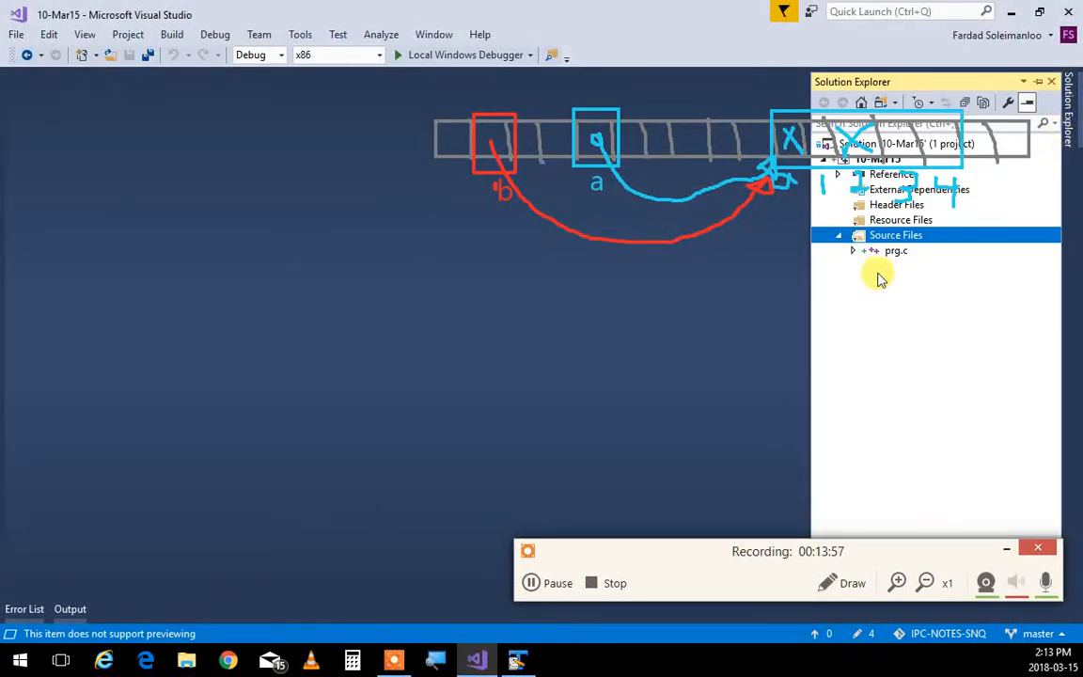
{"action": "double_click", "coordinate": [895, 250]}
{"action": "type", "text": "int a[5] = { 10, 20 ,30,40,50 };"}
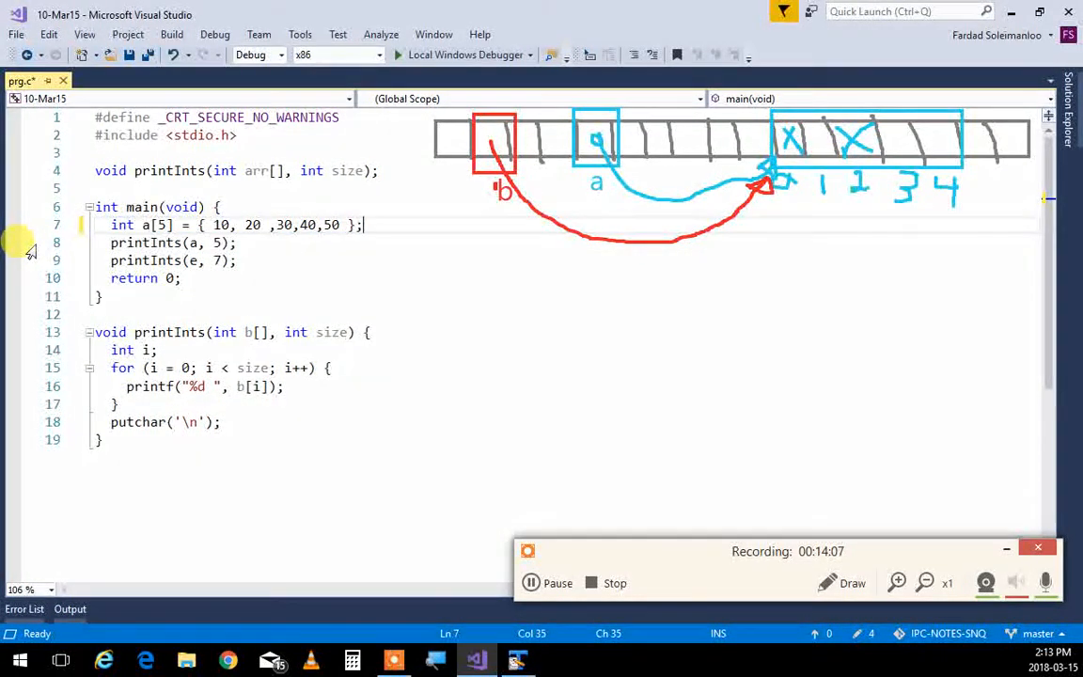
Add a second printInts(a, 5); call in main and b[i] = 0; inside the print loop.
{"action": "left_click", "coordinate": [111, 259]}
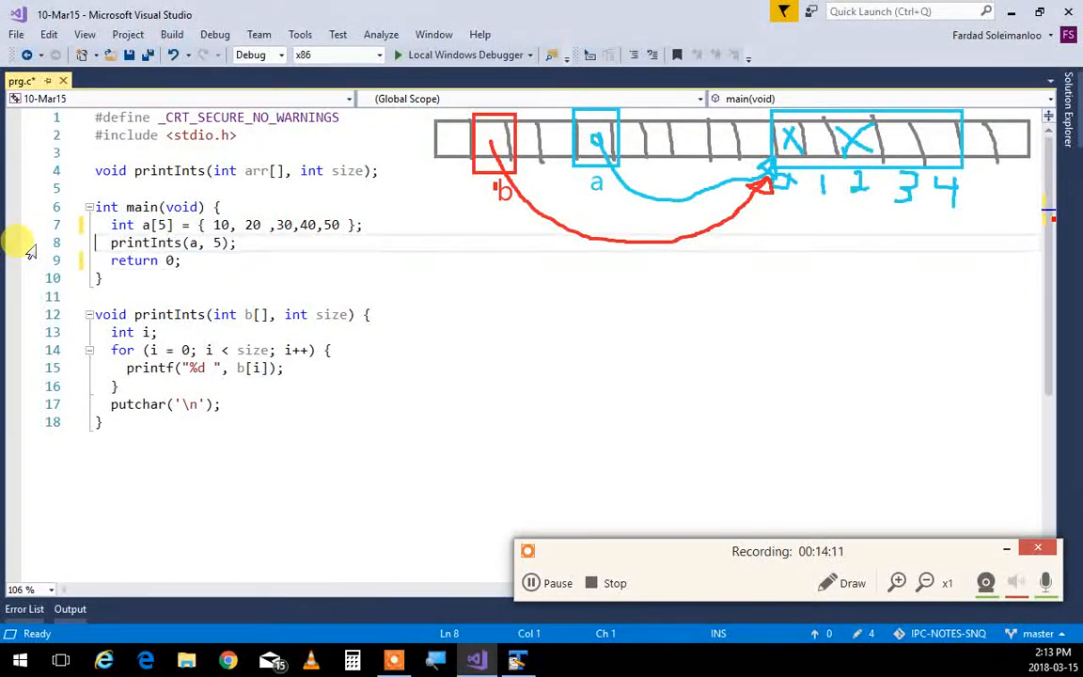
{"action": "type", "text": "printIns(a, 5);"}
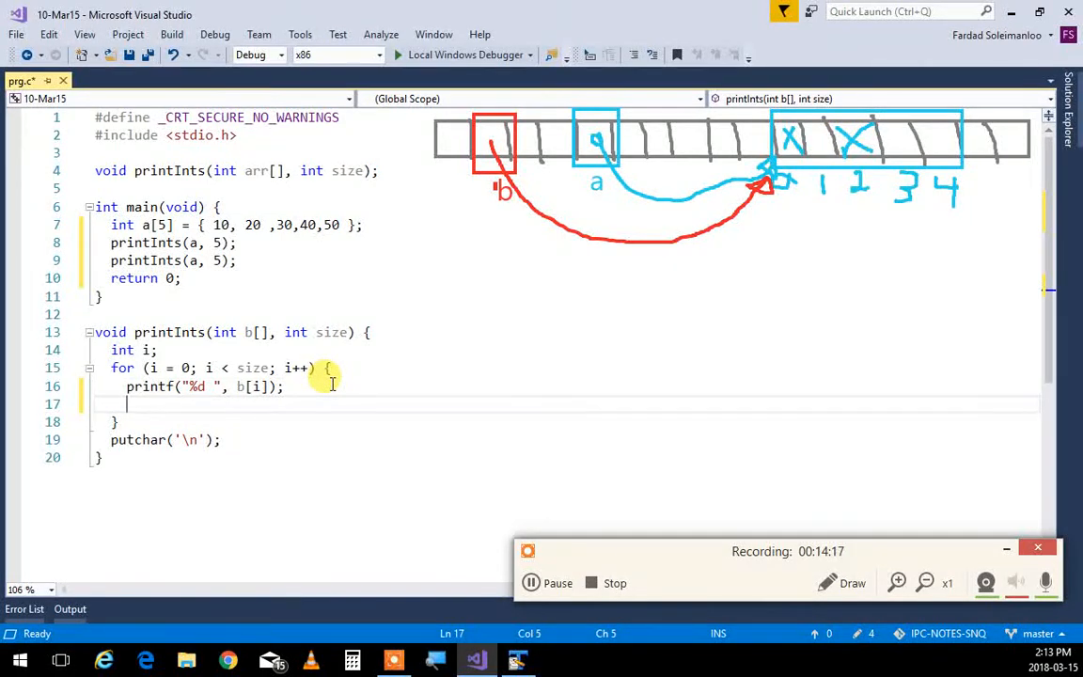
{"action": "type", "text": "b[]"}
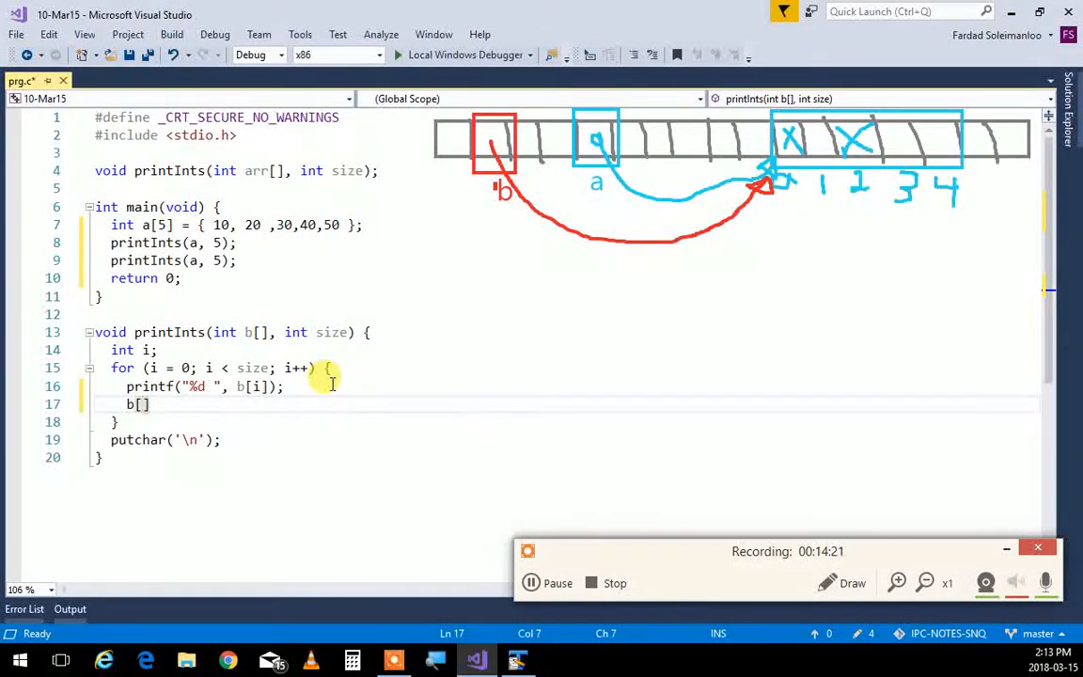
{"action": "type", "text": "i"}
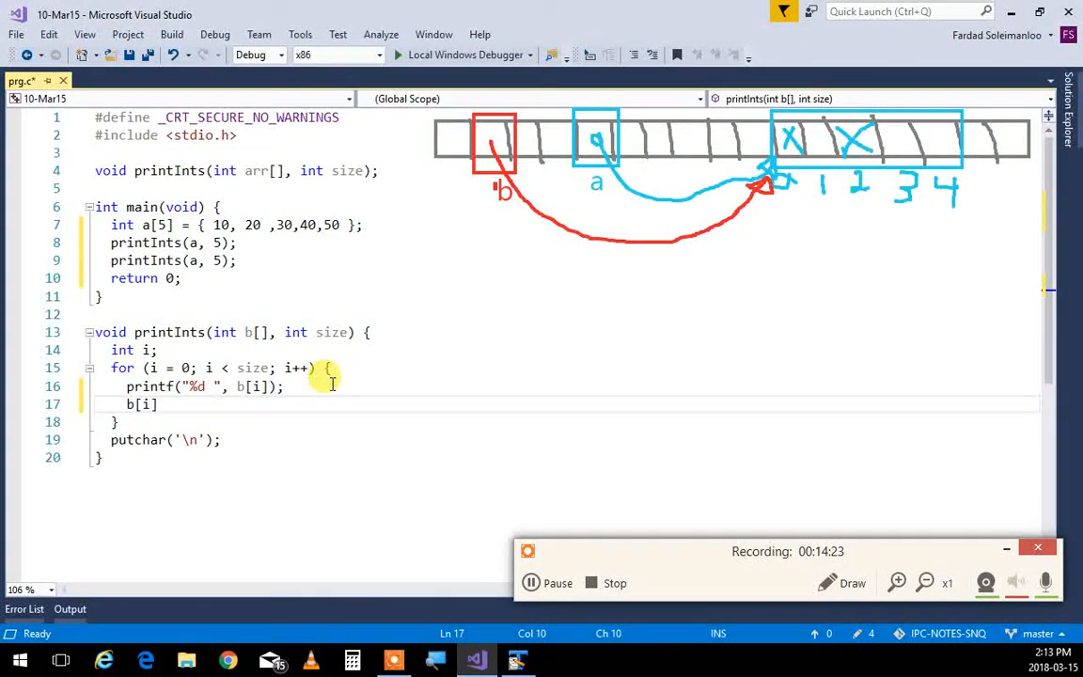
{"action": "type", "text": "= 0;"}
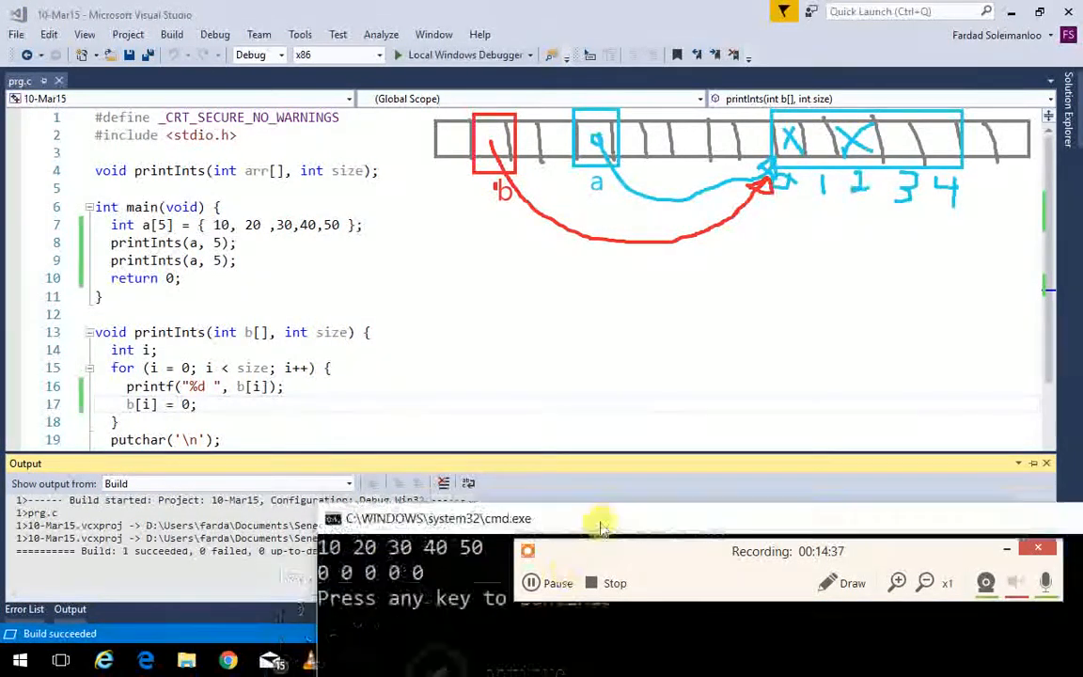
{"action": "left_click", "coordinate": [602, 522]}
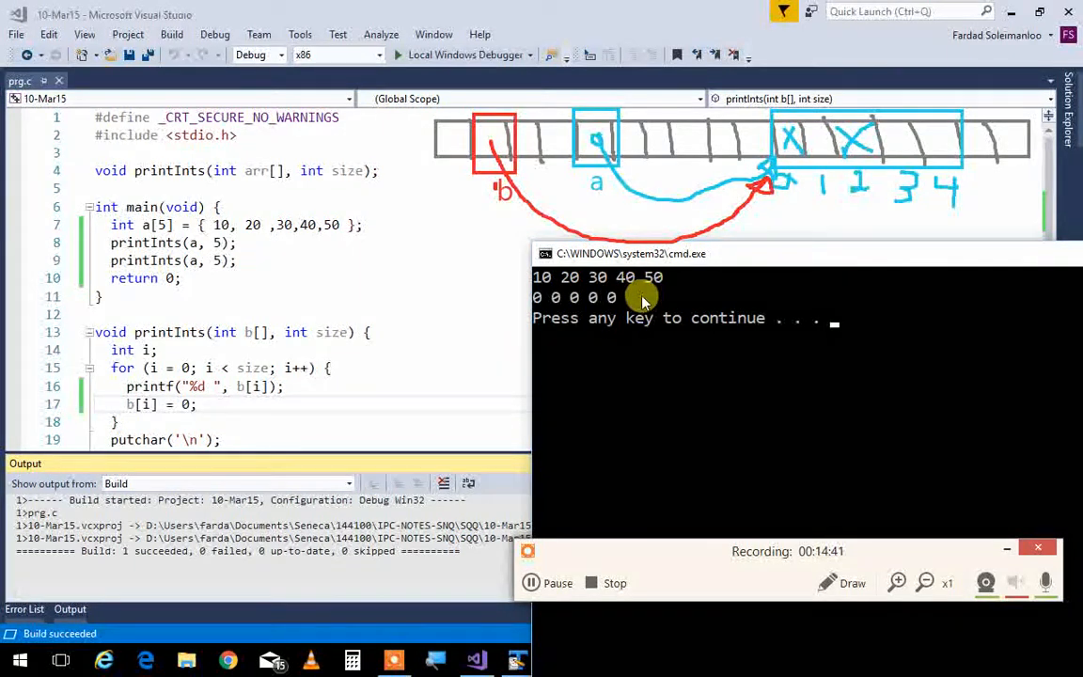
{"action": "mouse_move", "coordinate": [404, 261]}
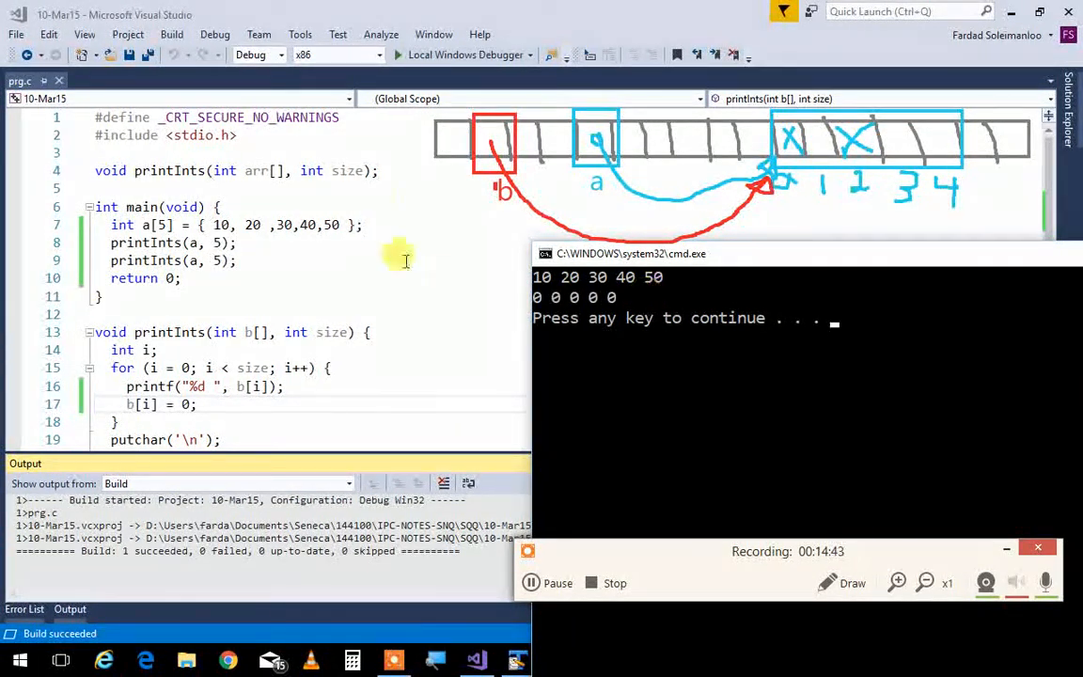
{"action": "mouse_move", "coordinate": [925, 263]}
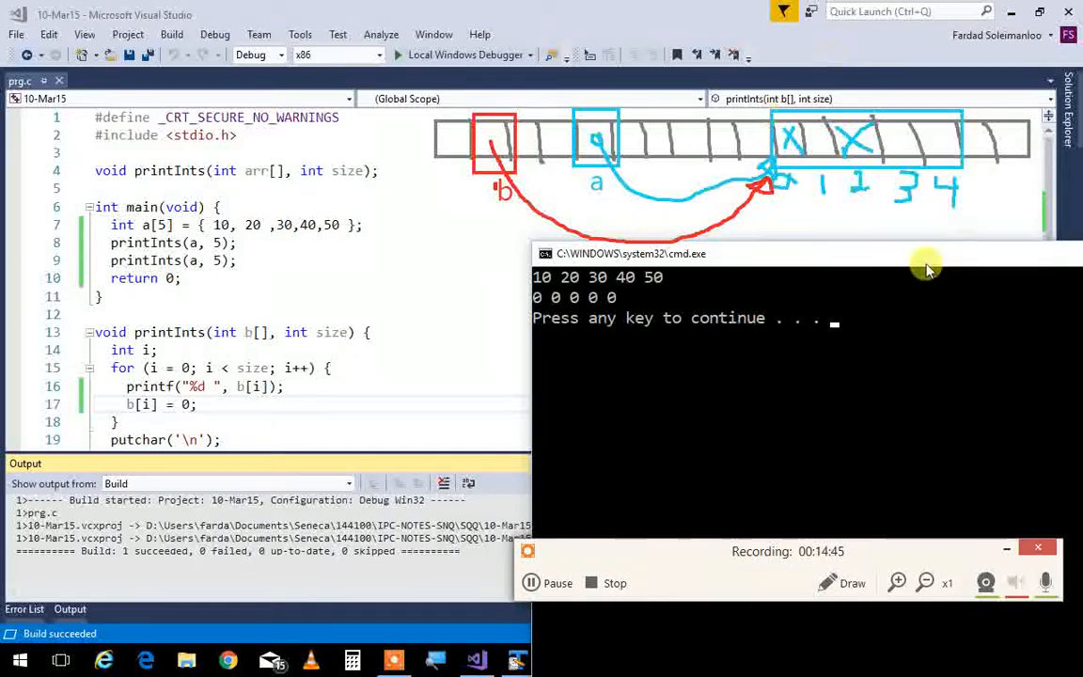
{"action": "mouse_move", "coordinate": [881, 169]}
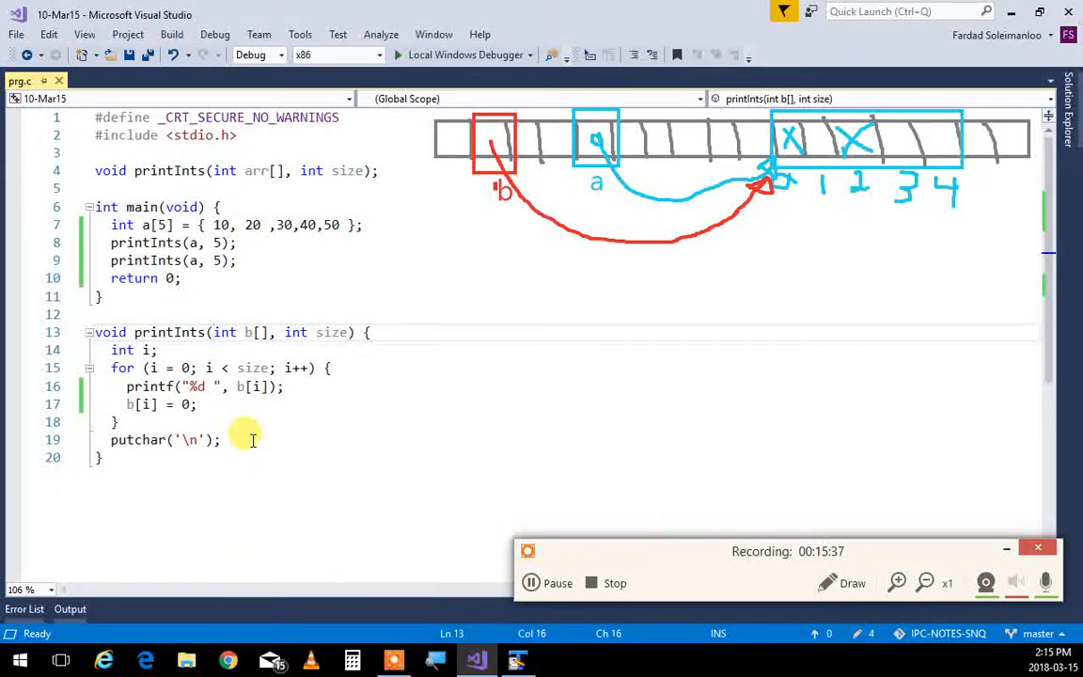
Make the printInts definition take const int b[] and attempt a build.
{"action": "type", "text": "const"}
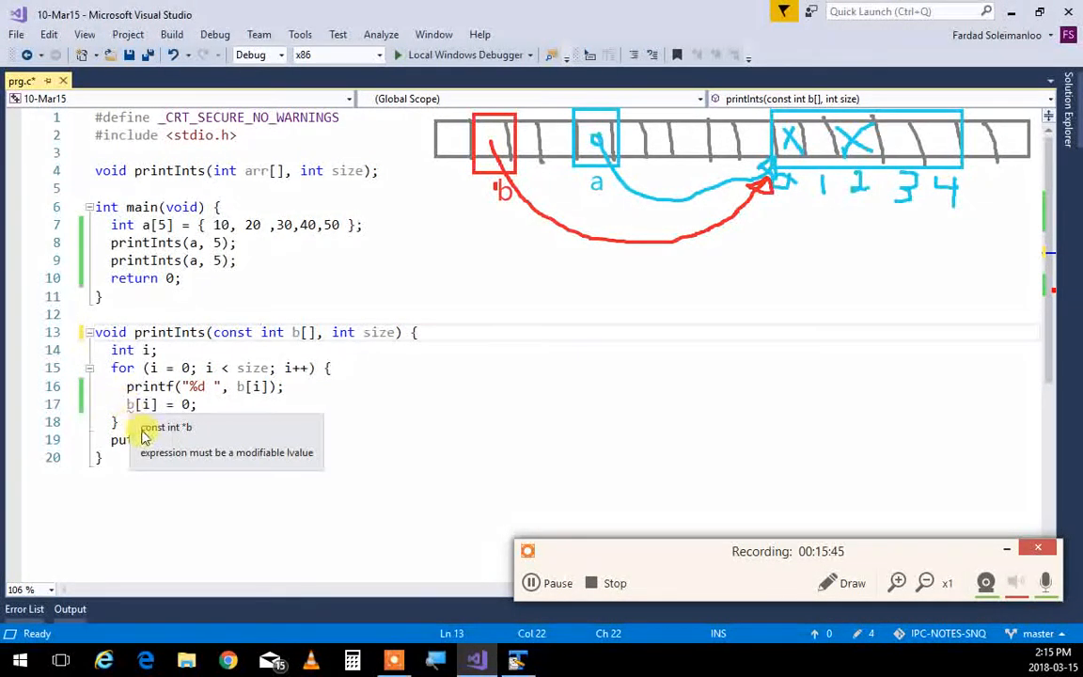
{"action": "mouse_move", "coordinate": [404, 479]}
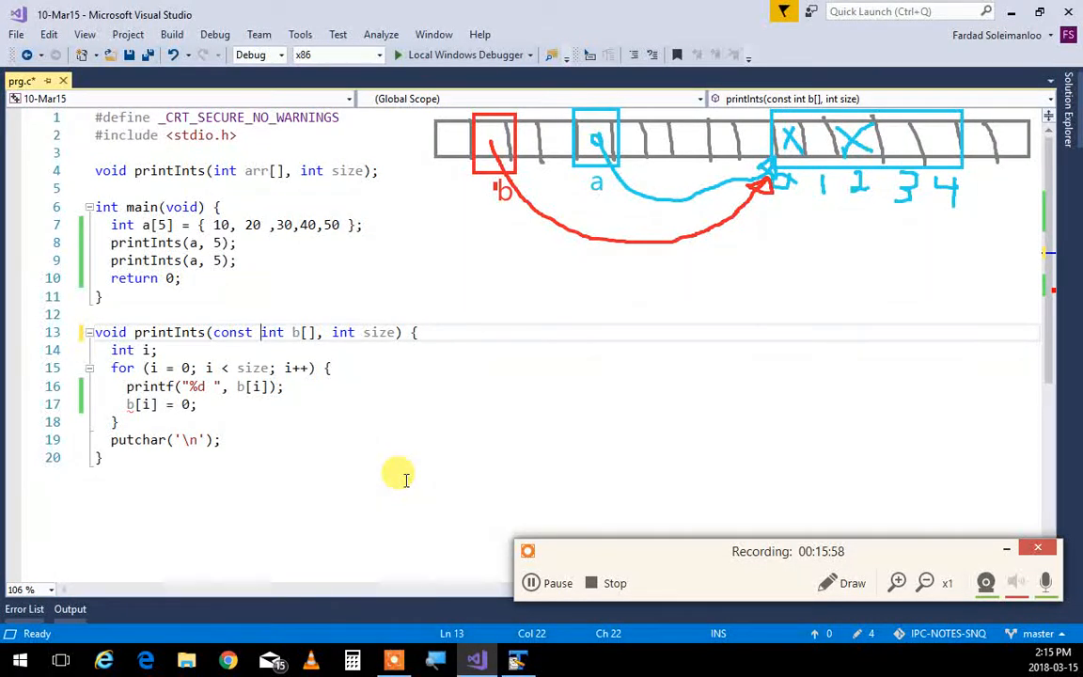
{"action": "mouse_move", "coordinate": [487, 530]}
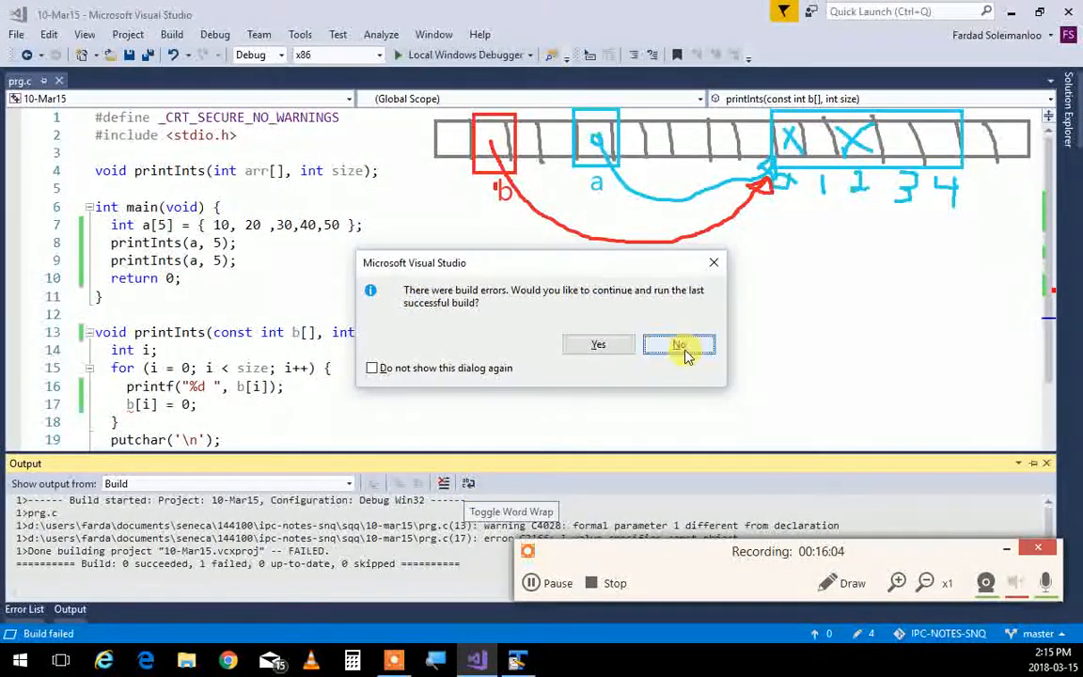
Decline running the last successful build so the Error List shows the const errors.
{"action": "left_click", "coordinate": [679, 344]}
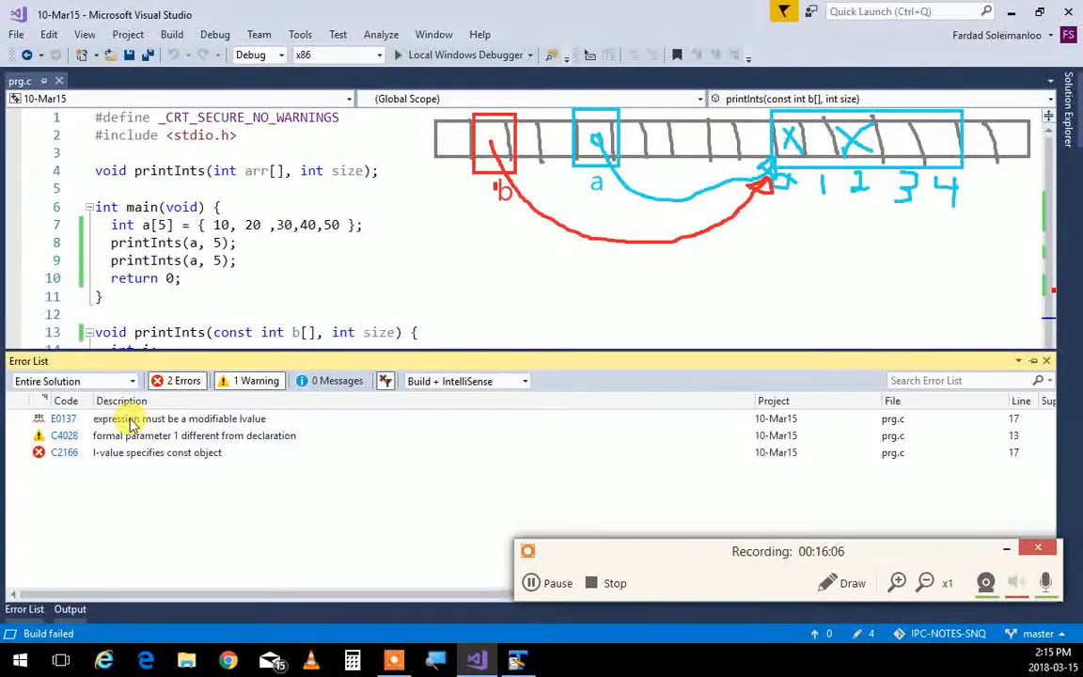
{"action": "mouse_move", "coordinate": [240, 479]}
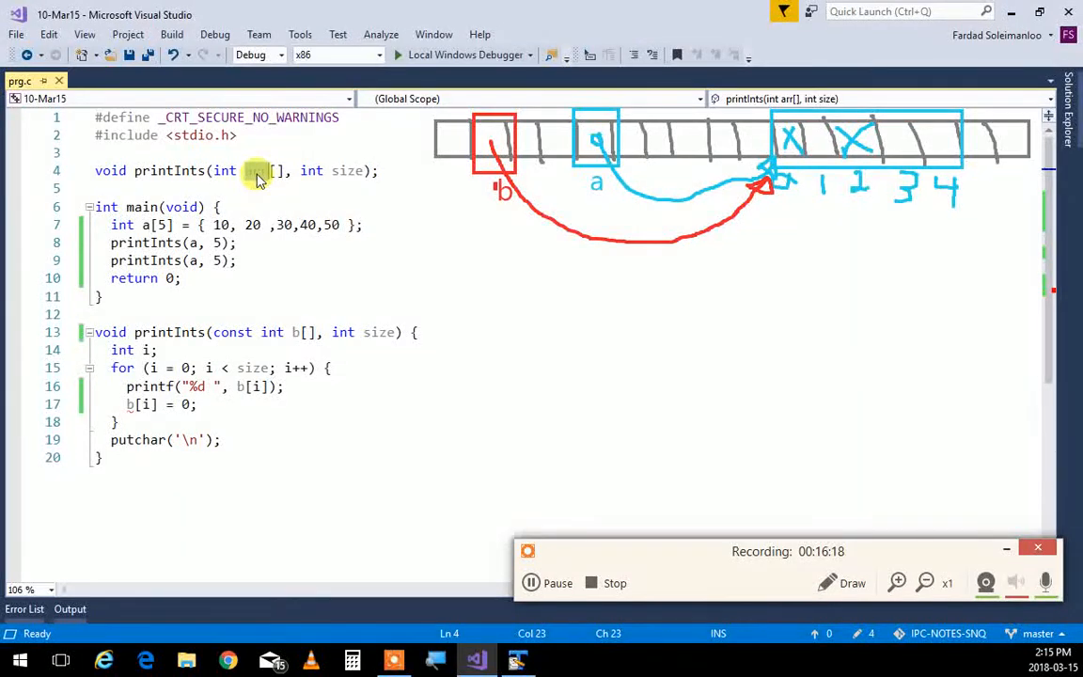
Rename the prototype's array parameter from arr to arrayToPrint and select it.
{"action": "type", "text": "a"}
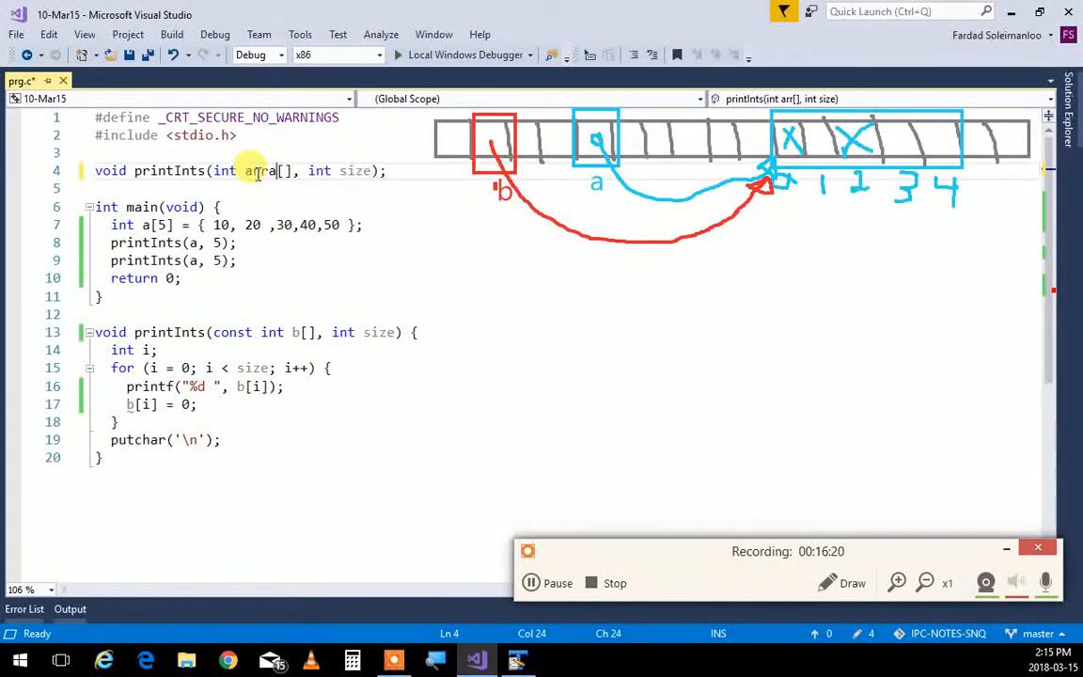
{"action": "type", "text": "yToPrint"}
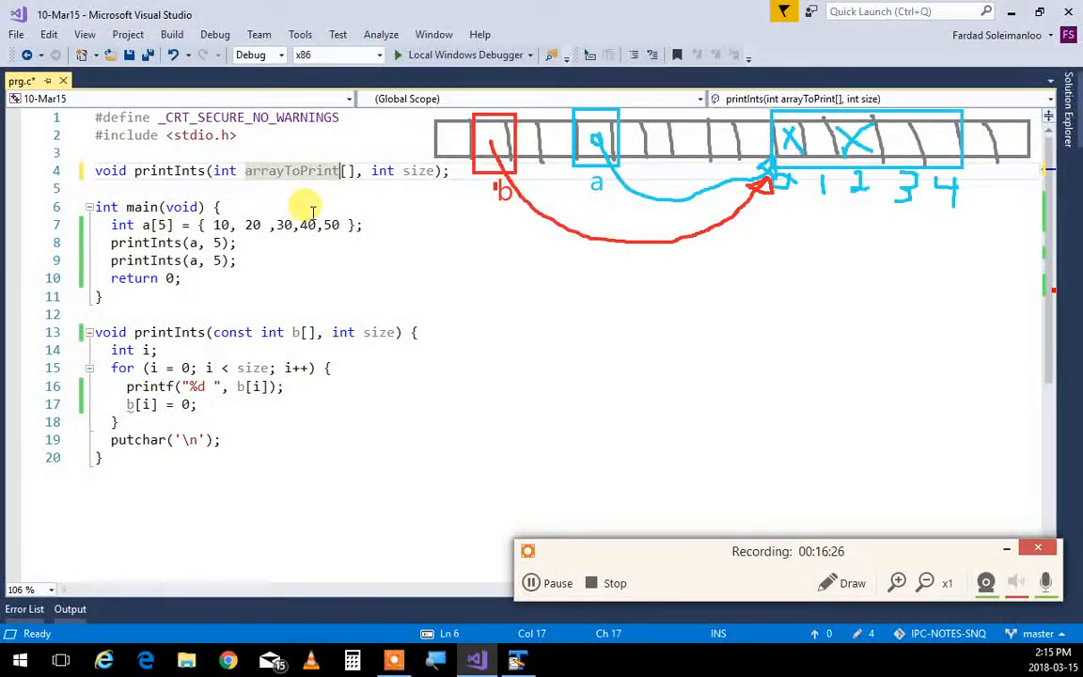
{"action": "left_click", "coordinate": [247, 170]}
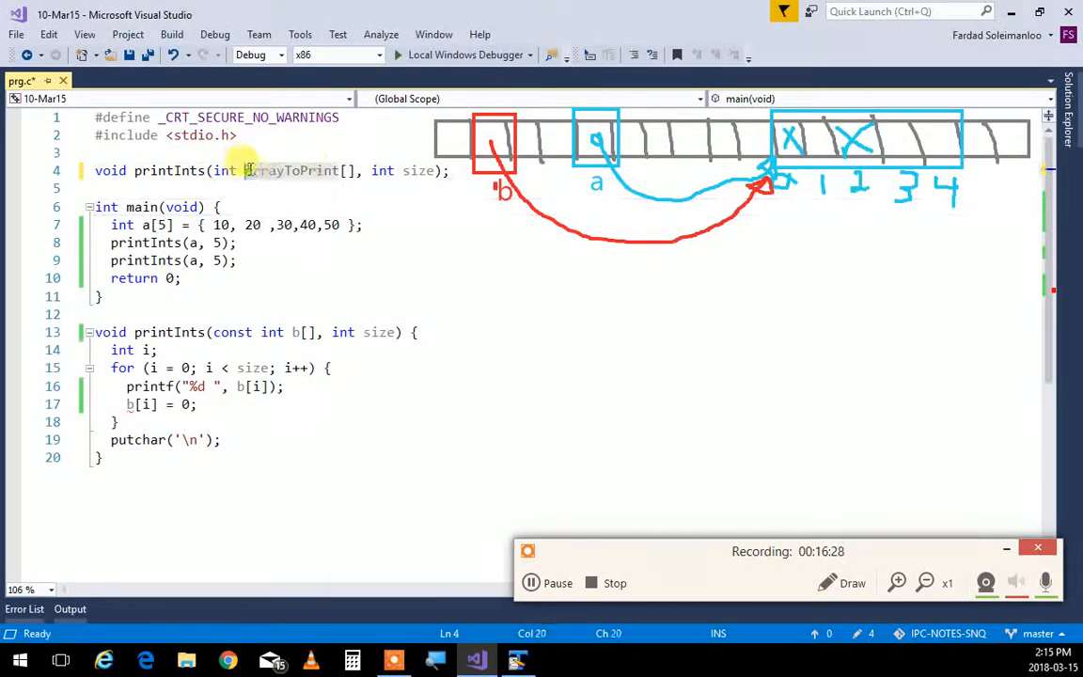
{"action": "double_click", "coordinate": [292, 169]}
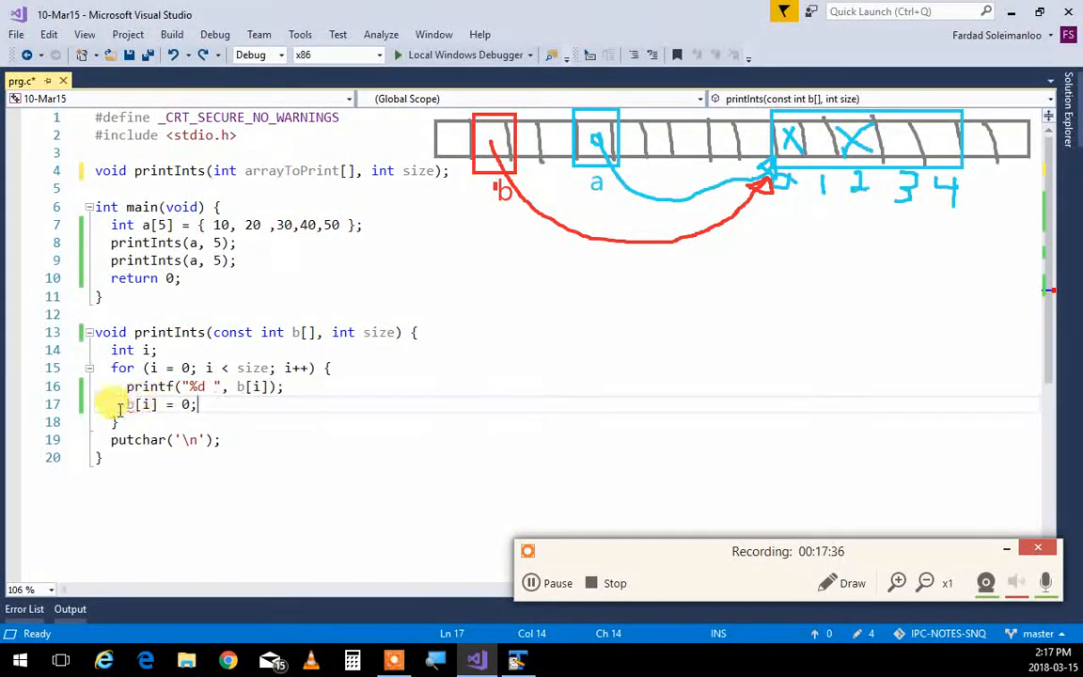
Comment out b[i] = 0; with the note 'const will prevent this!'.
{"action": "type", "text": "//"}
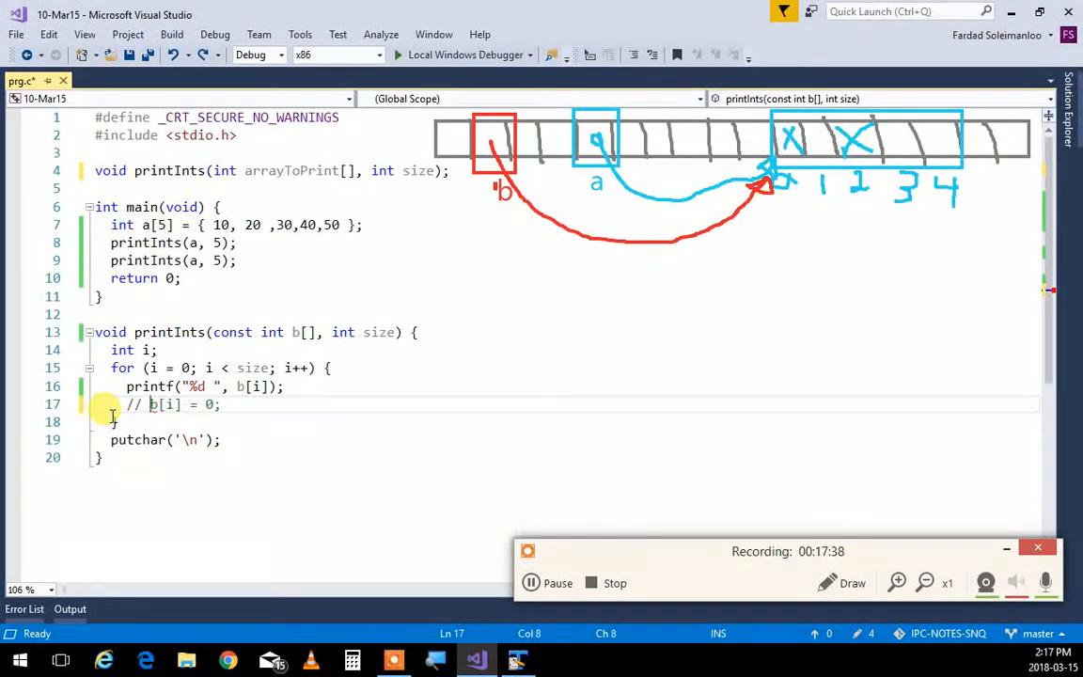
{"action": "left_click", "coordinate": [113, 421]}
{"action": "type", "text": "  const"}
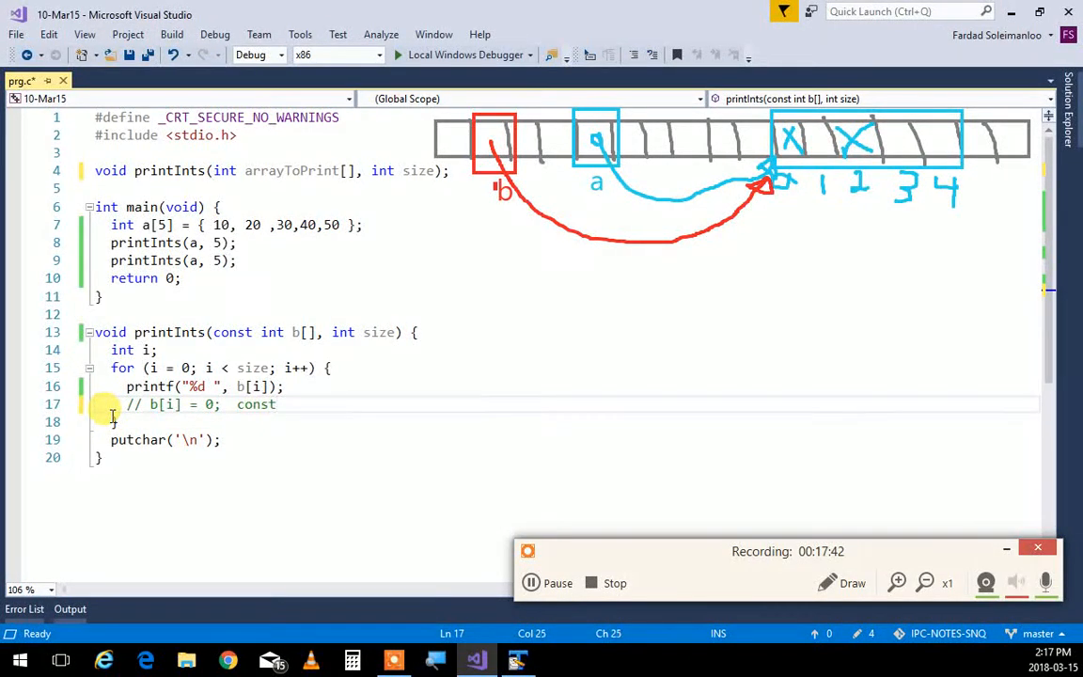
{"action": "type", "text": "will prev"}
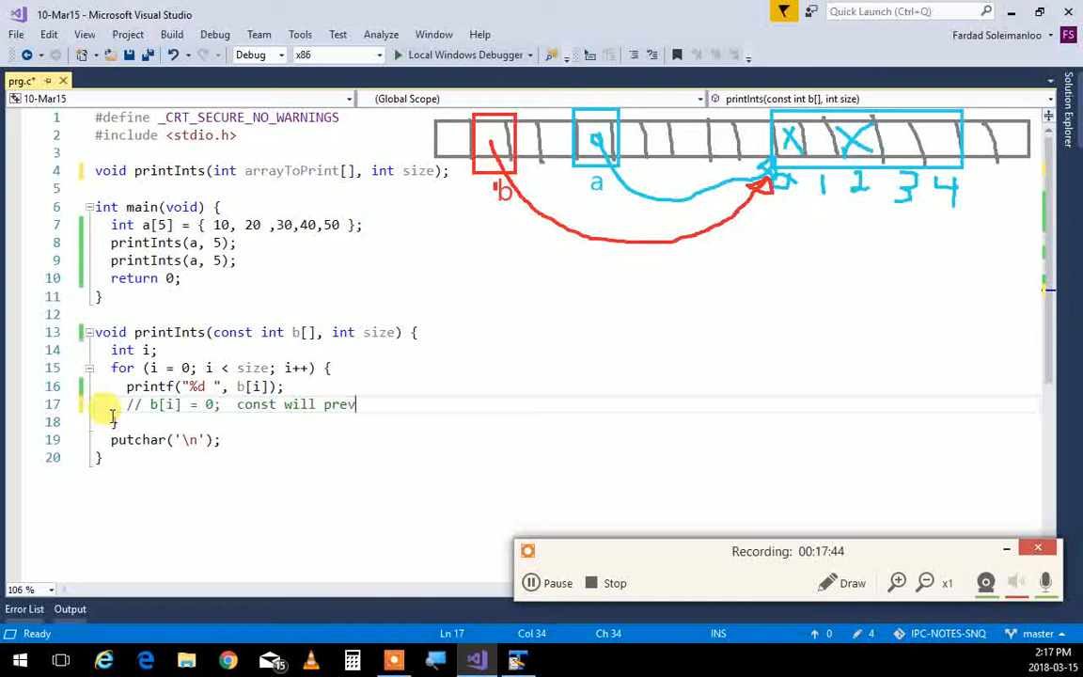
{"action": "type", "text": "ent"}
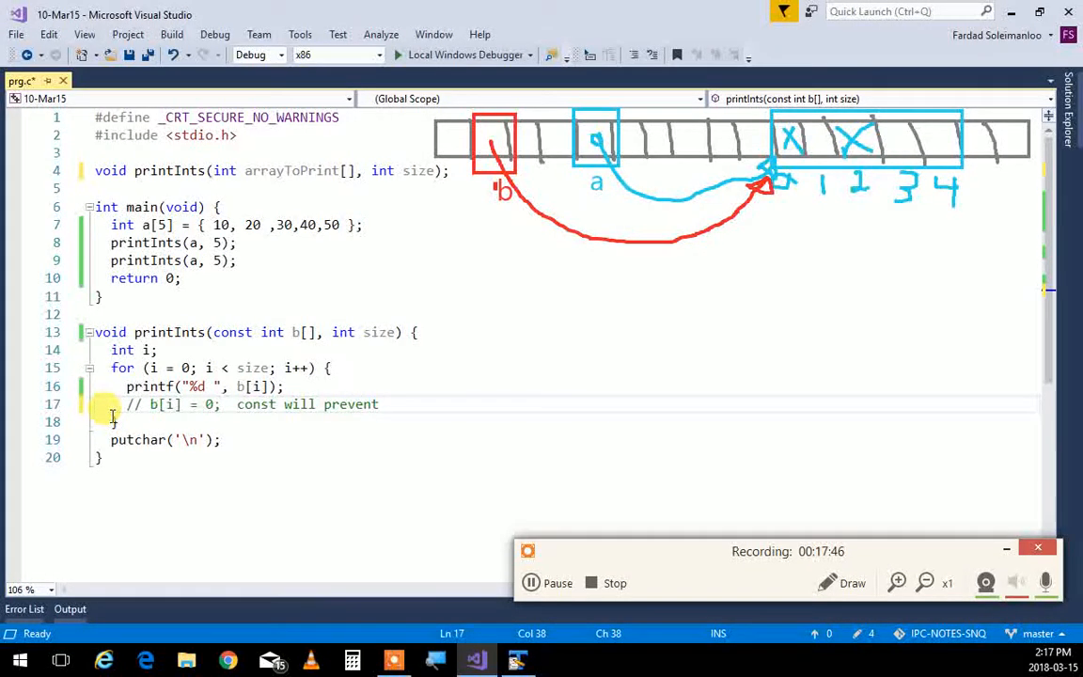
{"action": "type", "text": "this!"}
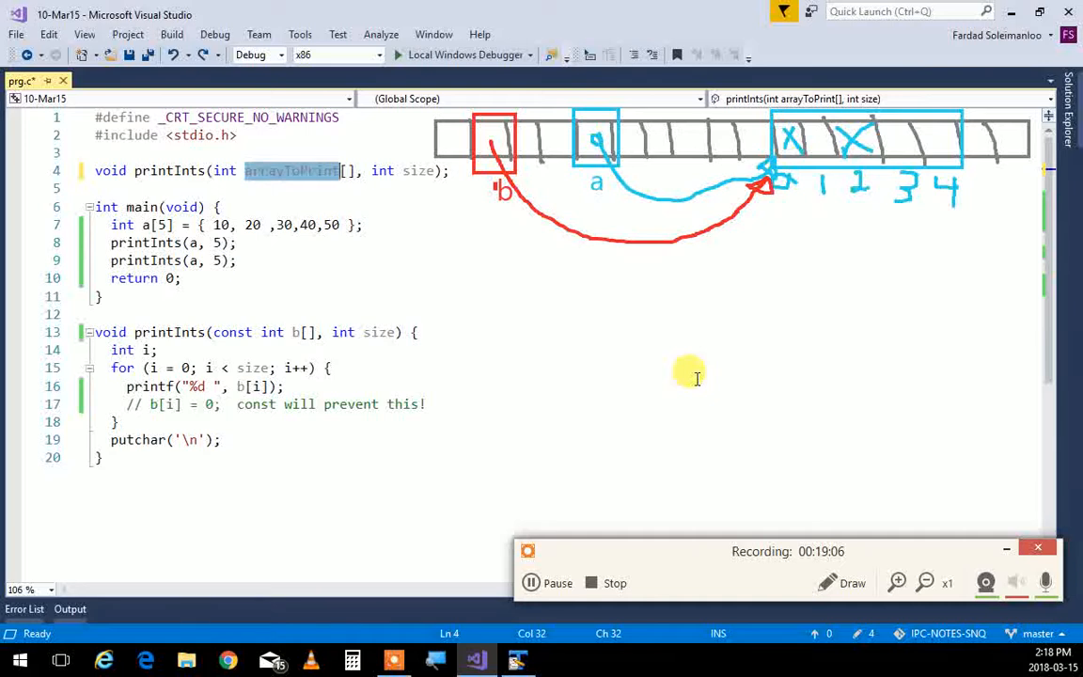
Delete arrayToPrint and size from the prototype, leaving void printInts(int [], int );.
{"action": "key", "text": "Delete"}
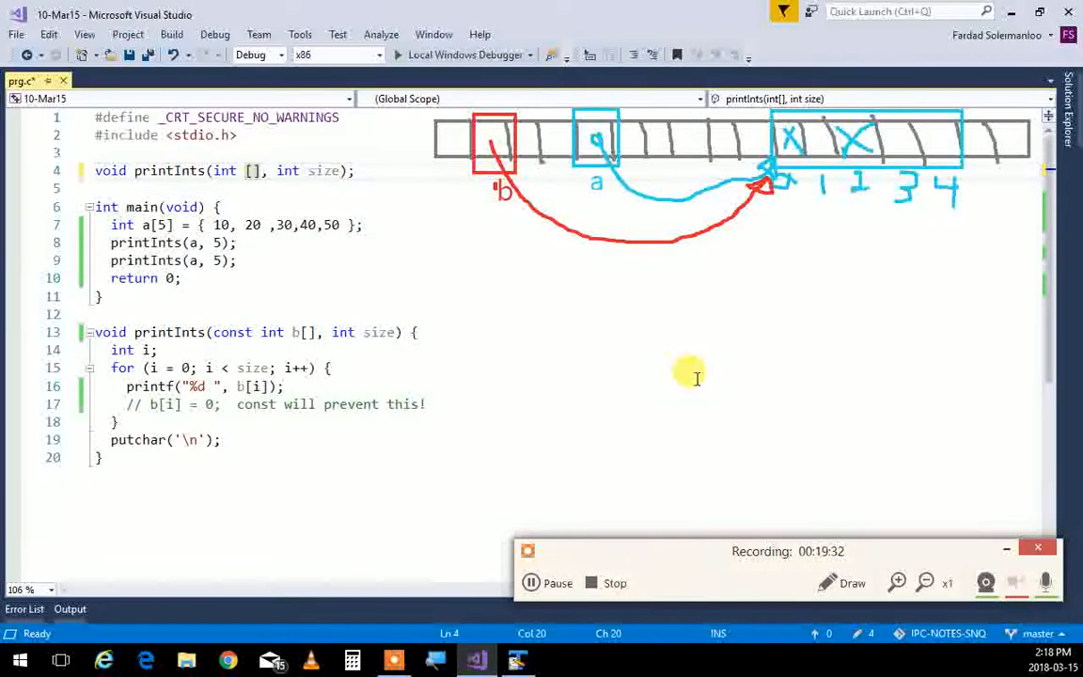
{"action": "mouse_move", "coordinate": [742, 361]}
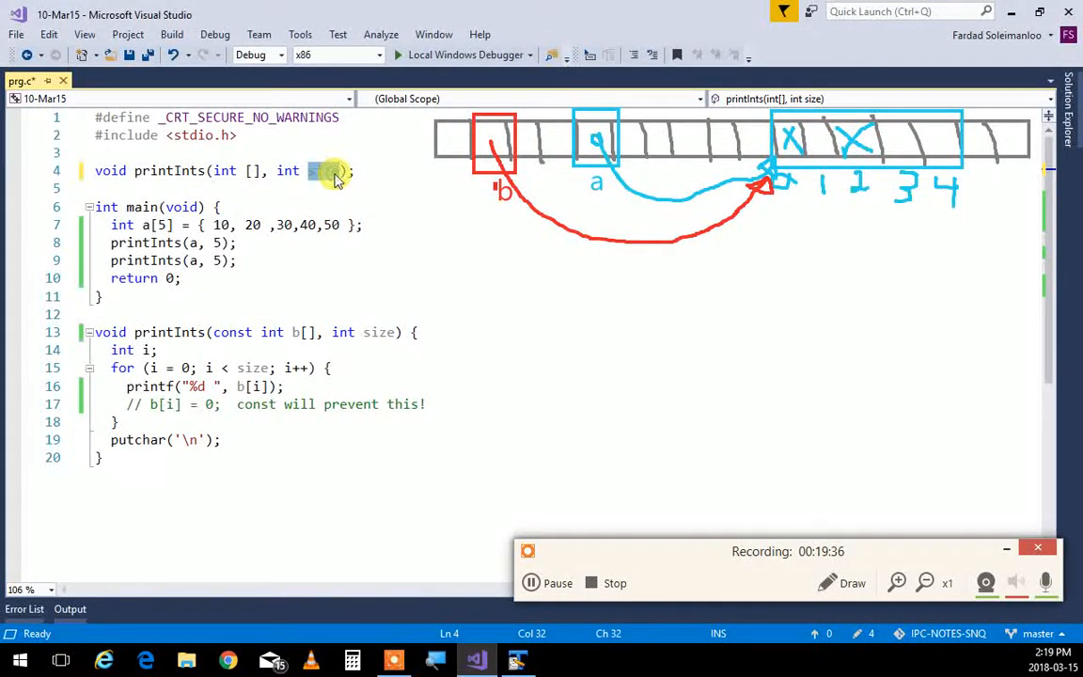
{"action": "key", "text": "BackSpace"}
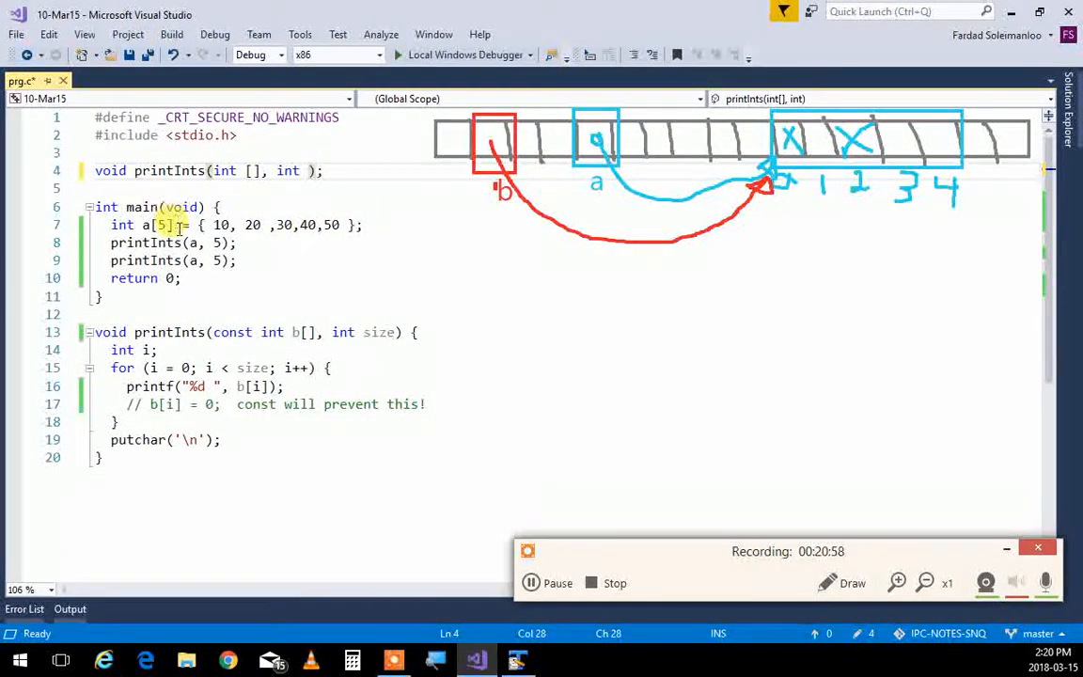
Restore prototype names as void printInts(int arrayToPrint[], int arraySize);.
{"action": "type", "text": "arrayToPrint"}
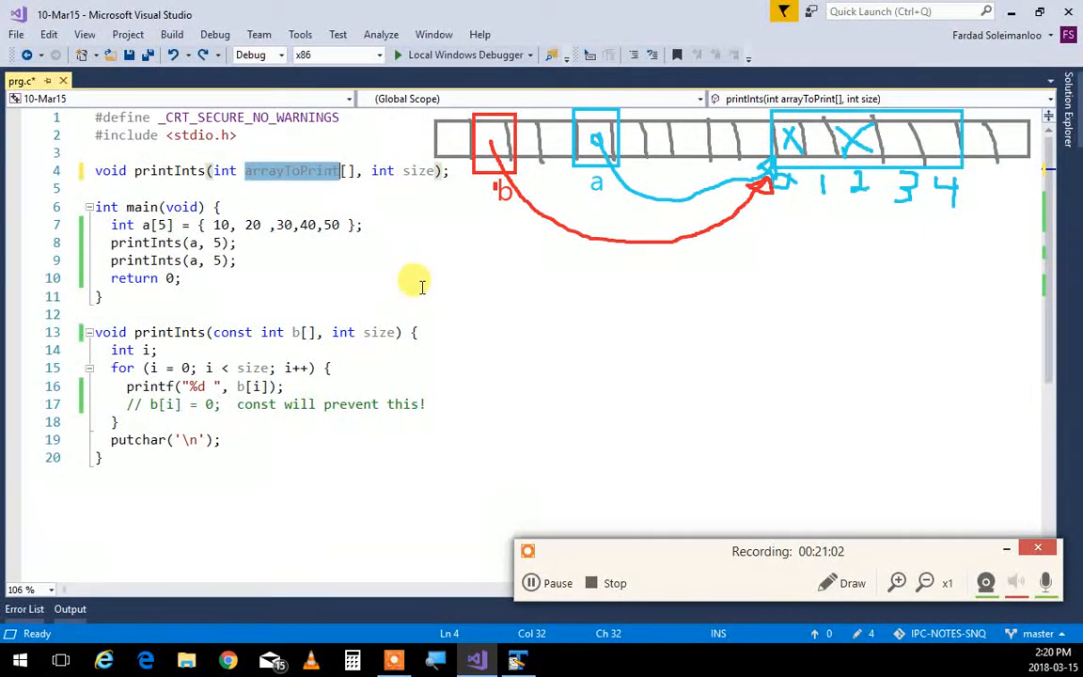
{"action": "left_click", "coordinate": [180, 278]}
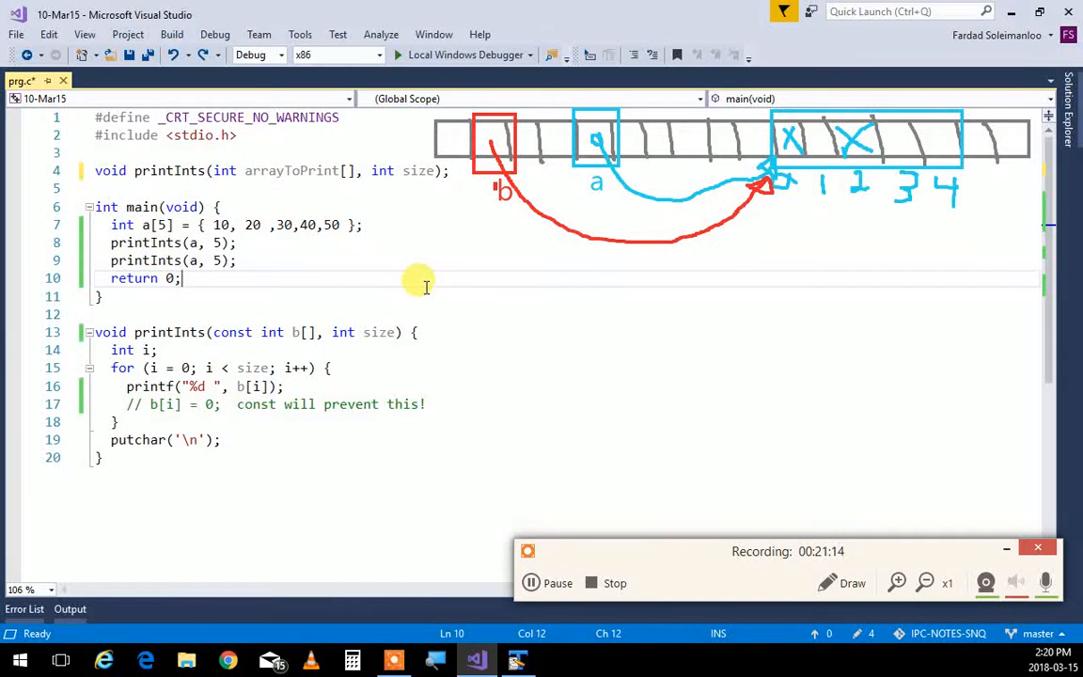
{"action": "mouse_move", "coordinate": [391, 198]}
{"action": "type", "text": "arrayS"}
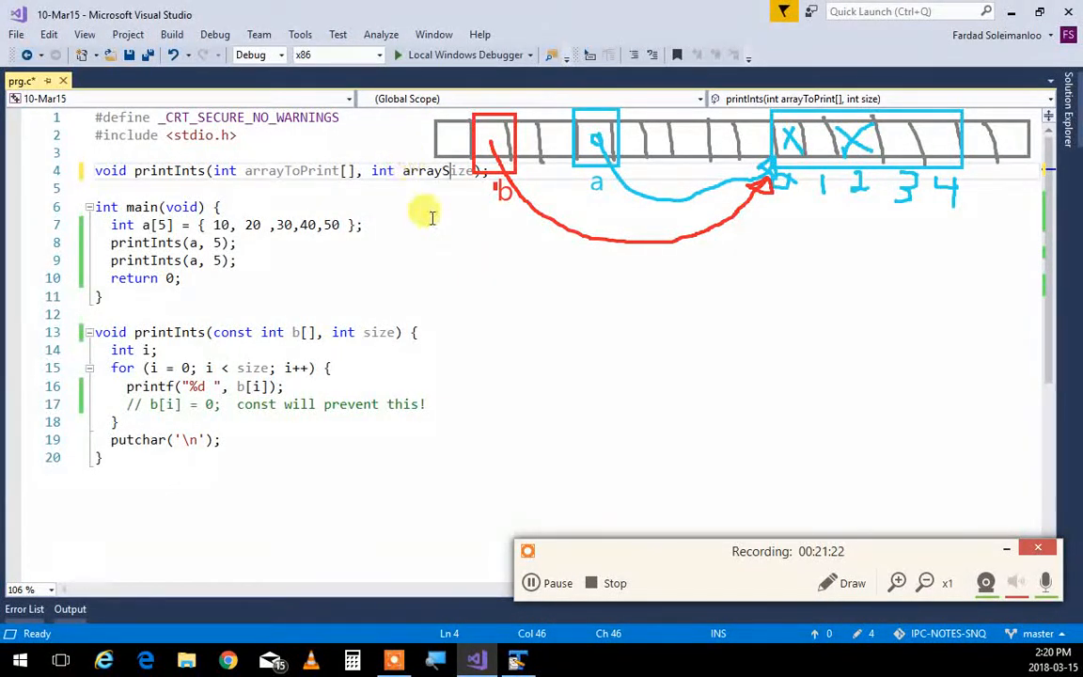
{"action": "left_click", "coordinate": [433, 224]}
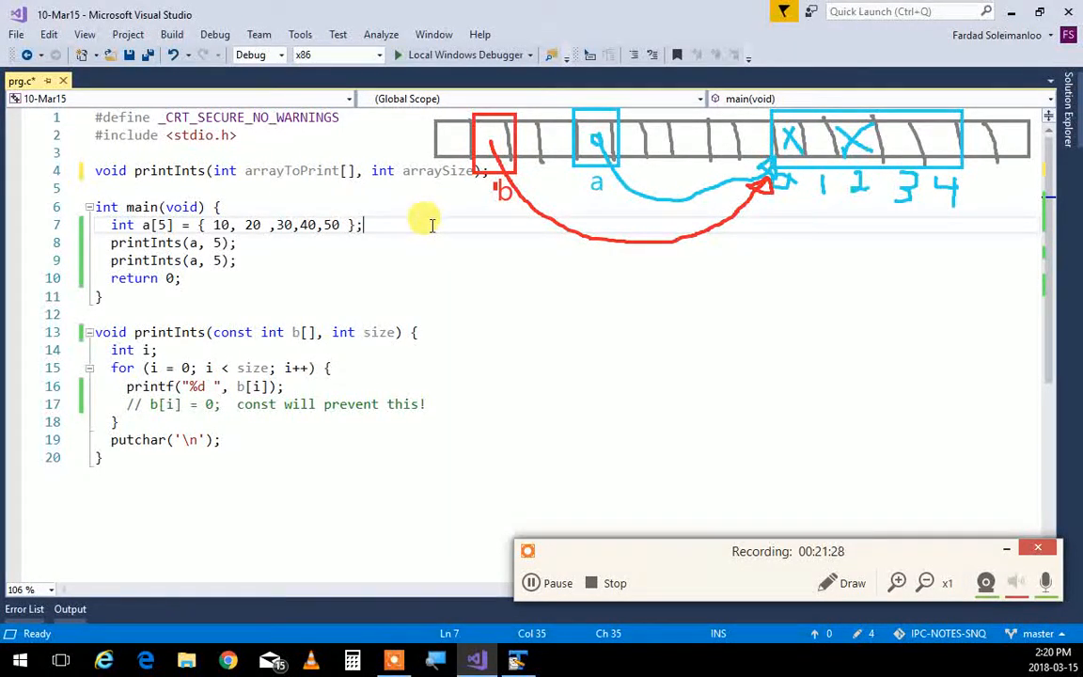
{"action": "mouse_move", "coordinate": [335, 398]}
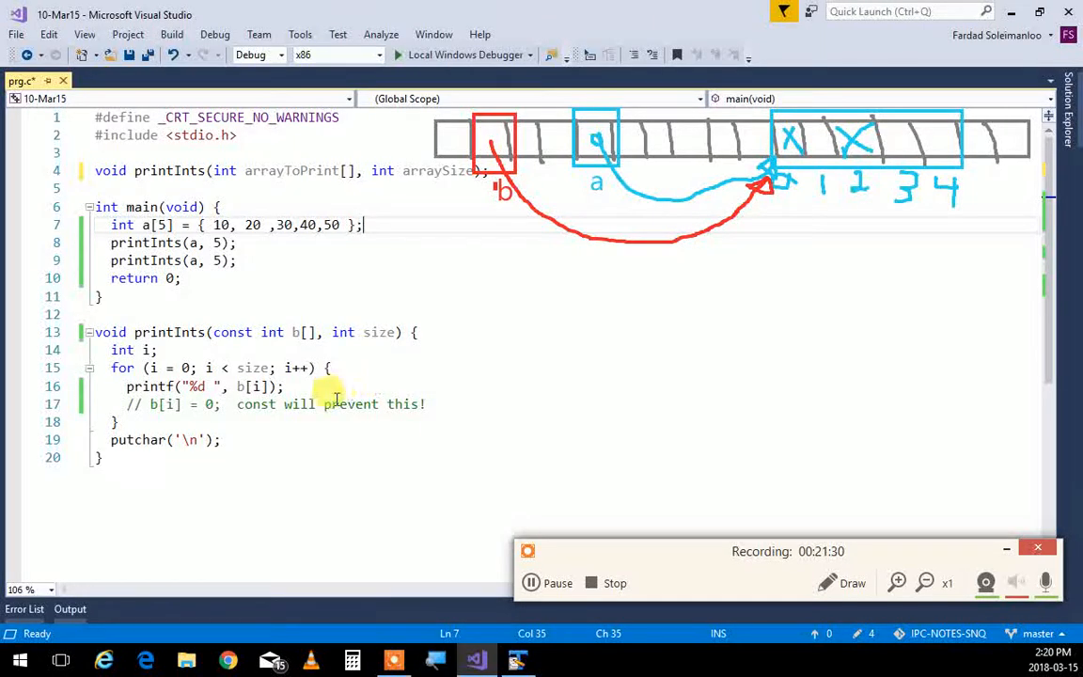
Make the prototype's array parameter 'const int arrayToPrint[]' to match the definition.
{"action": "double_click", "coordinate": [233, 330]}
{"action": "type", "text": "const "}
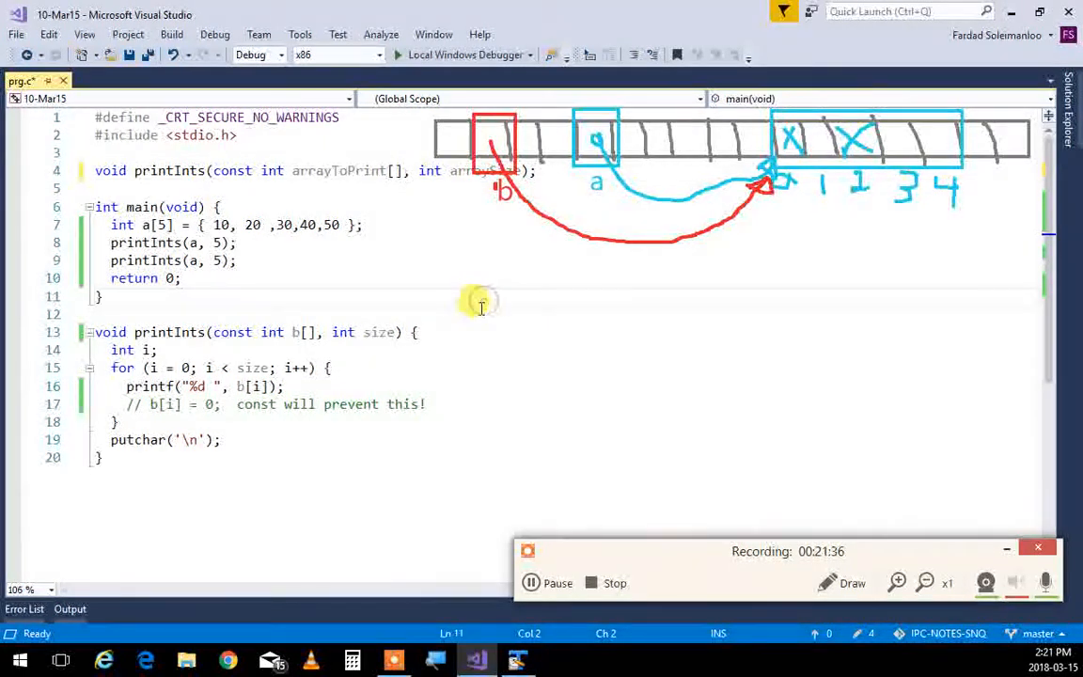
{"action": "mouse_move", "coordinate": [436, 342]}
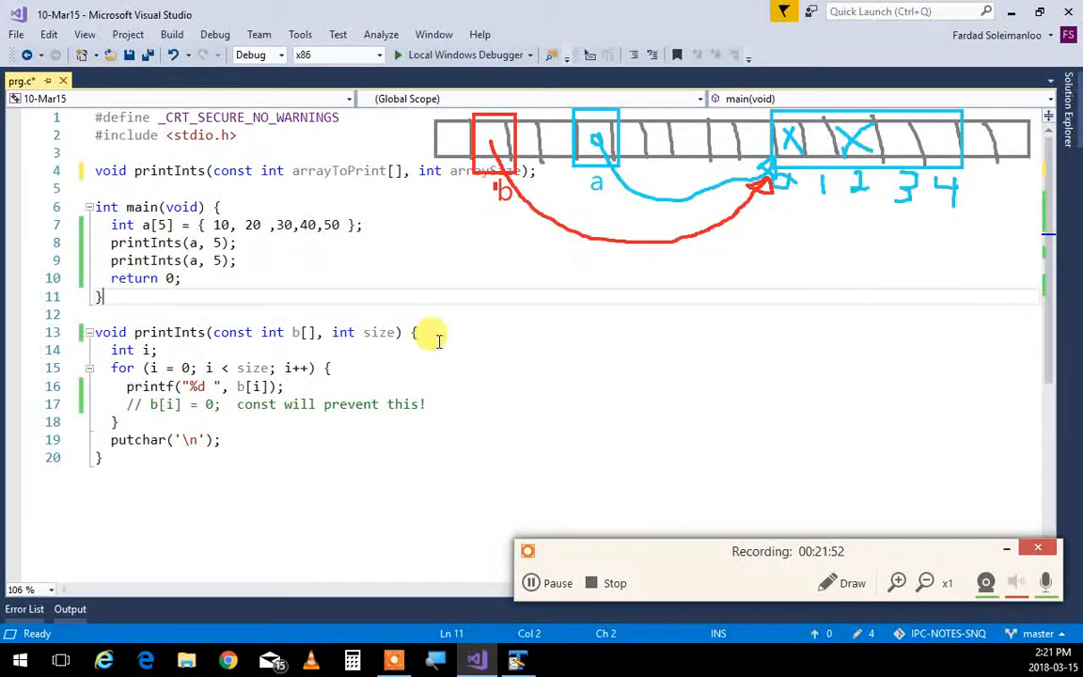
{"action": "mouse_move", "coordinate": [724, 474]}
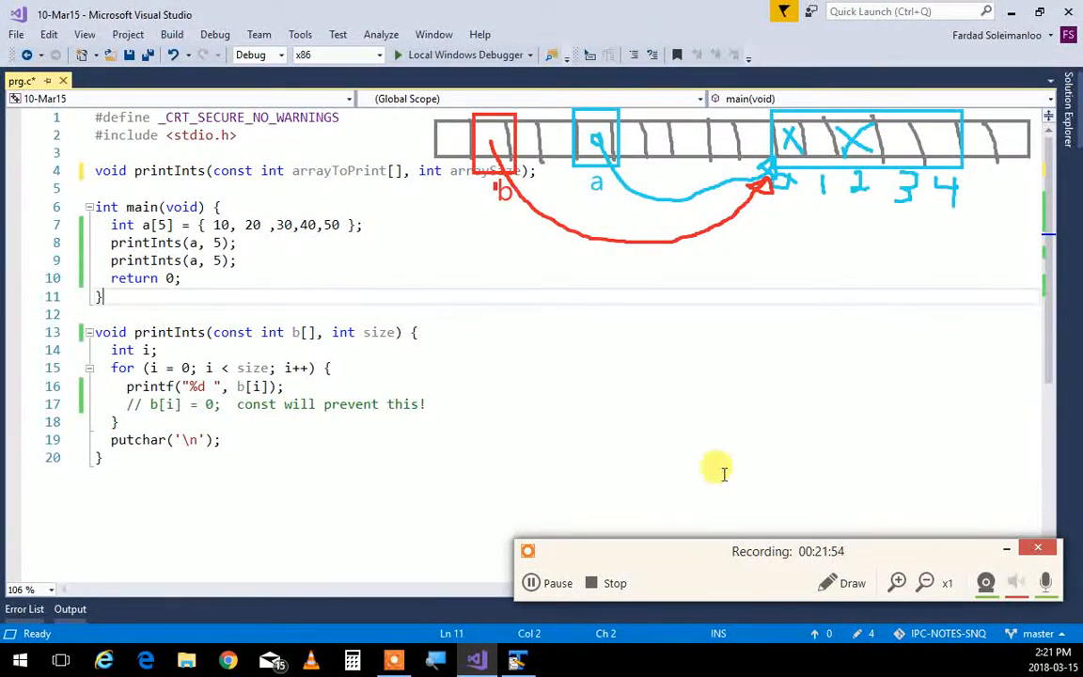
{"action": "mouse_move", "coordinate": [105, 197]}
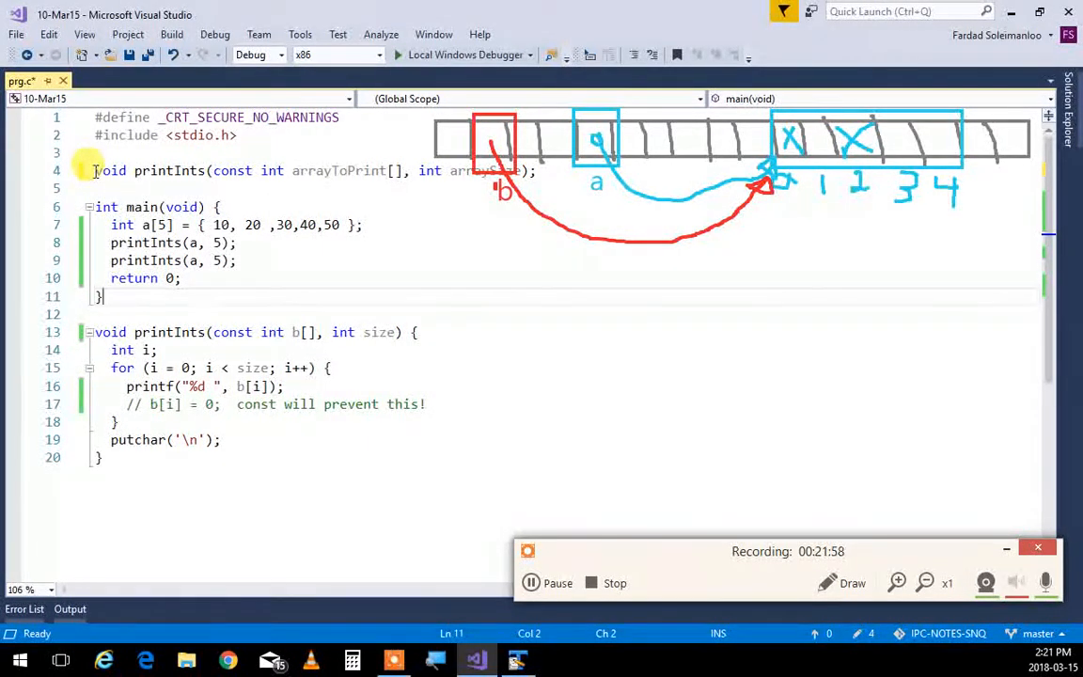
{"action": "left_click", "coordinate": [98, 152]}
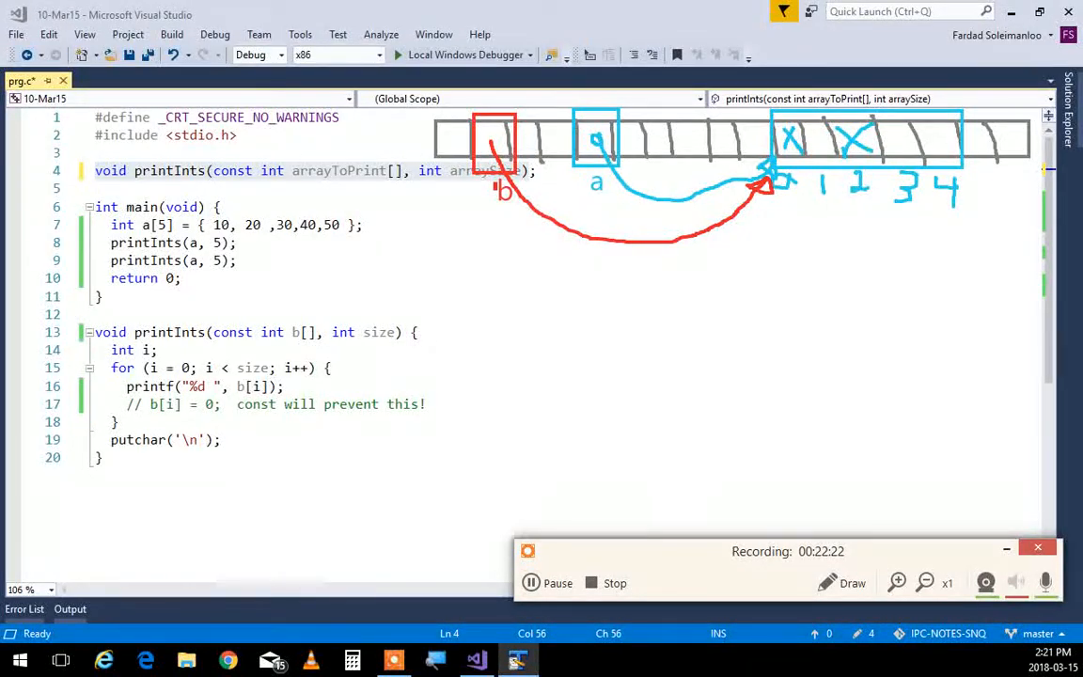
Add 'void readInts(int arrayToRead[], int arraySize);' on the line below printInts.
{"action": "double_click", "coordinate": [254, 367]}
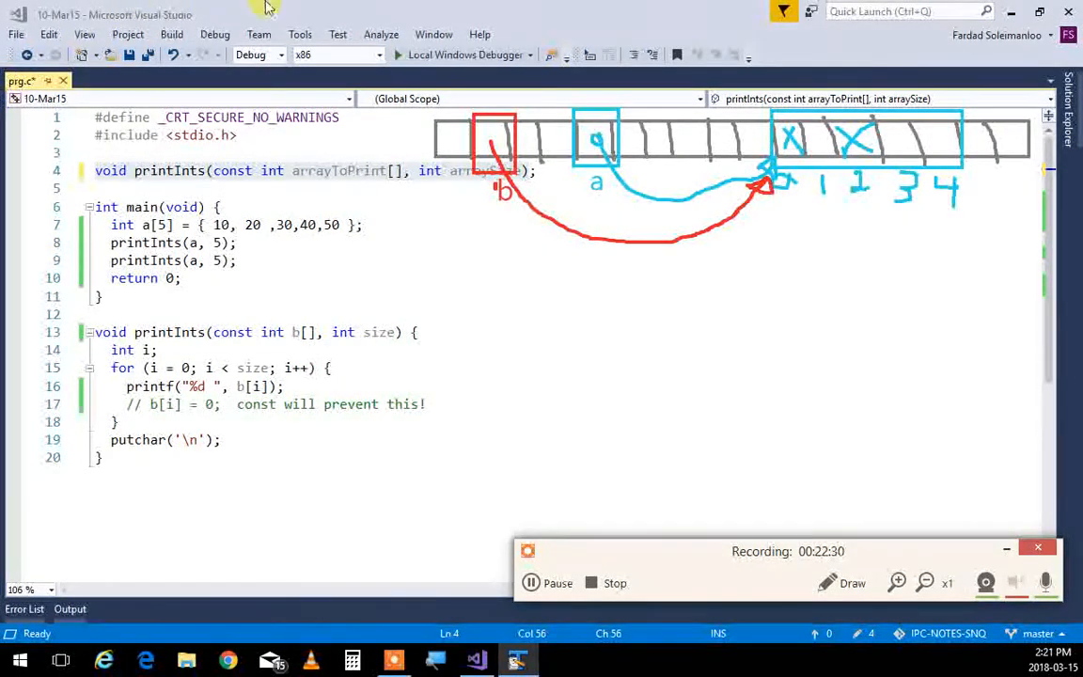
{"action": "mouse_move", "coordinate": [15, 37]}
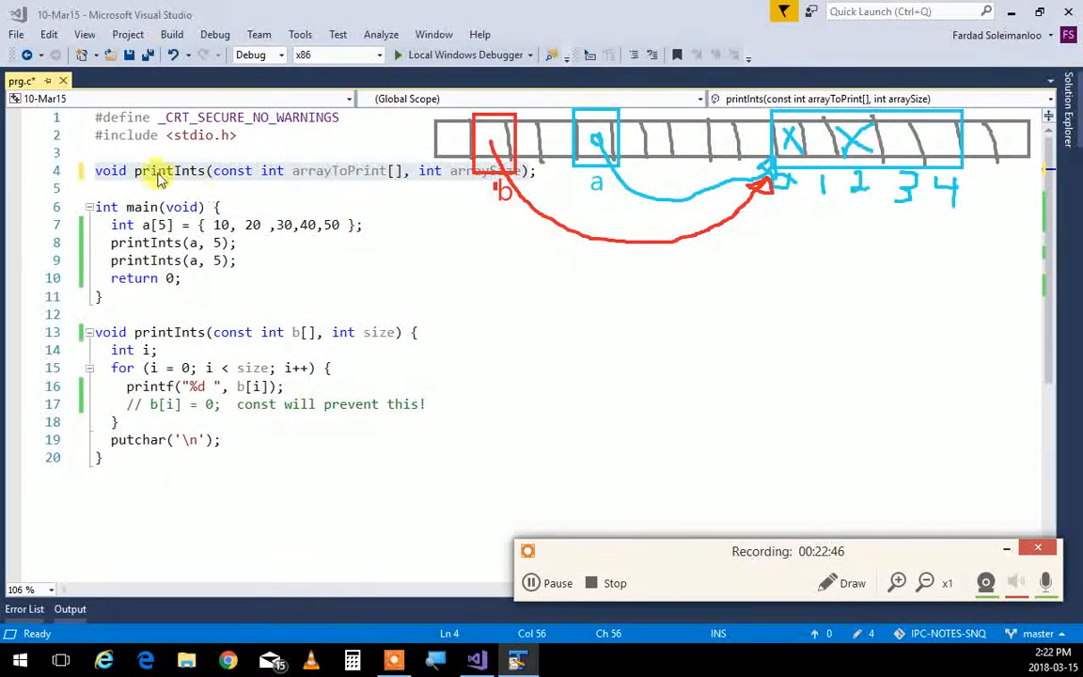
{"action": "type", "text": "void readInts(int arrayToRead[], int arraySize);"}
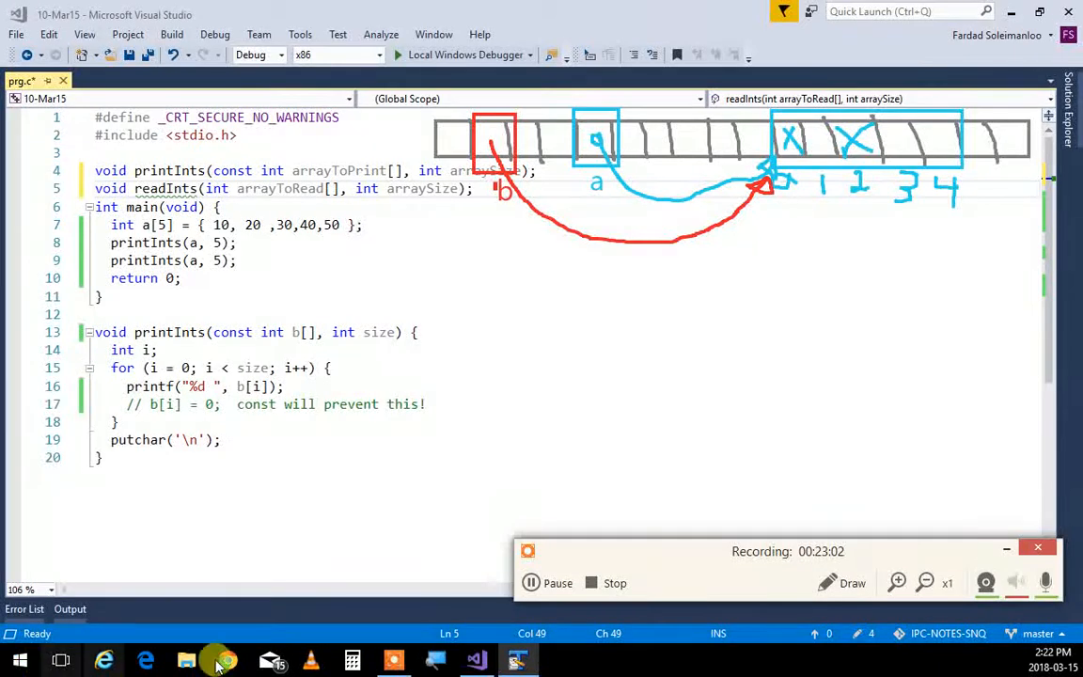
Write readInts after main: a for loop printing '%d of %d: ' and scanf into &c[i].
{"action": "left_click", "coordinate": [132, 314]}
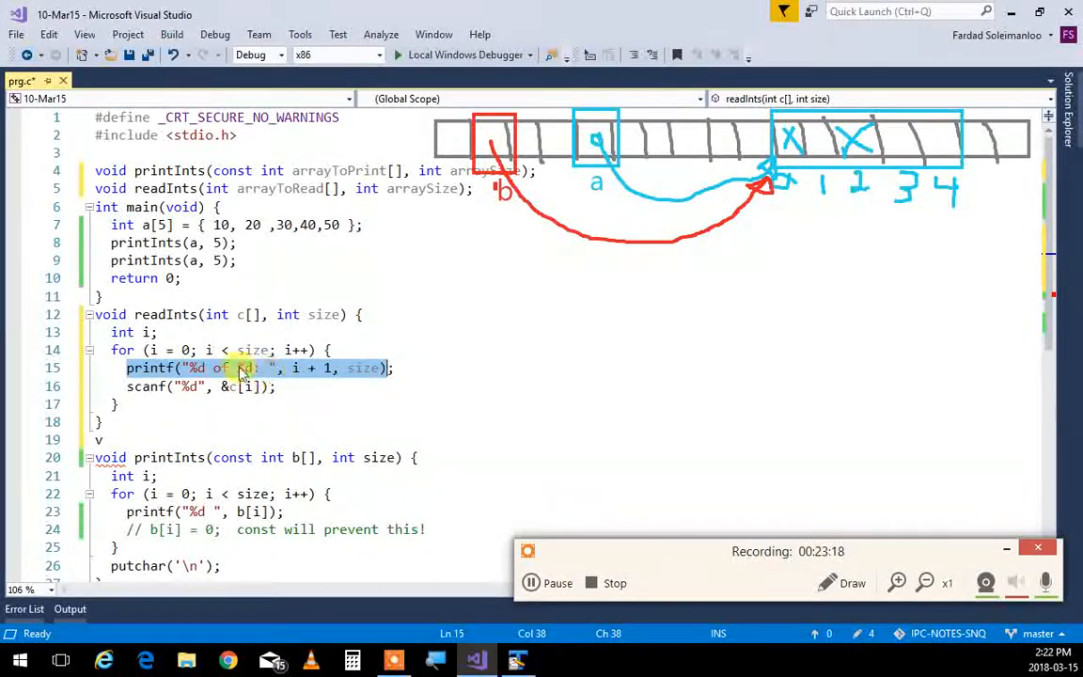
{"action": "left_click", "coordinate": [183, 404]}
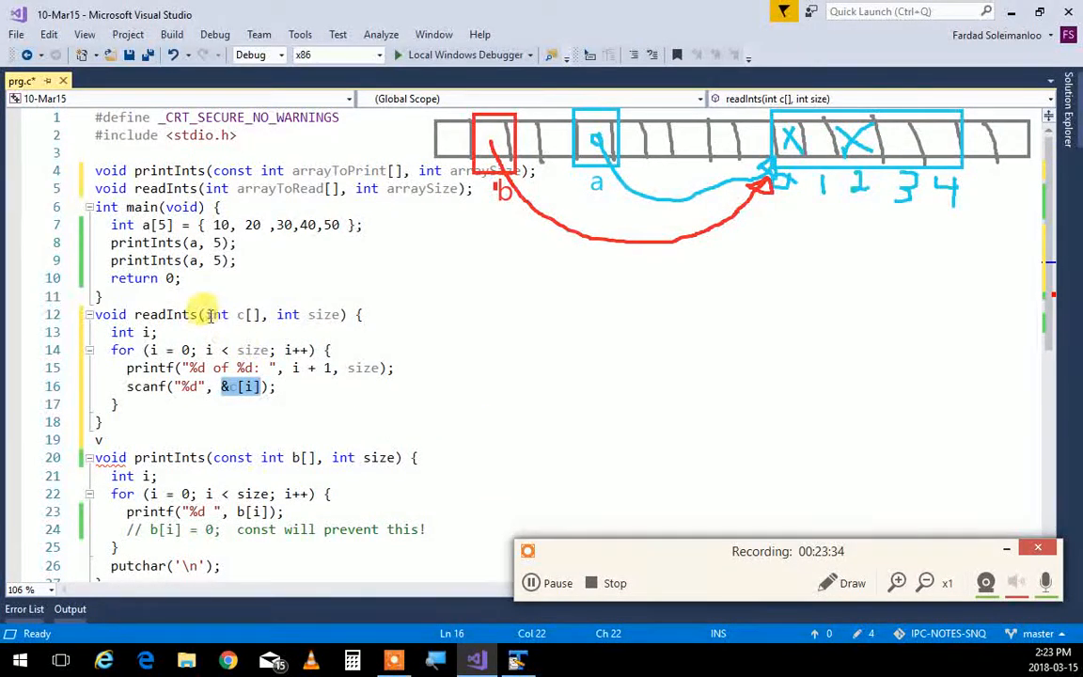
{"action": "left_click", "coordinate": [207, 313]}
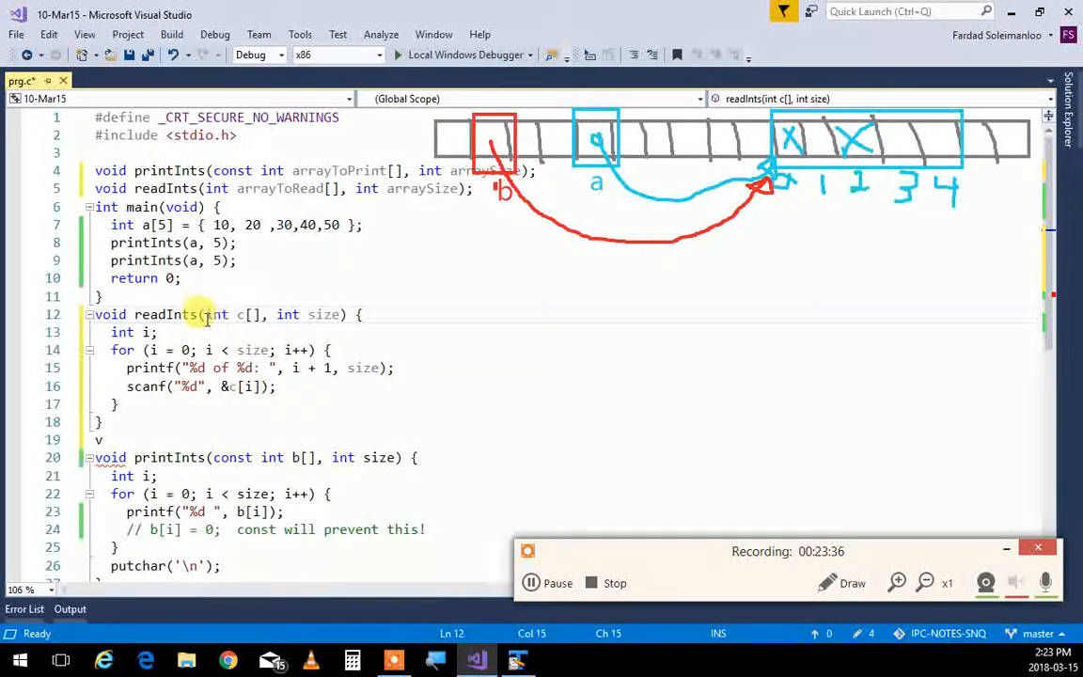